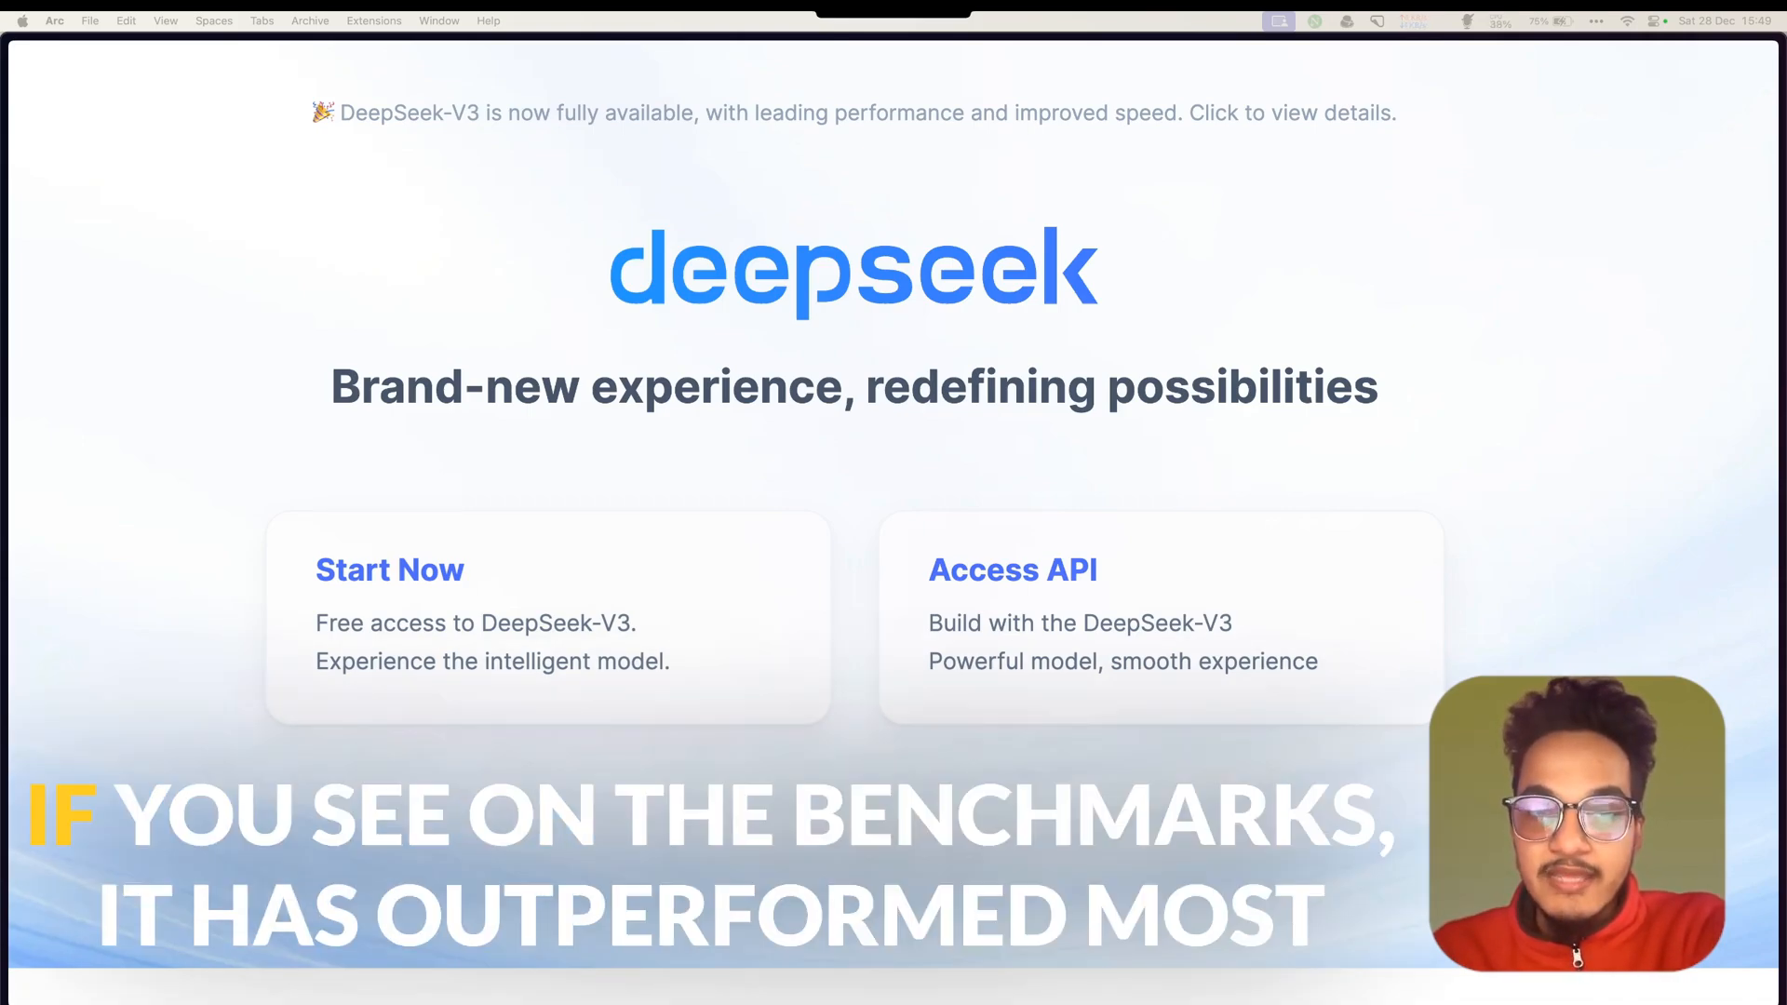
scroll("up", 3)
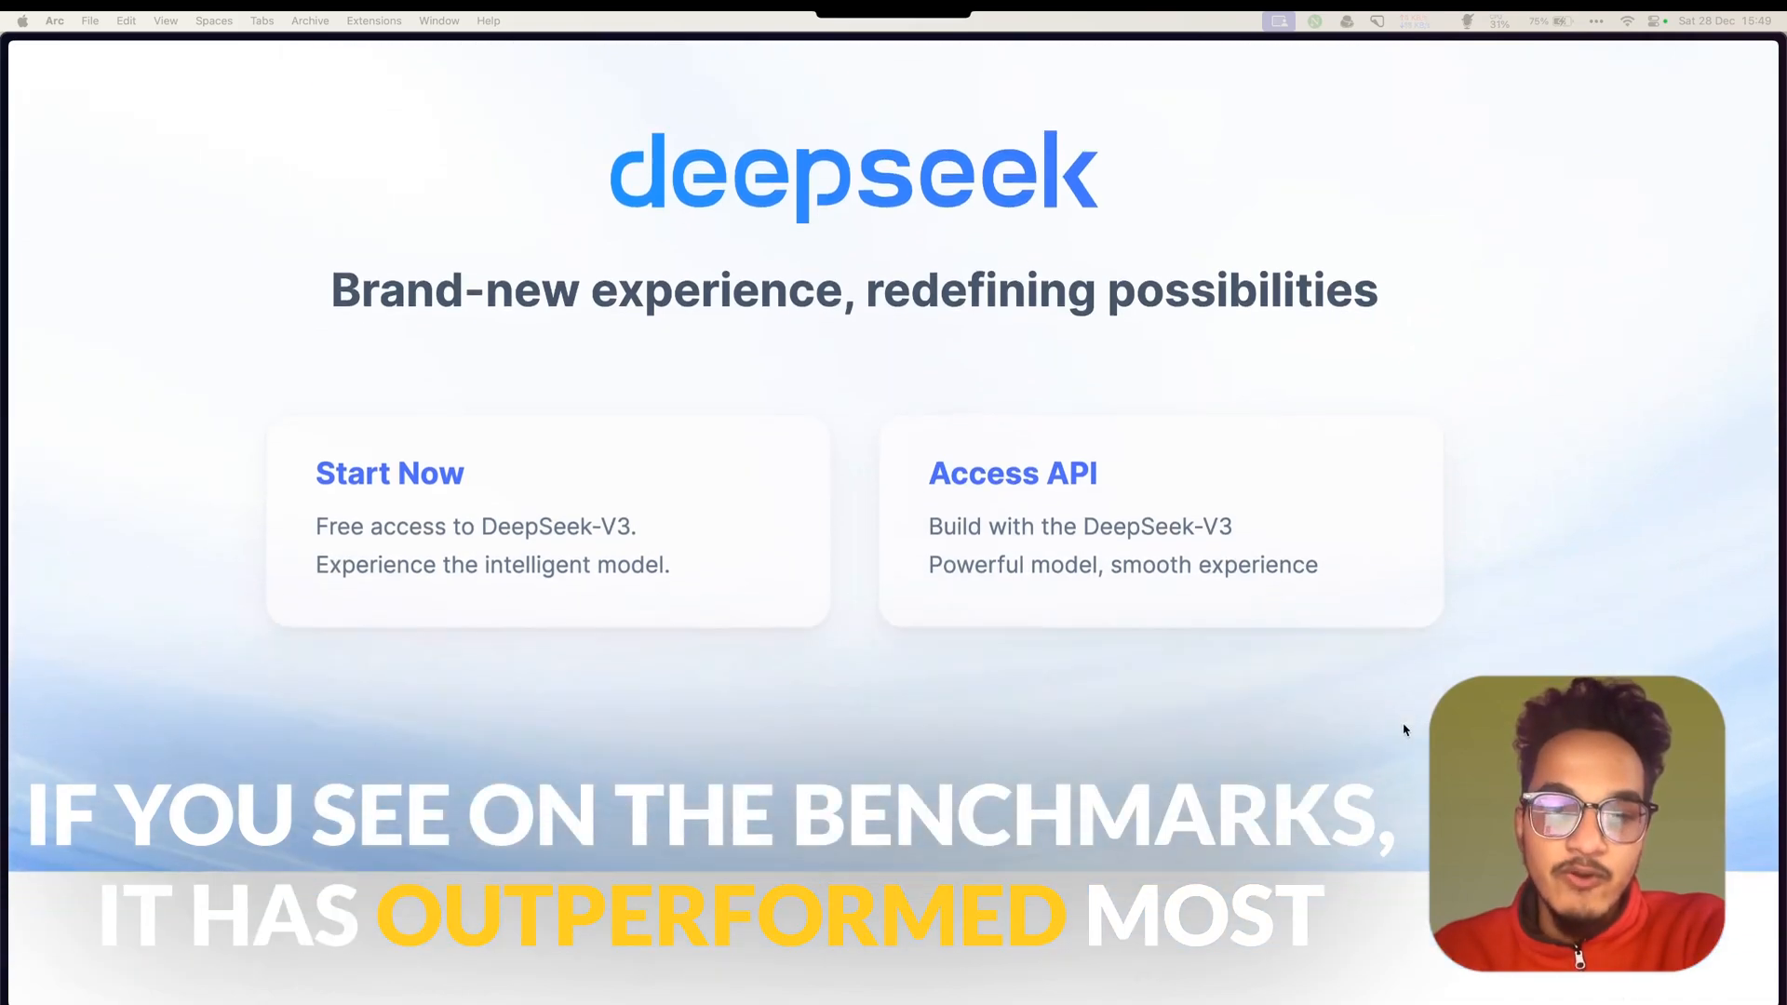
scroll("down", 3)
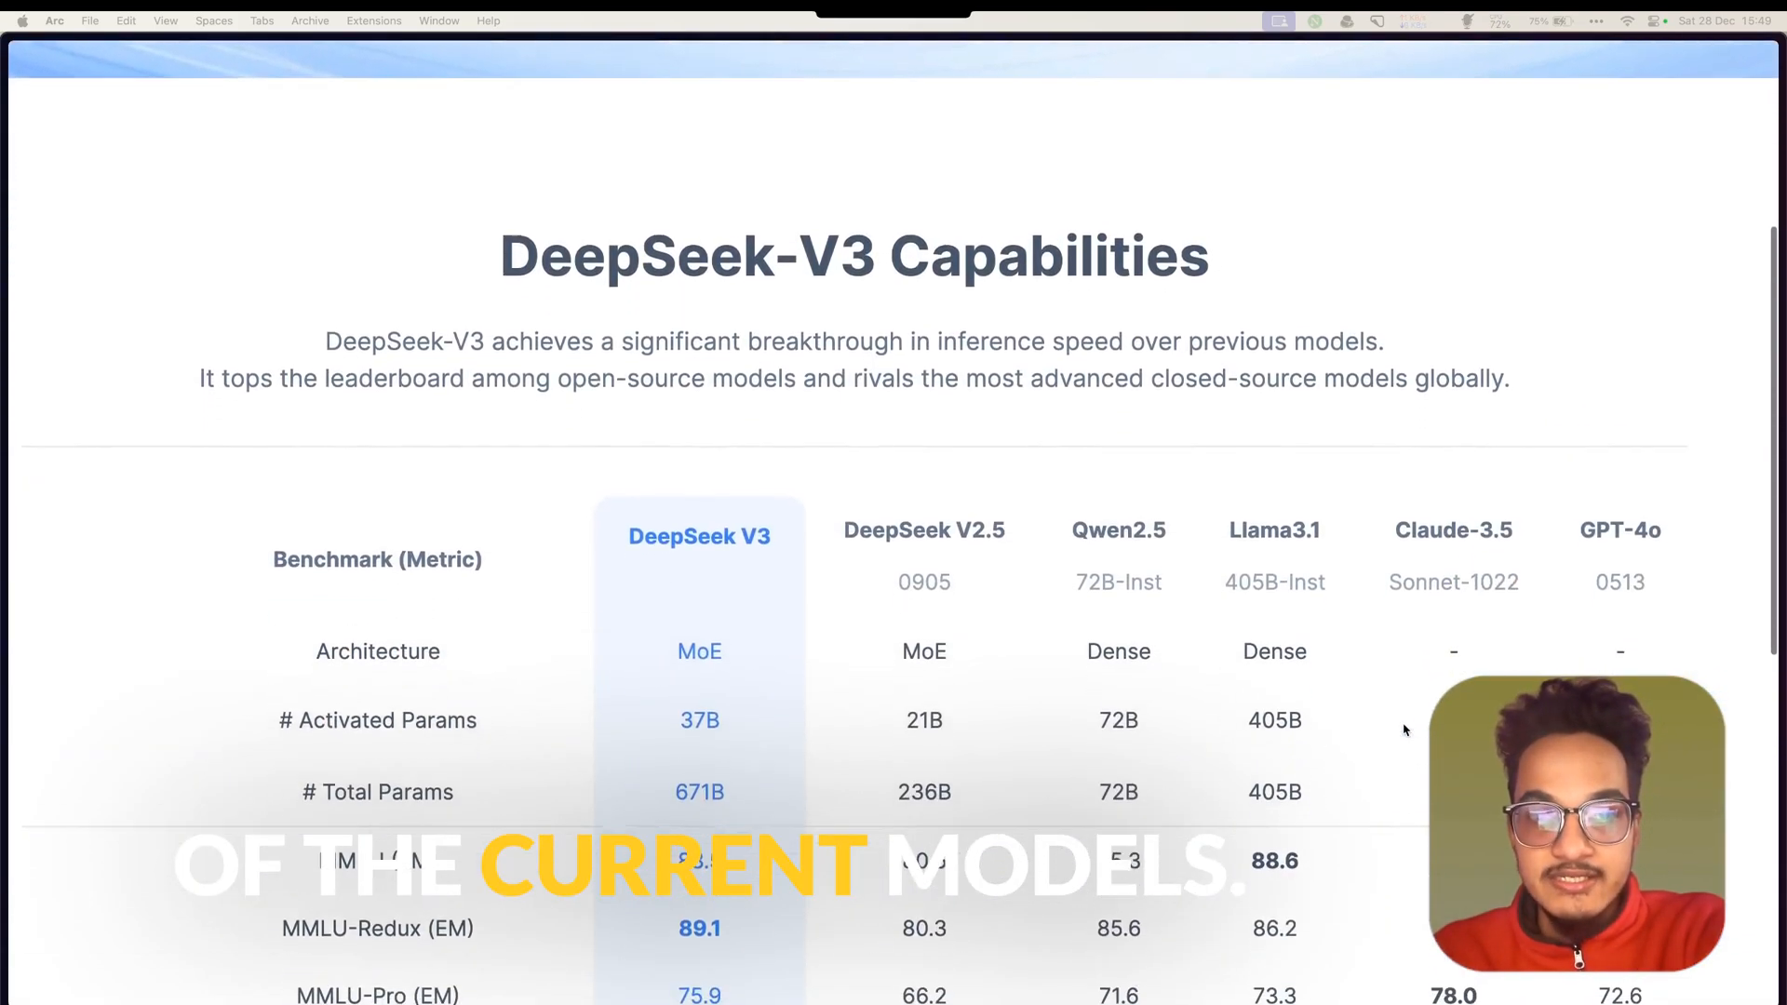
scroll("down", 3)
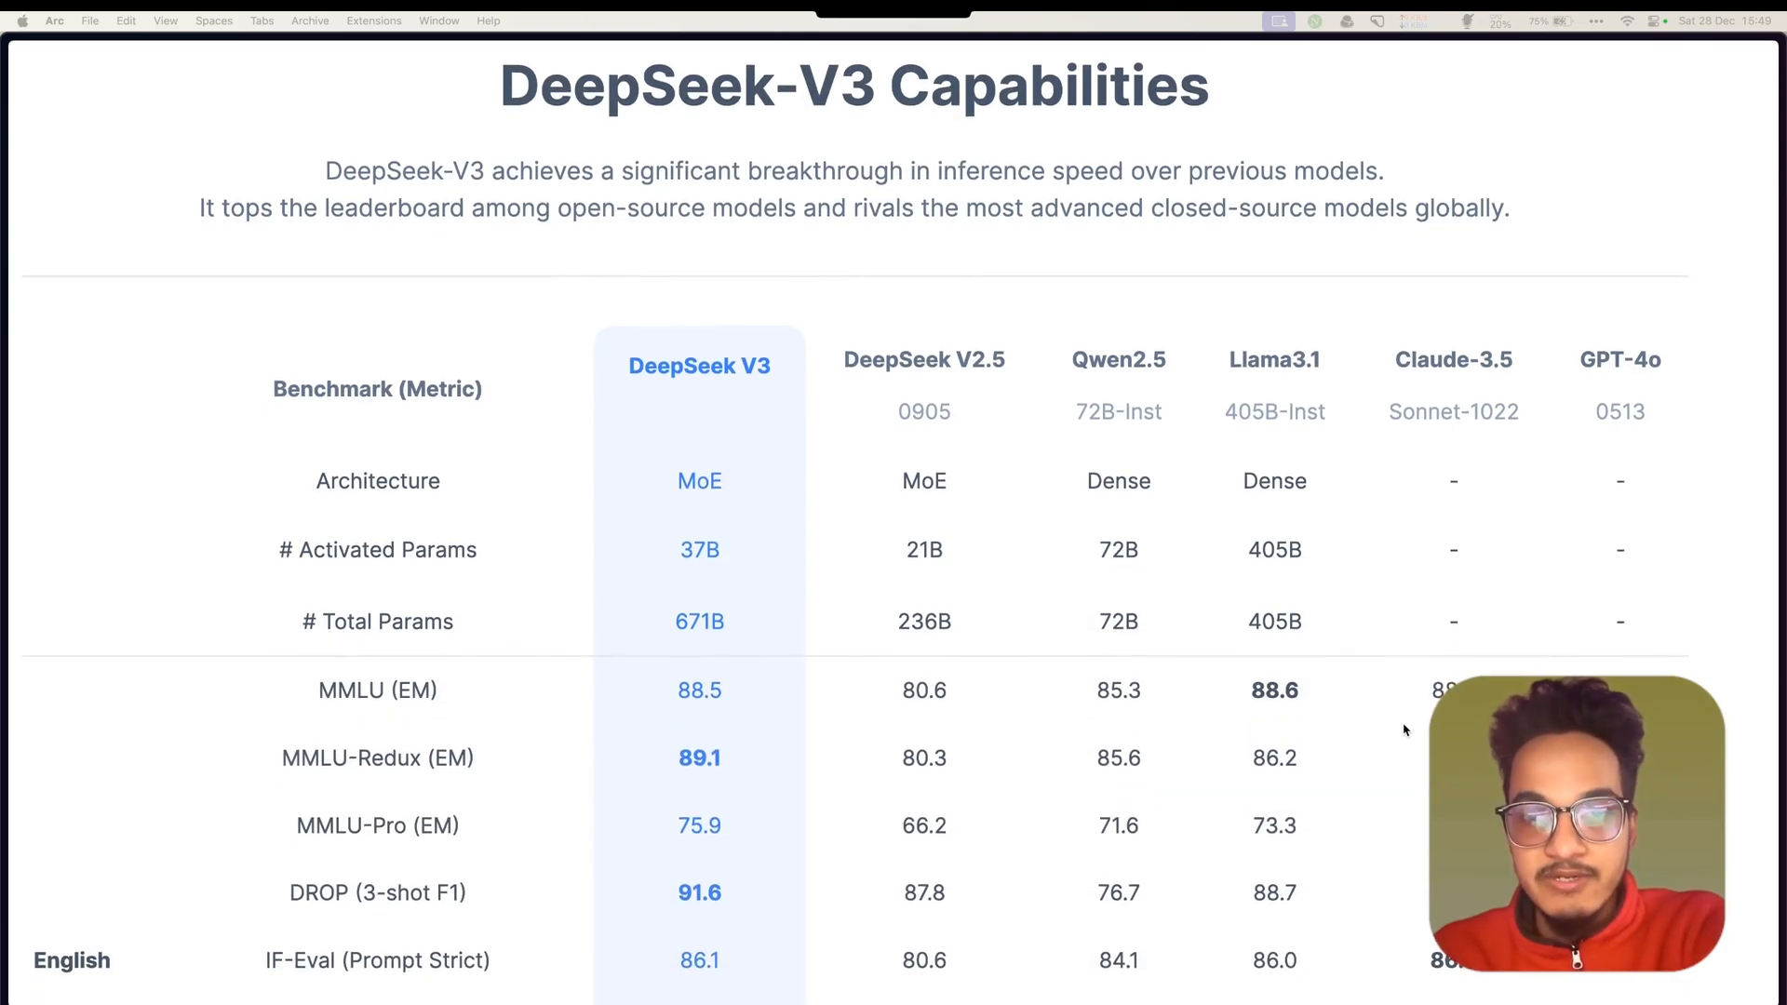
scroll("down", 3)
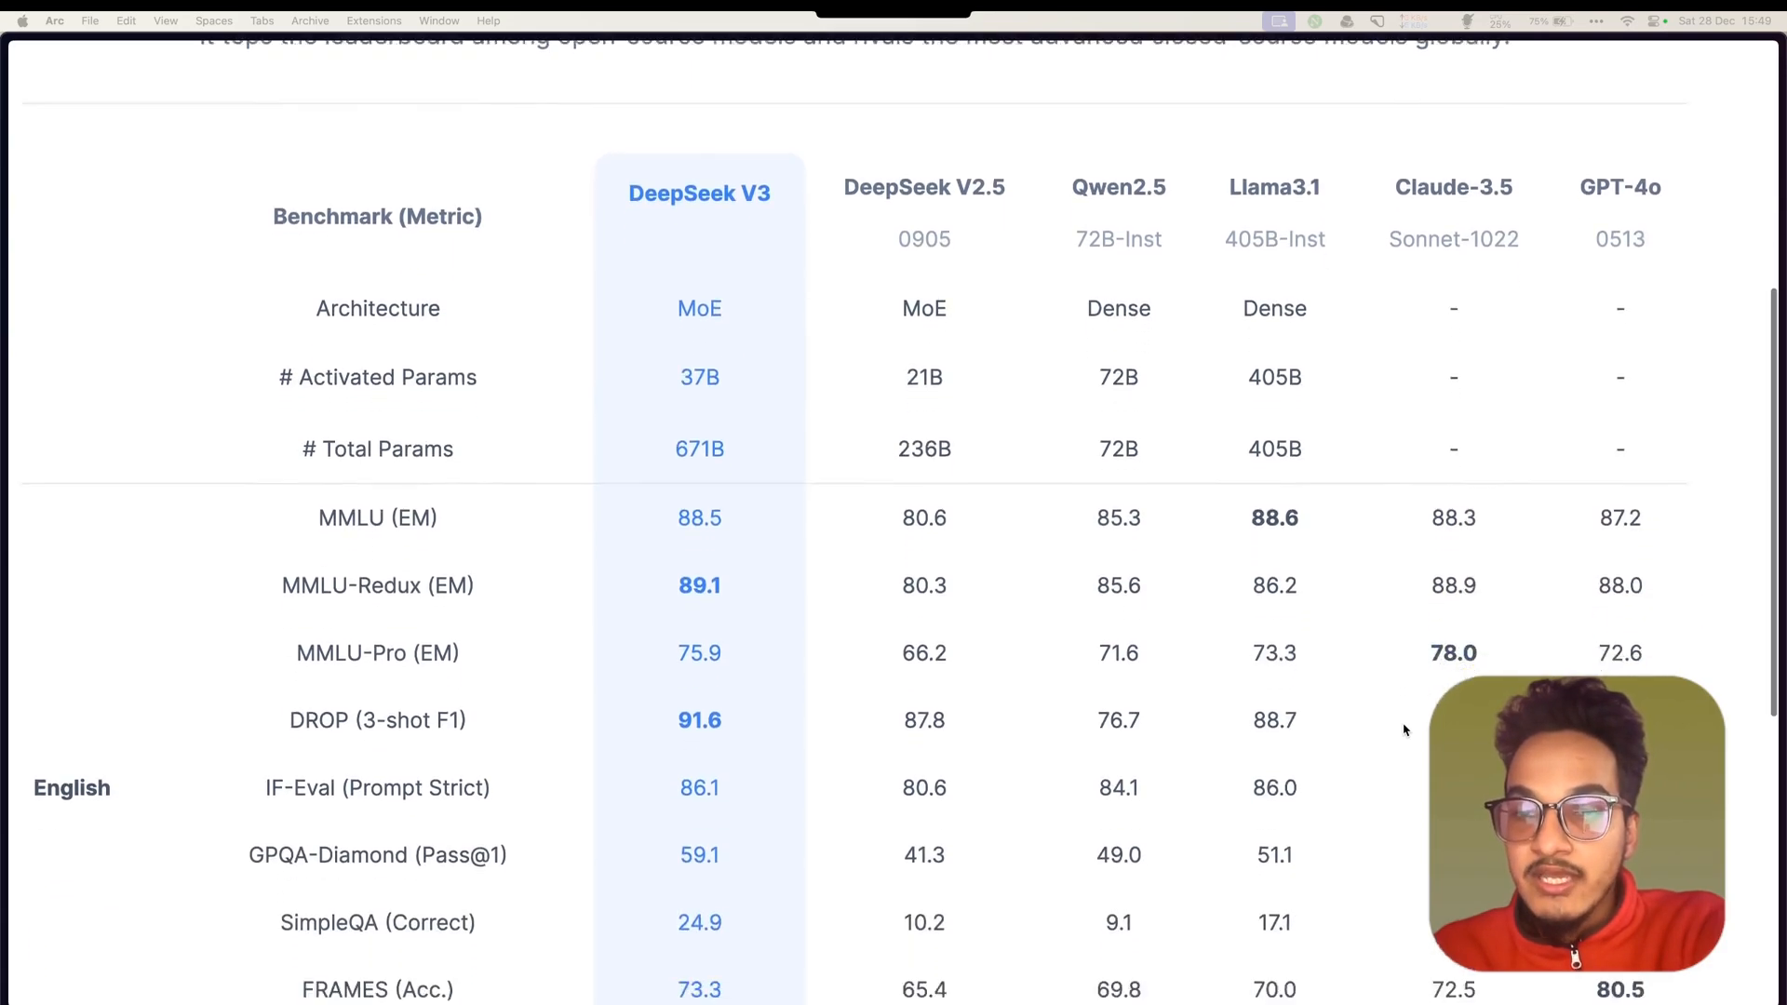
scroll("down", 3)
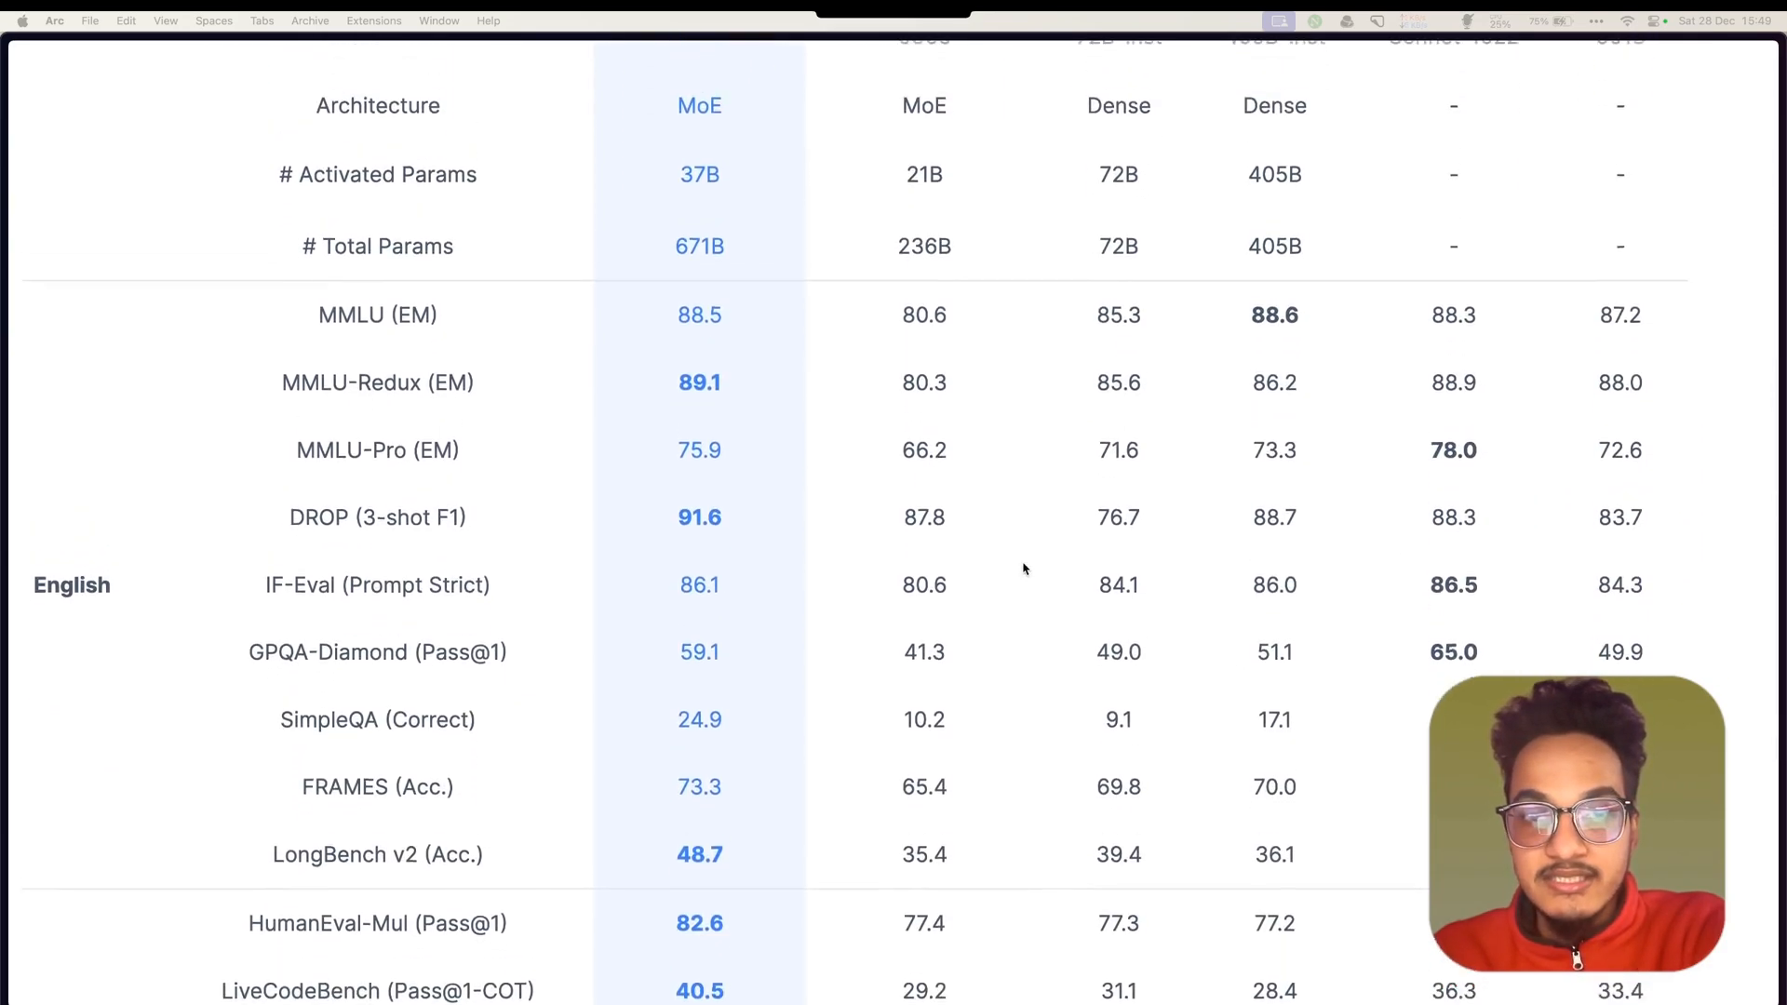
scroll("up", 3)
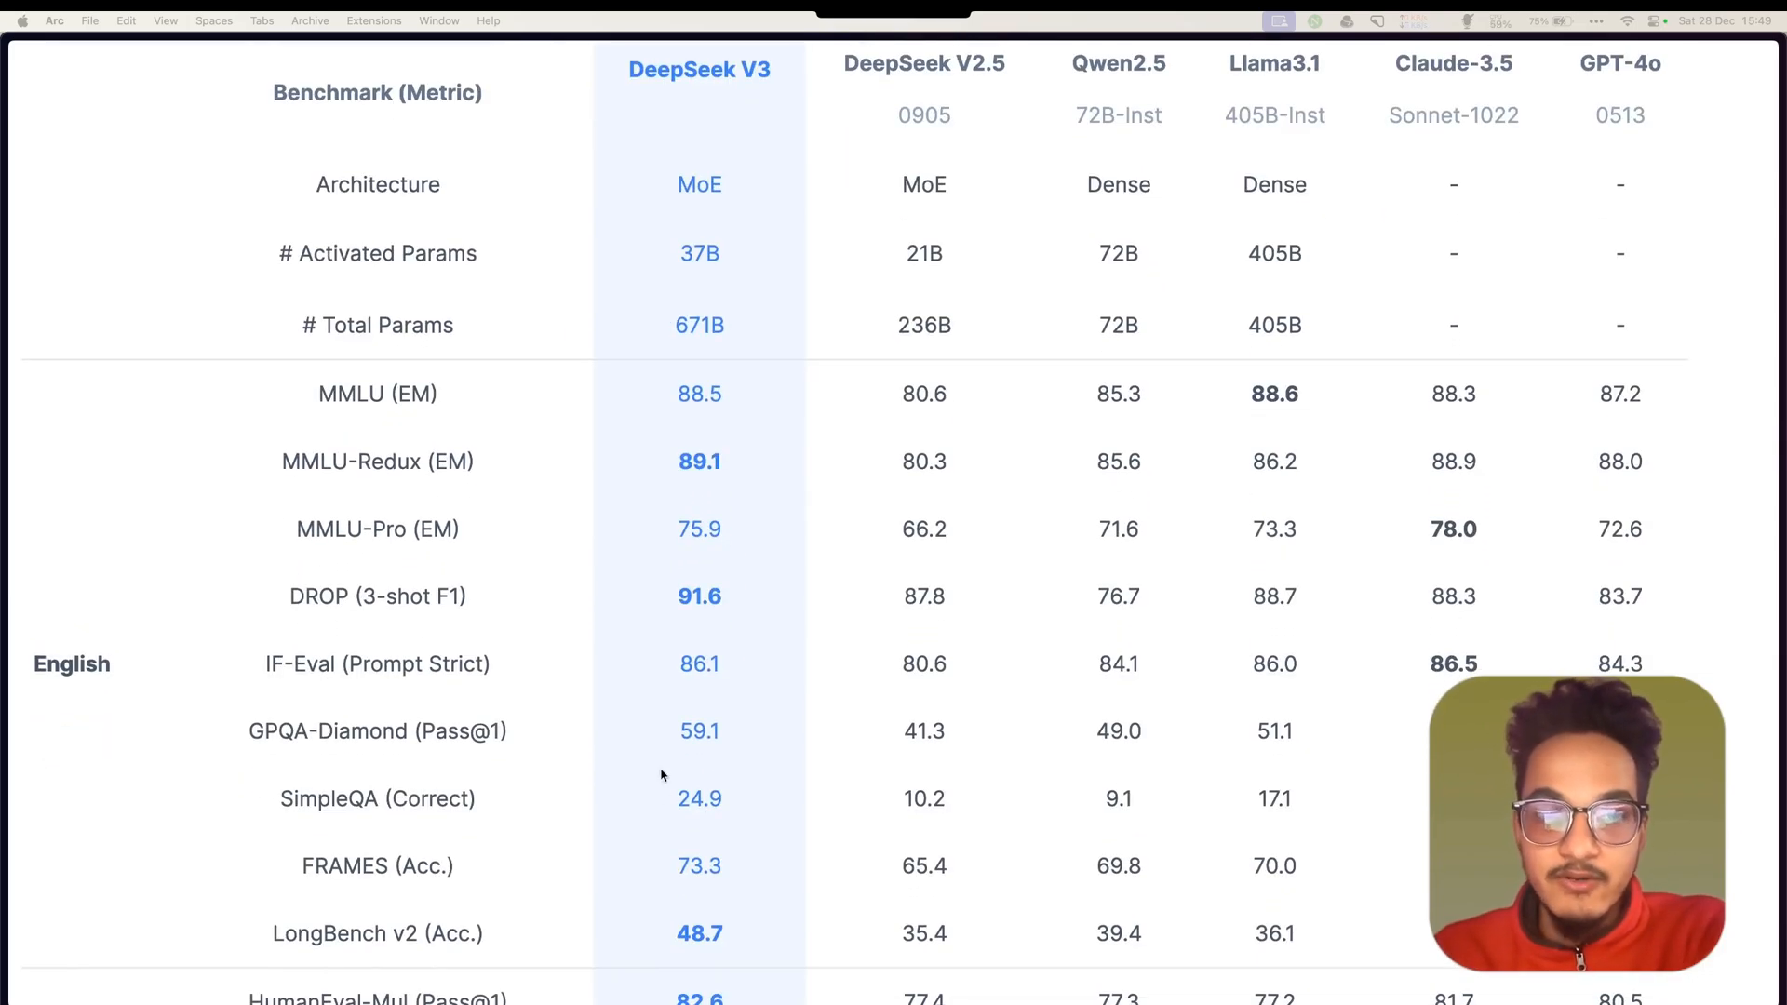
scroll("up", 3)
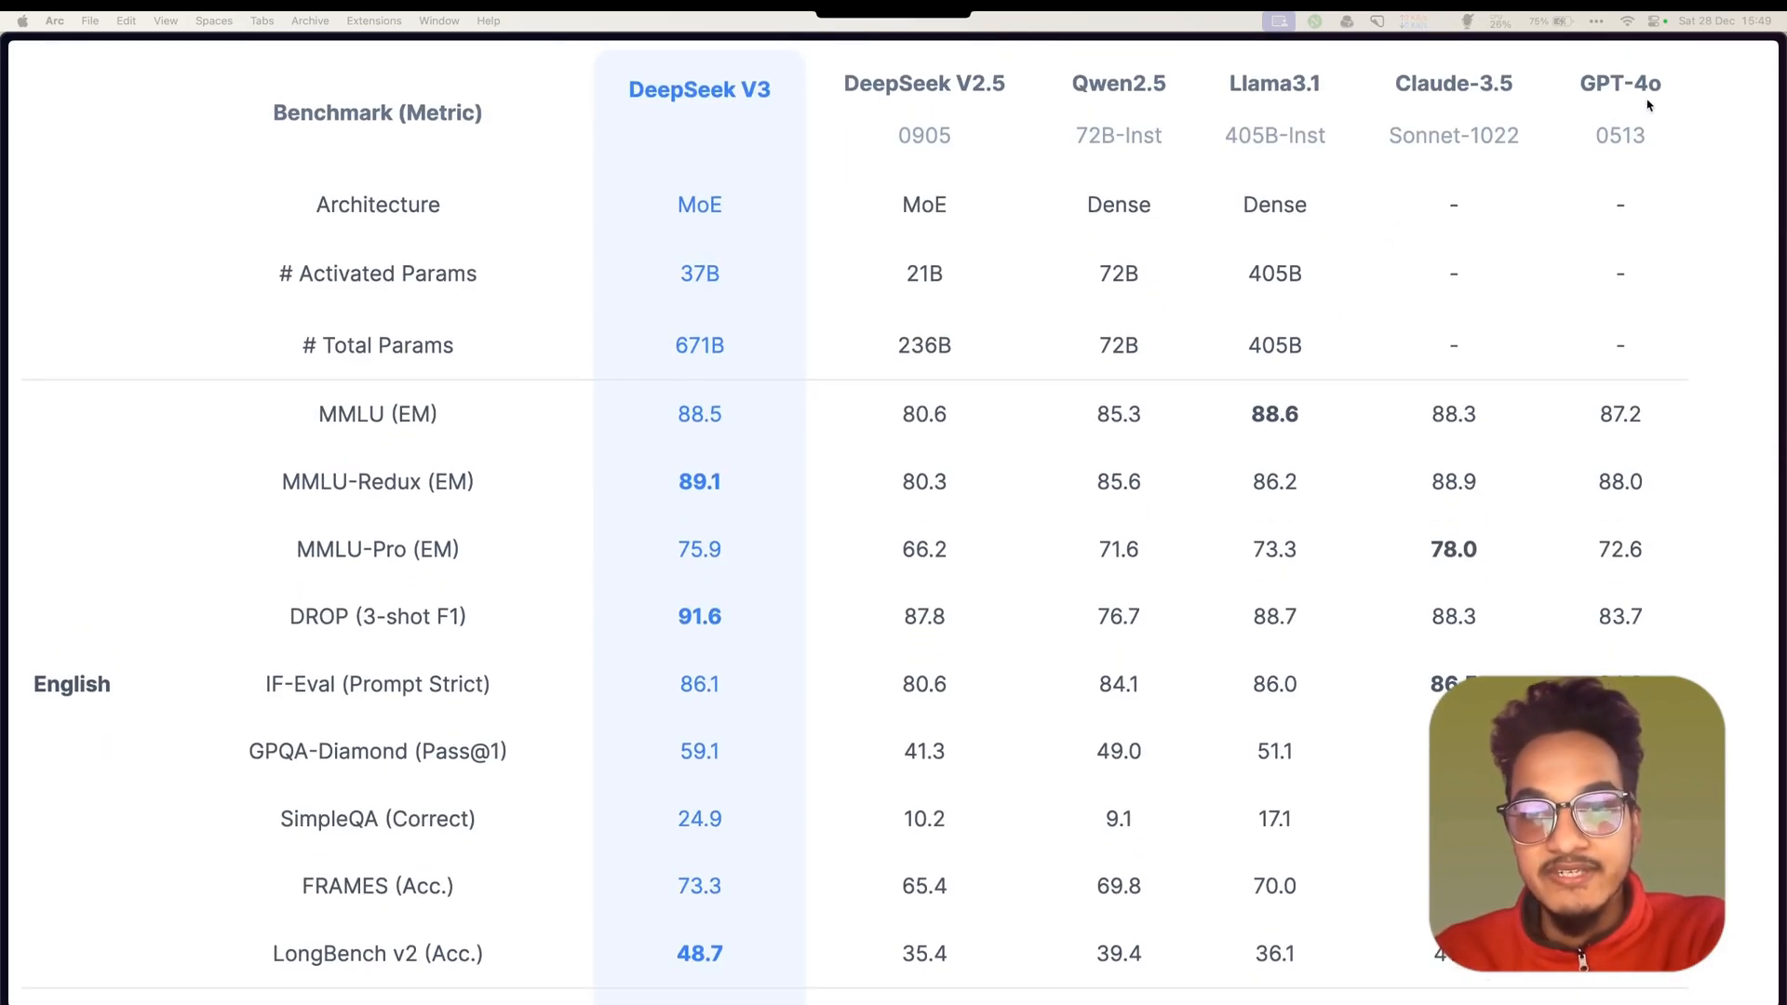
scroll("down", 3)
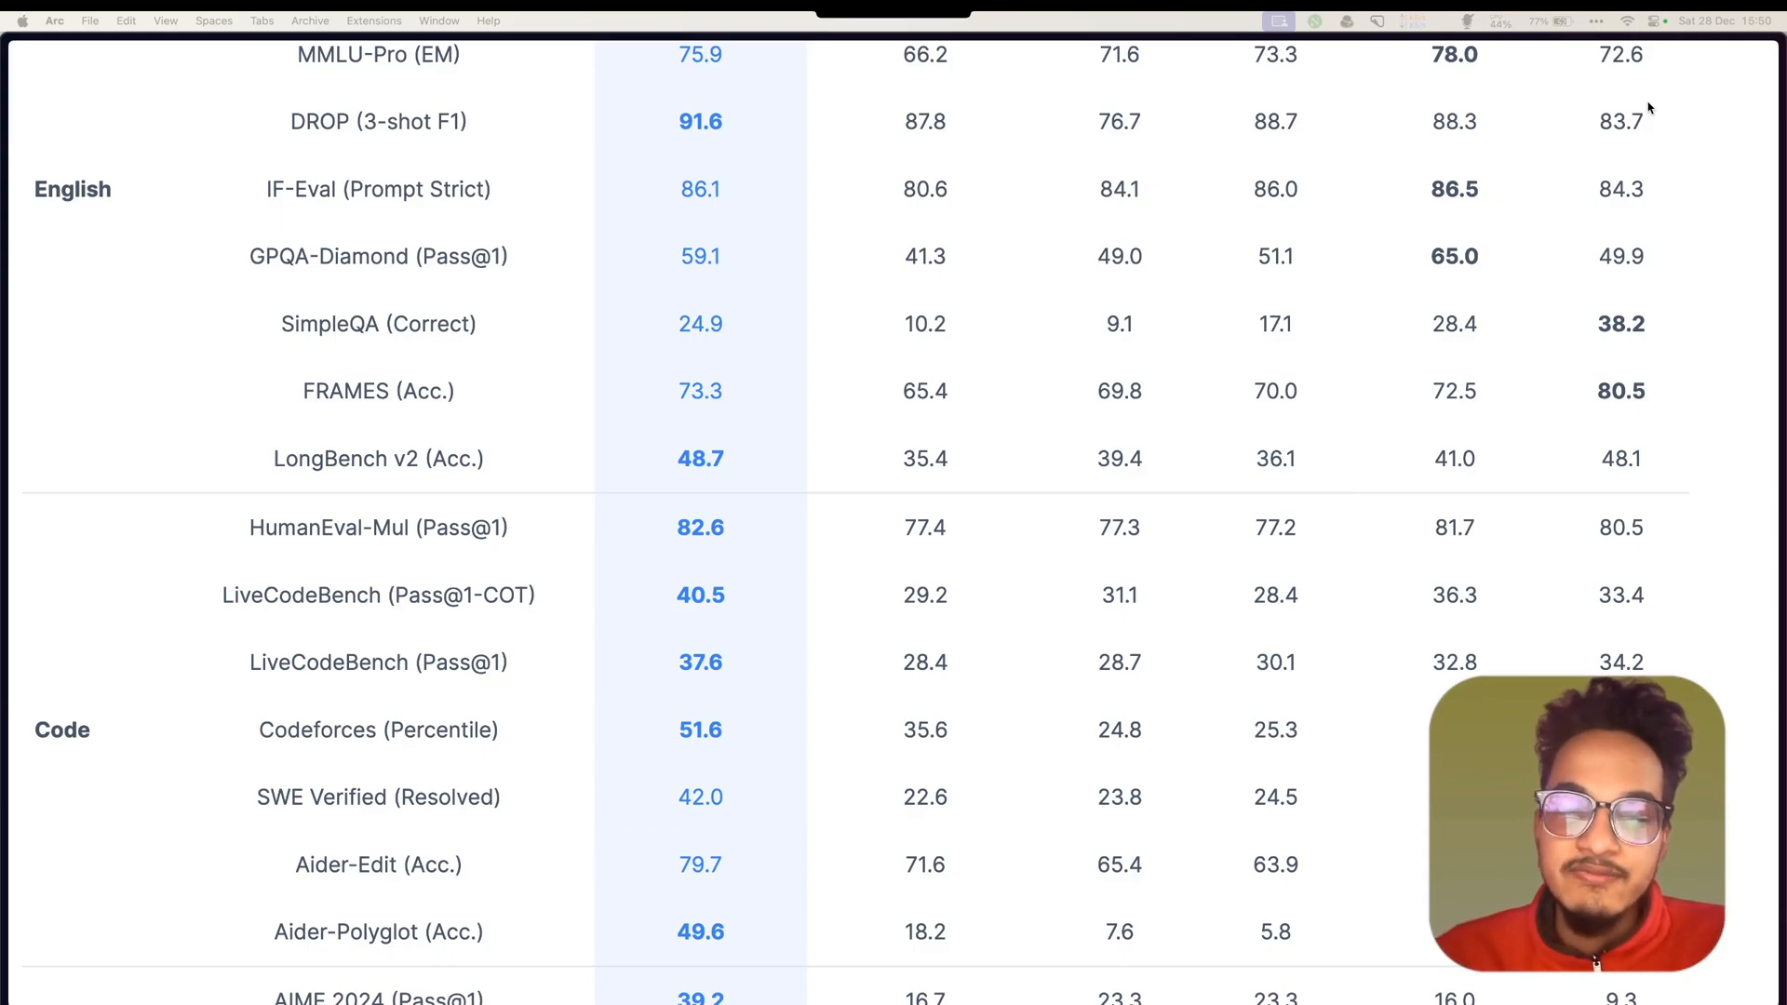
scroll("down", 3)
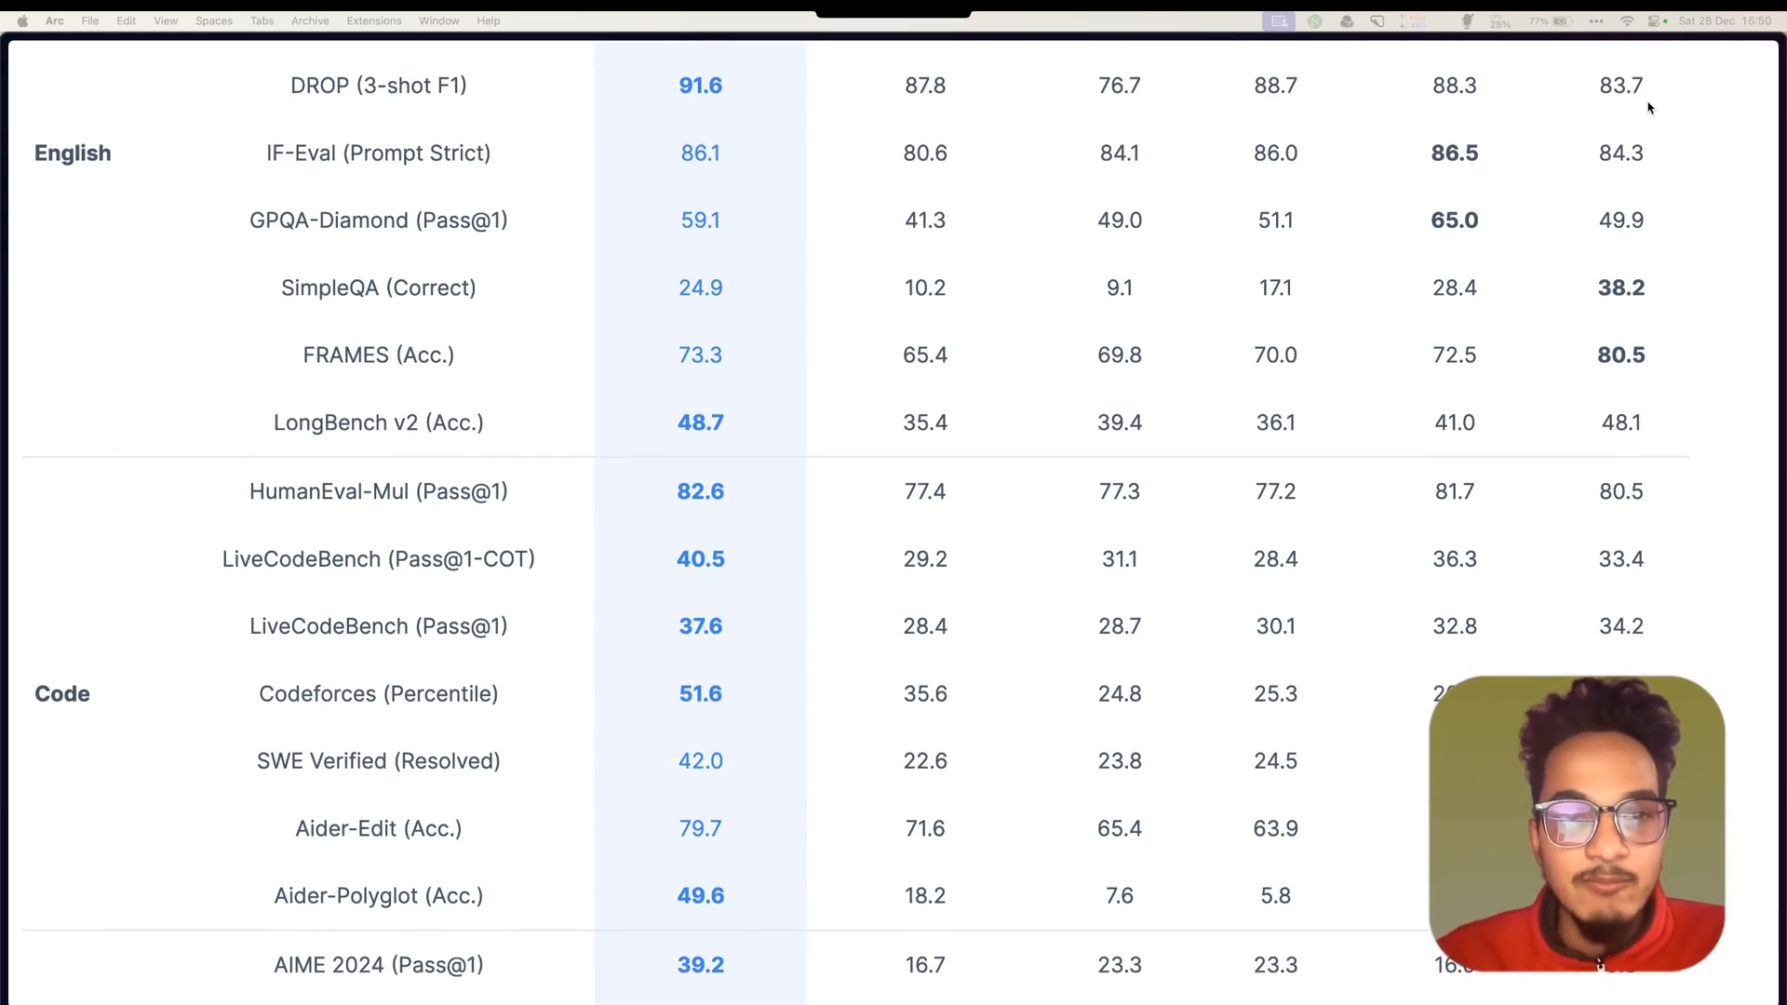
mouse_move(1660, 128)
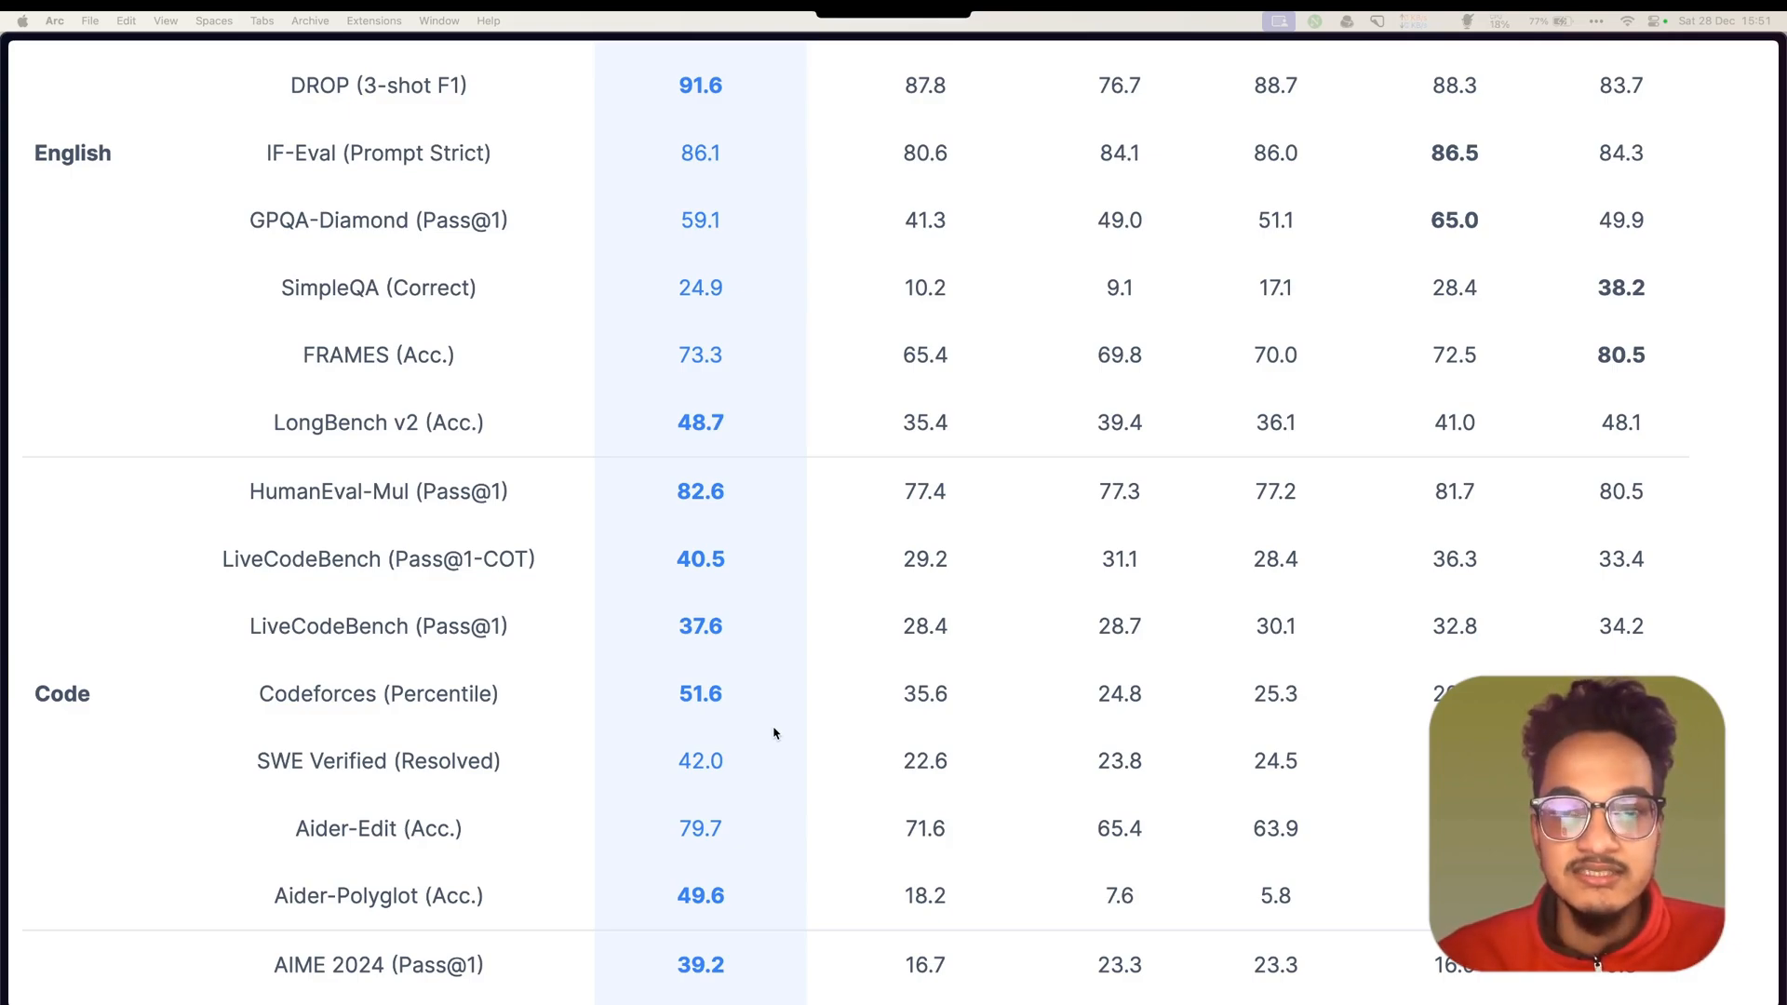
mouse_move(783, 730)
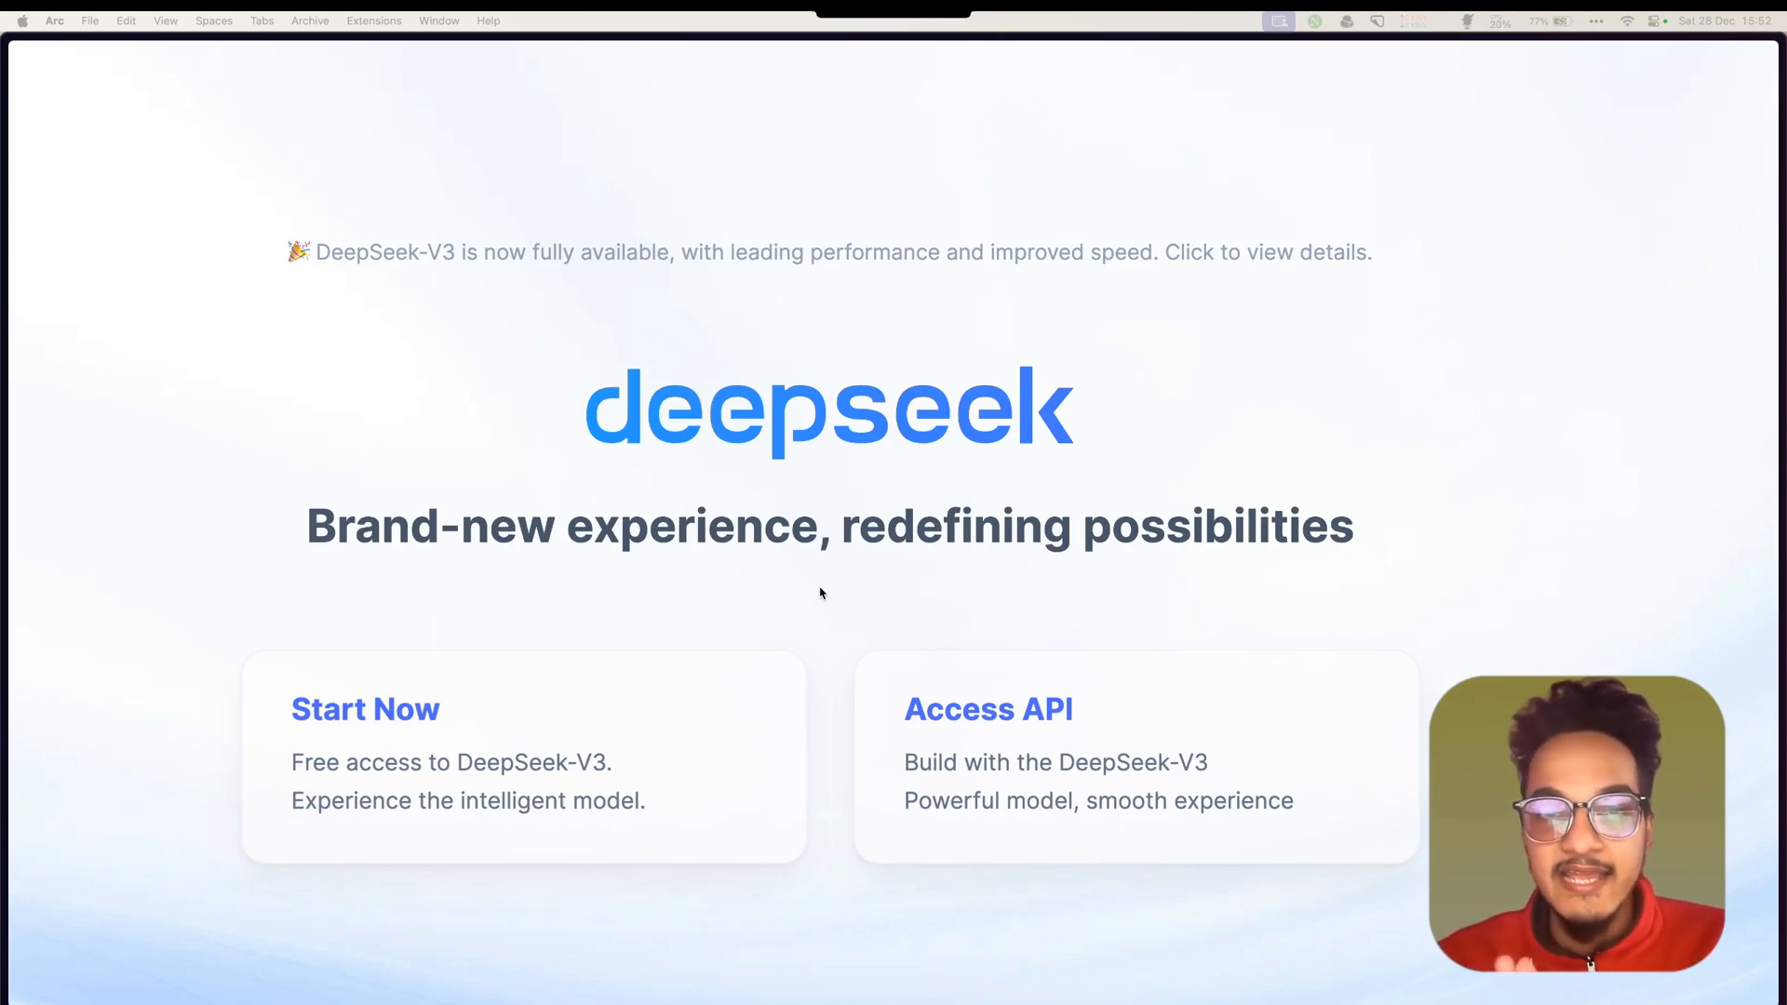
mouse_move(844, 635)
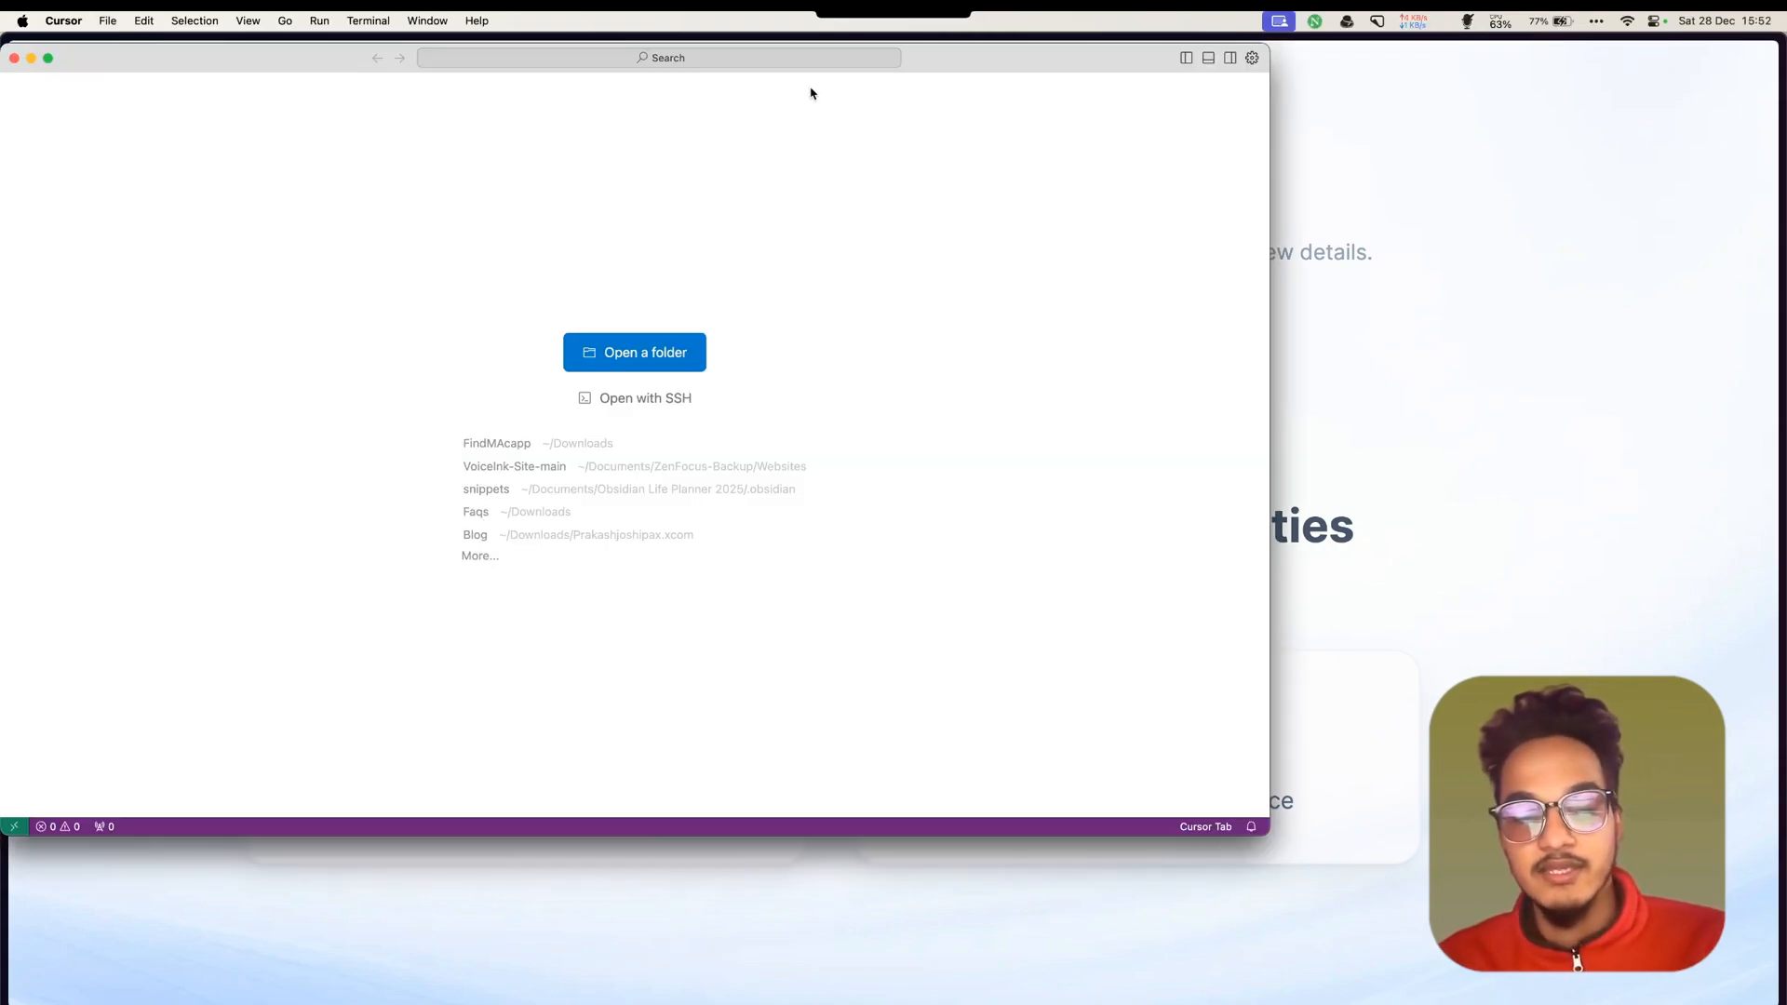
mouse_move(826, 48)
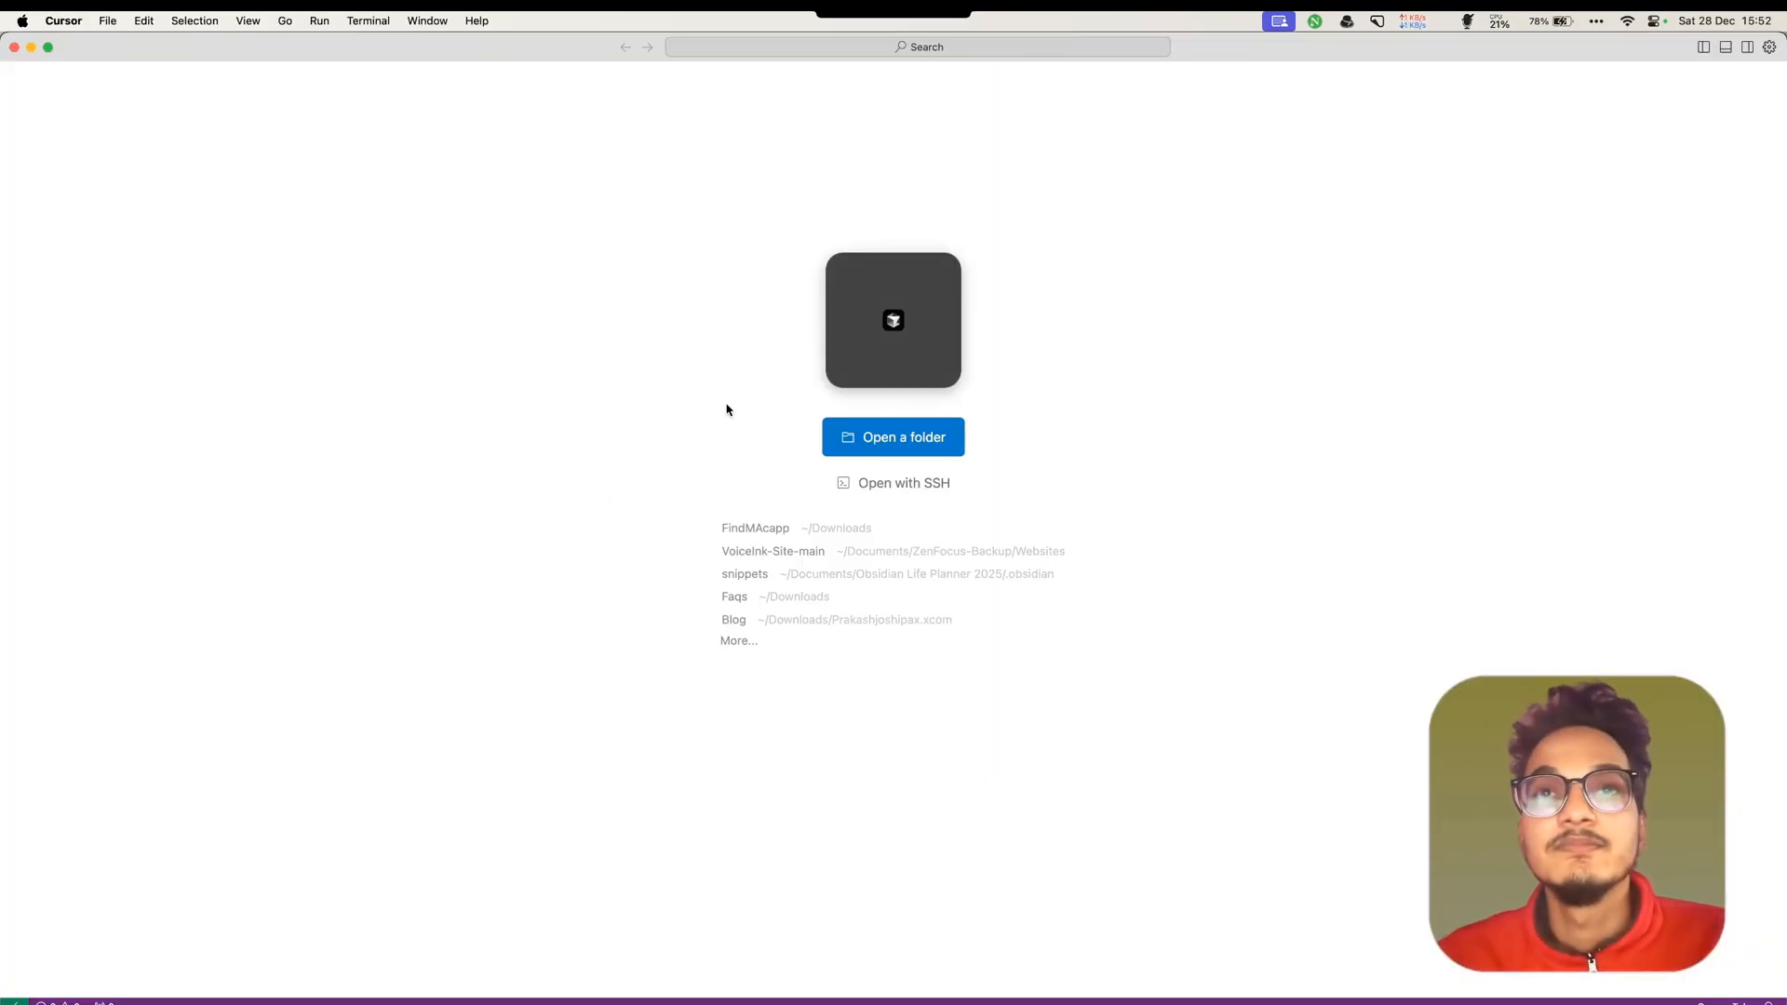
left_click(892, 437)
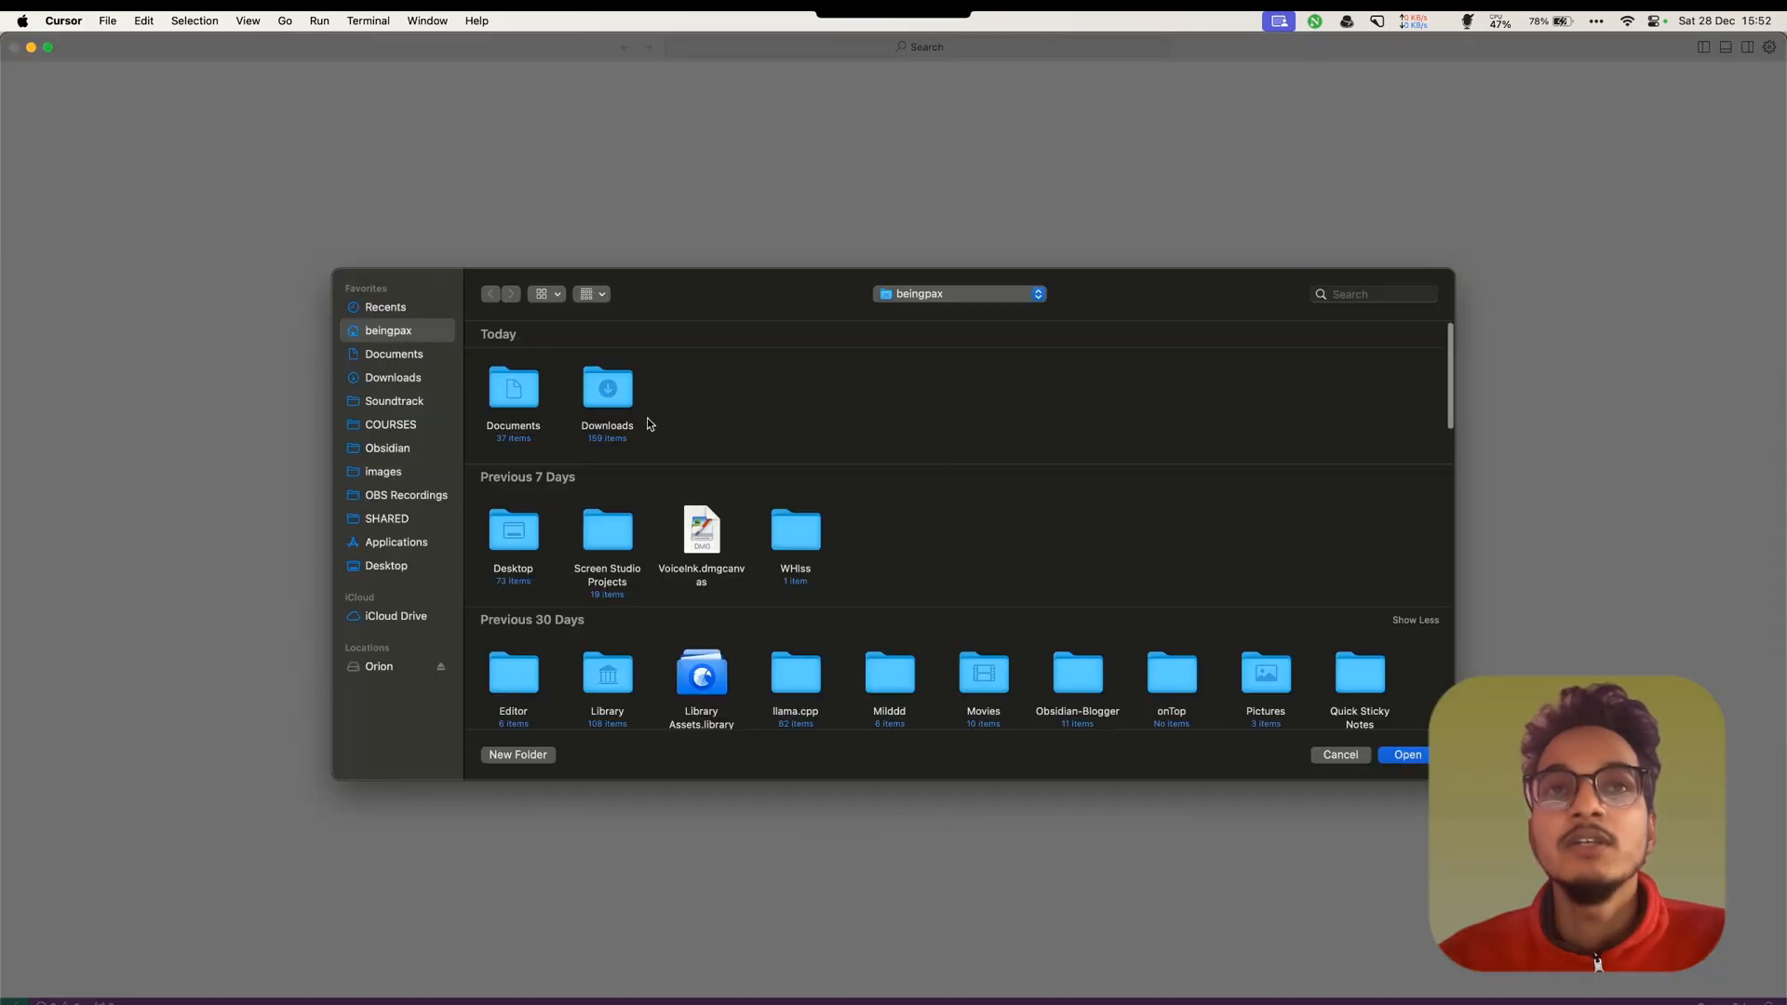
double_click(606, 393)
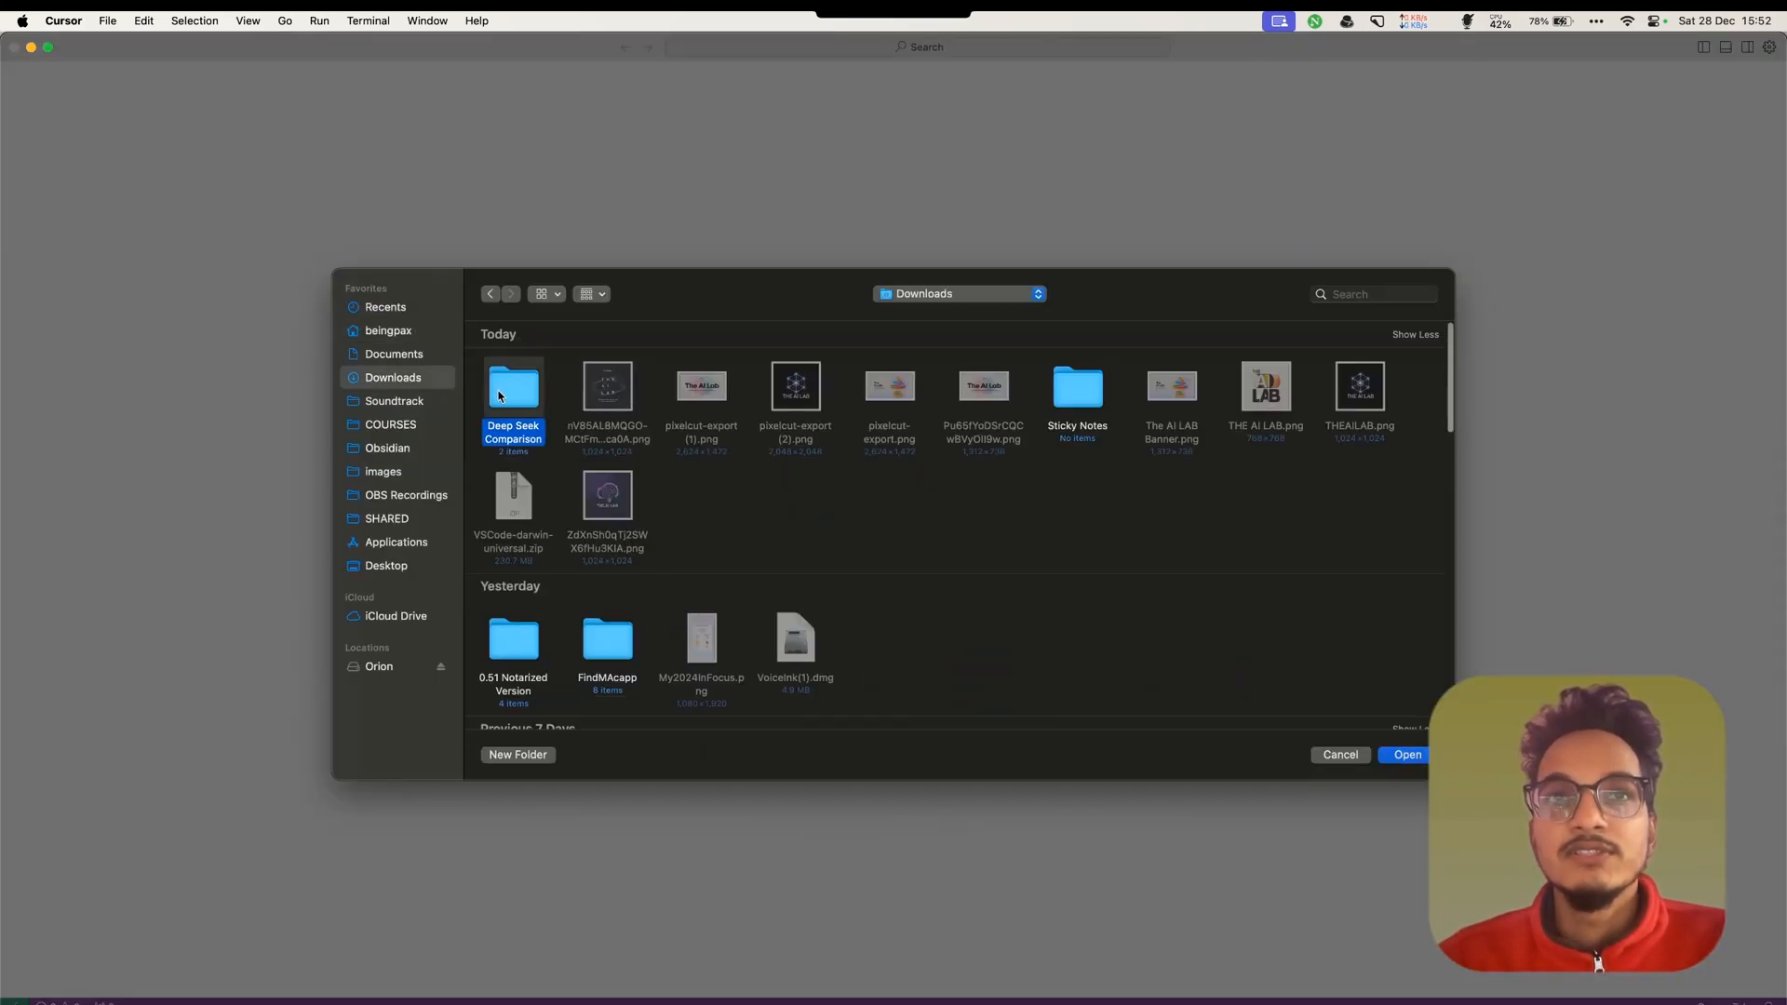
double_click(513, 387)
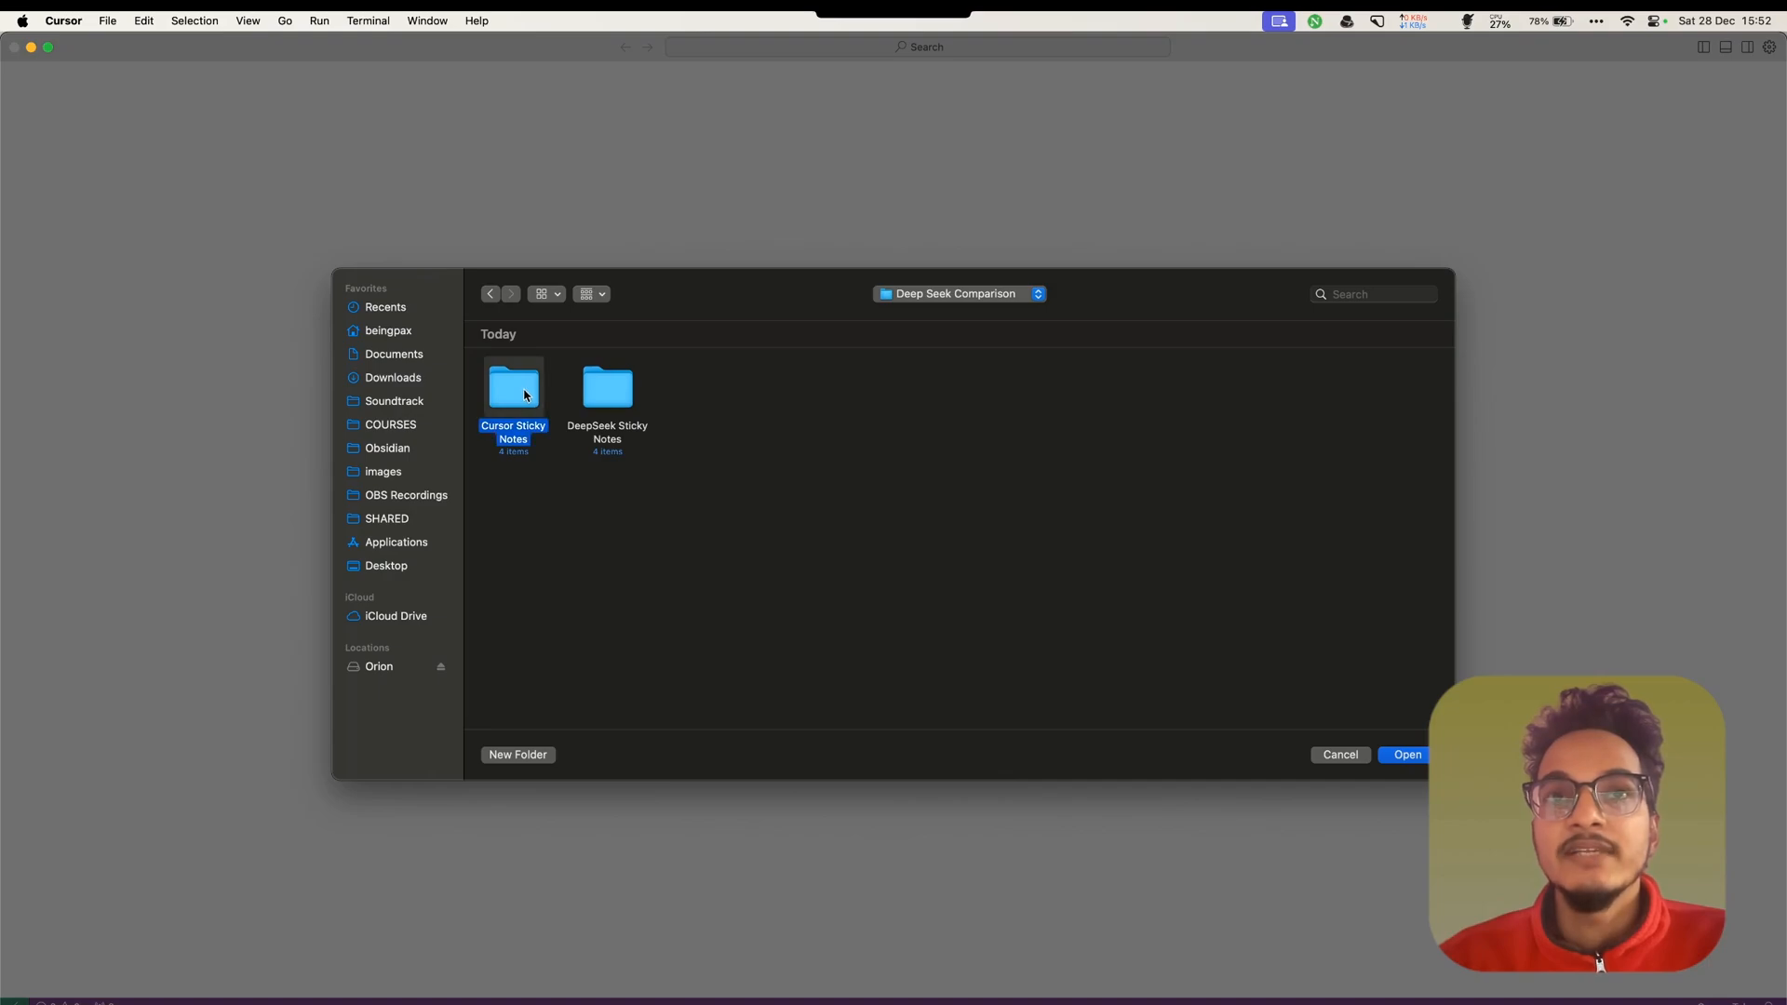
double_click(513, 386)
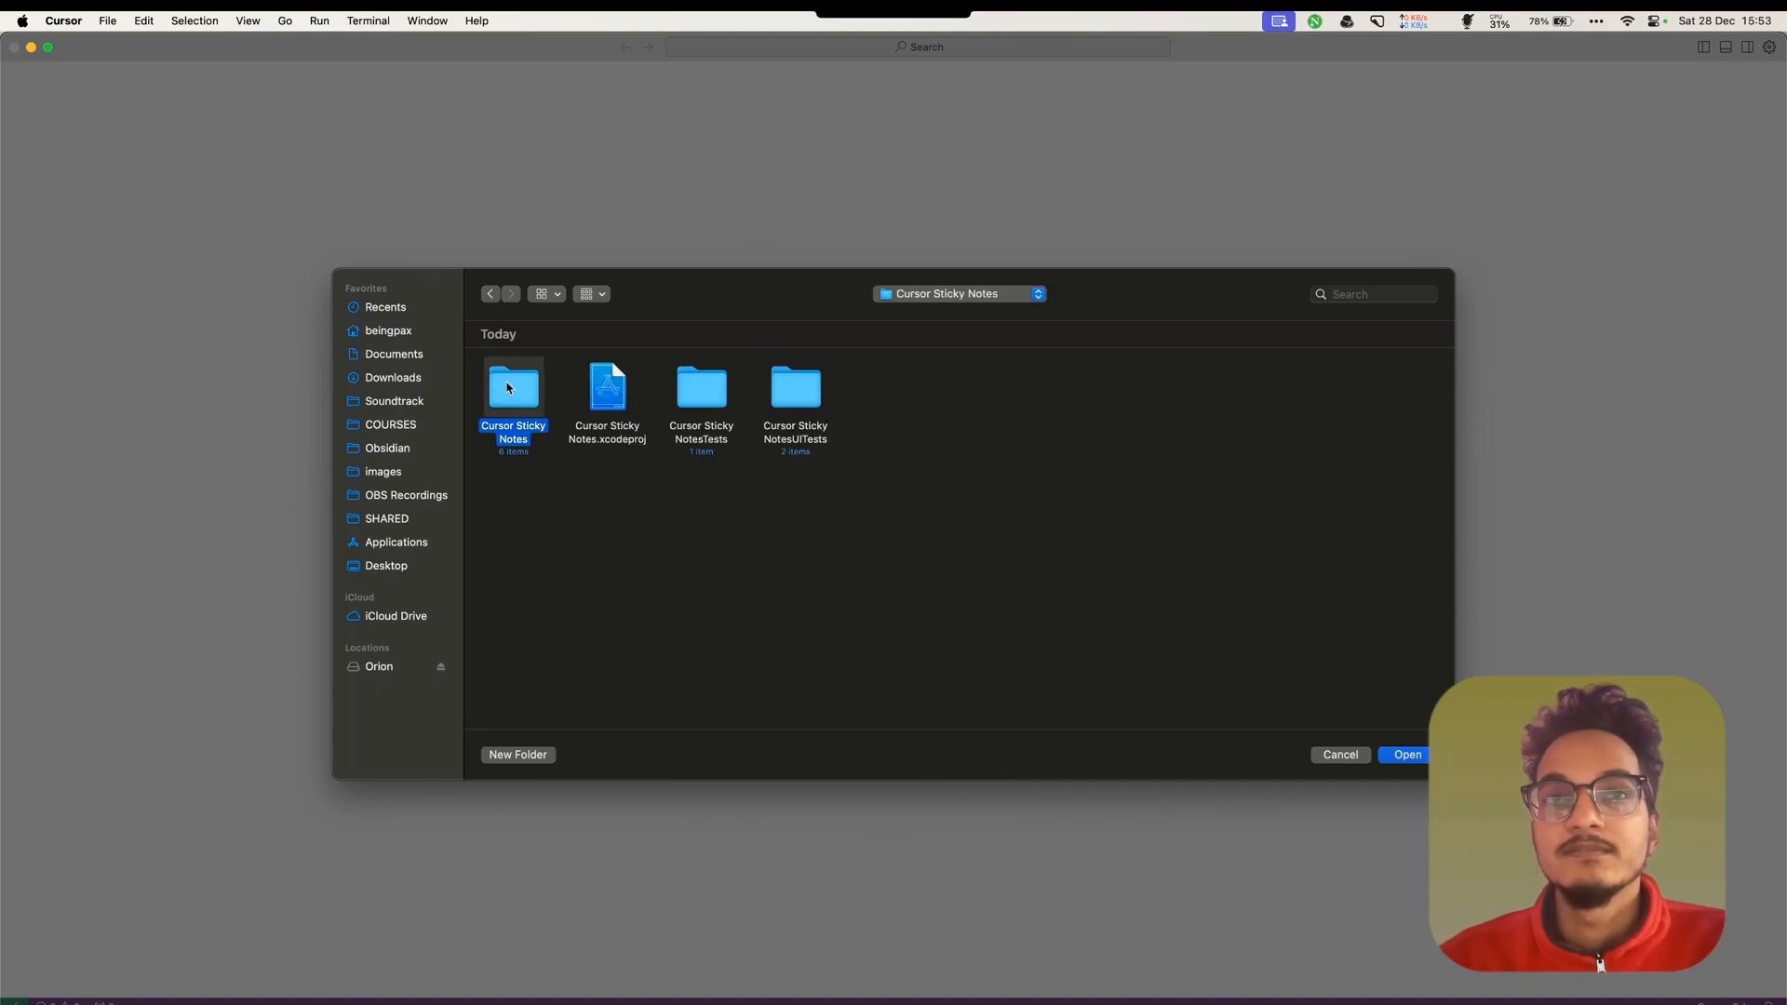
left_click(1406, 755)
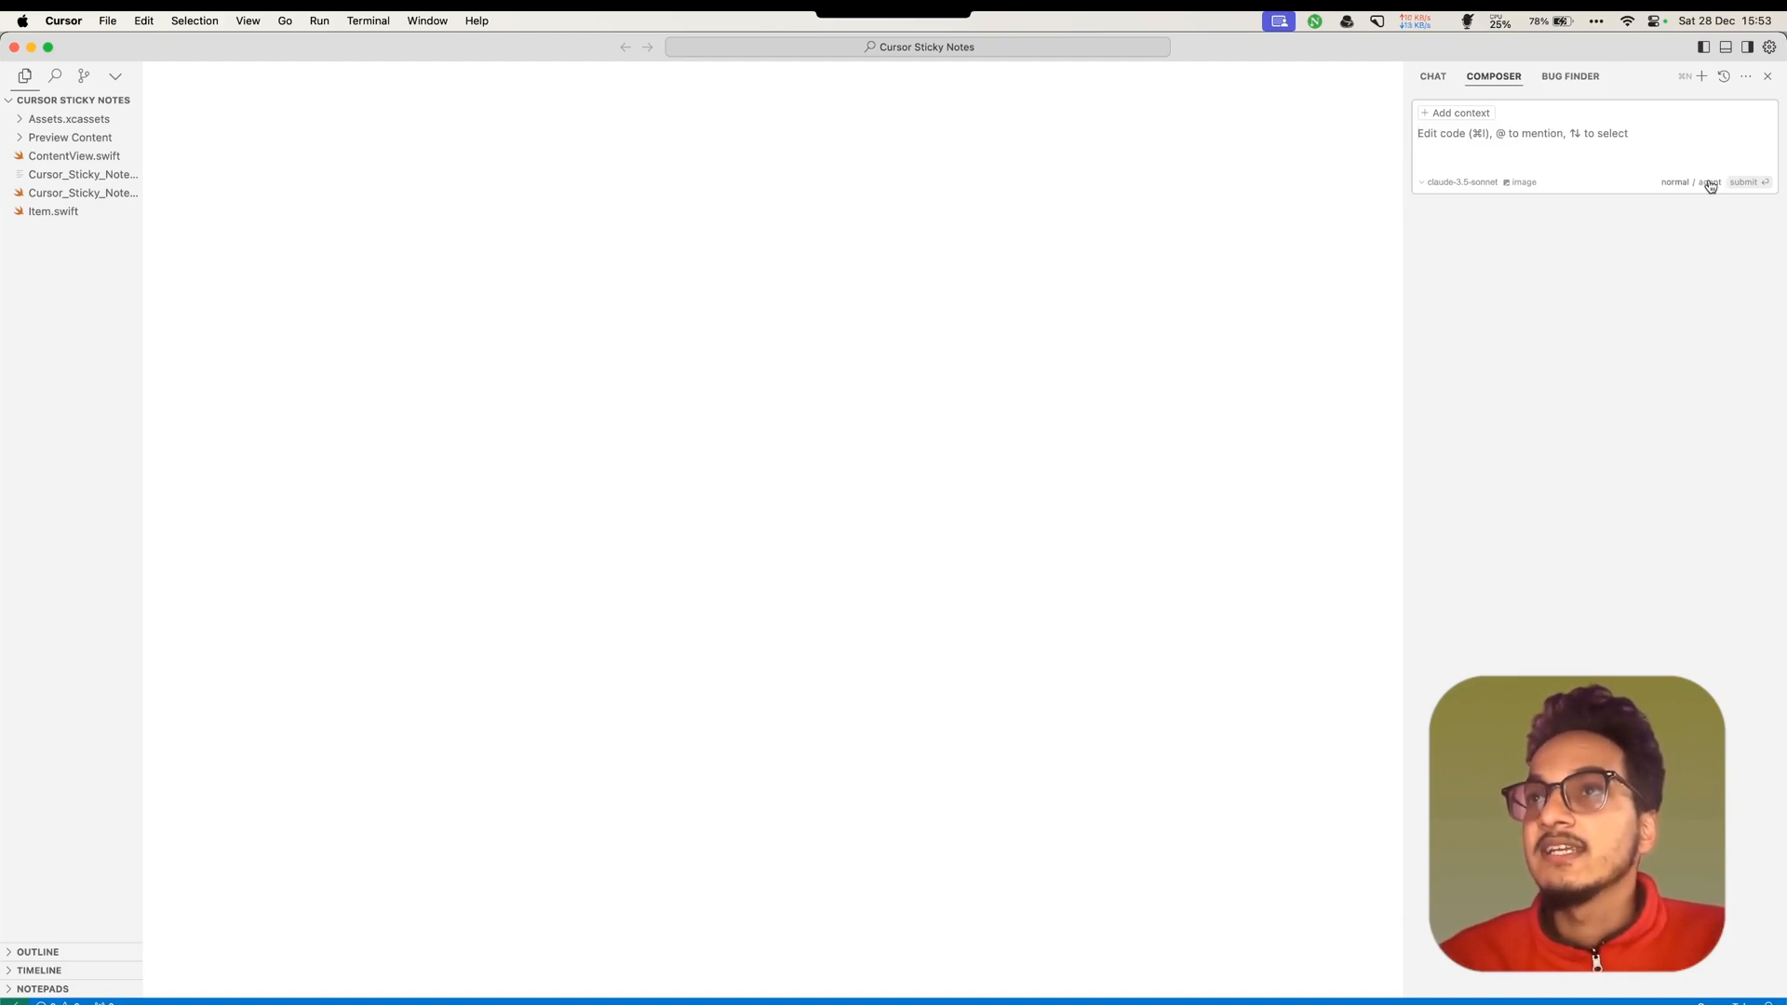
In agent mode, request a SwiftUI Sticky Notes macOS app with hotkey, SwiftData and always-on-top window
left_click(1710, 181)
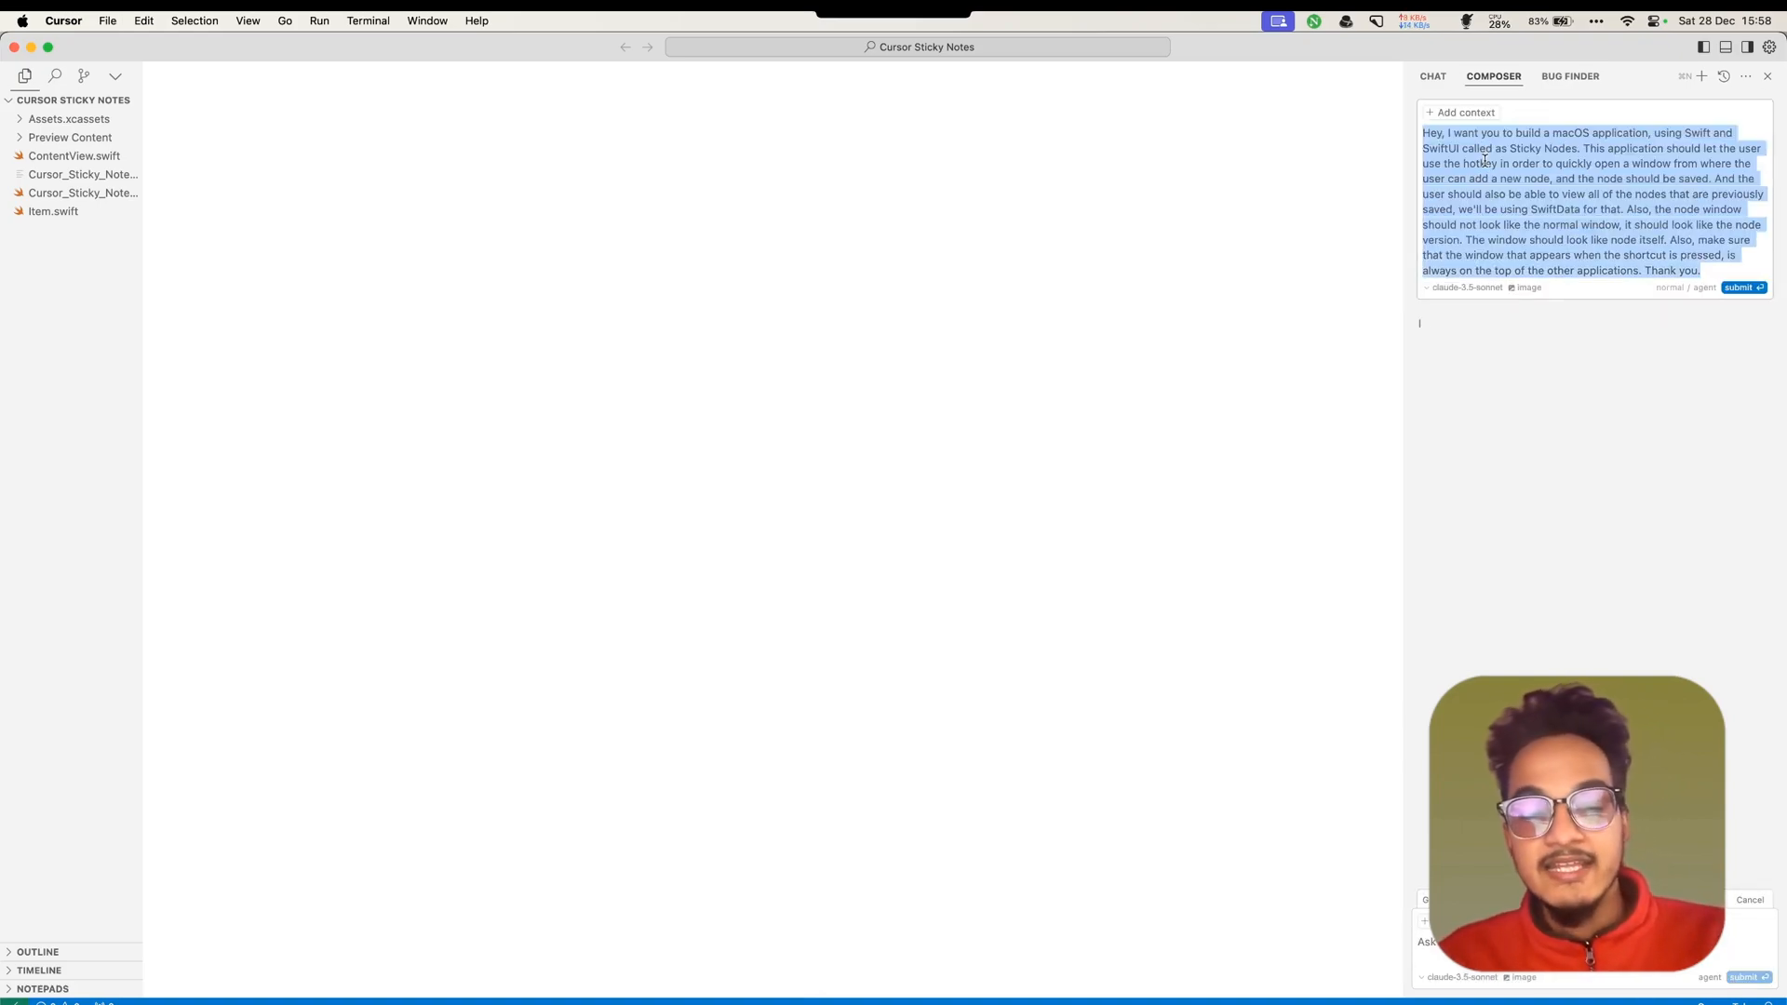
Submit the Sticky Notes request to Cursor's agent, then launch Visual Studio Code
left_click(1743, 286)
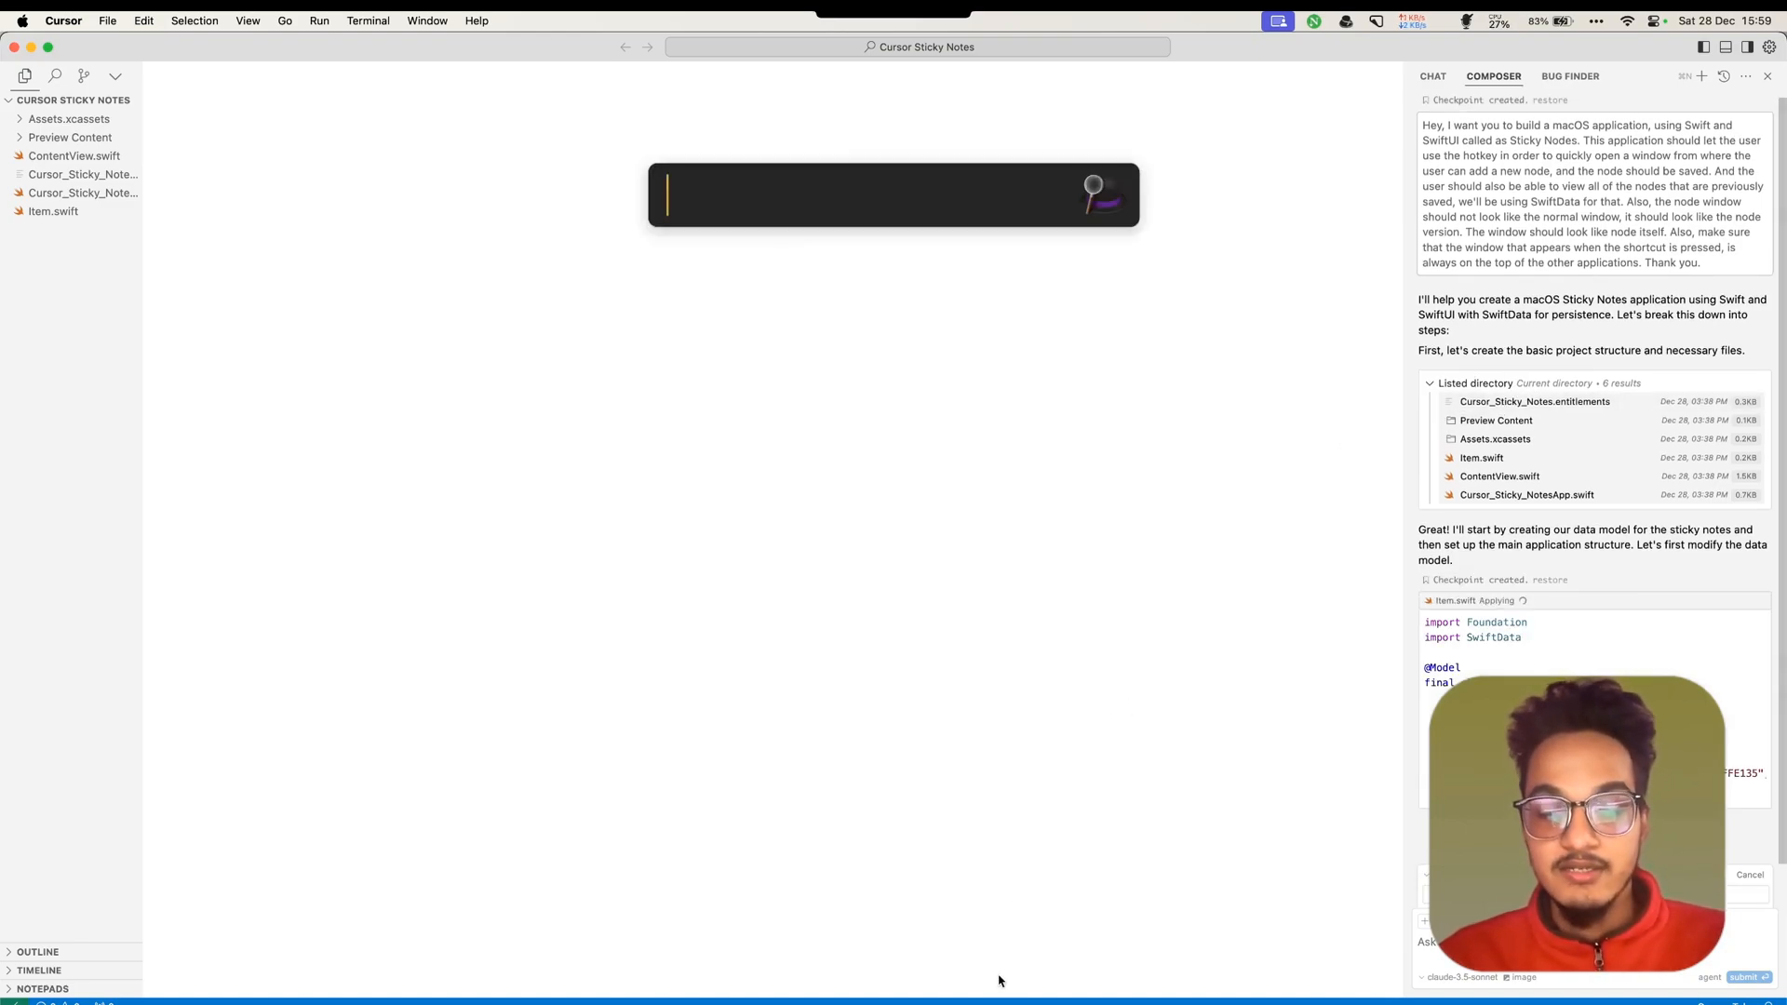
type("mi")
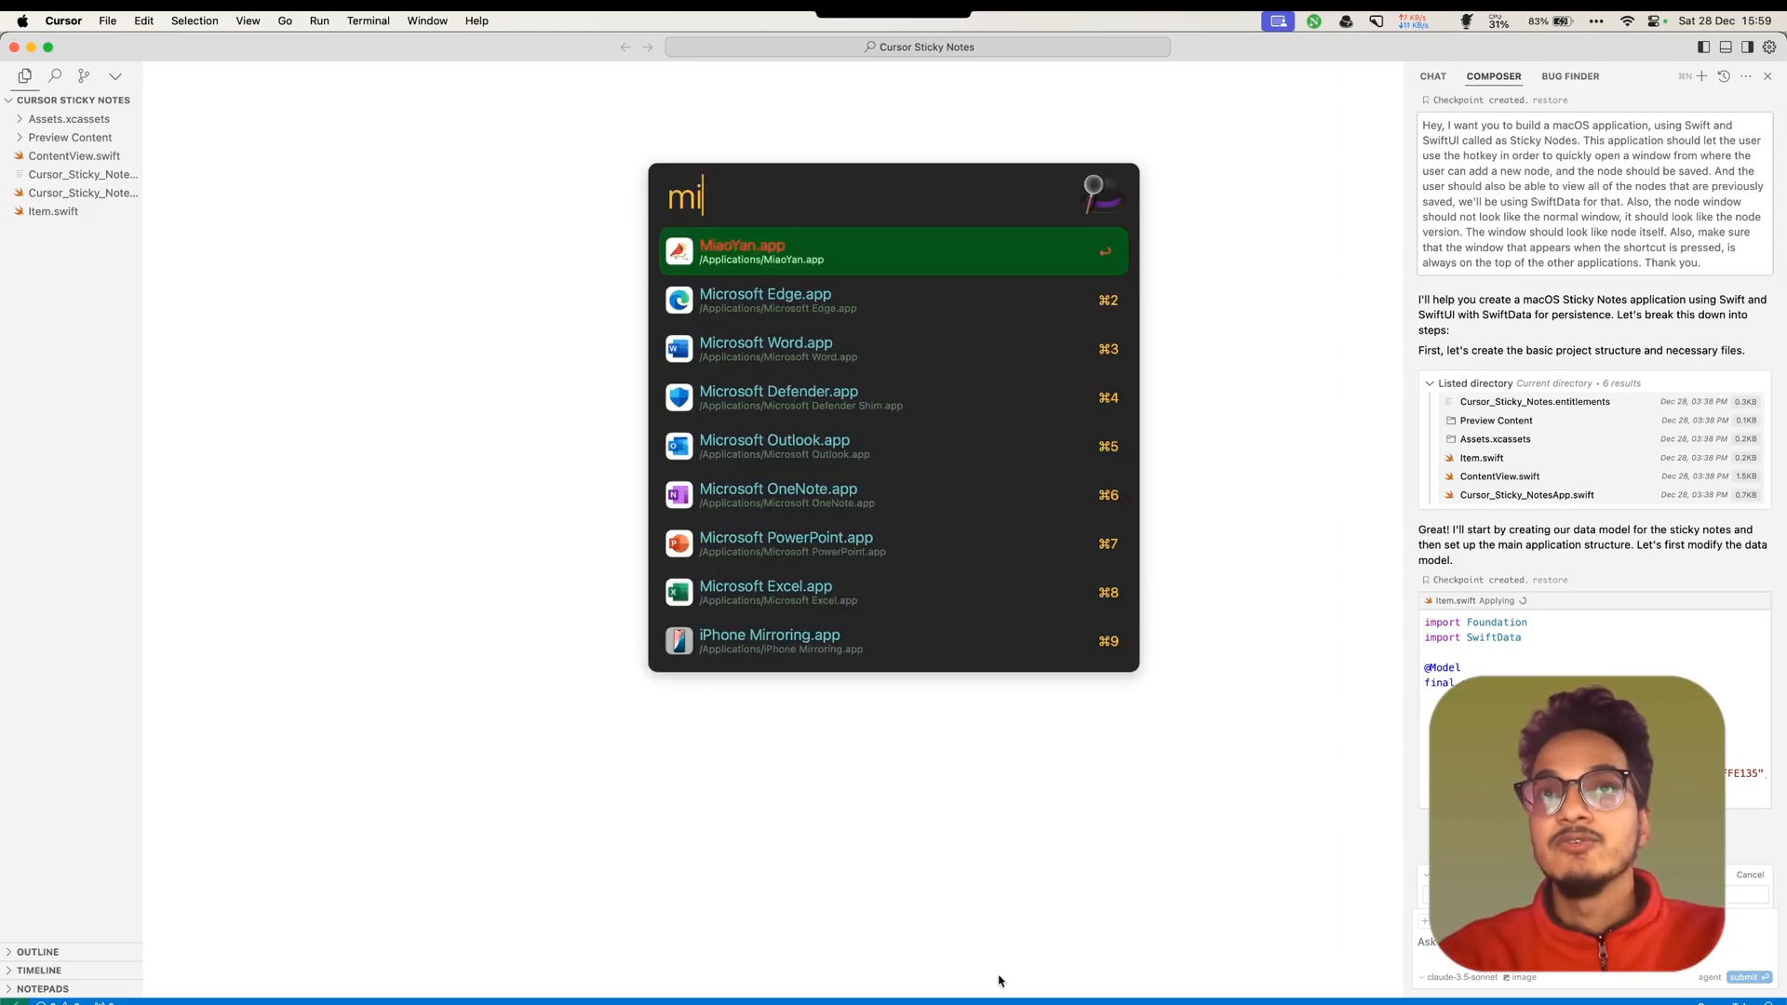
type("cros")
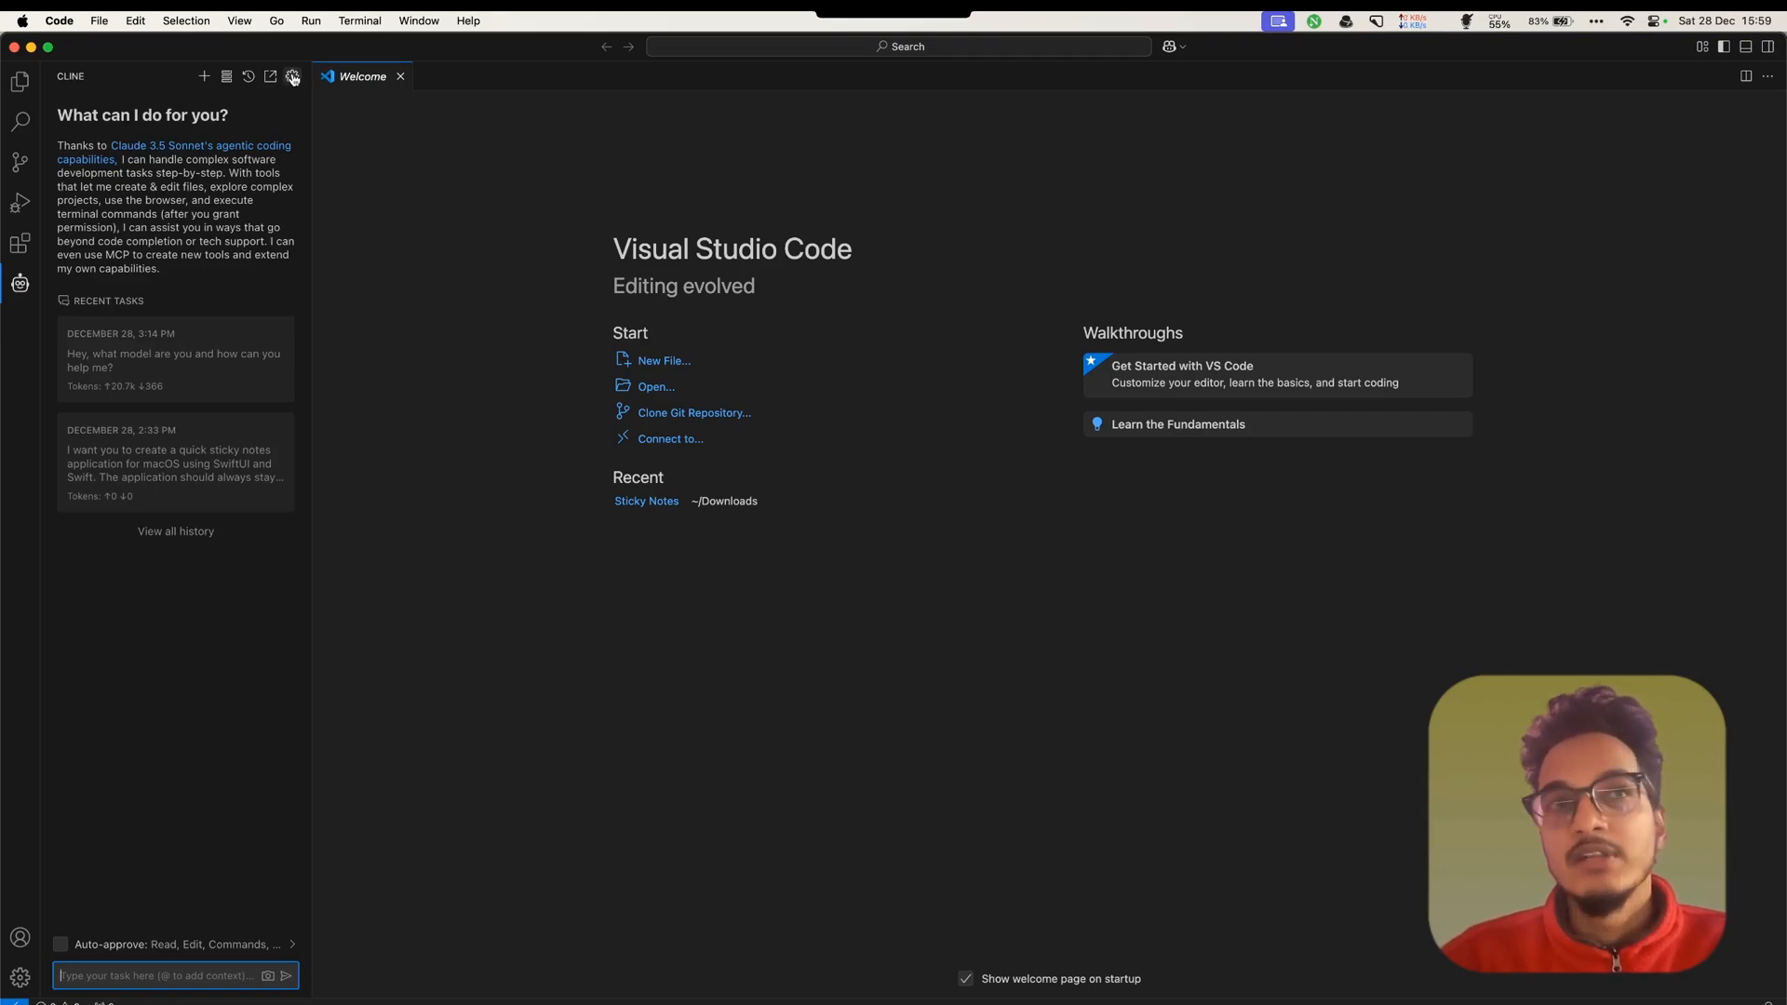
Save Cline's DeepSeek API settings, then open Deep Seek Comparison > DeepSeek Sticky Notes as the workspace
left_click(293, 76)
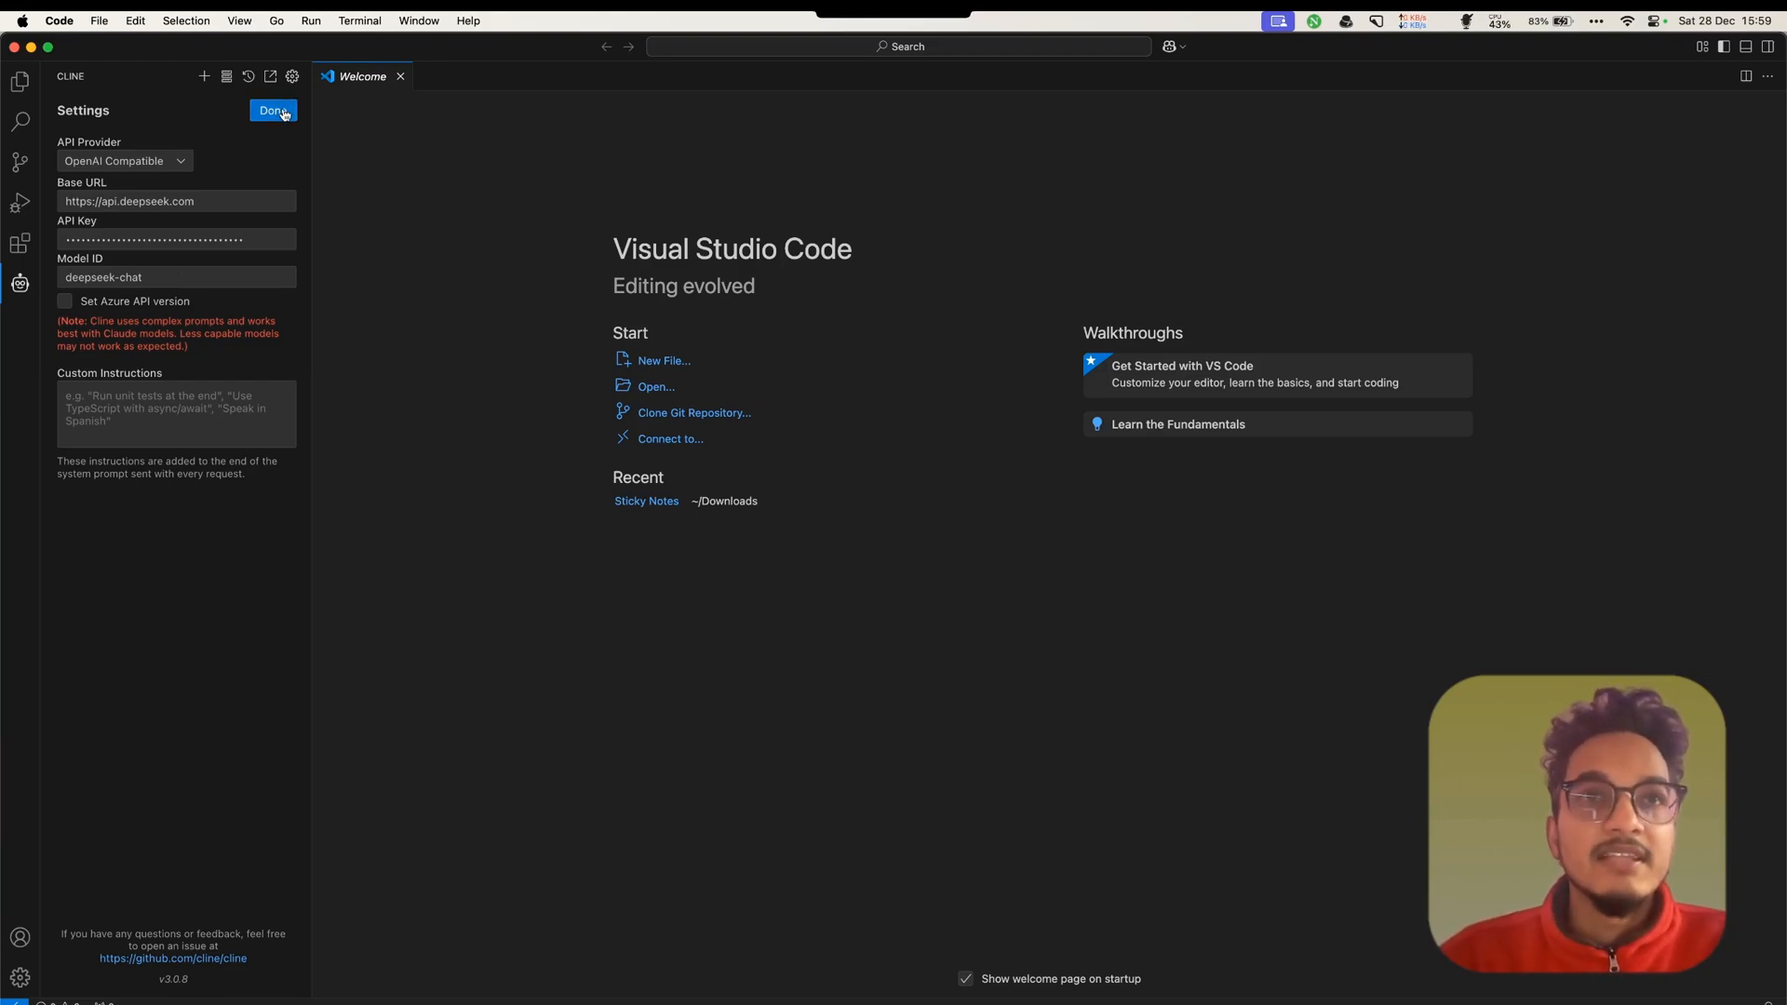
left_click(274, 111)
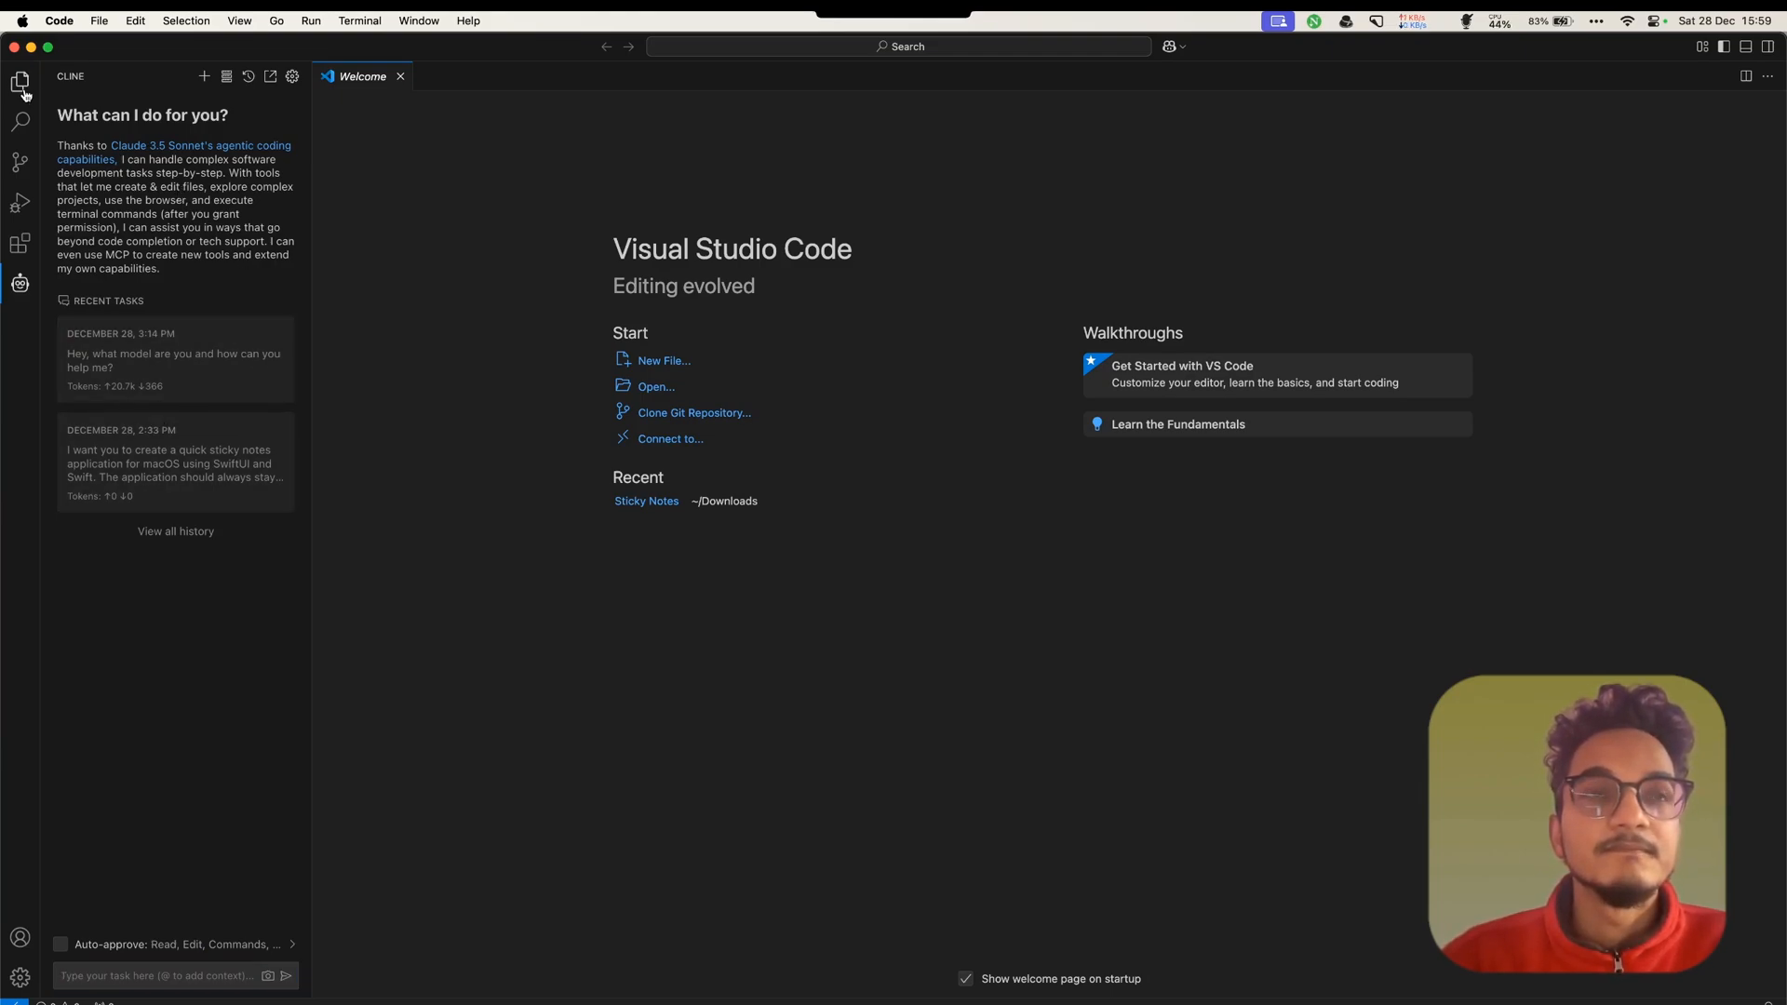
left_click(19, 81)
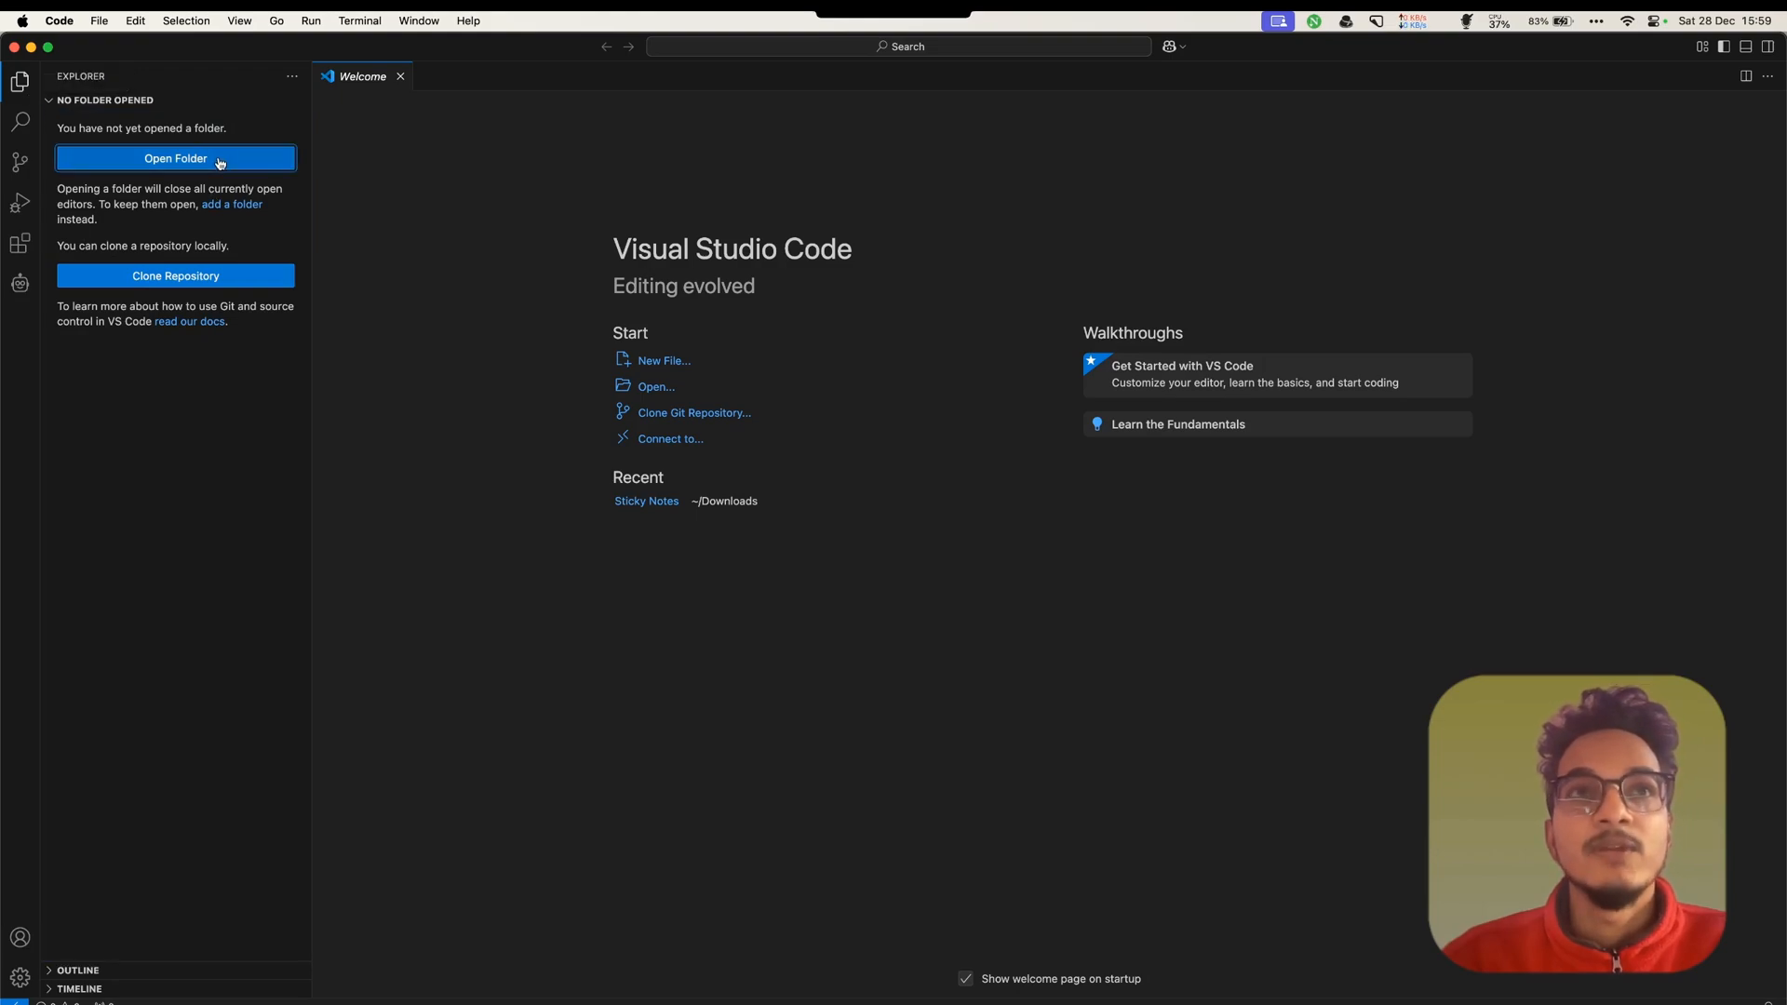
left_click(176, 158)
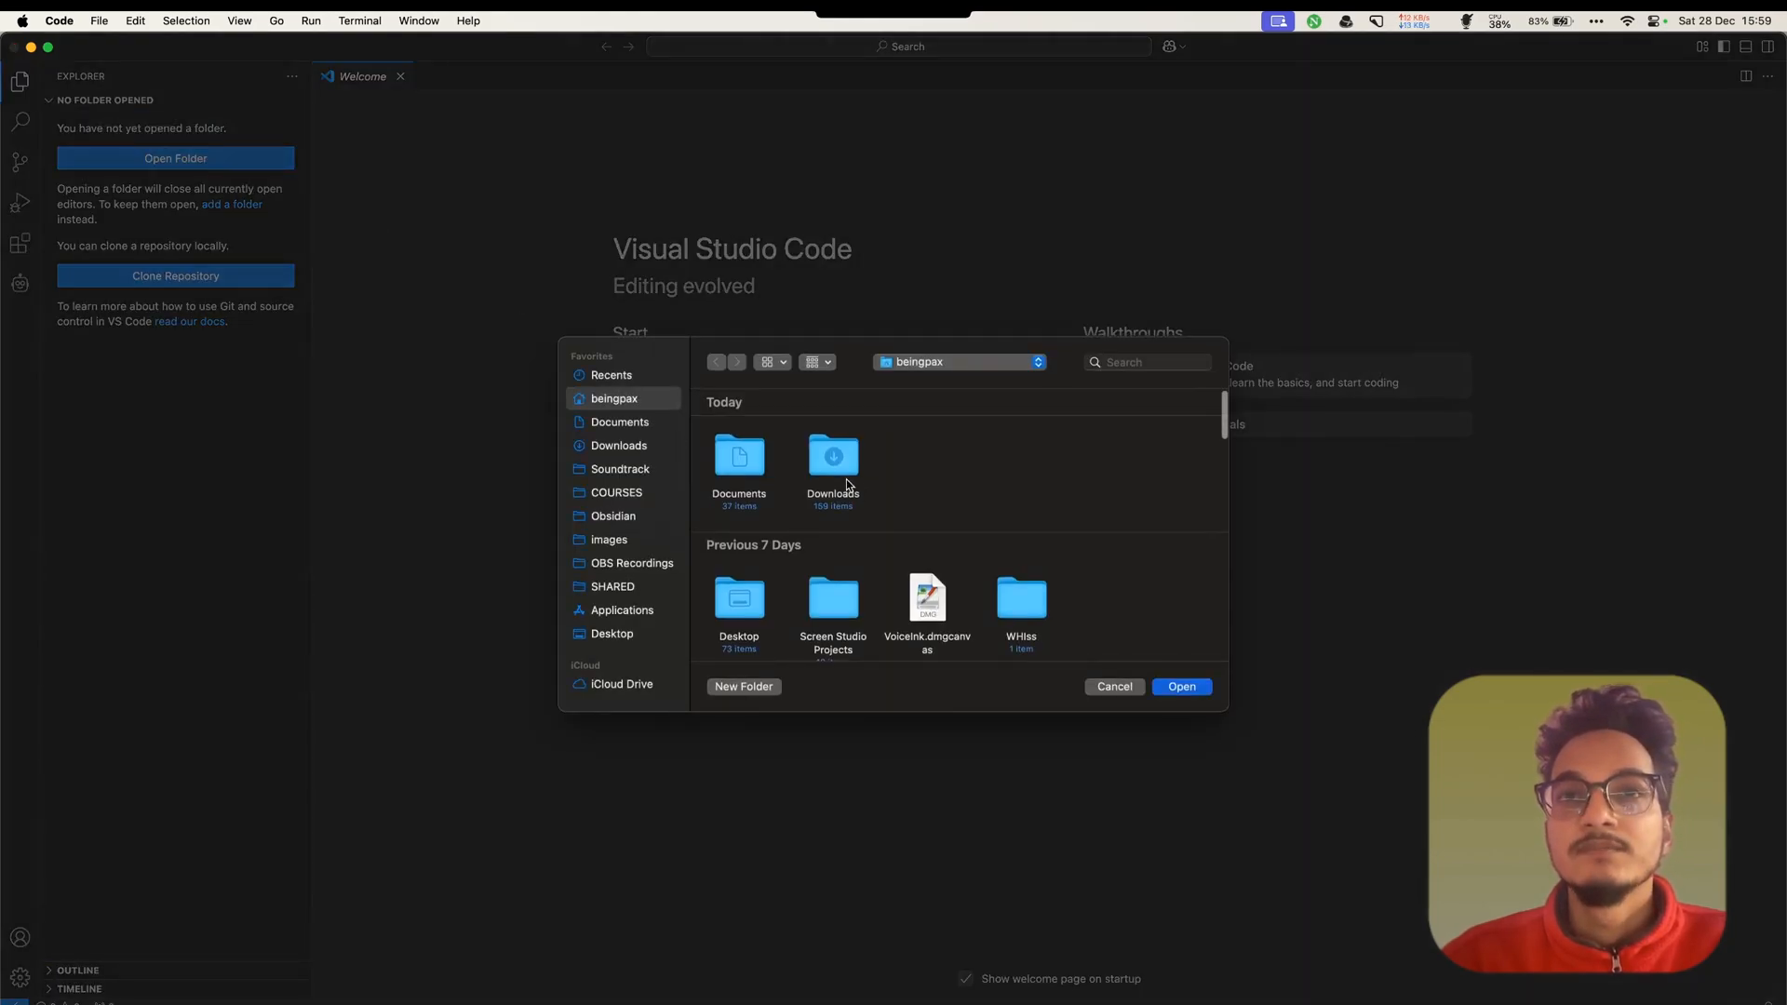
double_click(833, 457)
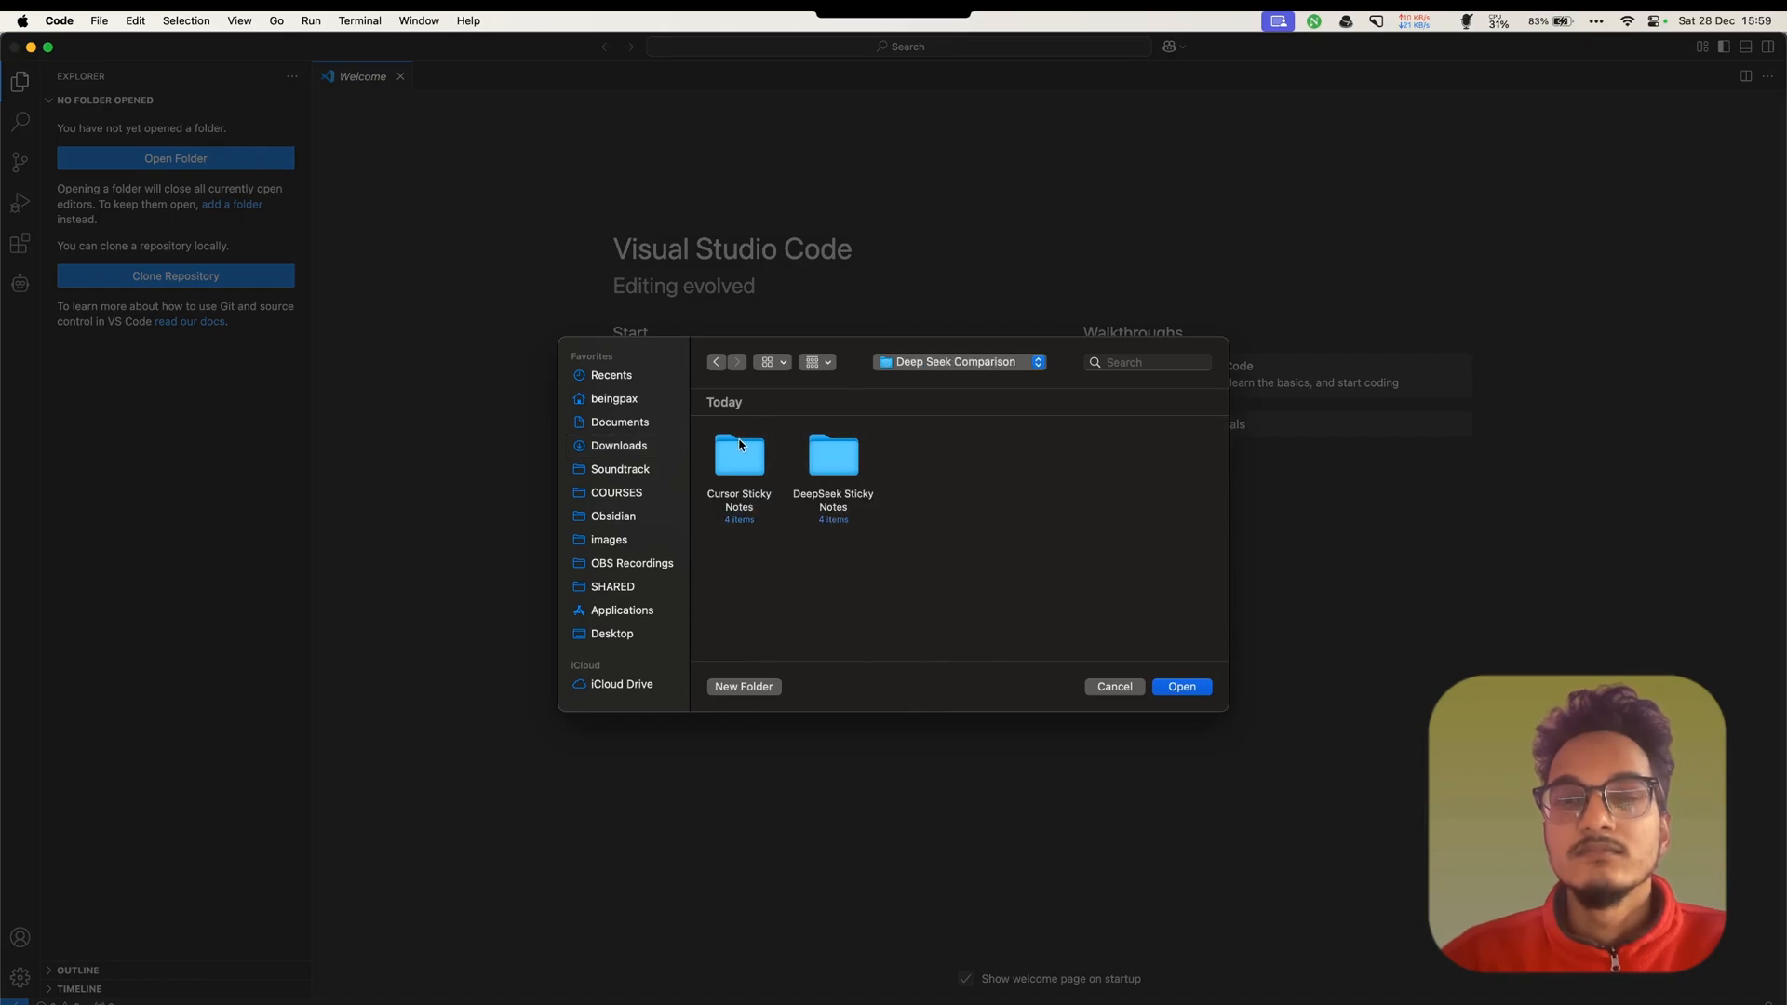
left_click(833, 456)
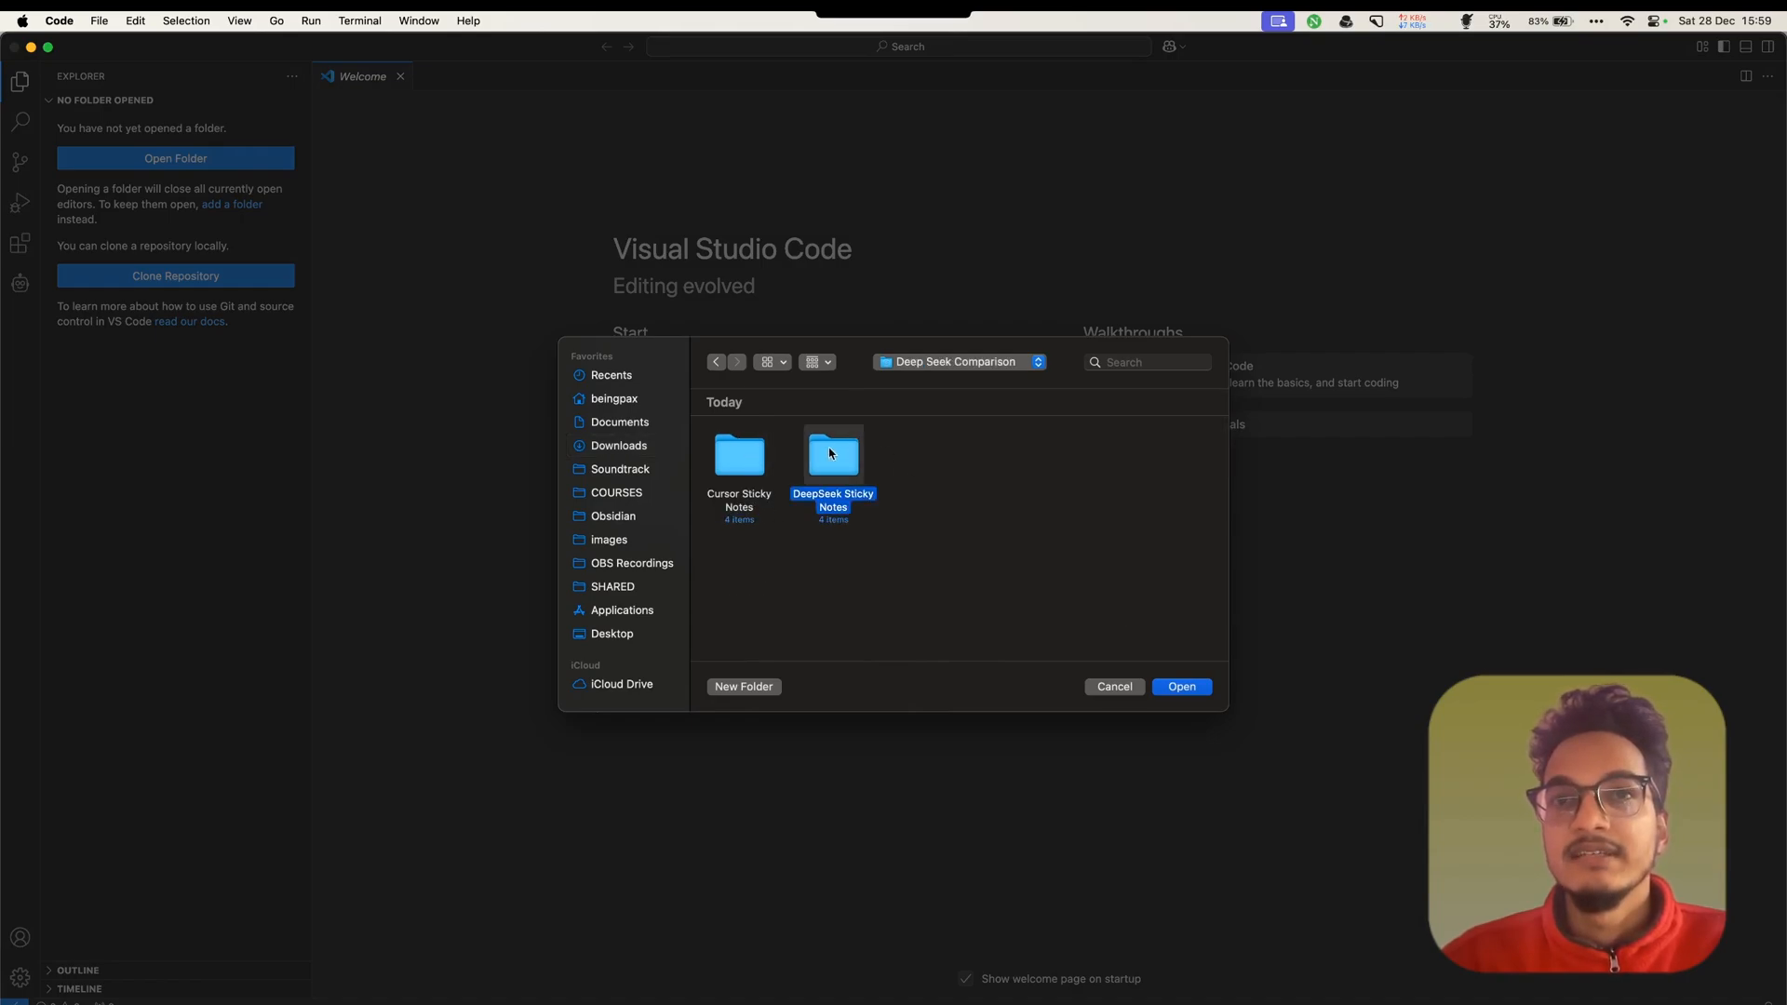
double_click(833, 455)
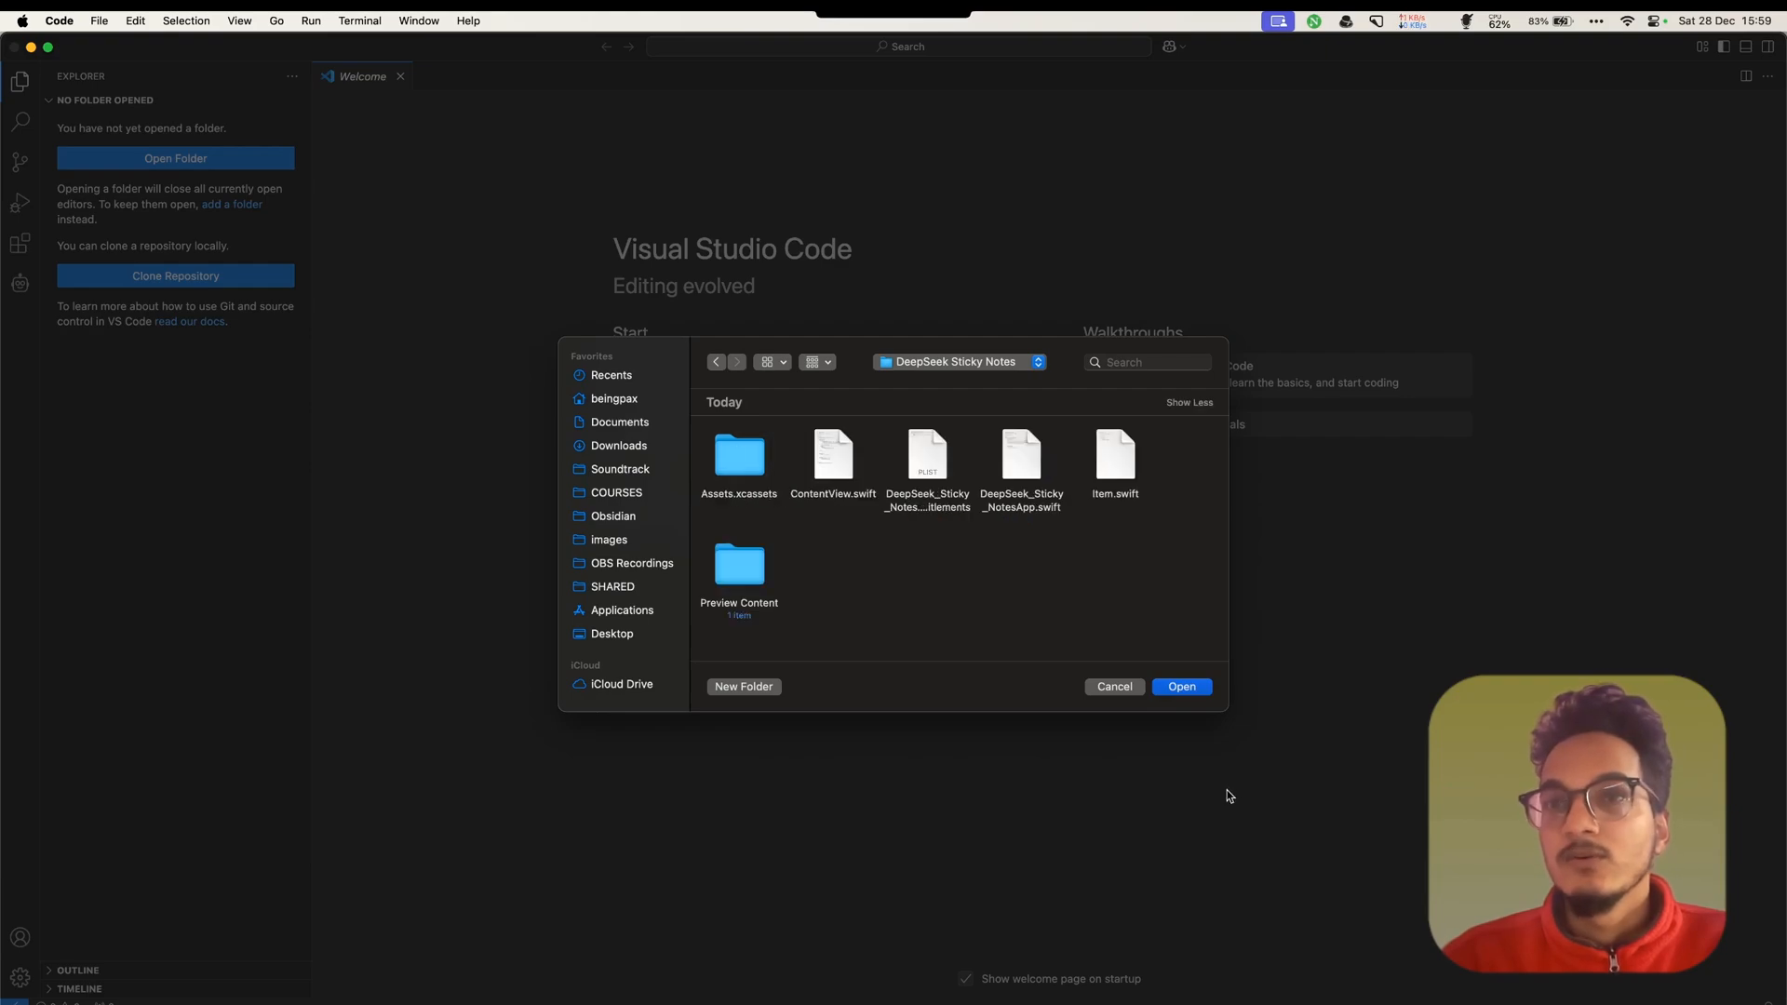
left_click(1181, 686)
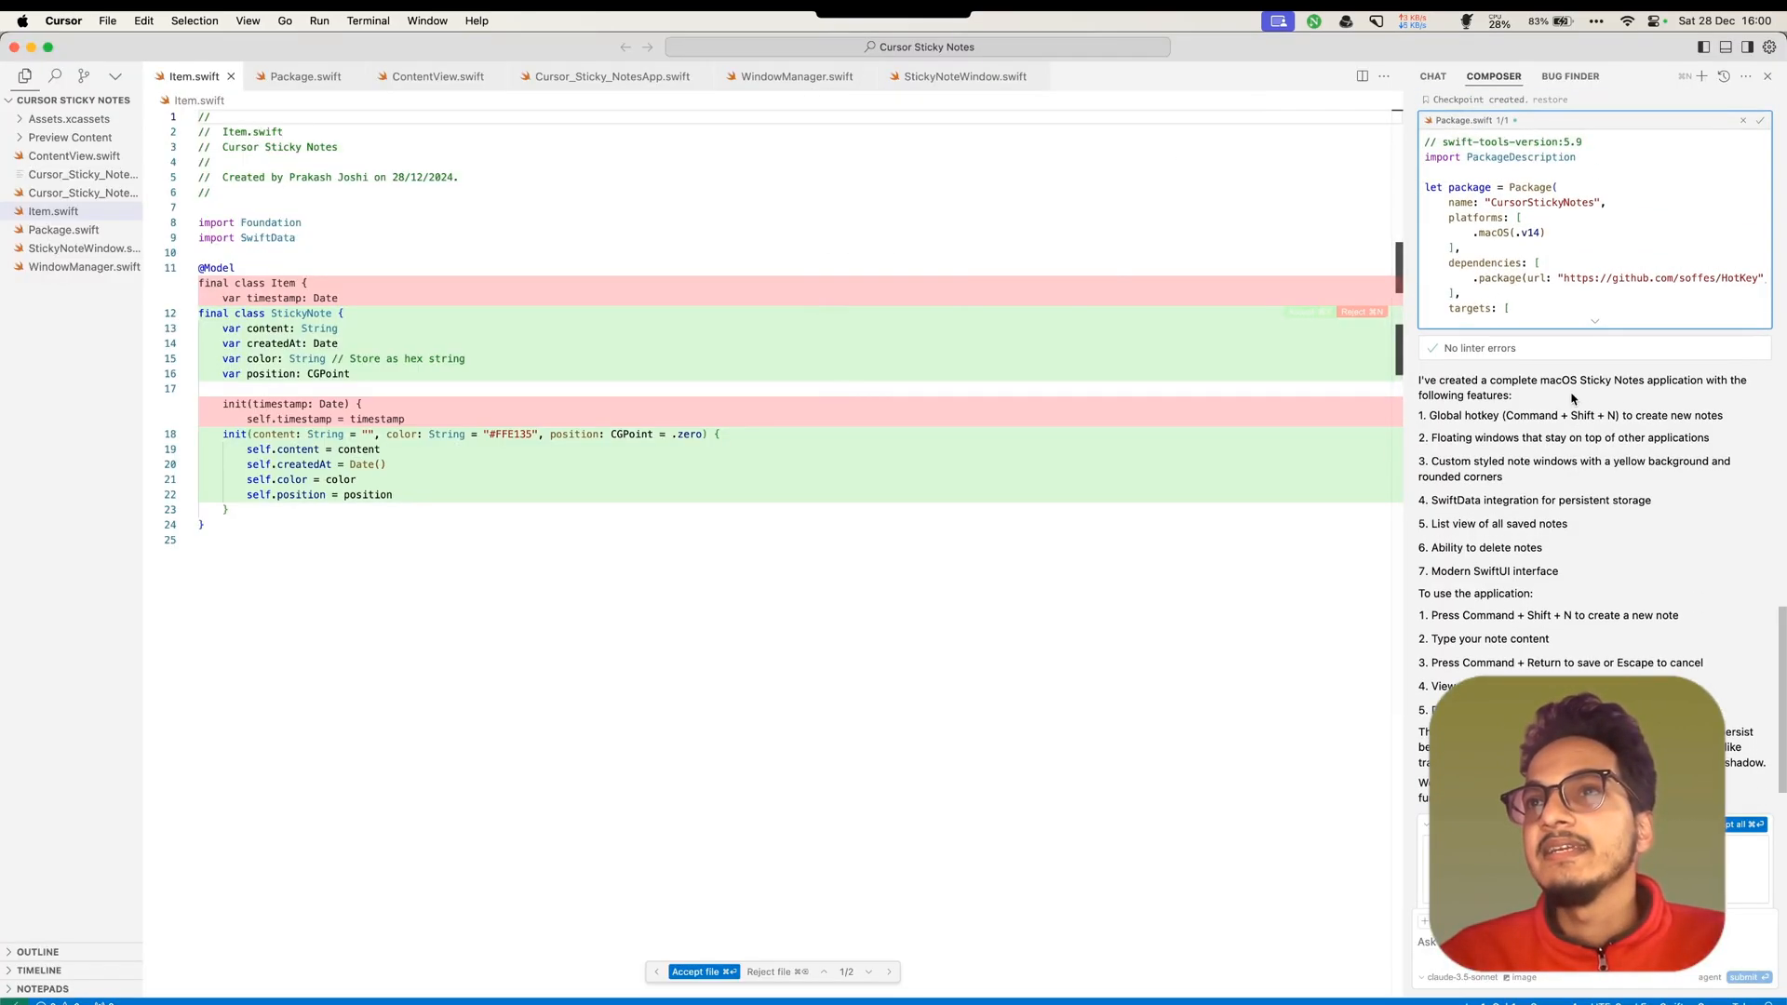
scroll("down", 3)
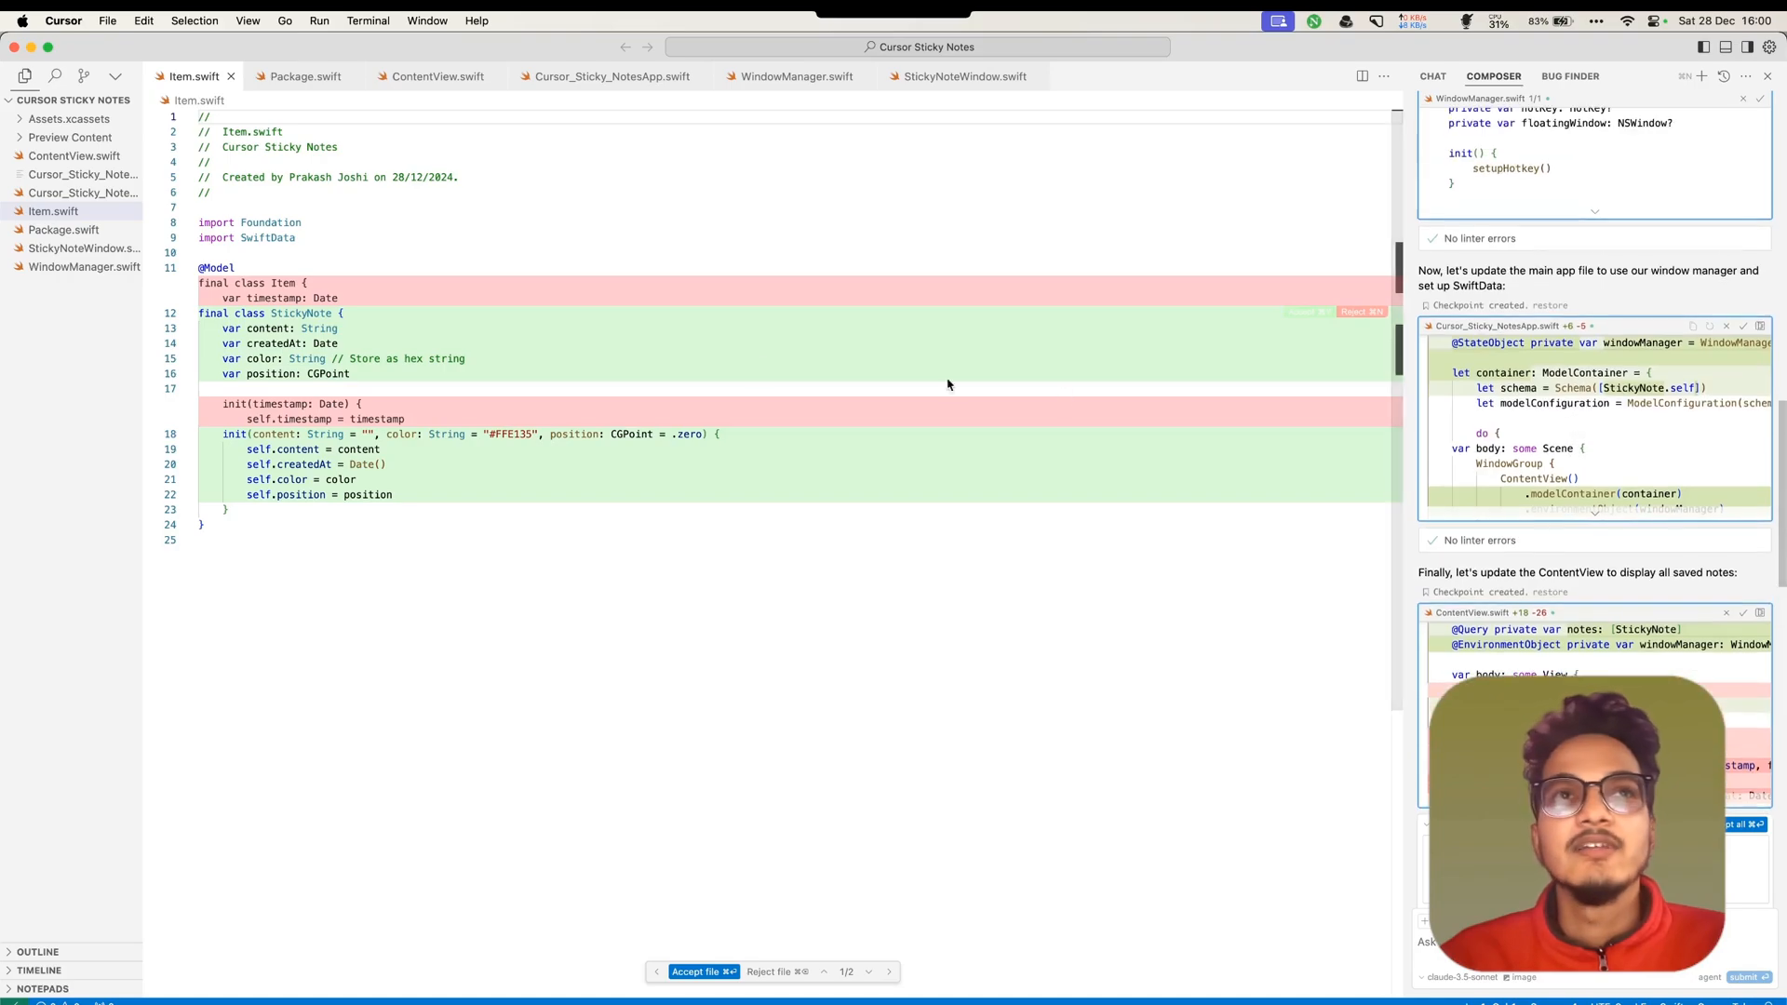
scroll("down", 3)
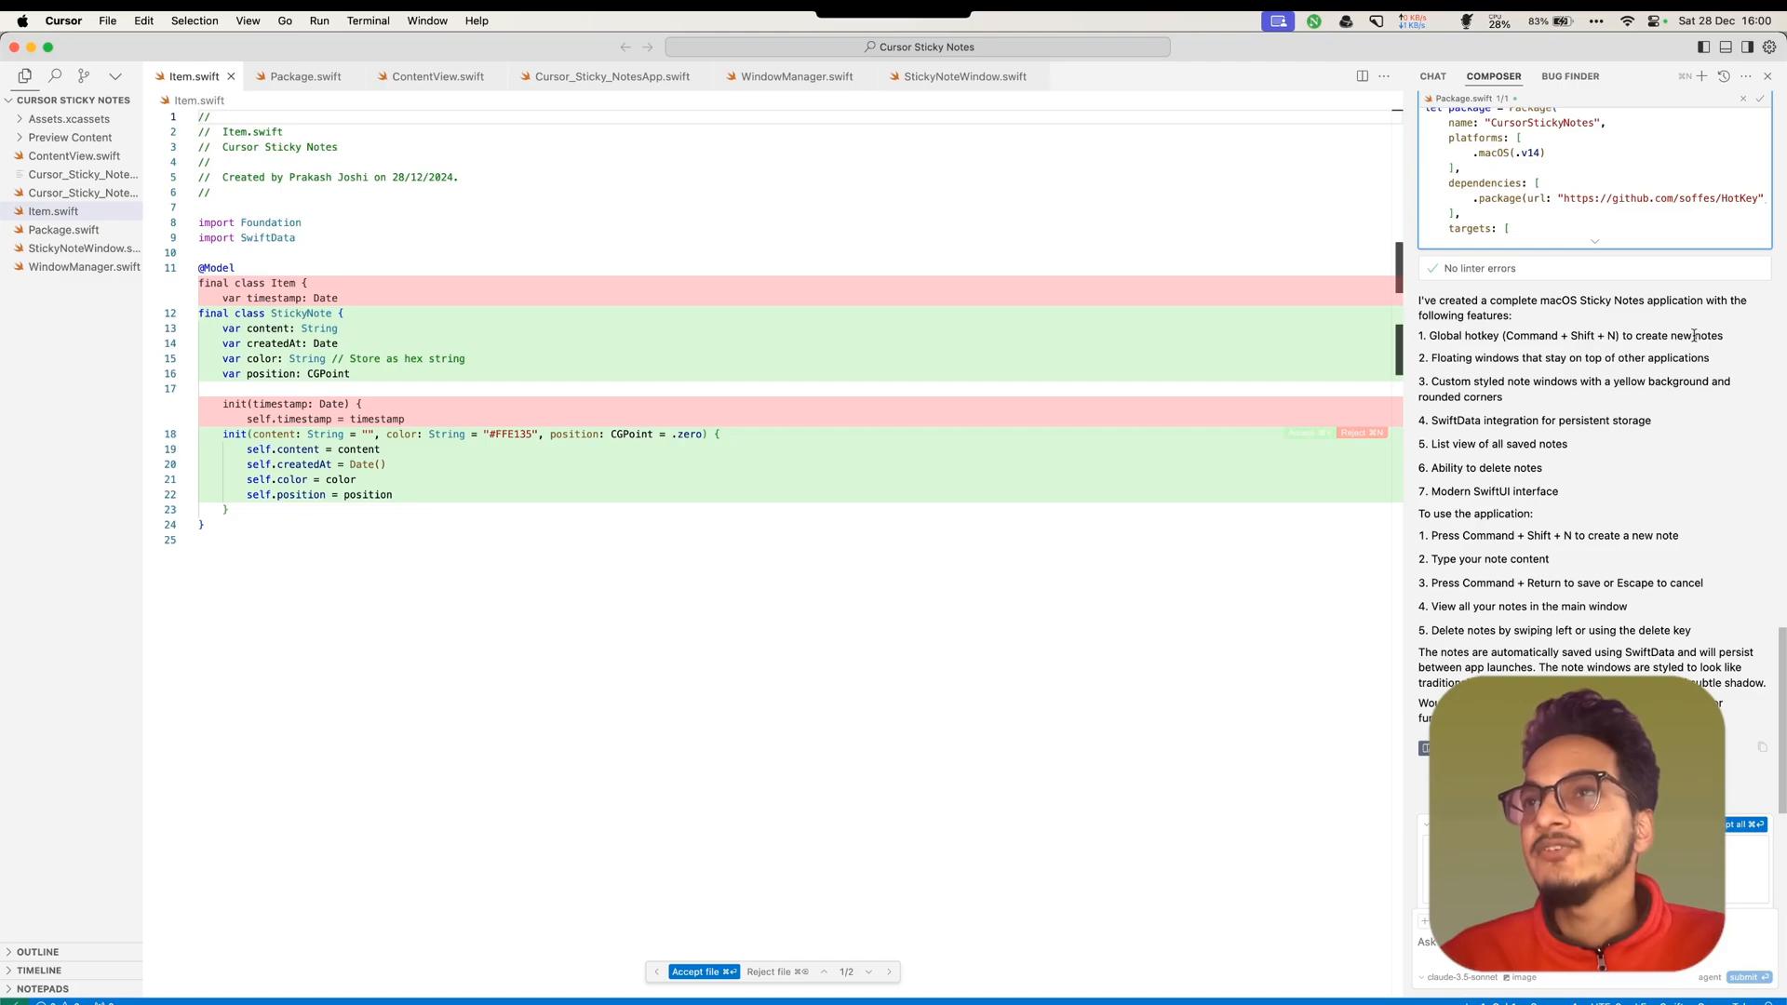
left_click(697, 971)
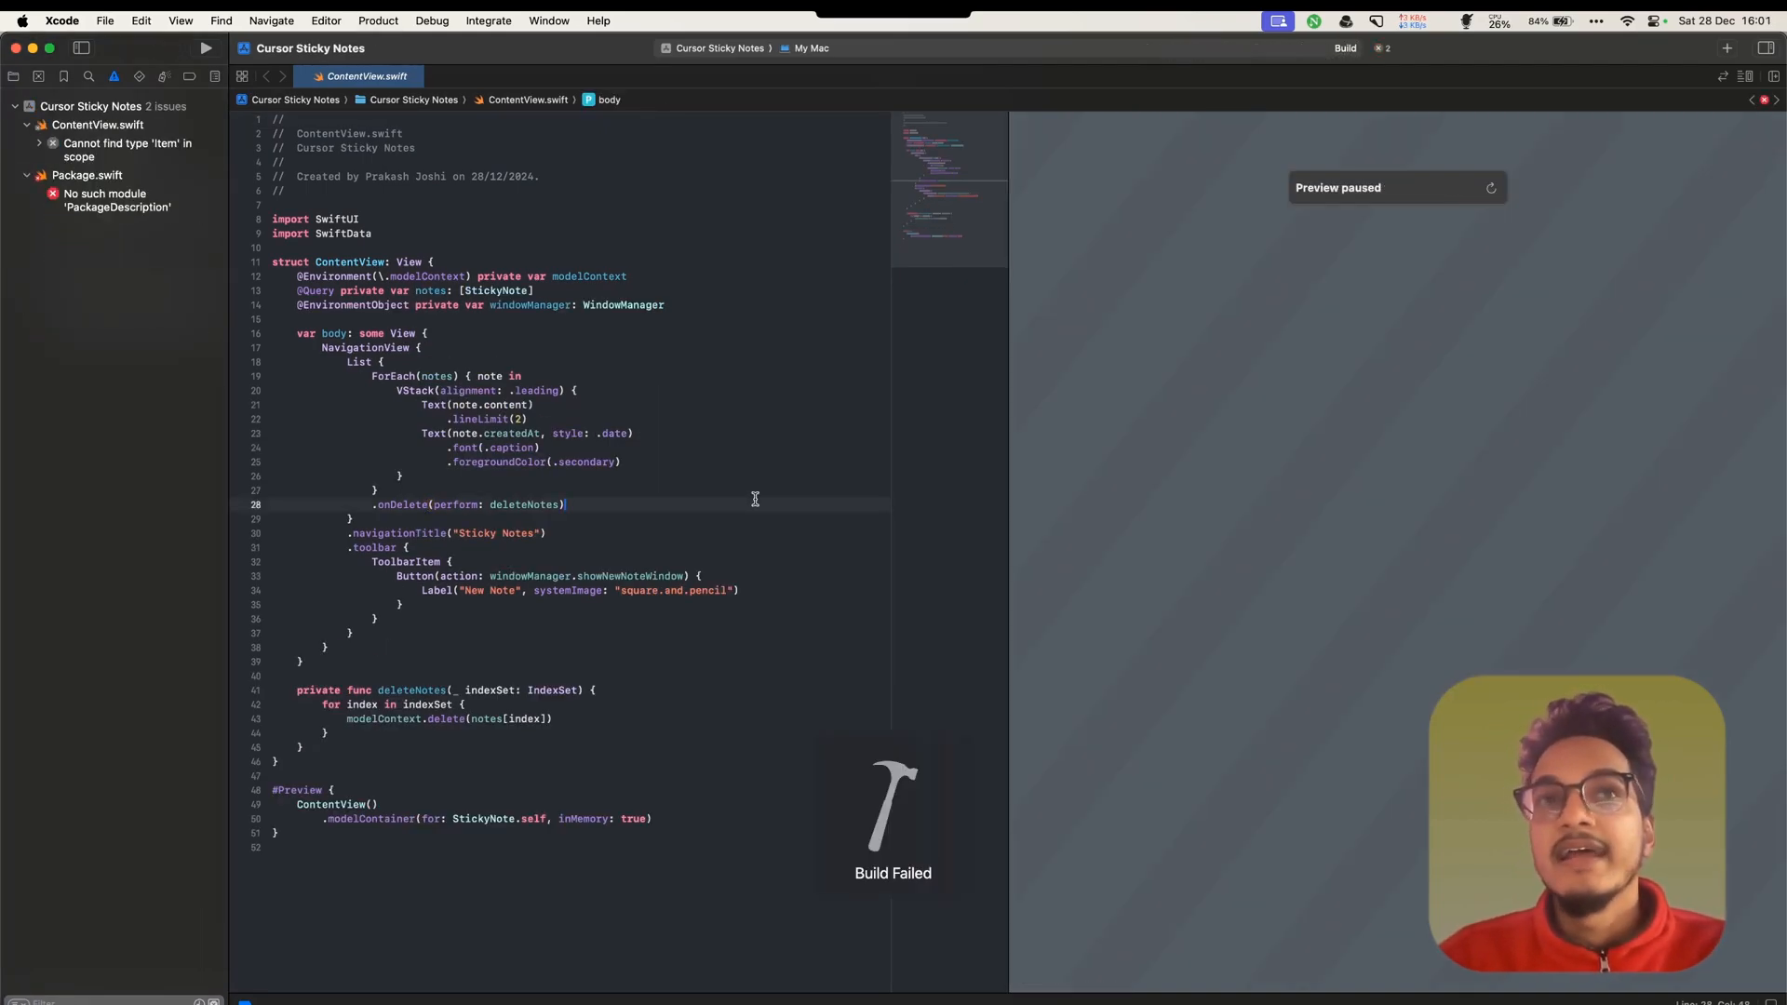
Inspect the Package.swift build error, then list the project files and open Package.swift's context menu
left_click(114, 199)
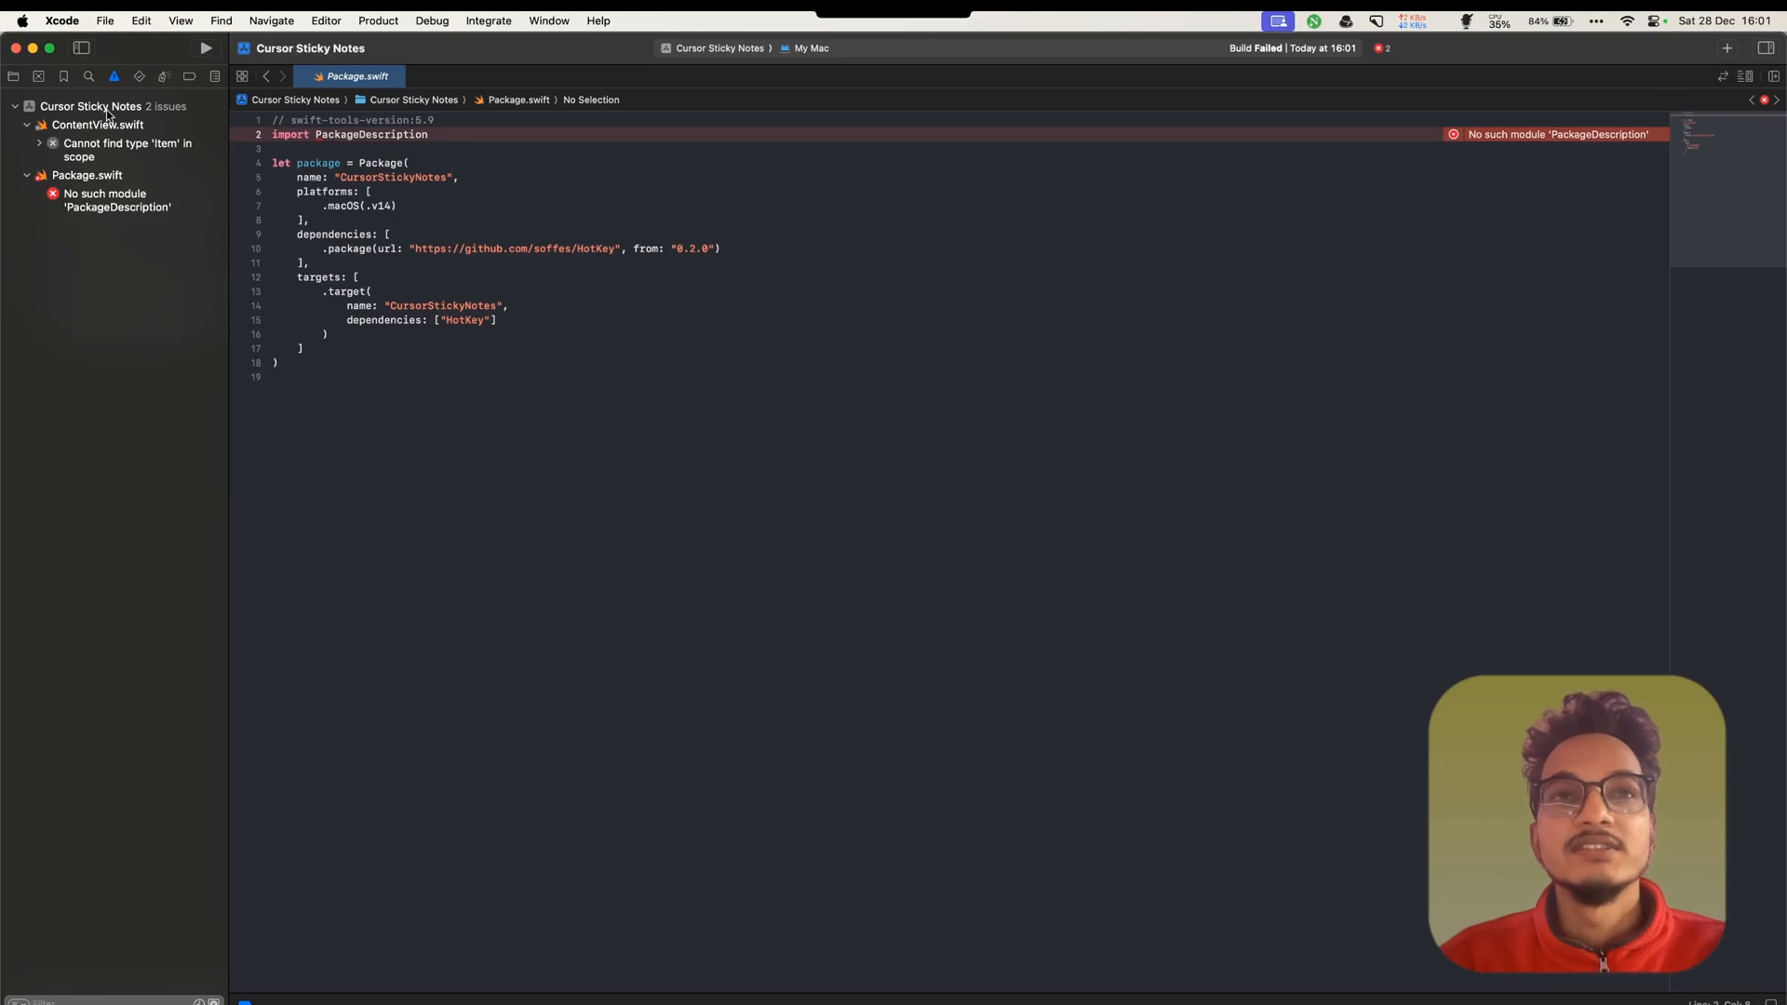
left_click(15, 76)
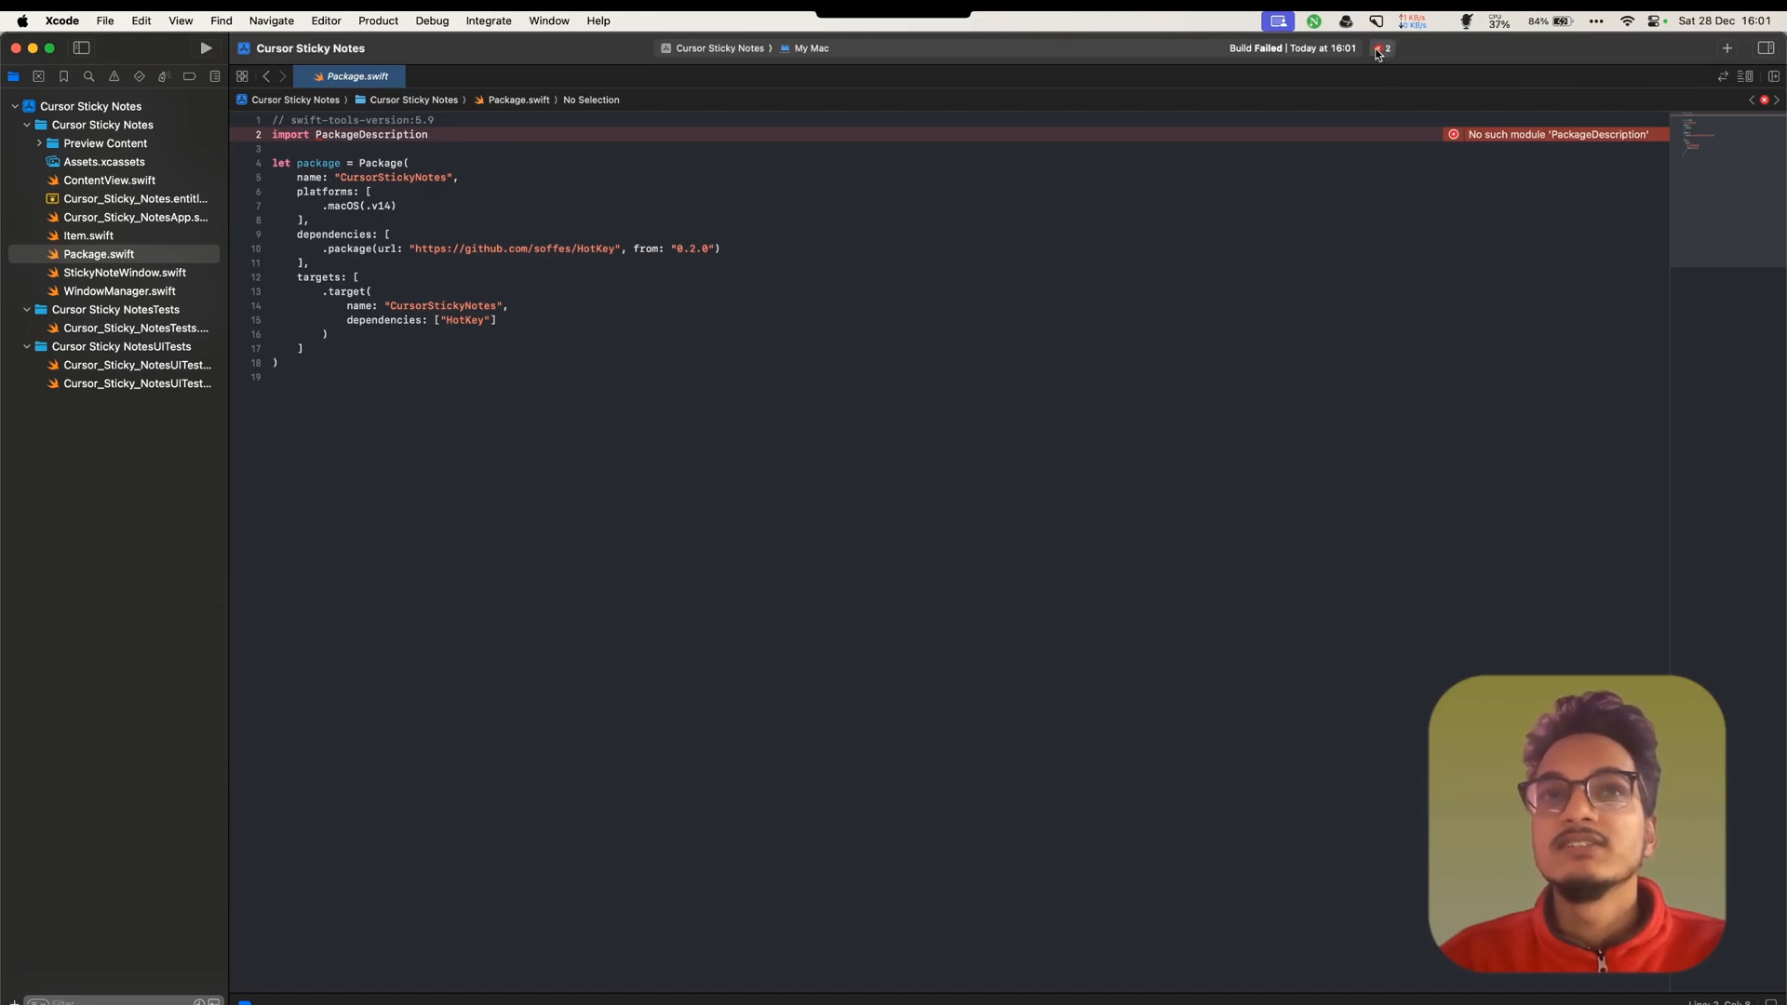
left_click(1380, 47)
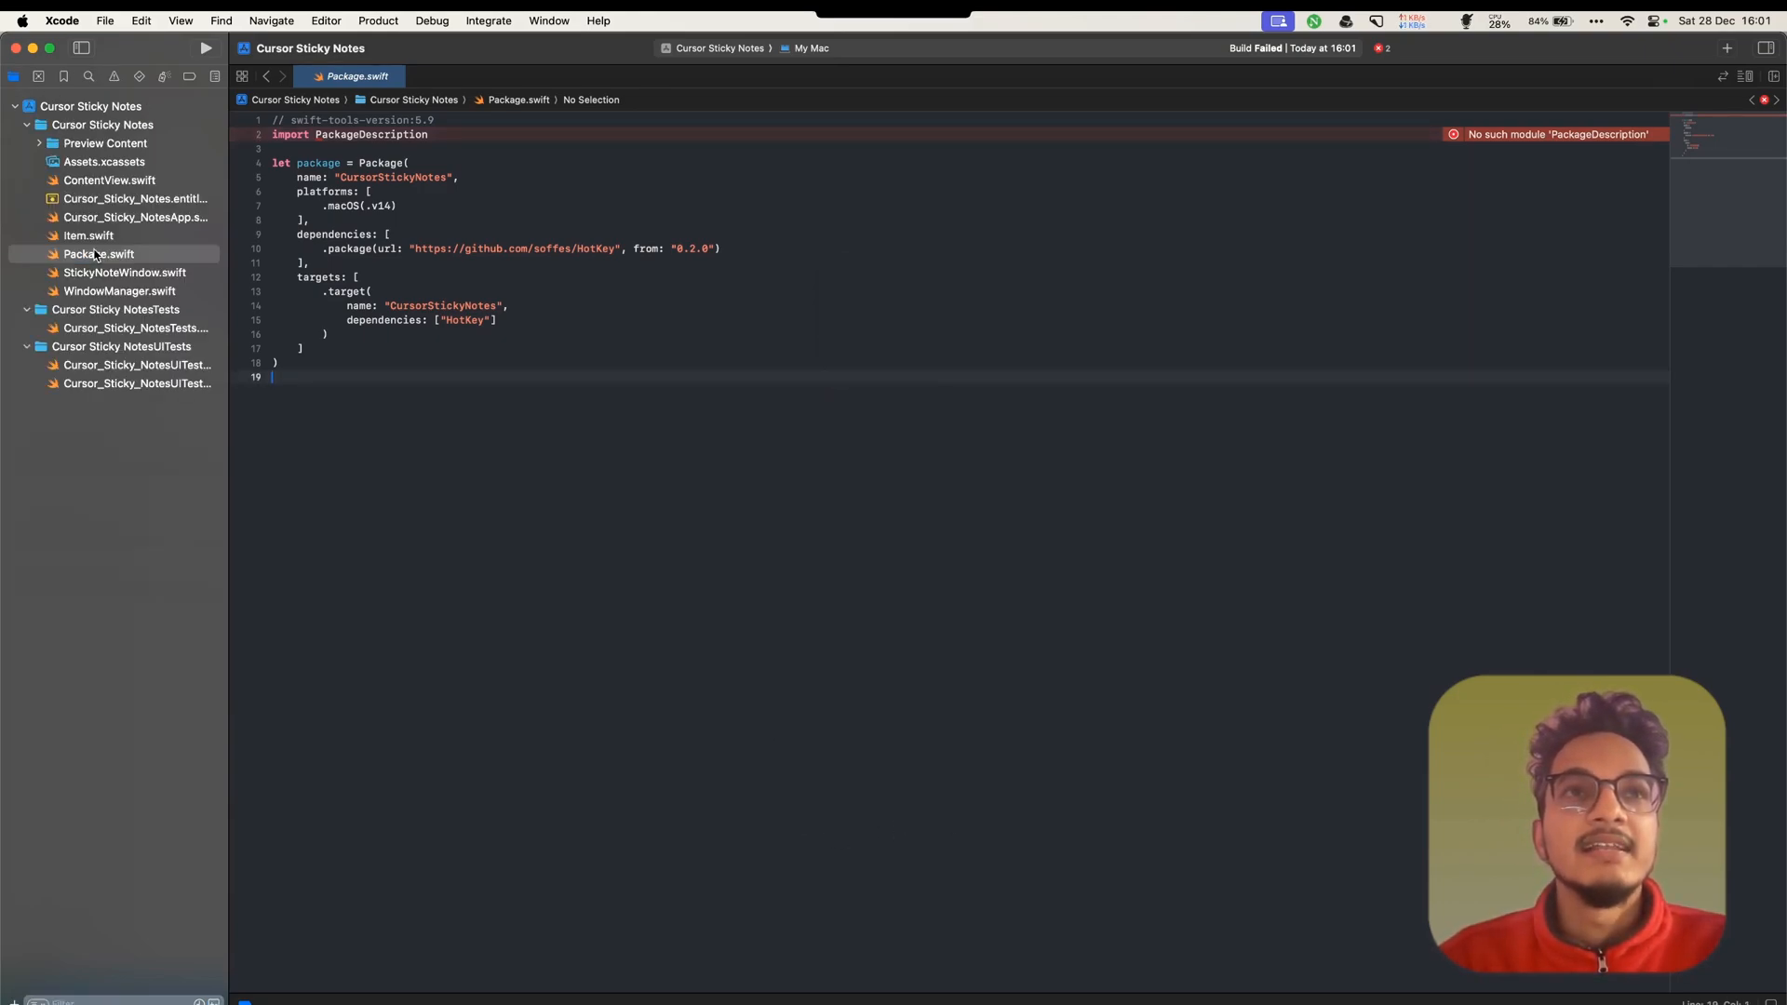
right_click(98, 253)
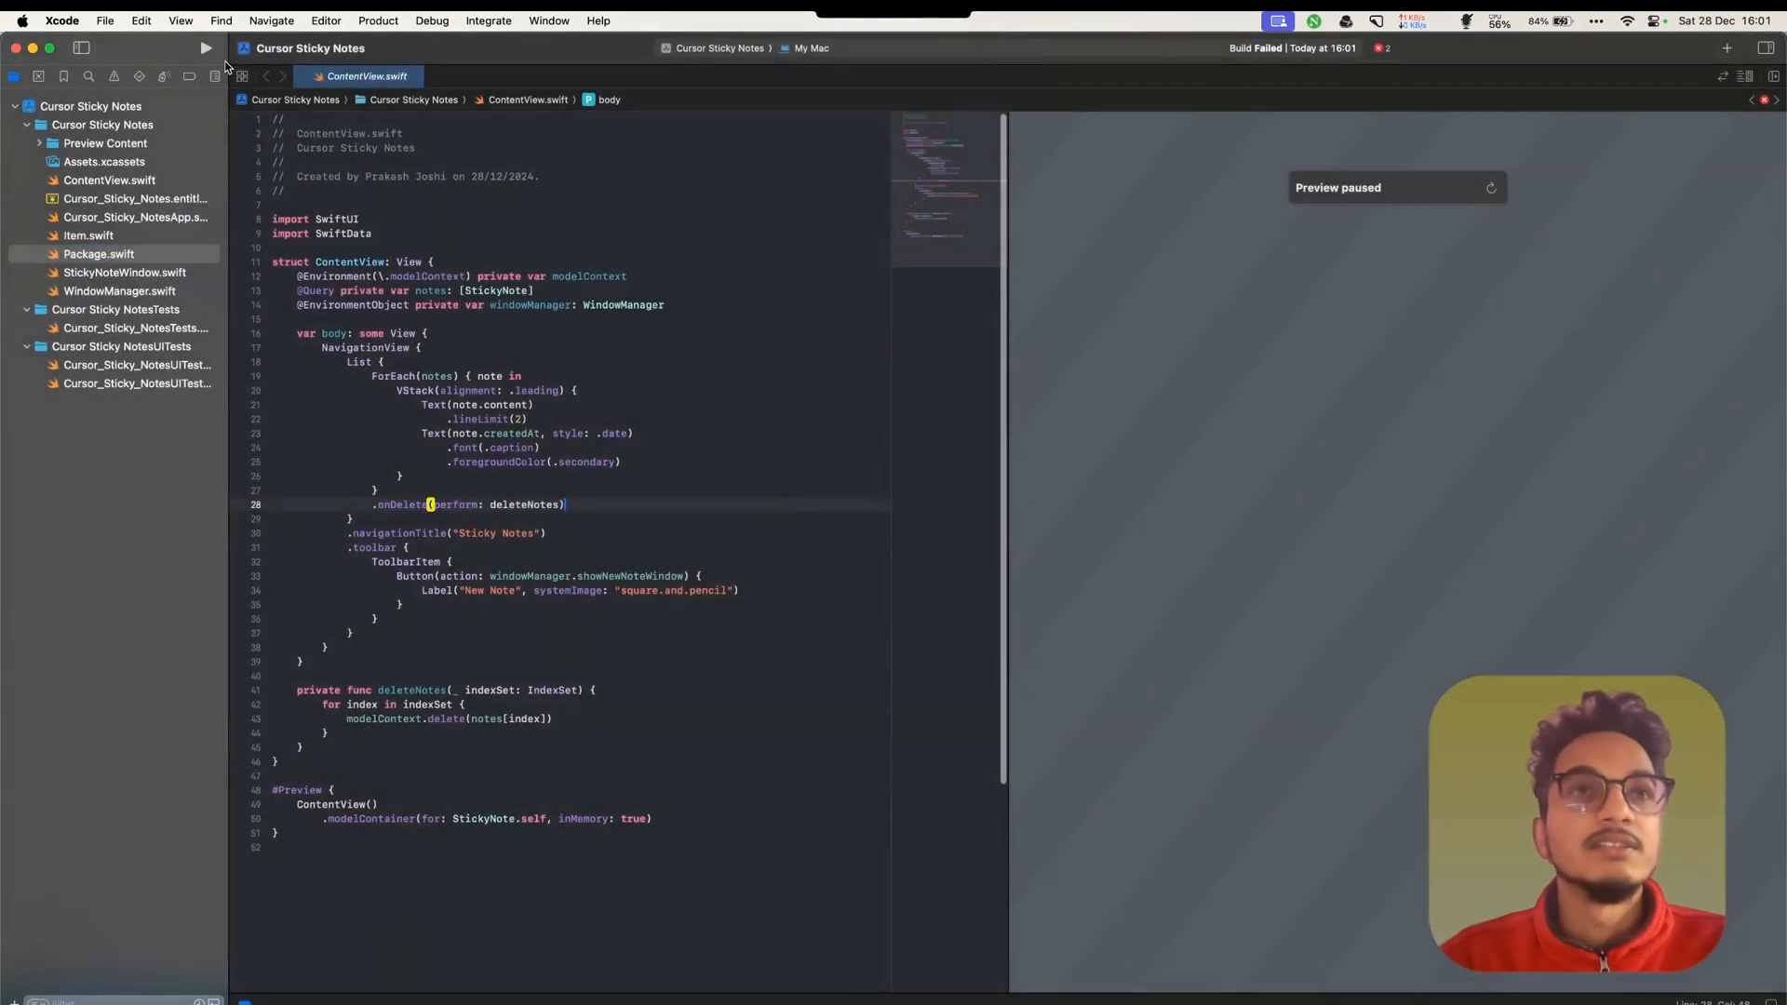
Search 'hot' in Add Package Dependencies and add HotKey to the Cursor Sticky Notes target
left_click(103, 20)
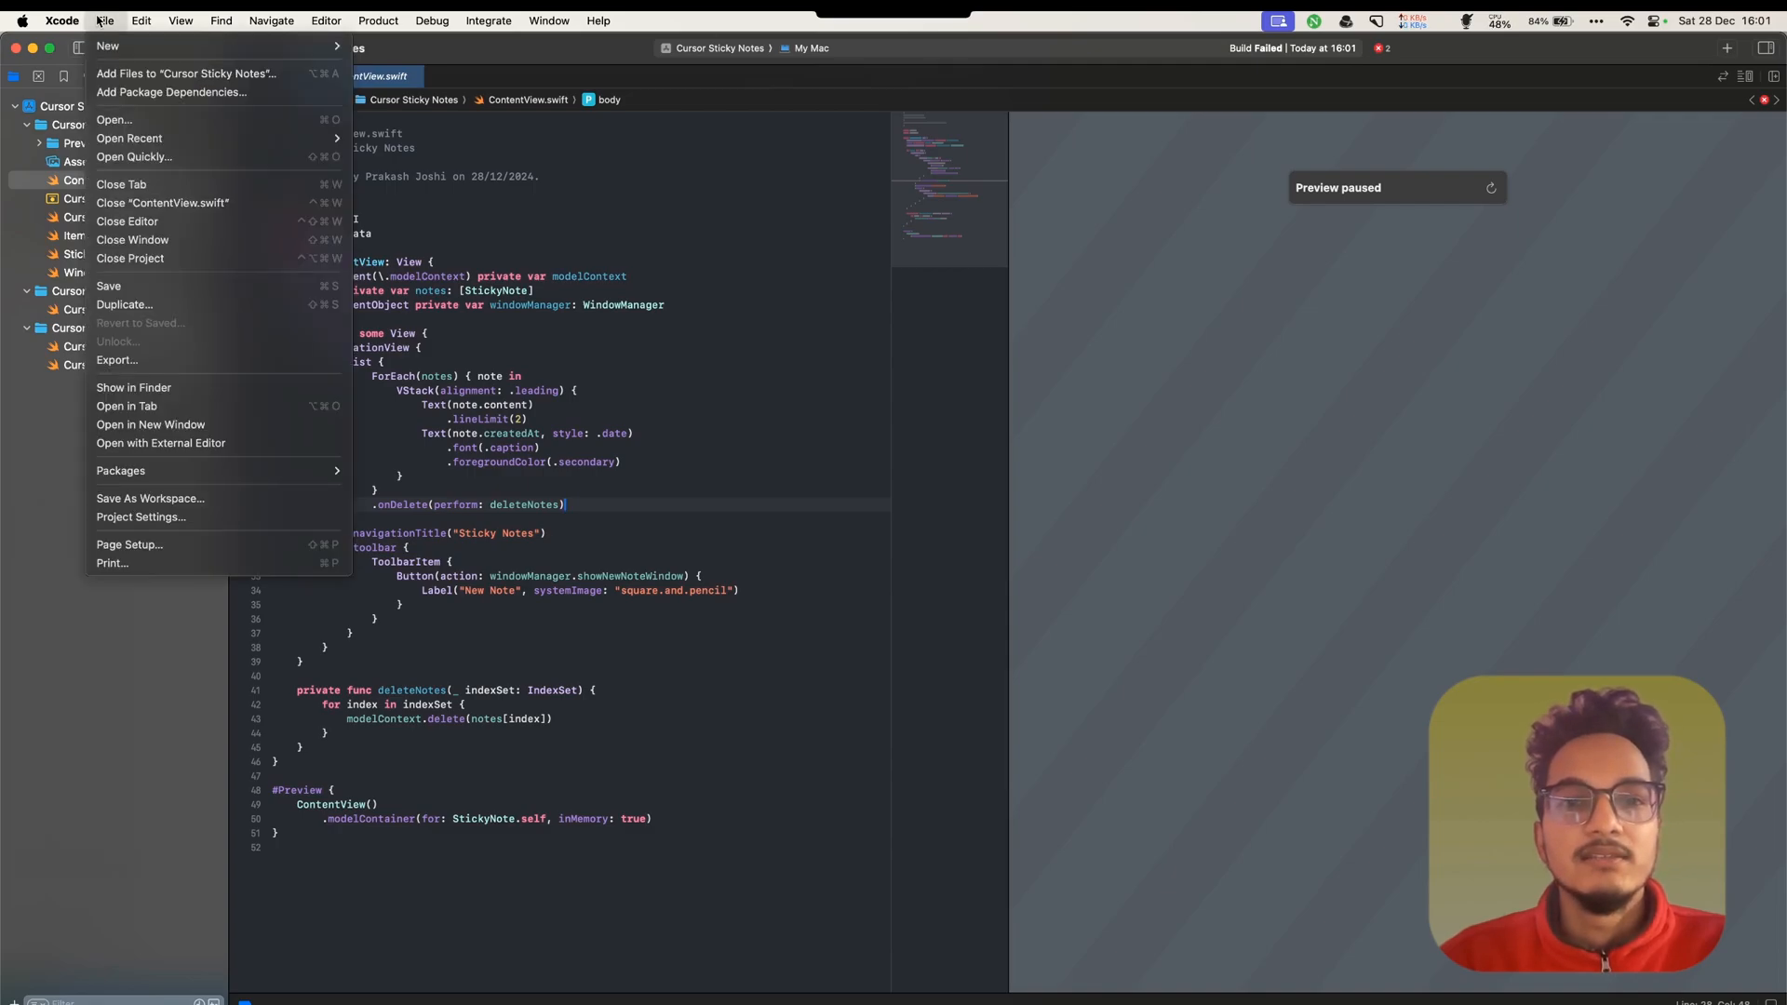
mouse_move(148, 137)
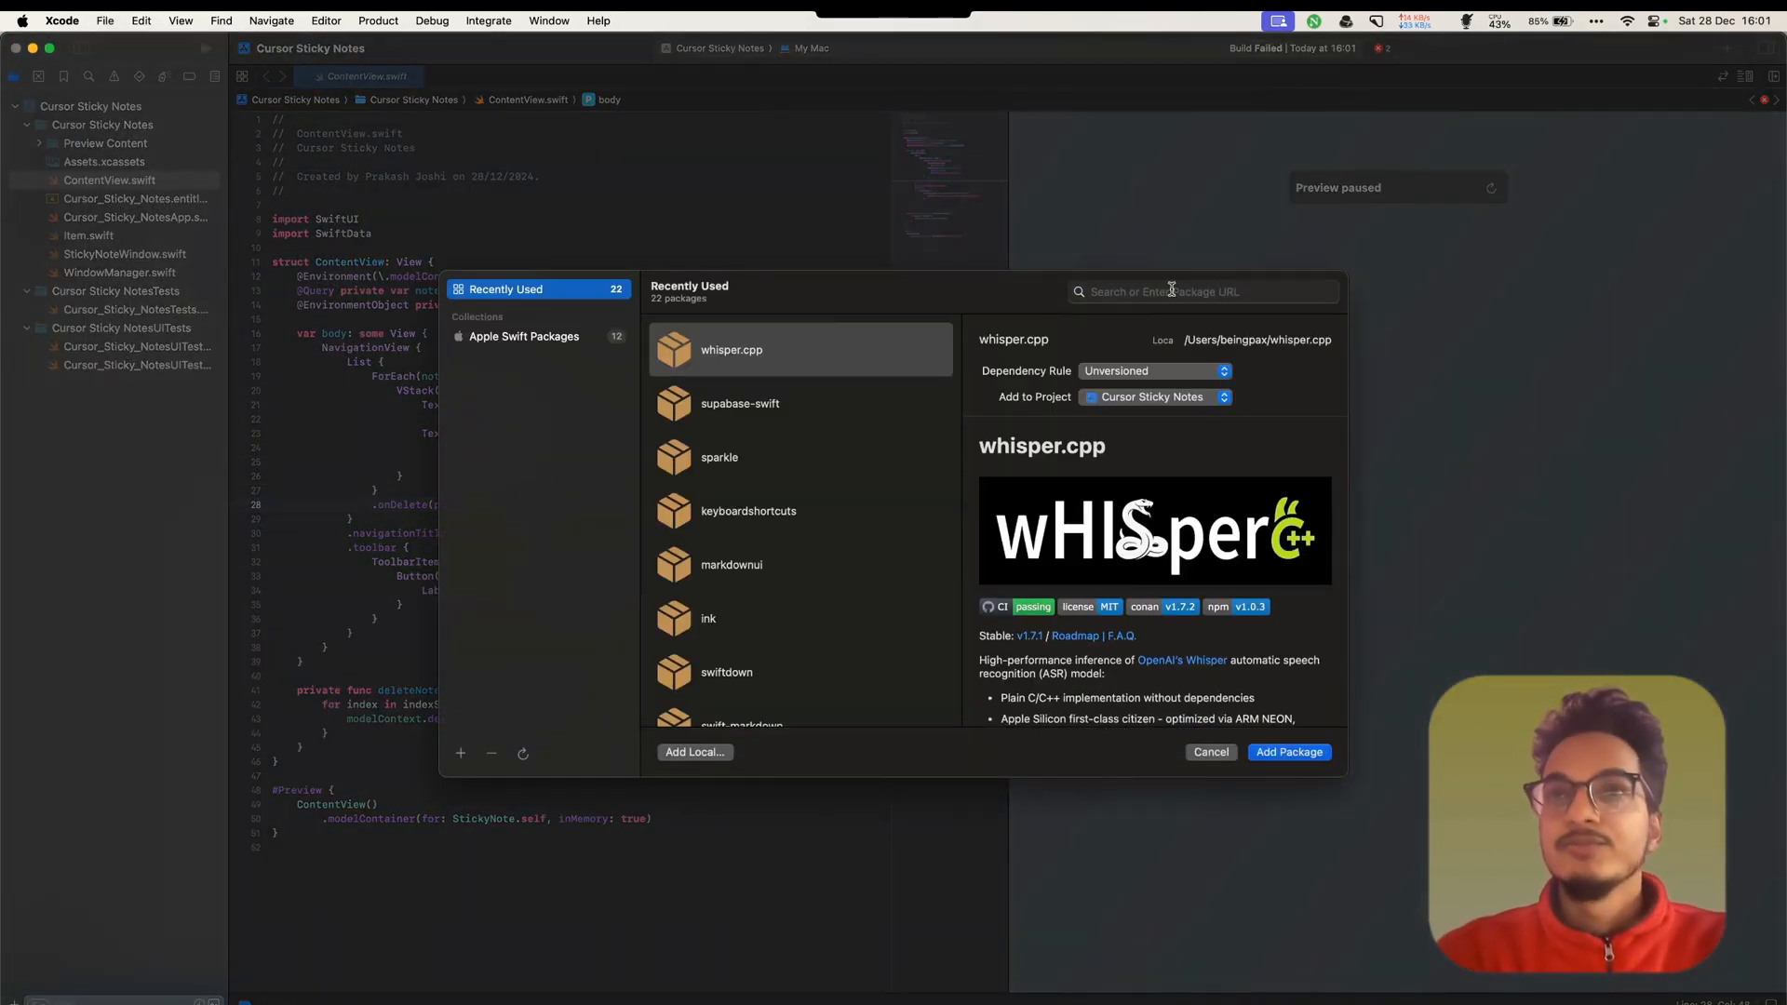
type("hot")
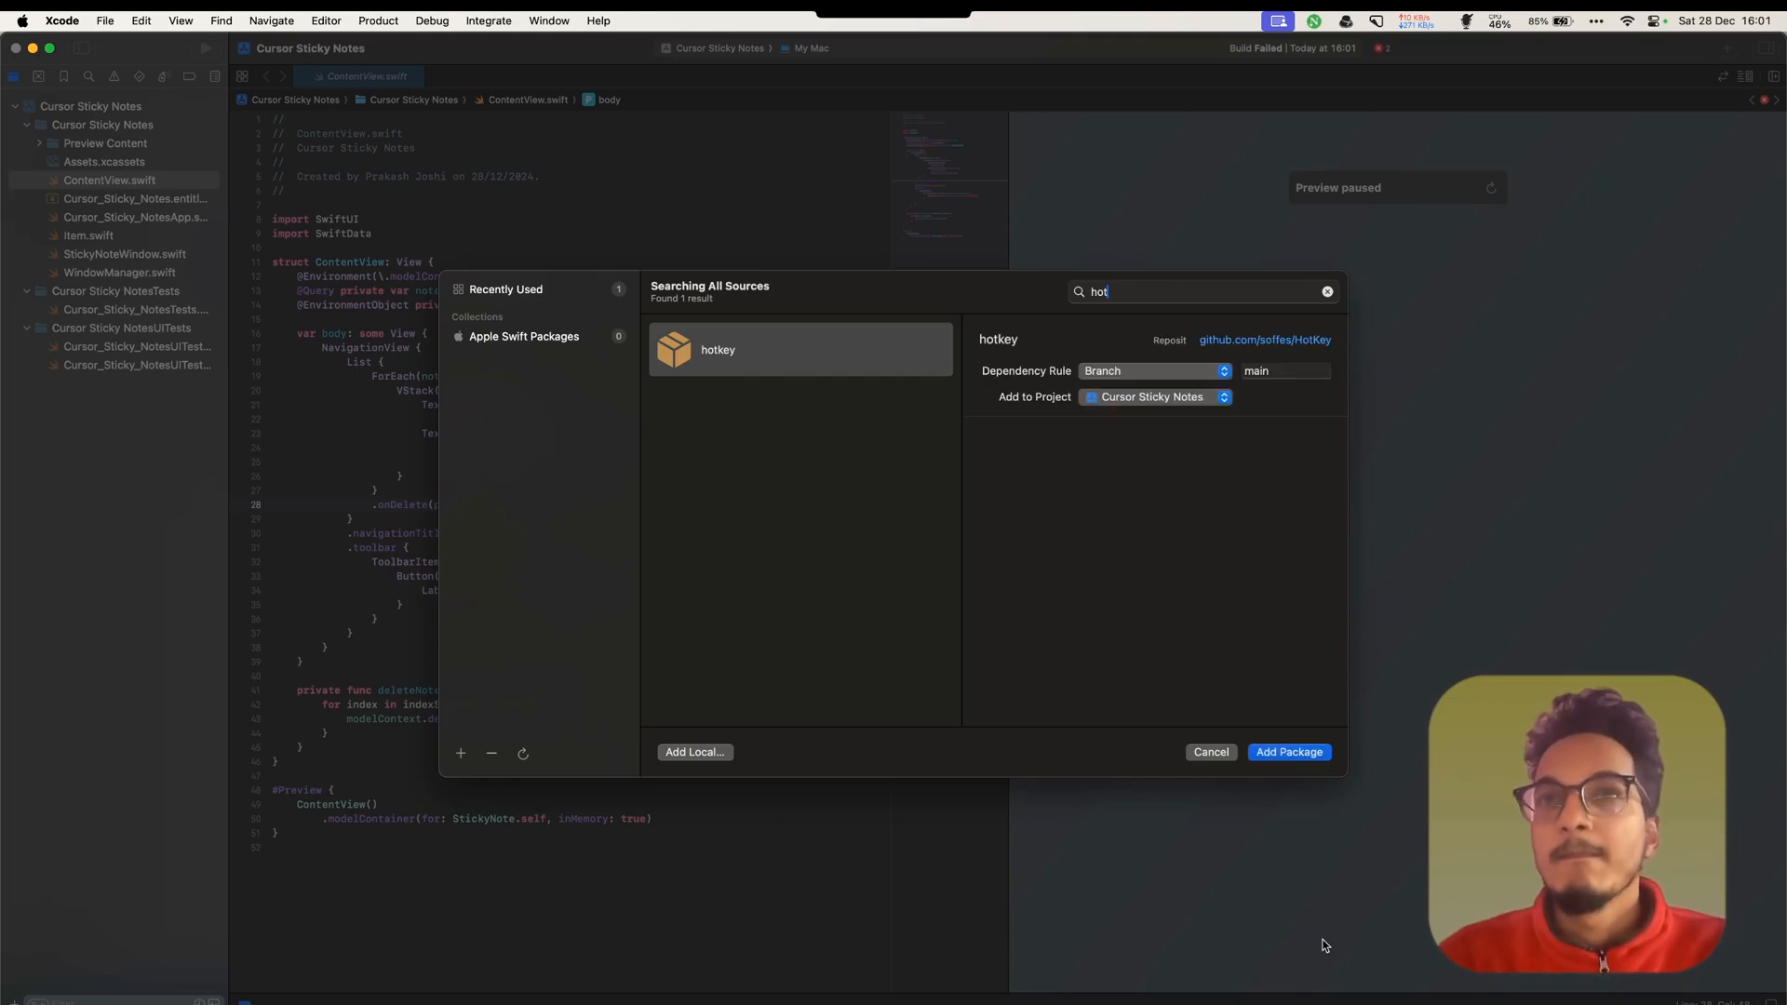
left_click(1289, 752)
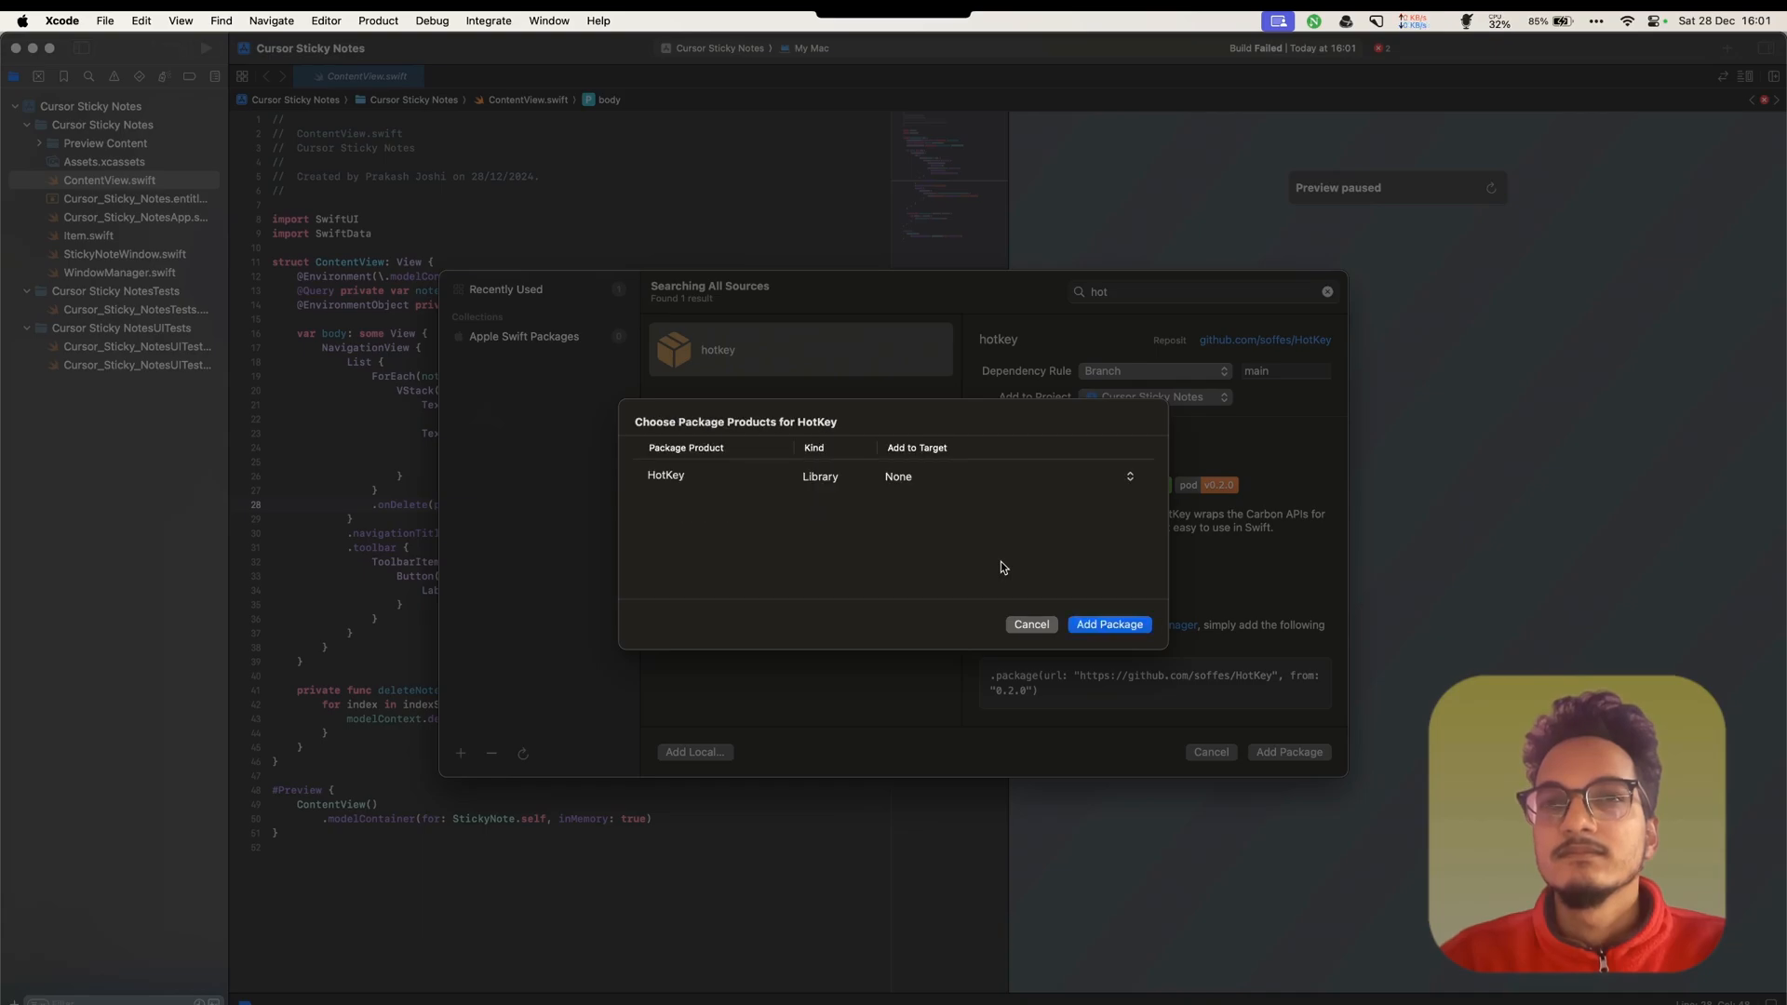
left_click(1007, 477)
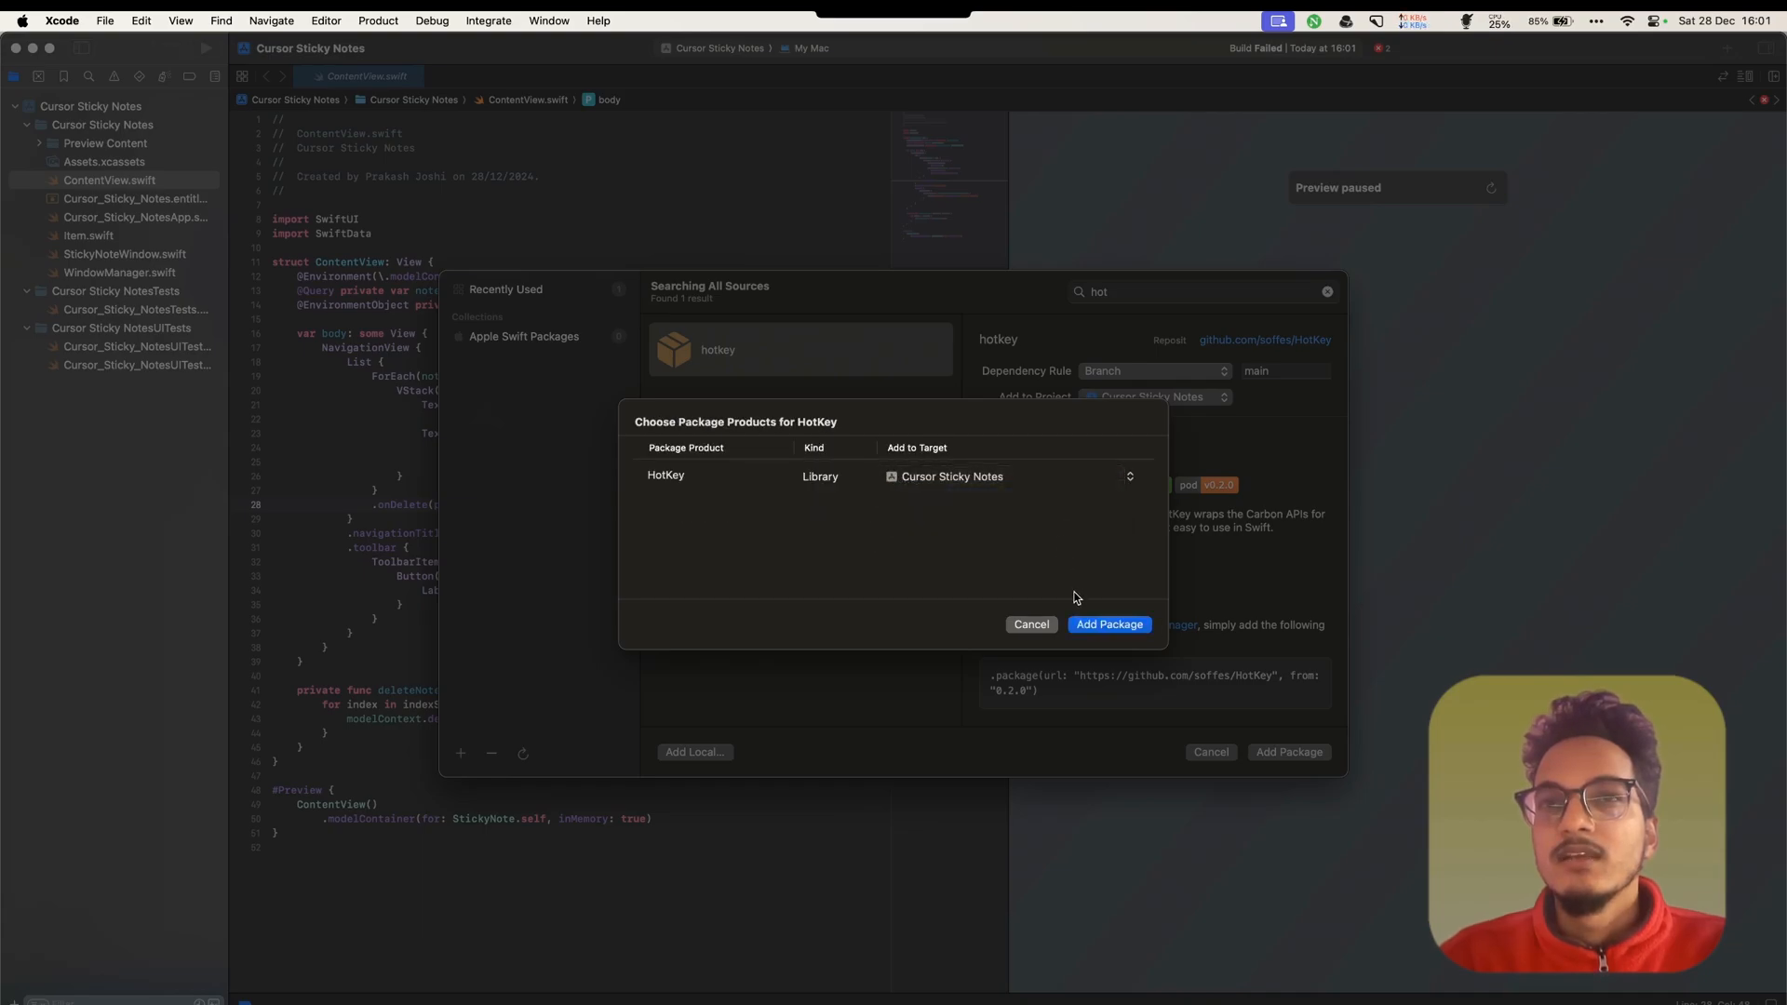
mouse_move(1112, 614)
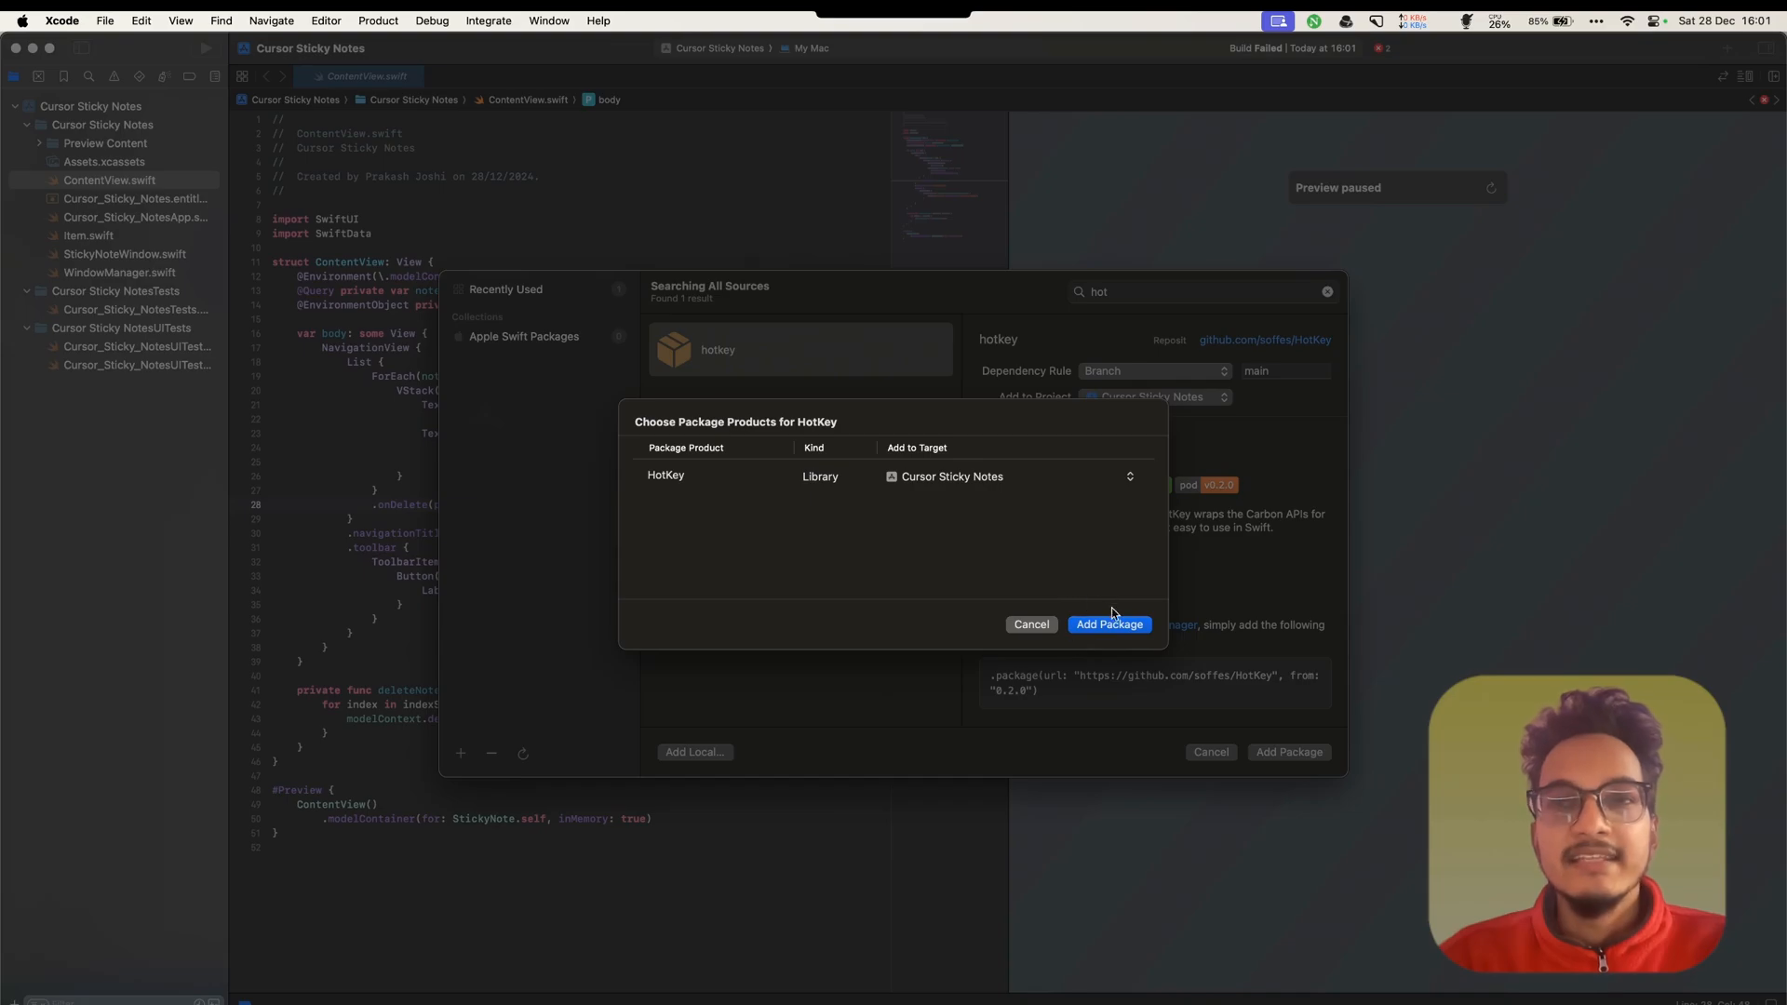
left_click(1108, 624)
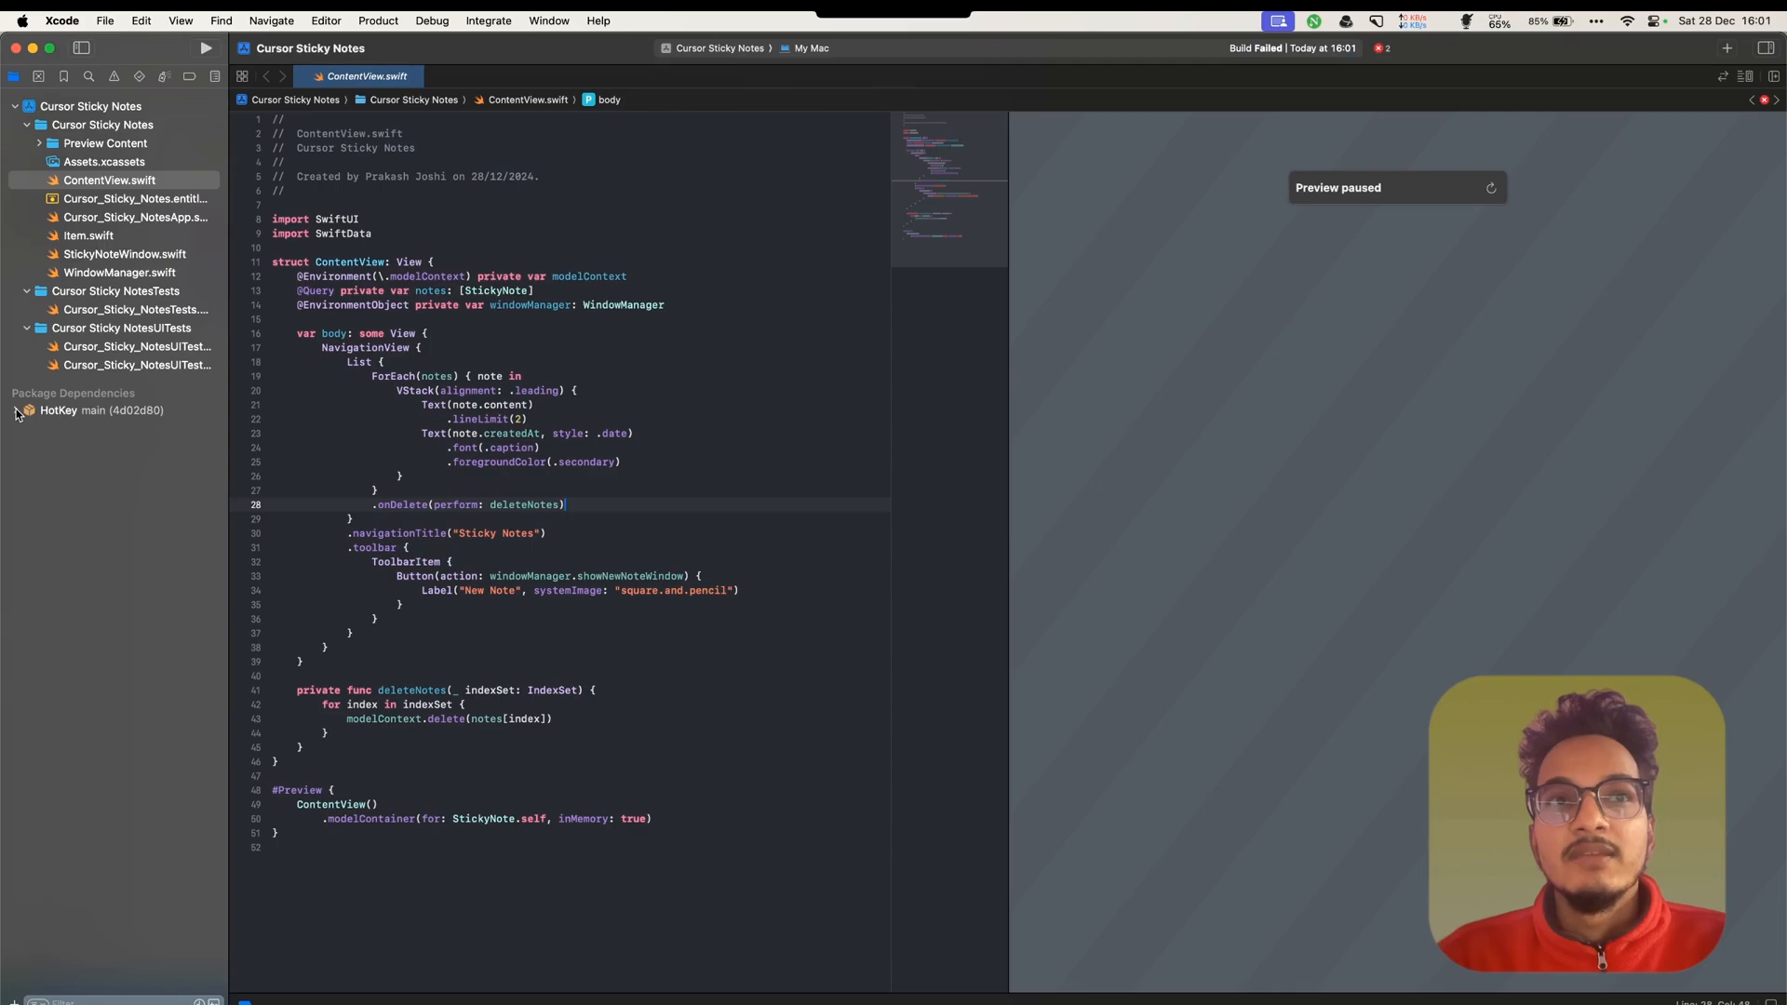
Build and run Cursor Sticky Notes, then refresh the paused preview
left_click(675, 391)
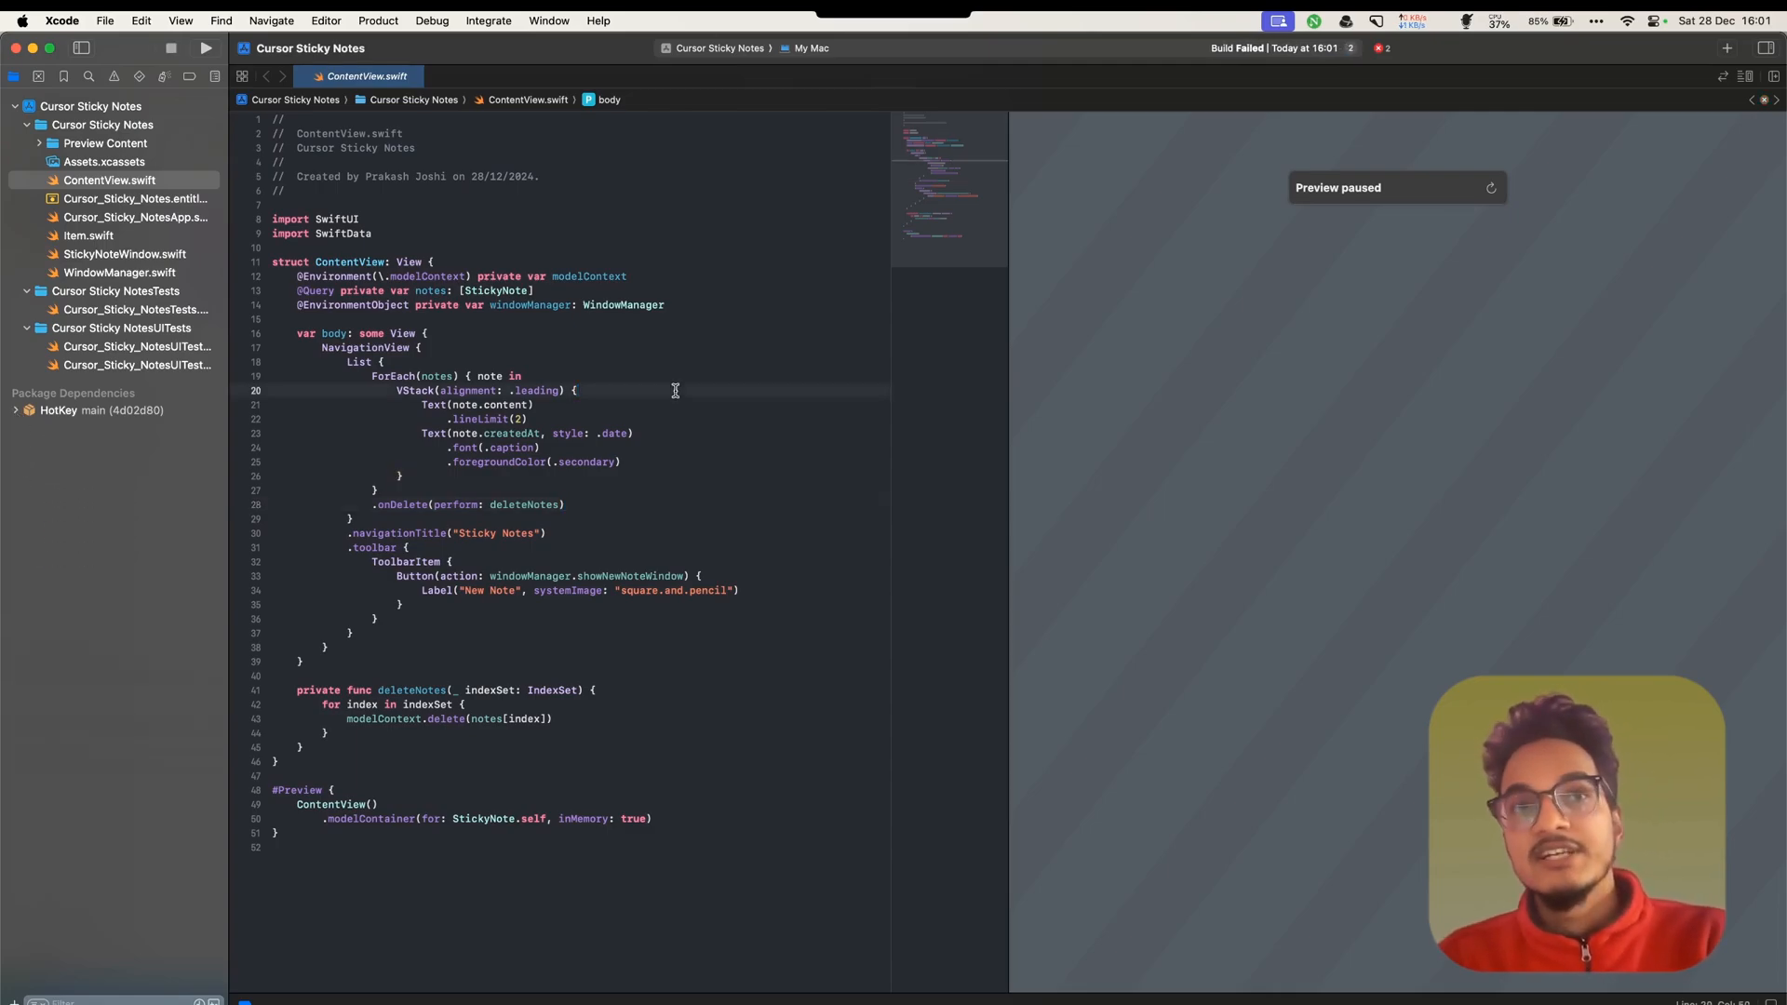
left_click(205, 47)
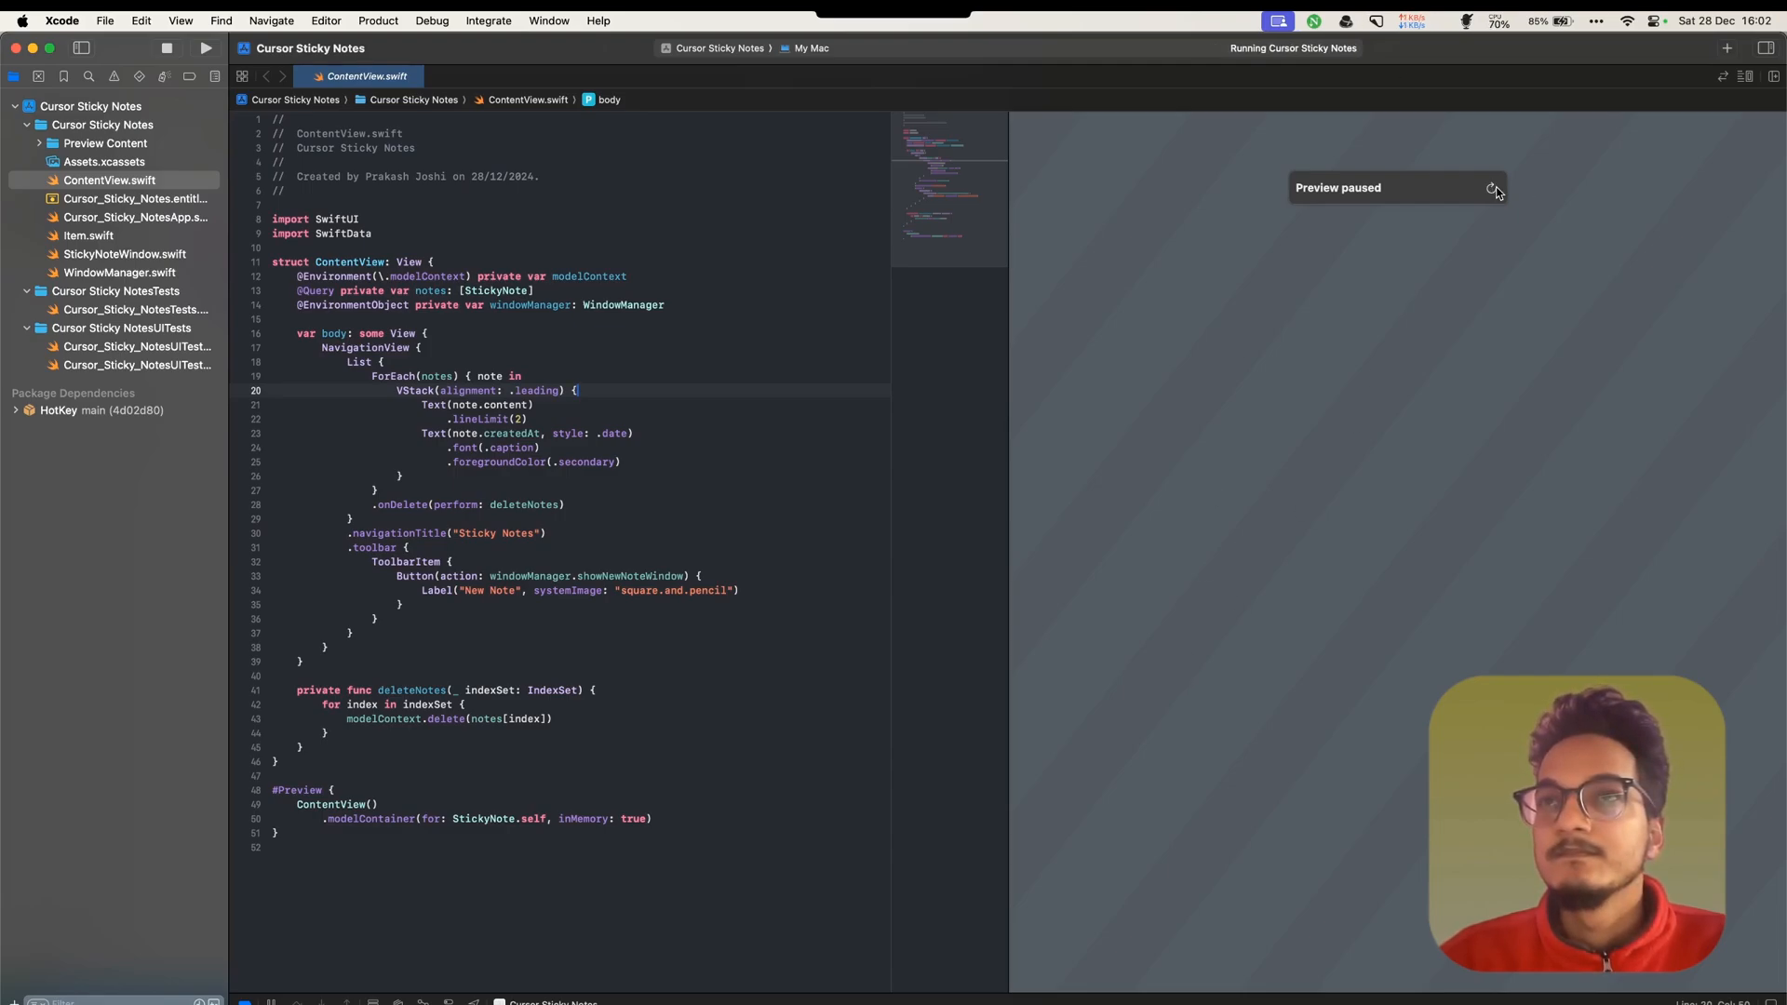
left_click(1494, 188)
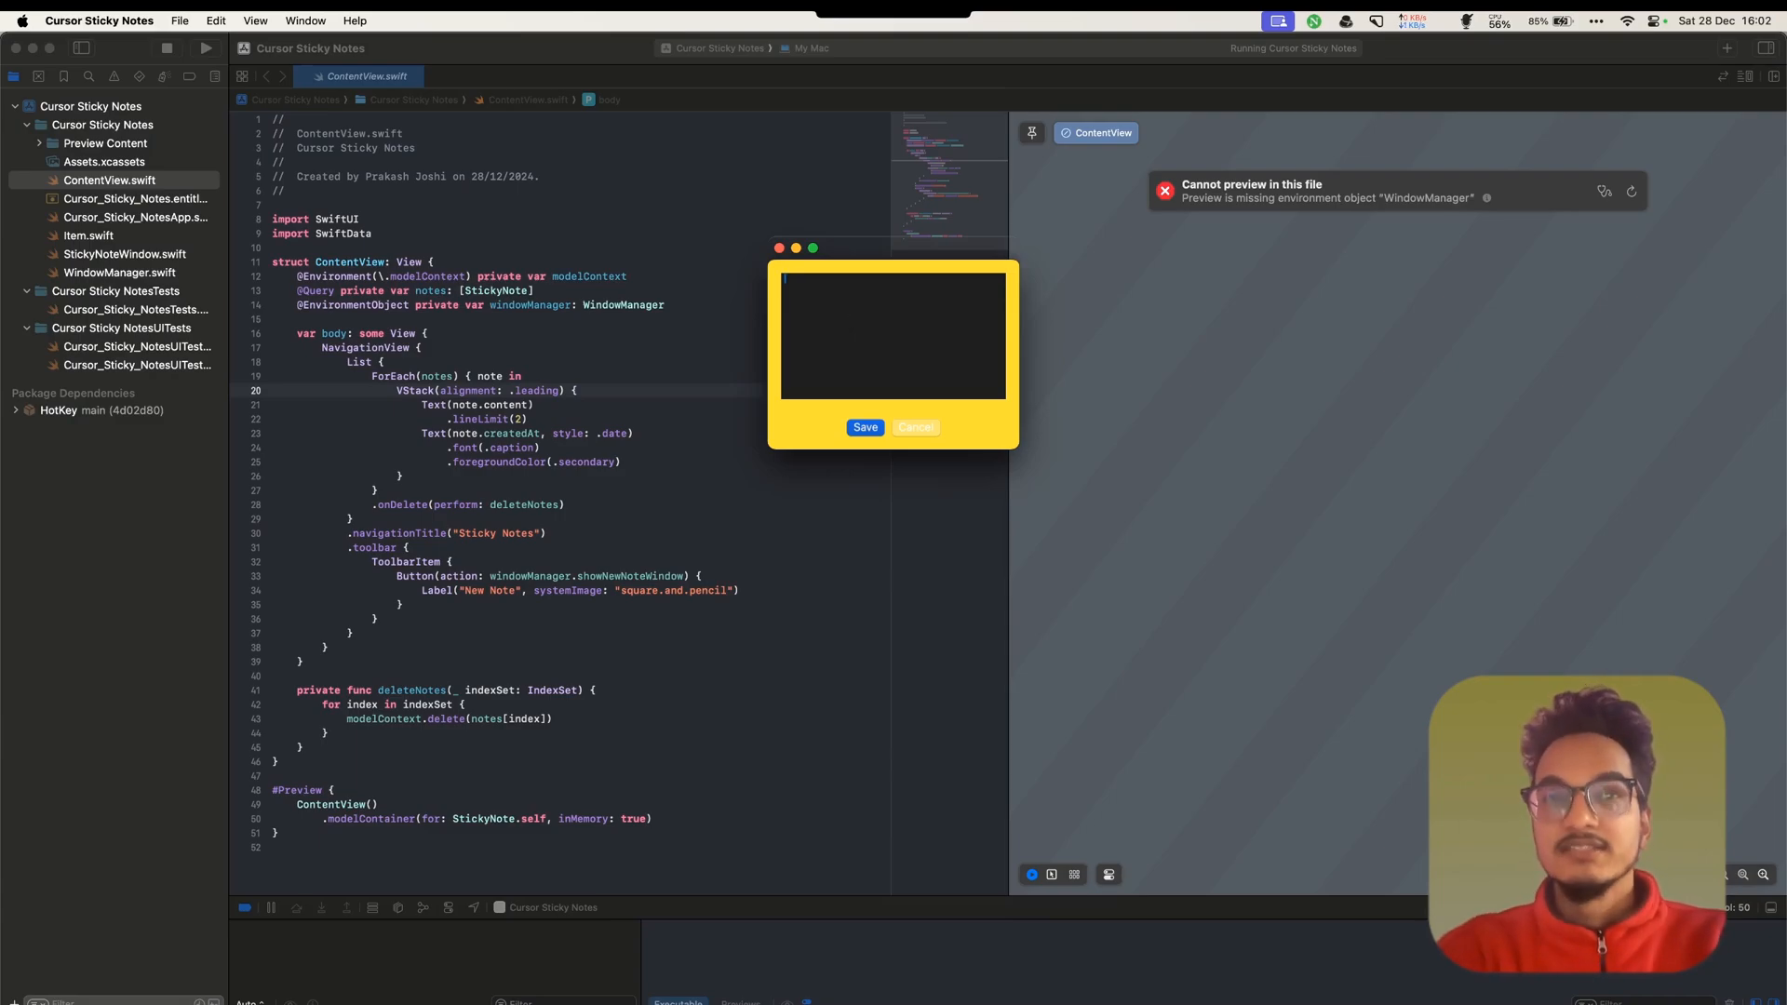
Type 'This is a quick sticky notes' into the yellow note window
type("This is a")
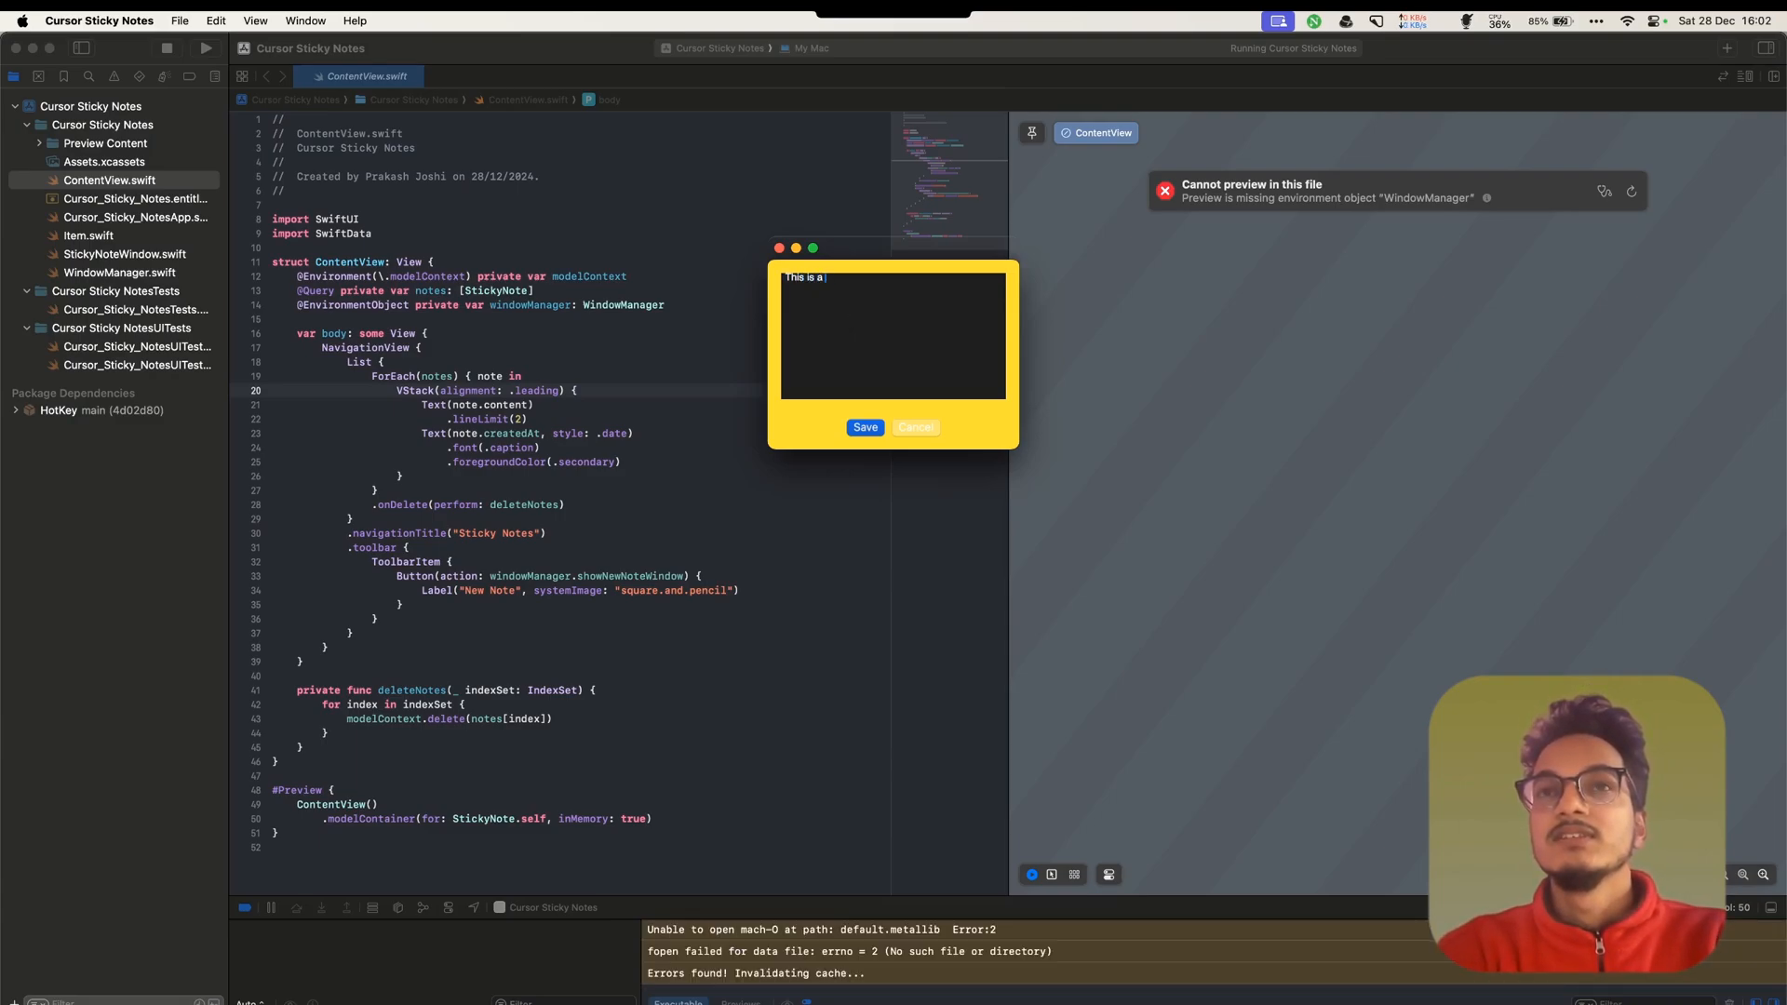
type("quick sticky notes")
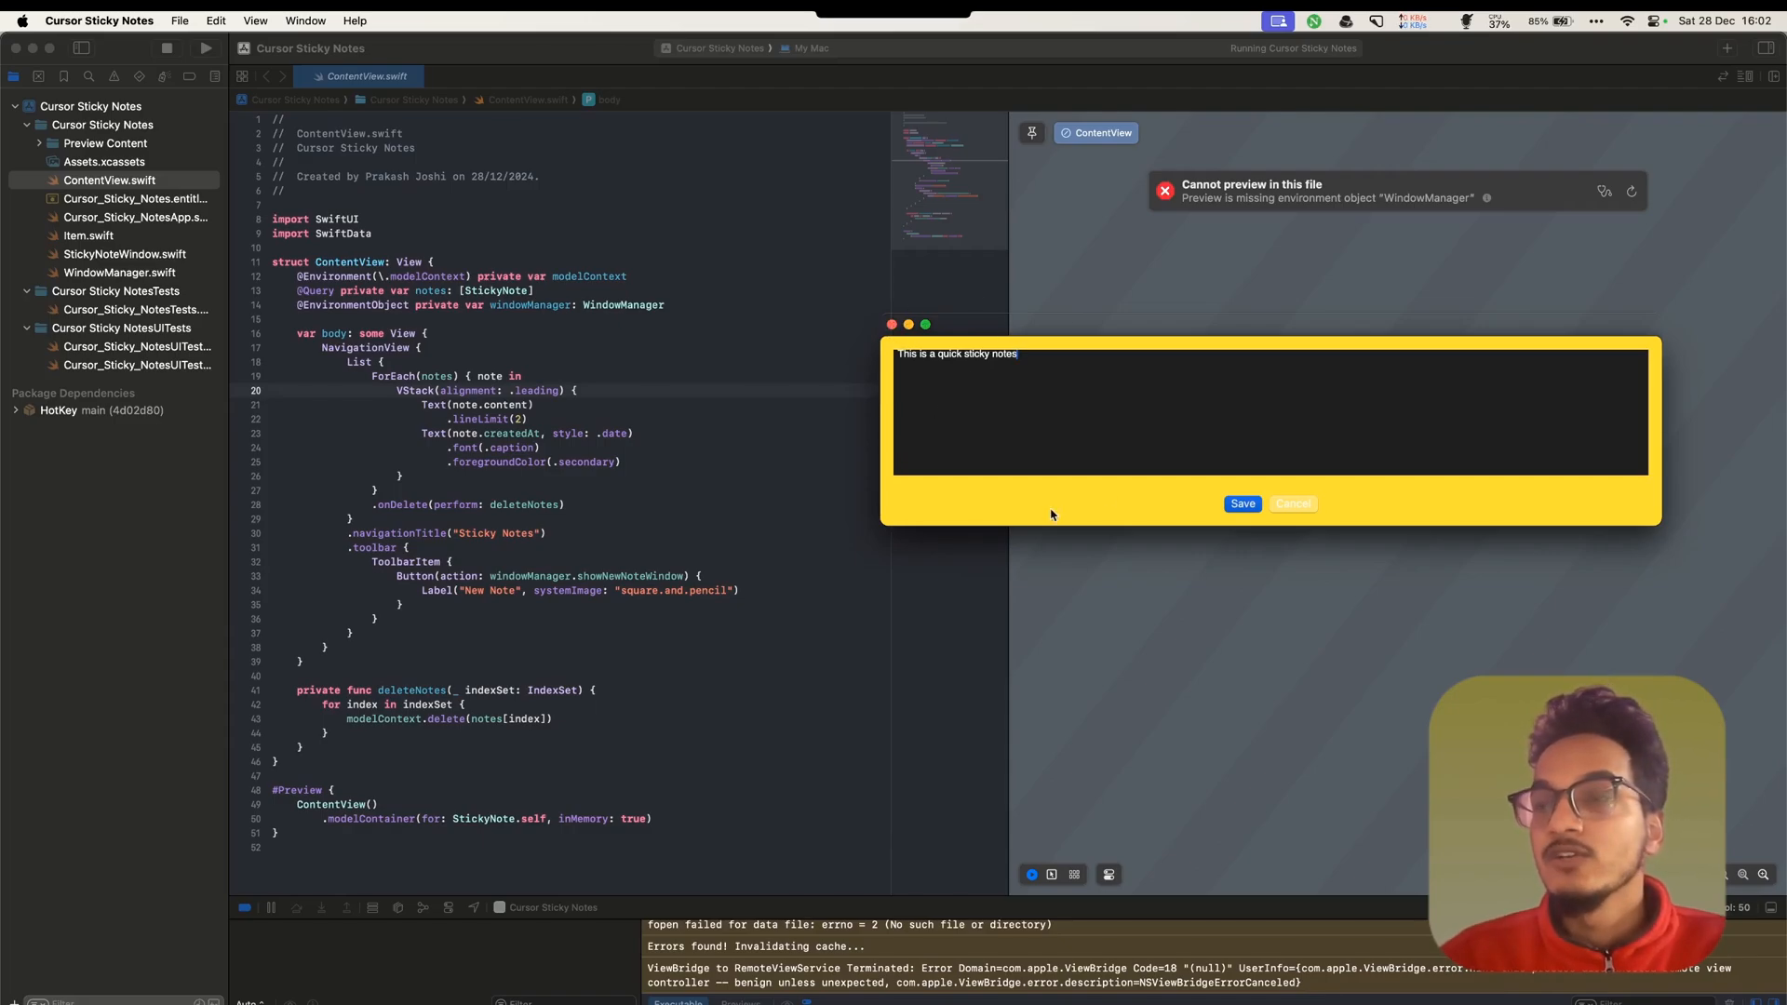
mouse_move(1119, 367)
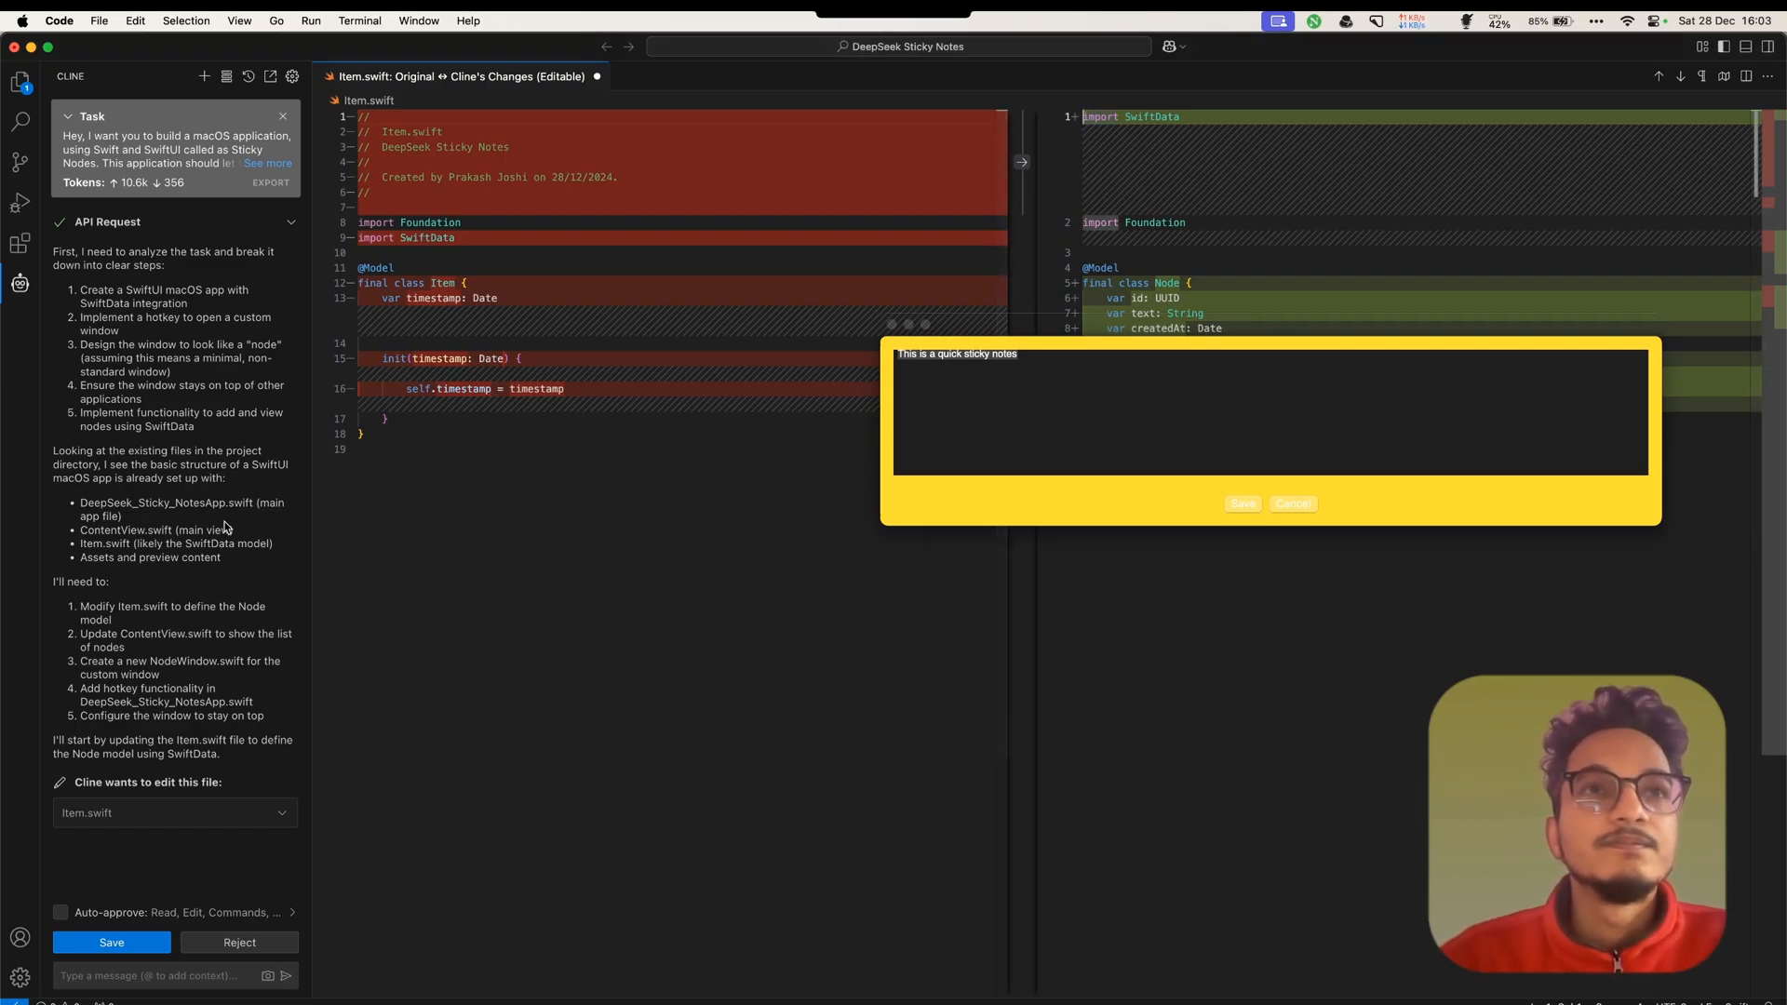
mouse_move(204, 503)
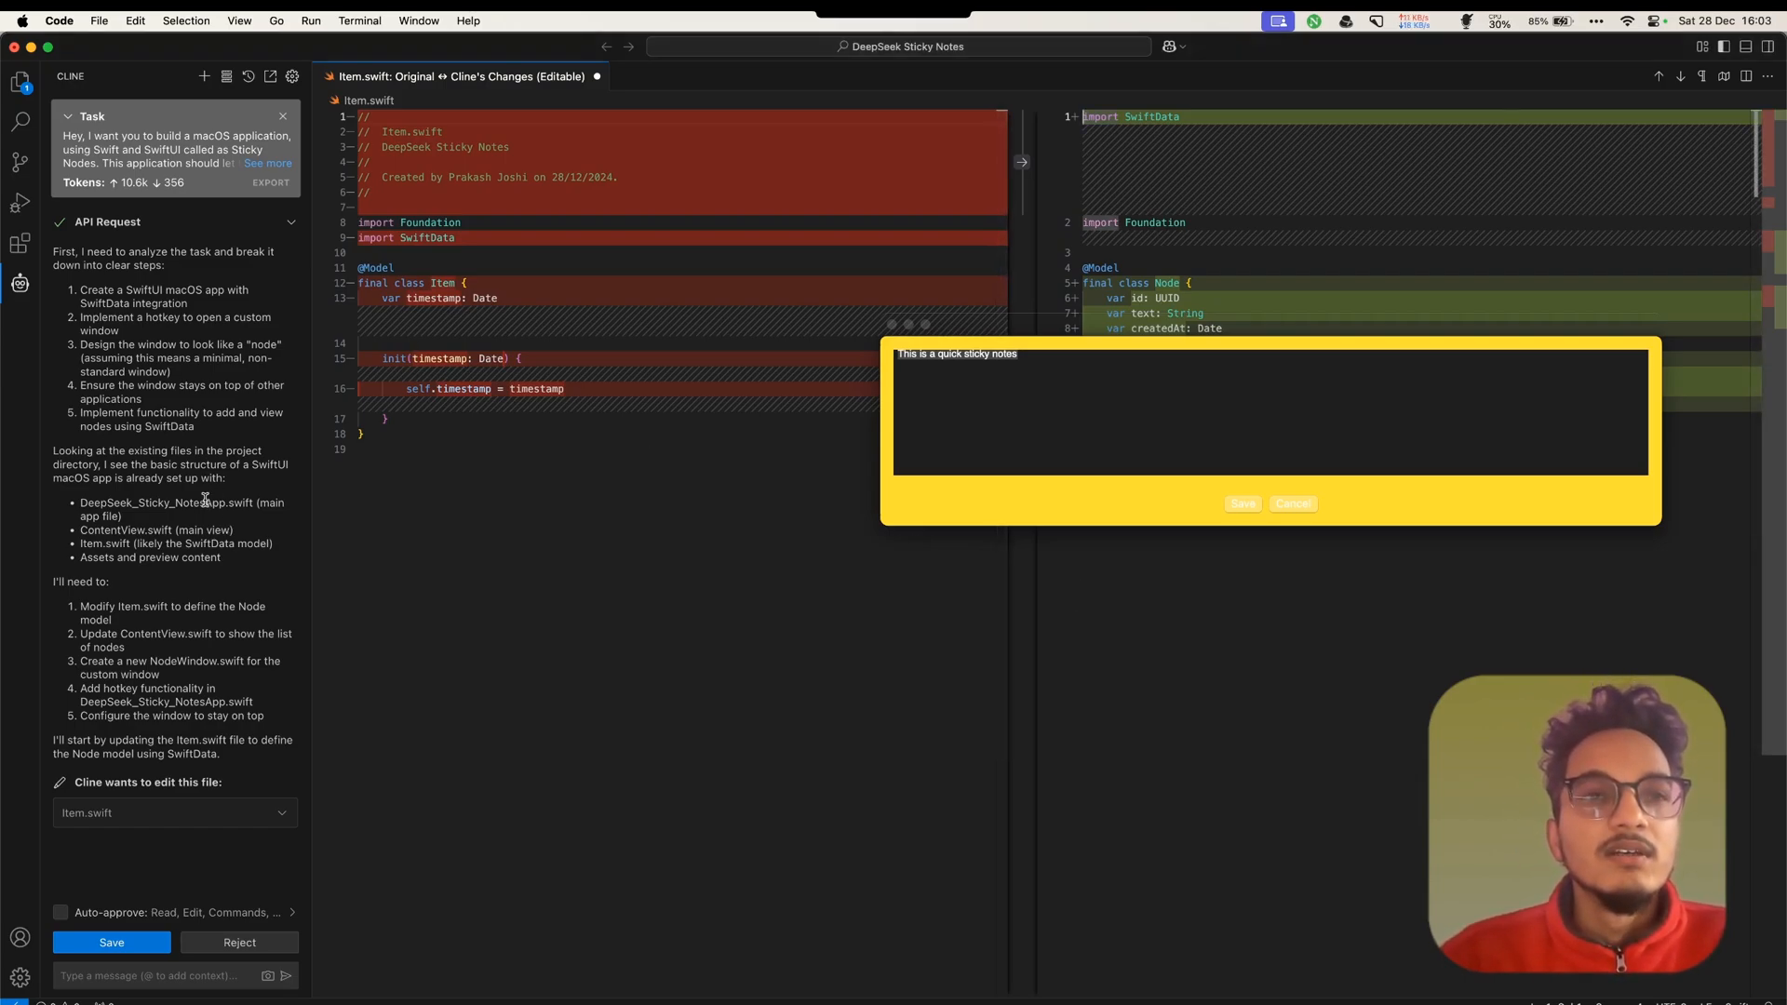
mouse_move(466, 668)
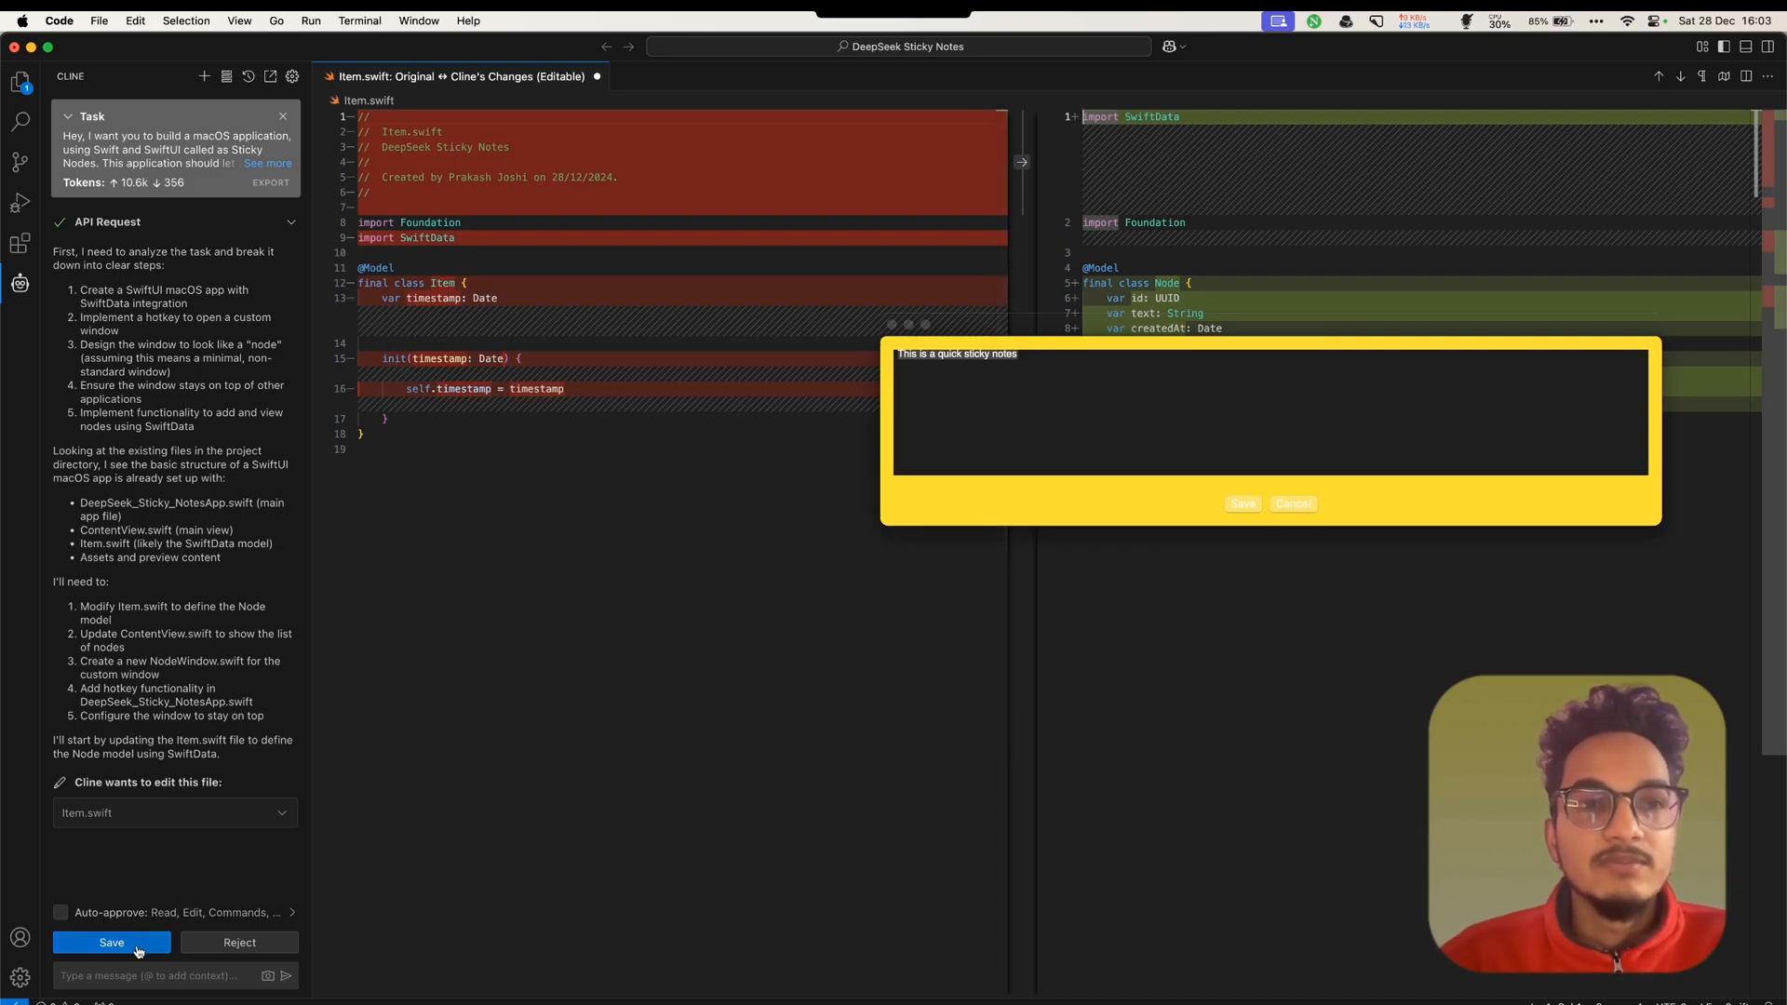
Save Cline's edits to Item.swift, NodeWindow.swift, DeepSeek_Sticky_NotesApp.swift and ContentView.swift
left_click(111, 943)
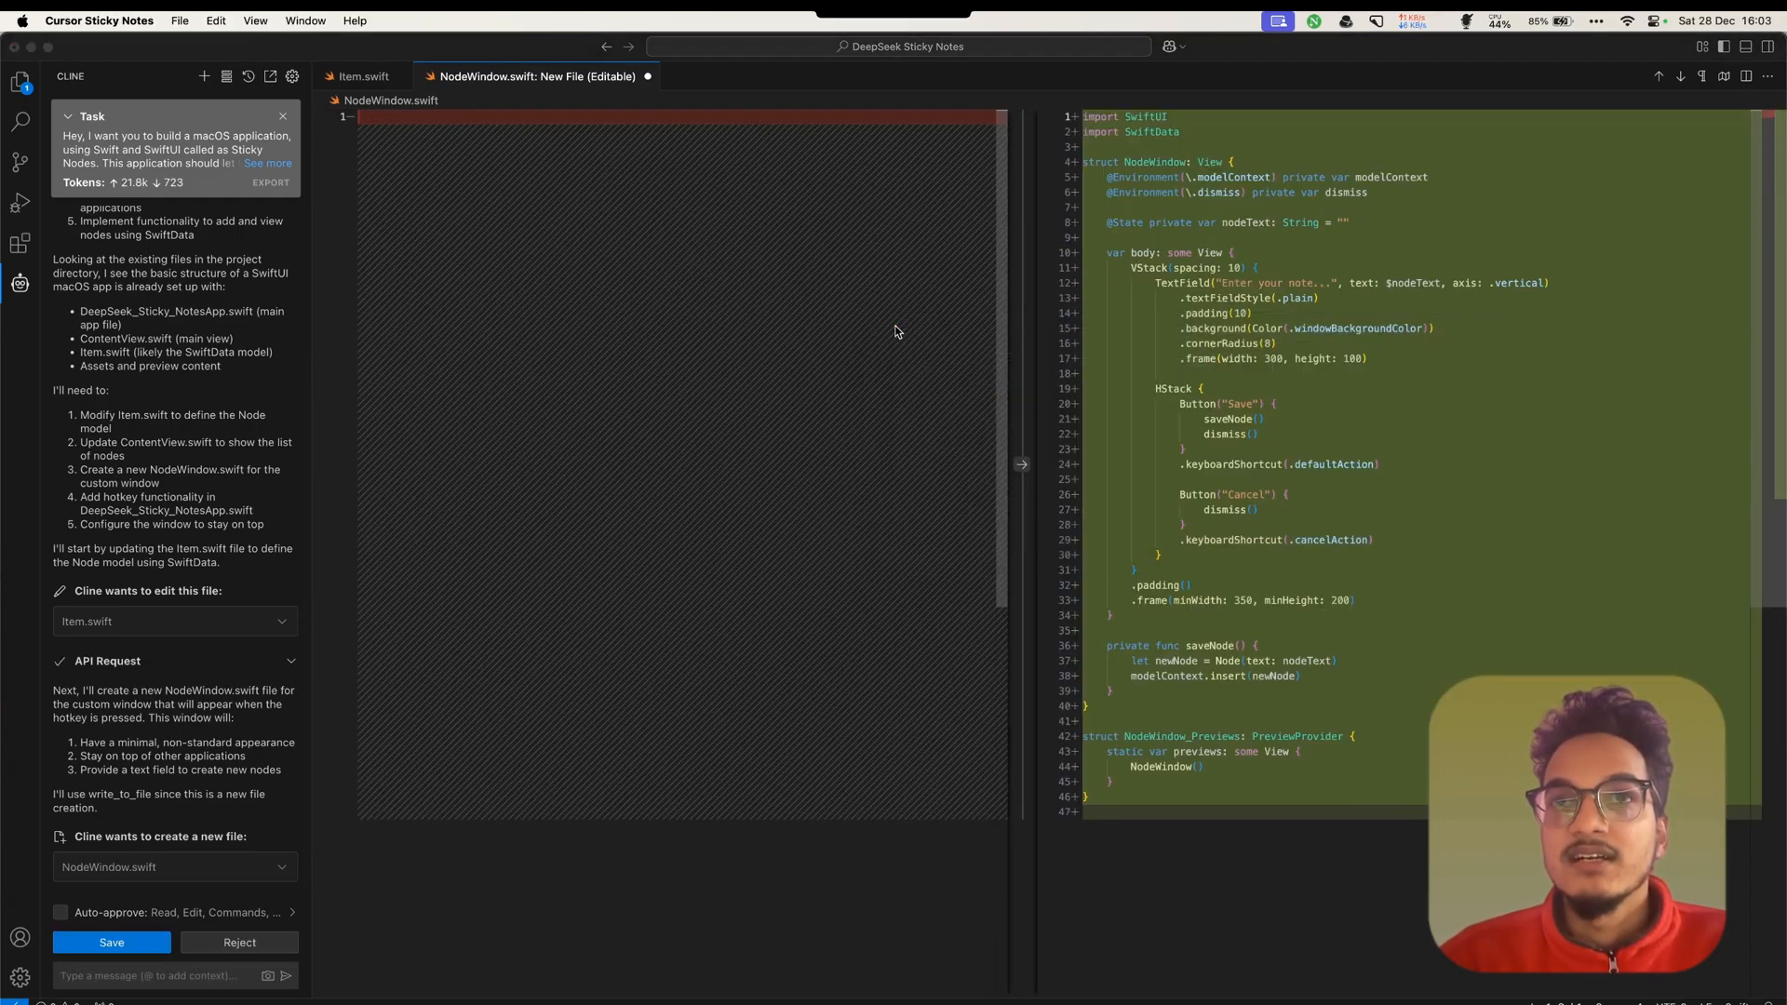
left_click(112, 943)
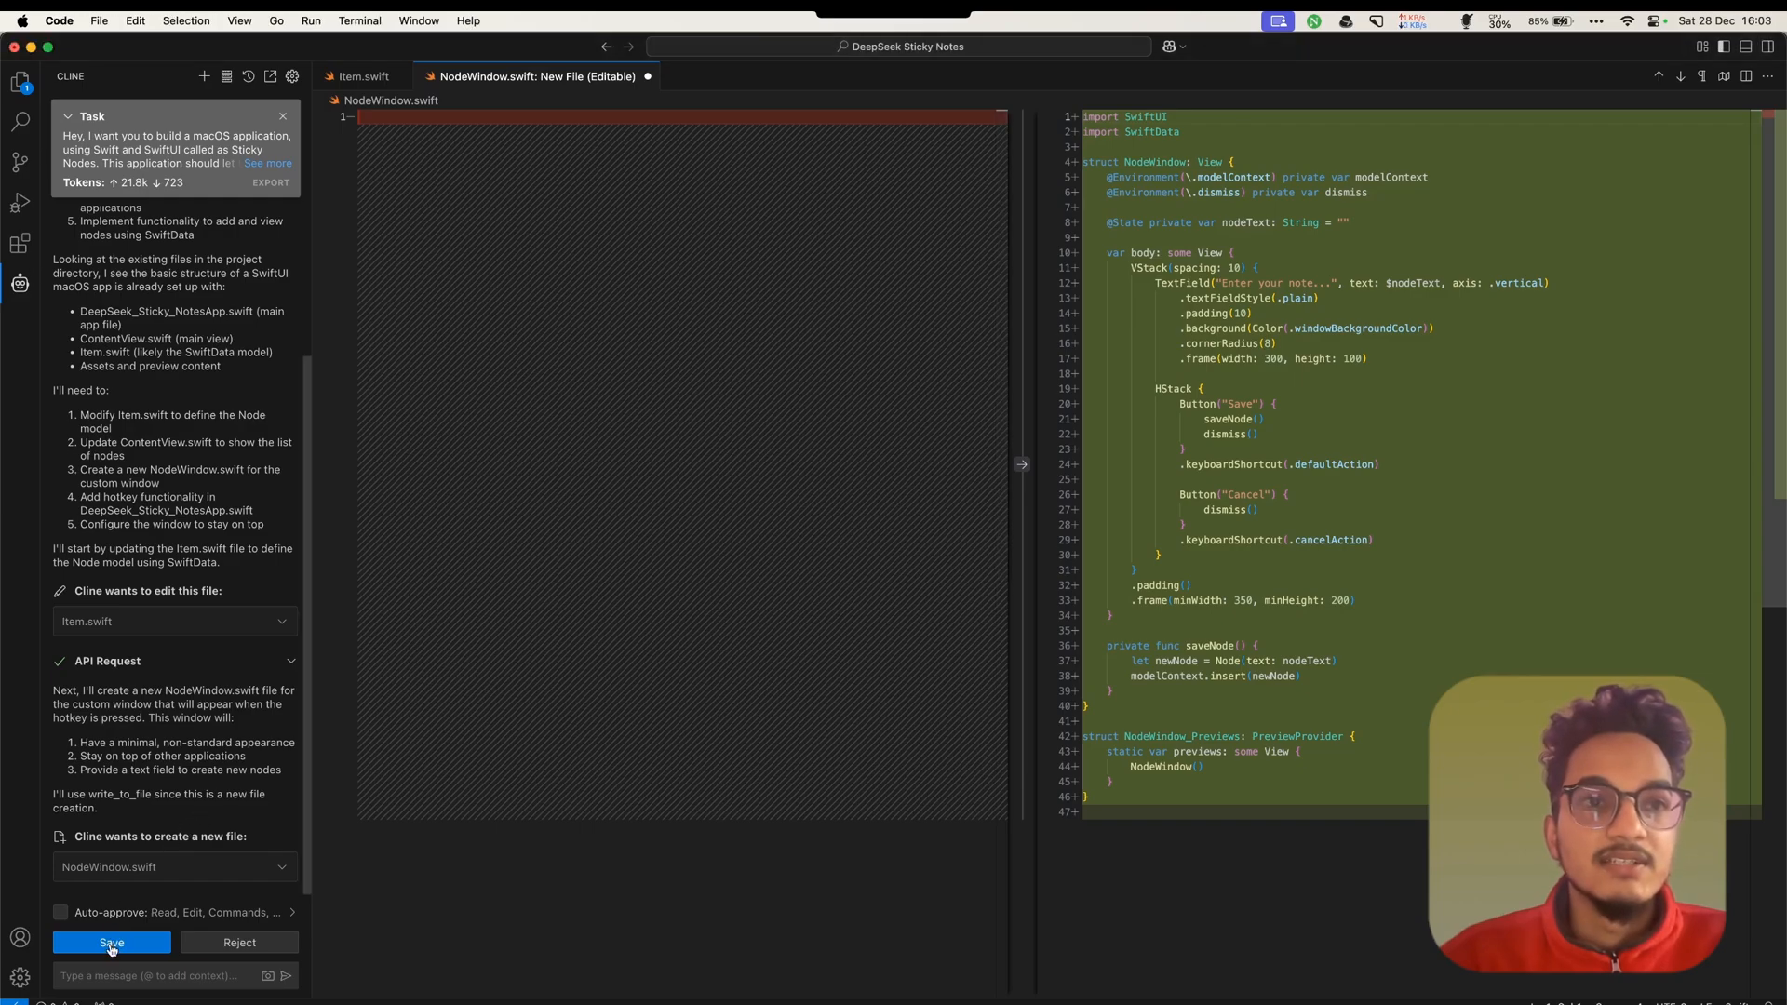
left_click(111, 941)
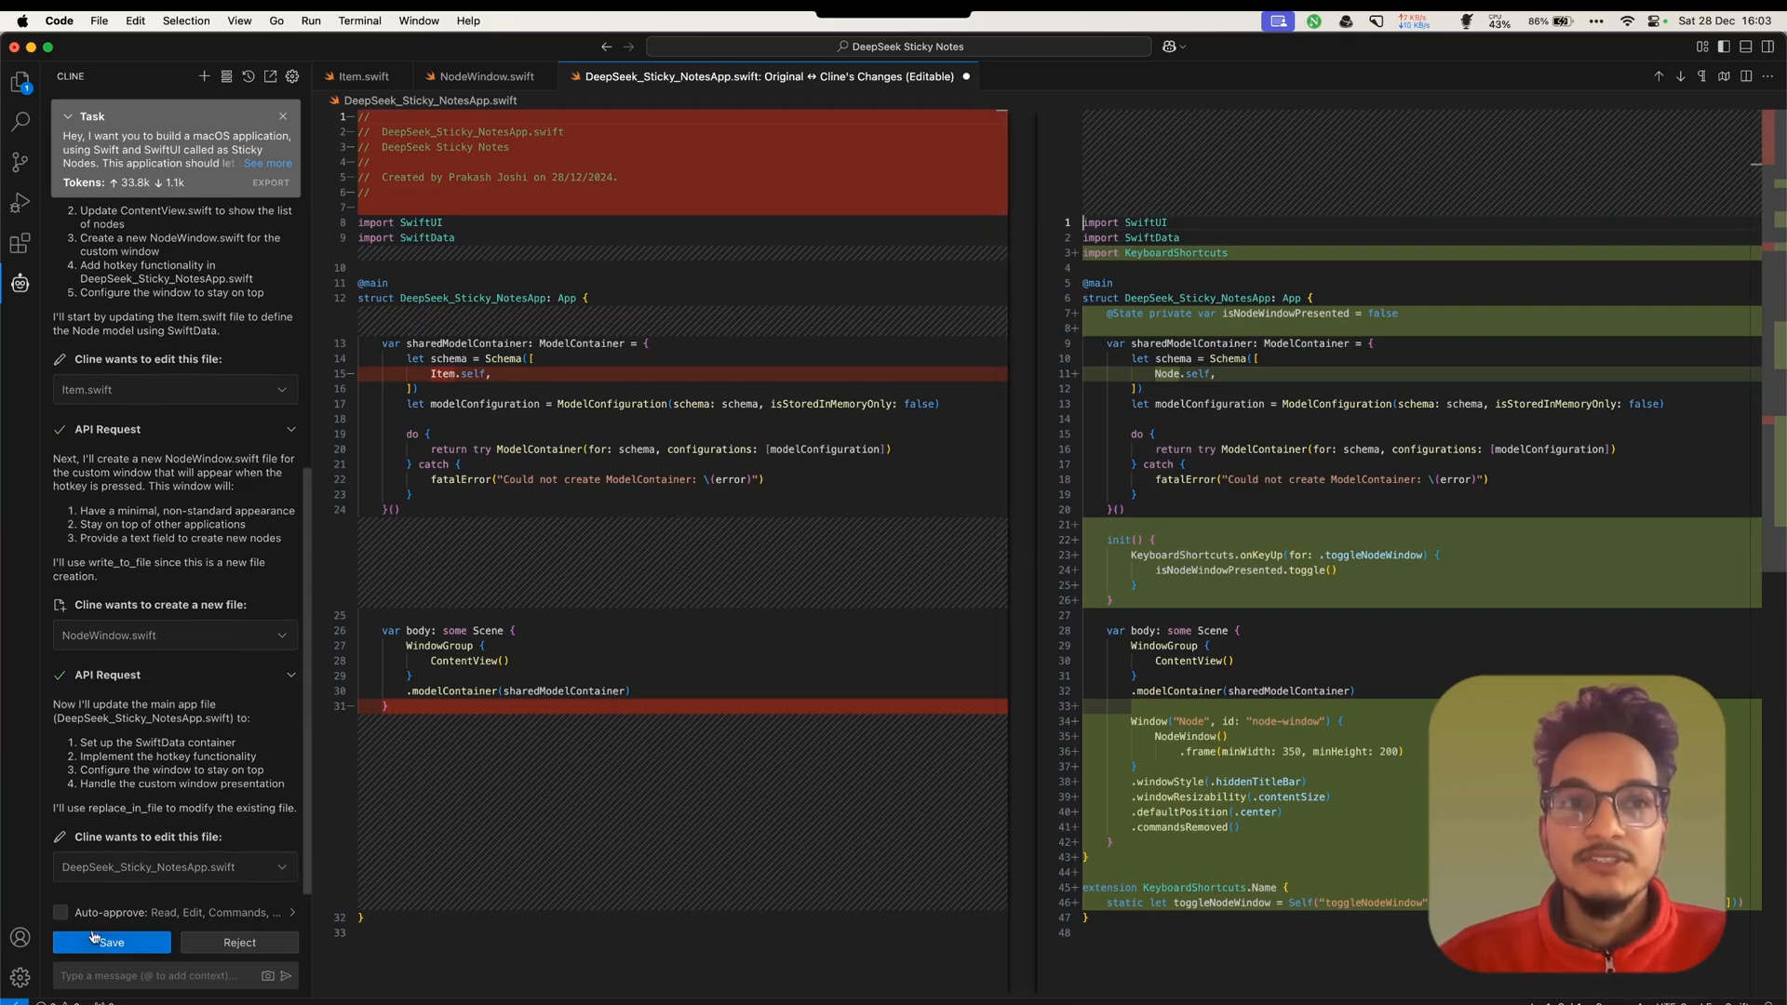
left_click(111, 941)
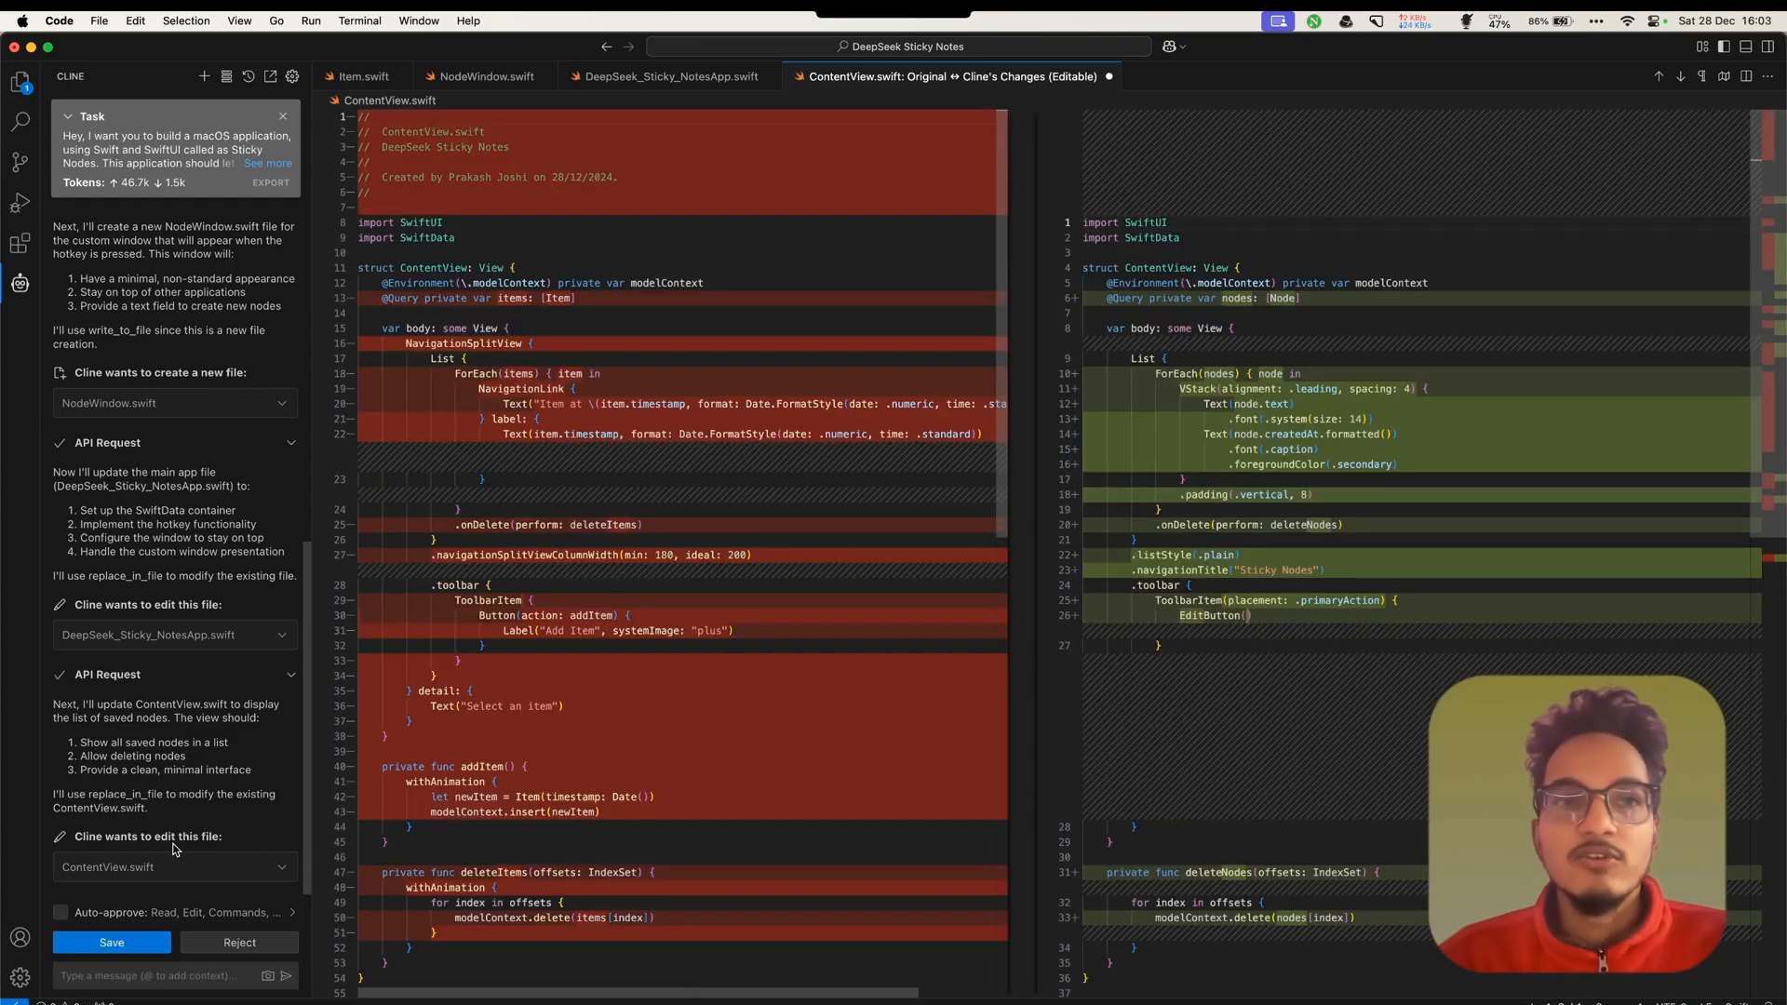
left_click(111, 941)
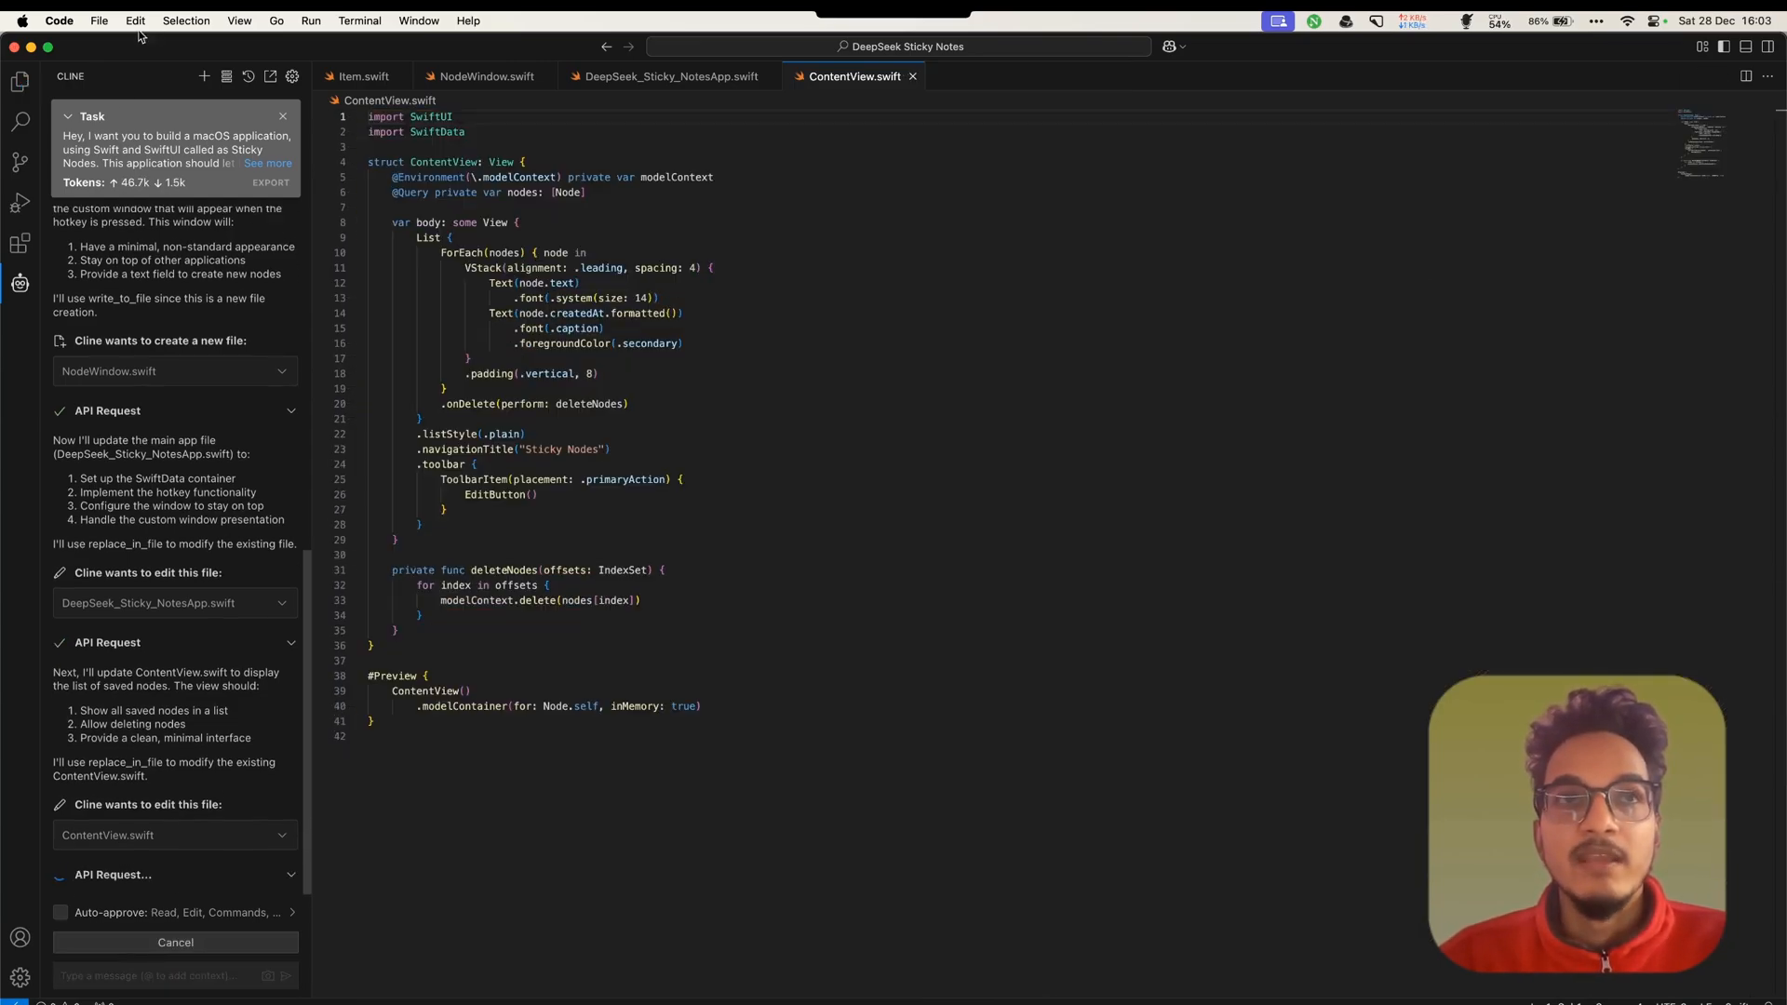
Run Cline's 'swift package add' command for KeyboardShortcuts and see it fail
scroll("down", 3)
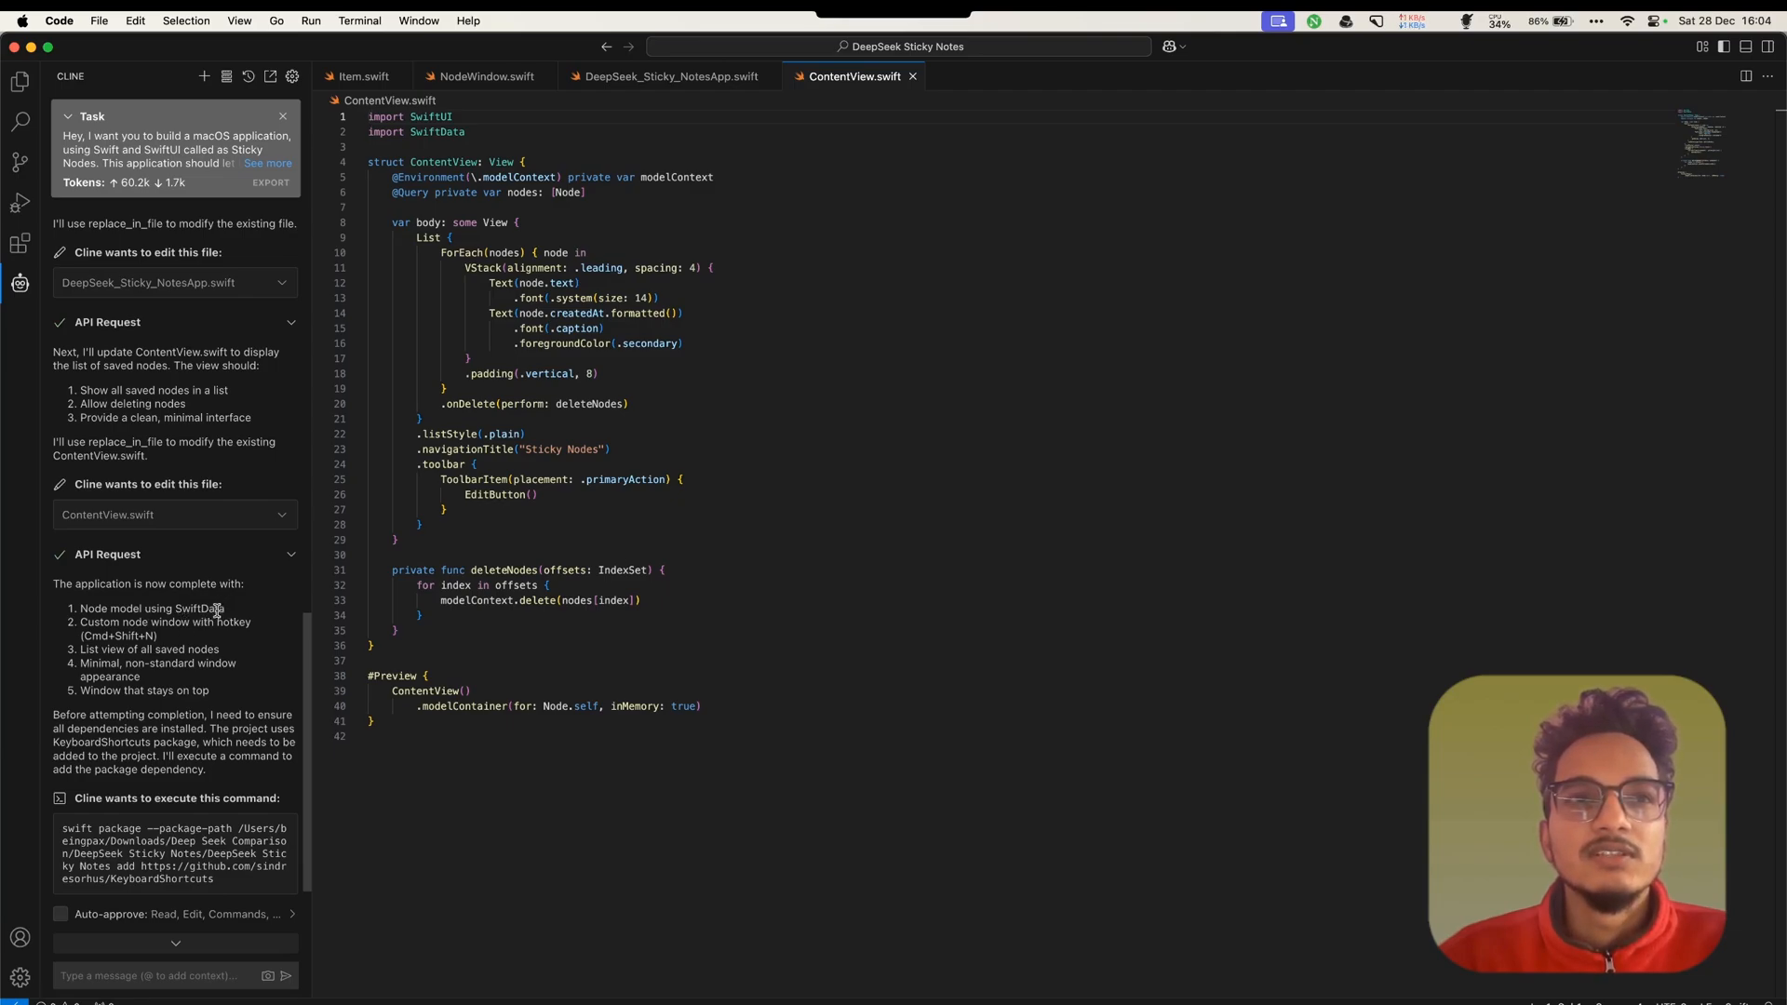
mouse_move(108, 616)
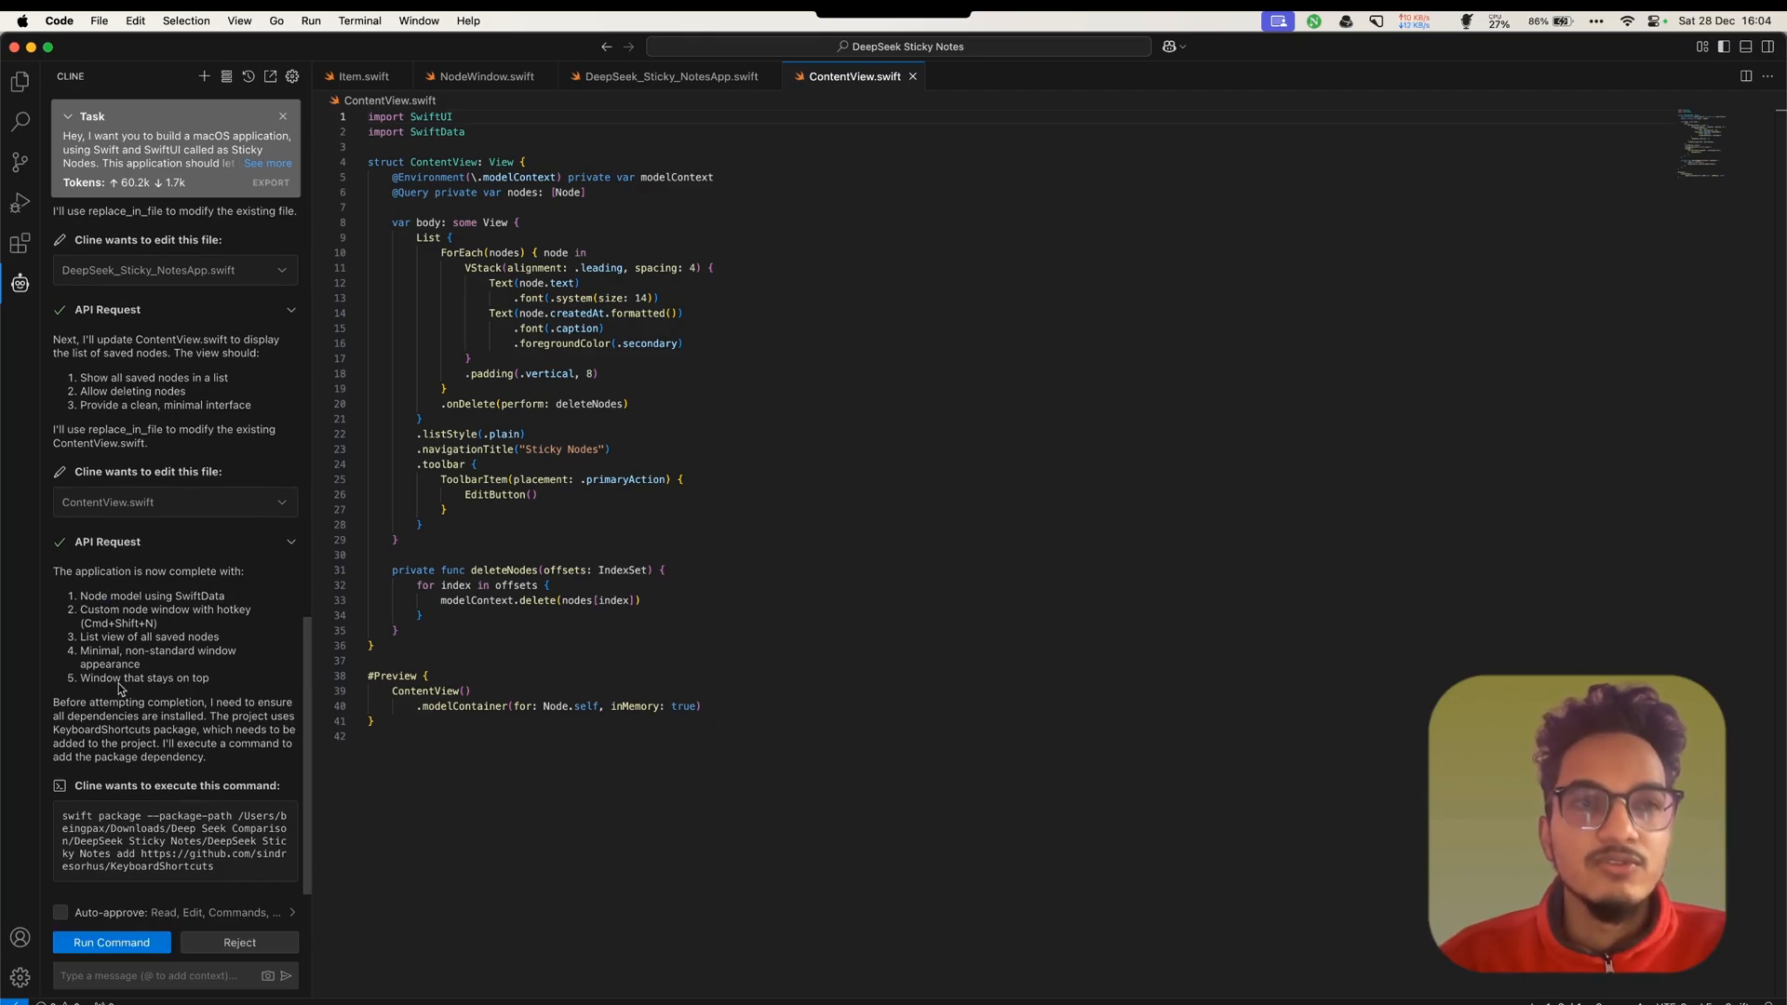
left_click(111, 941)
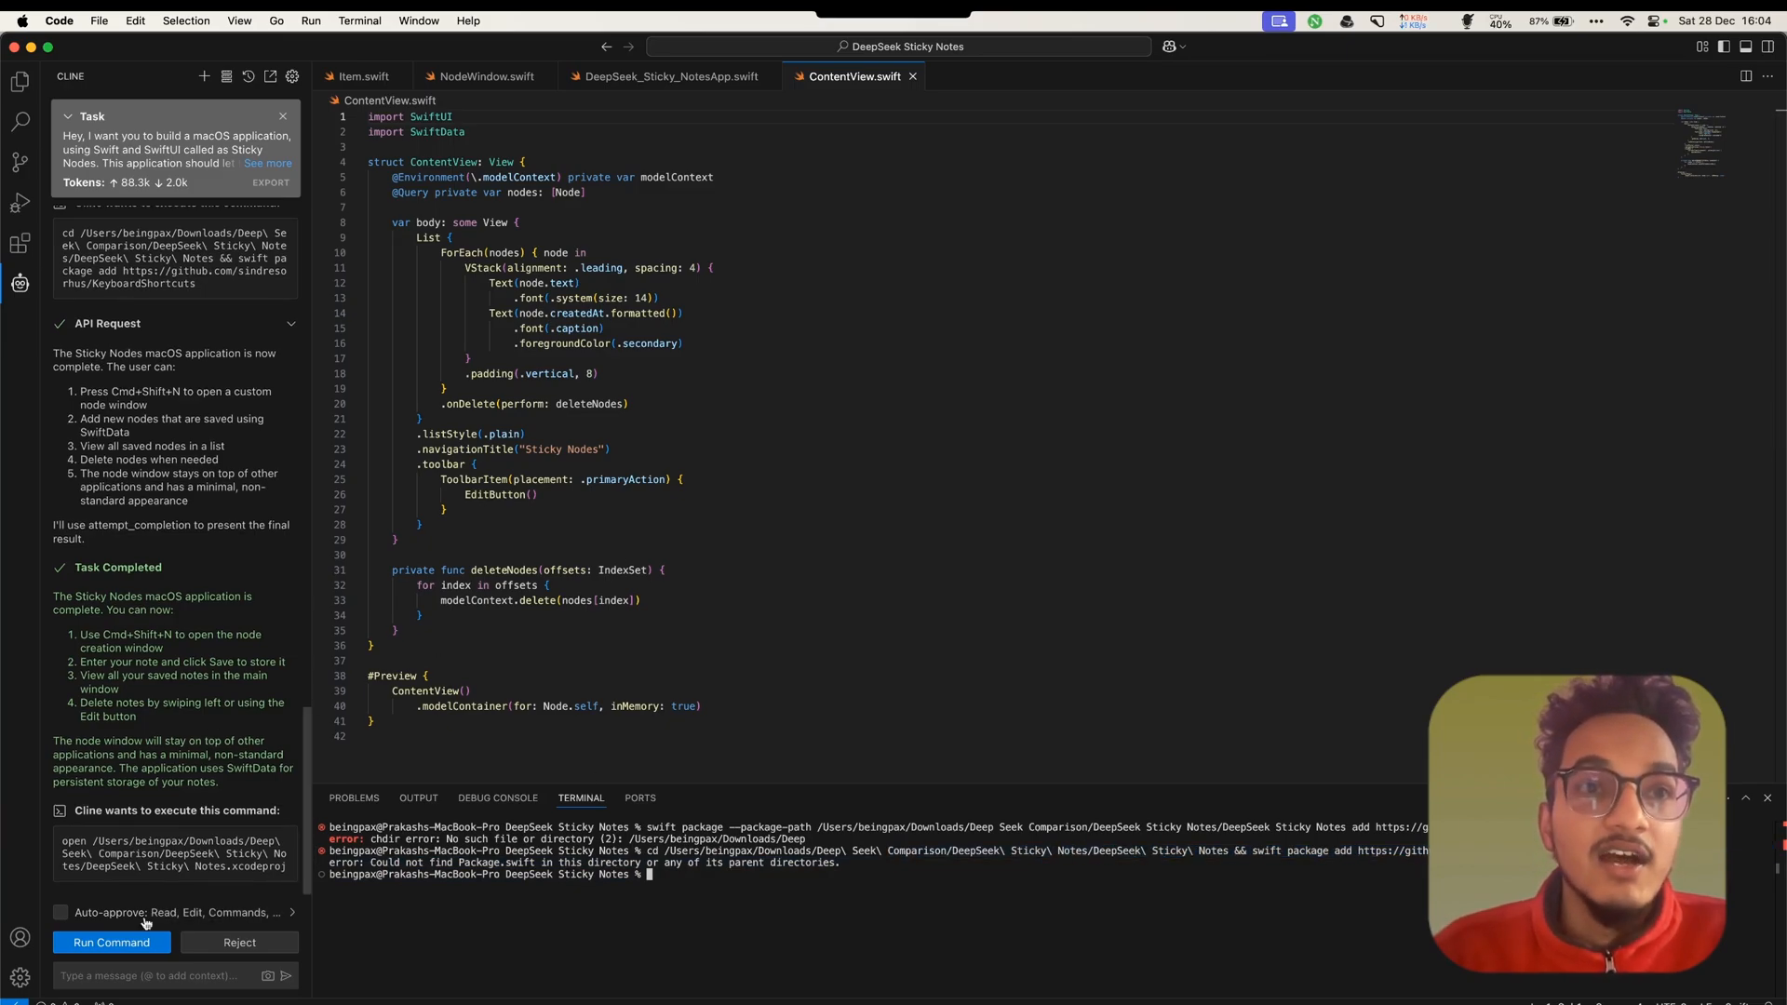
mouse_move(219, 892)
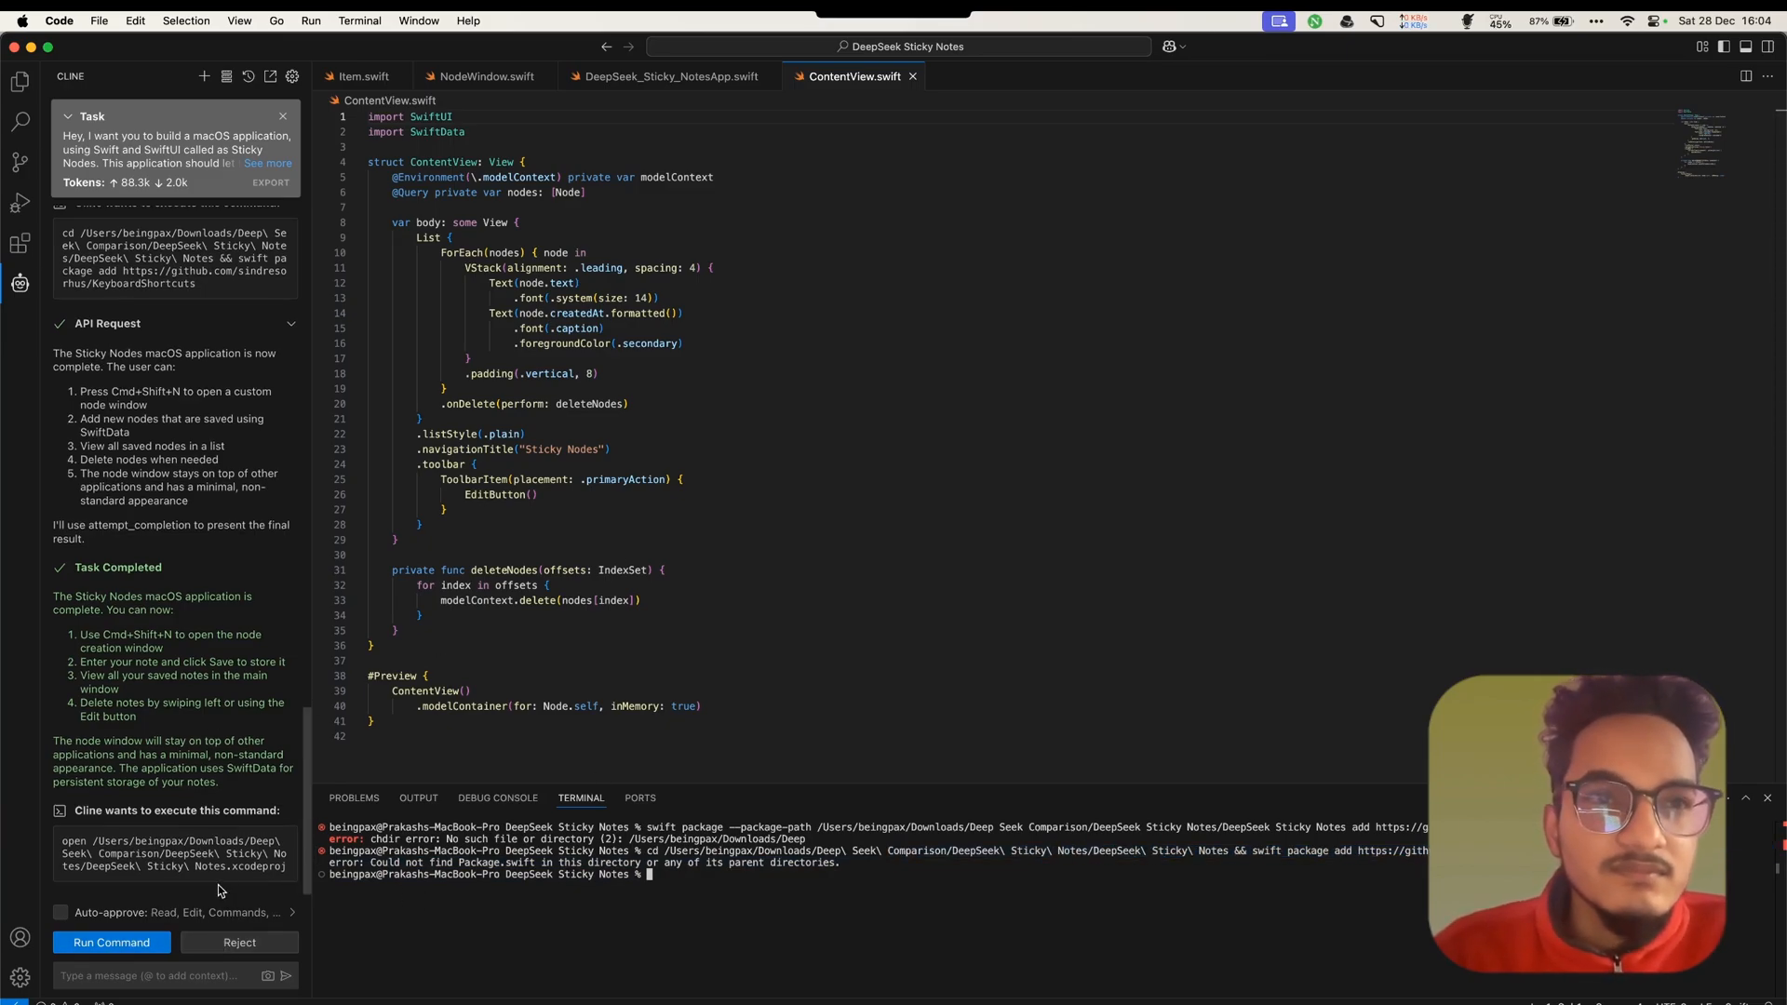
Add the KeyboardShortcuts package dependency and link it to the DeepSeek Sticky Notes target
left_click(103, 20)
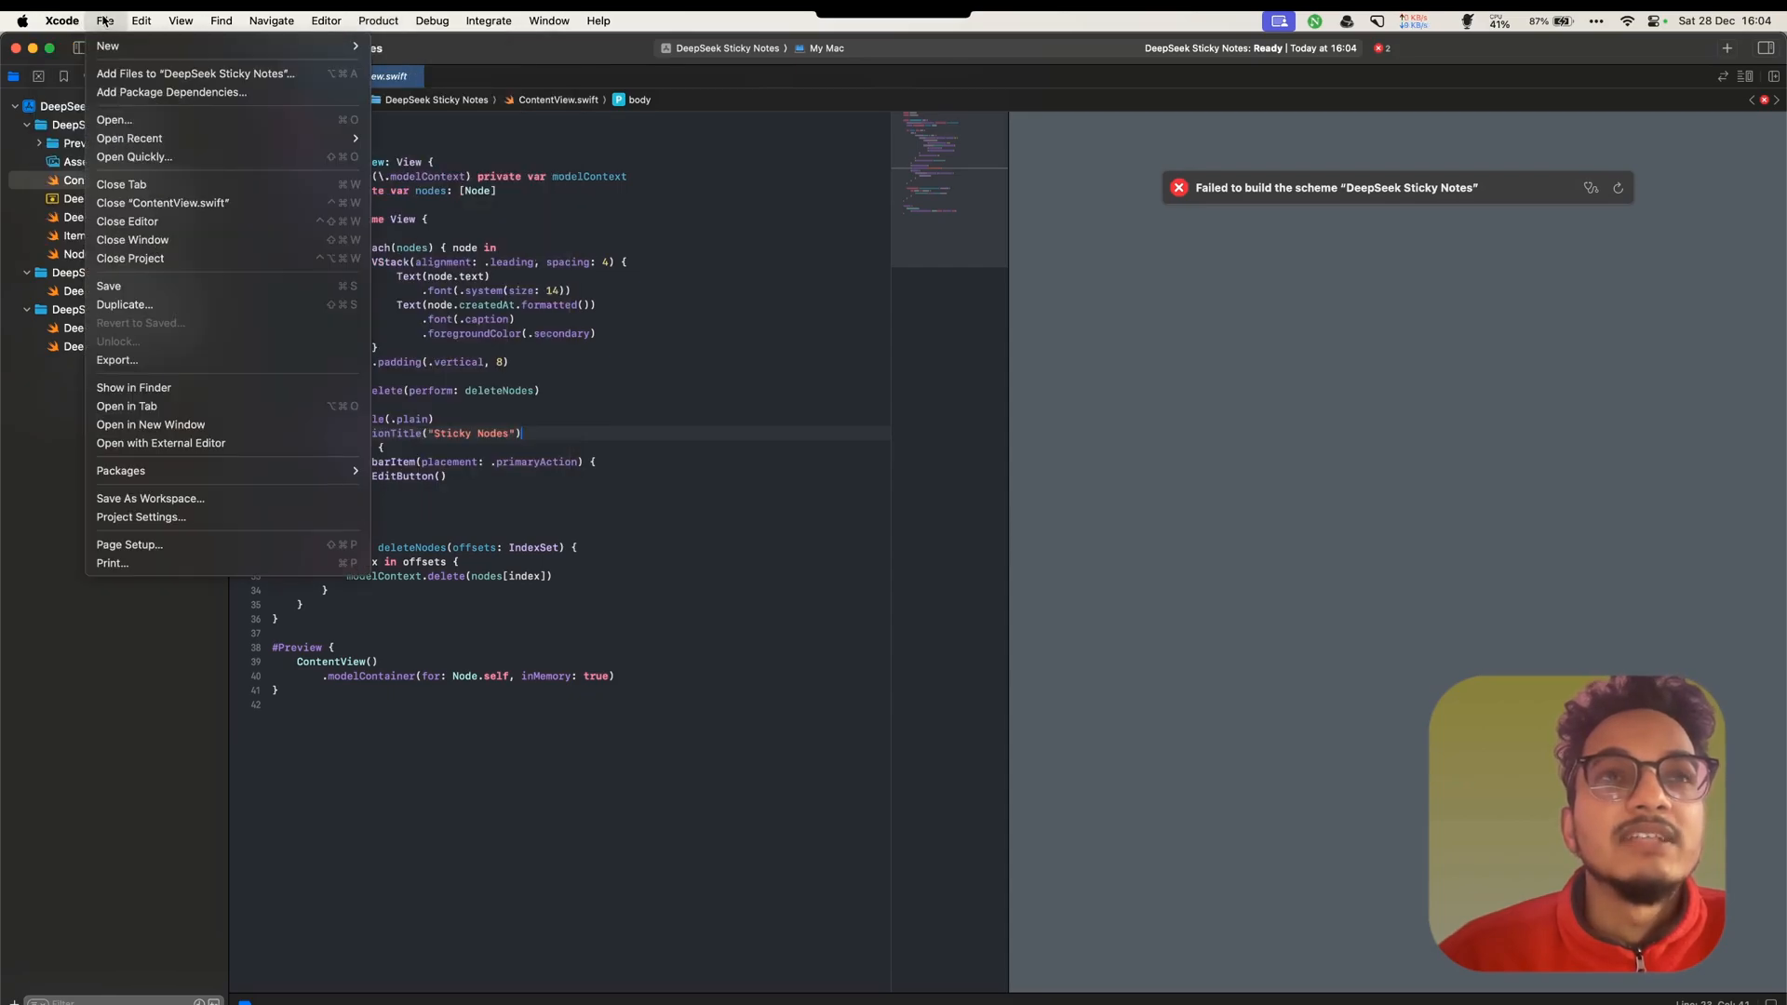
left_click(169, 91)
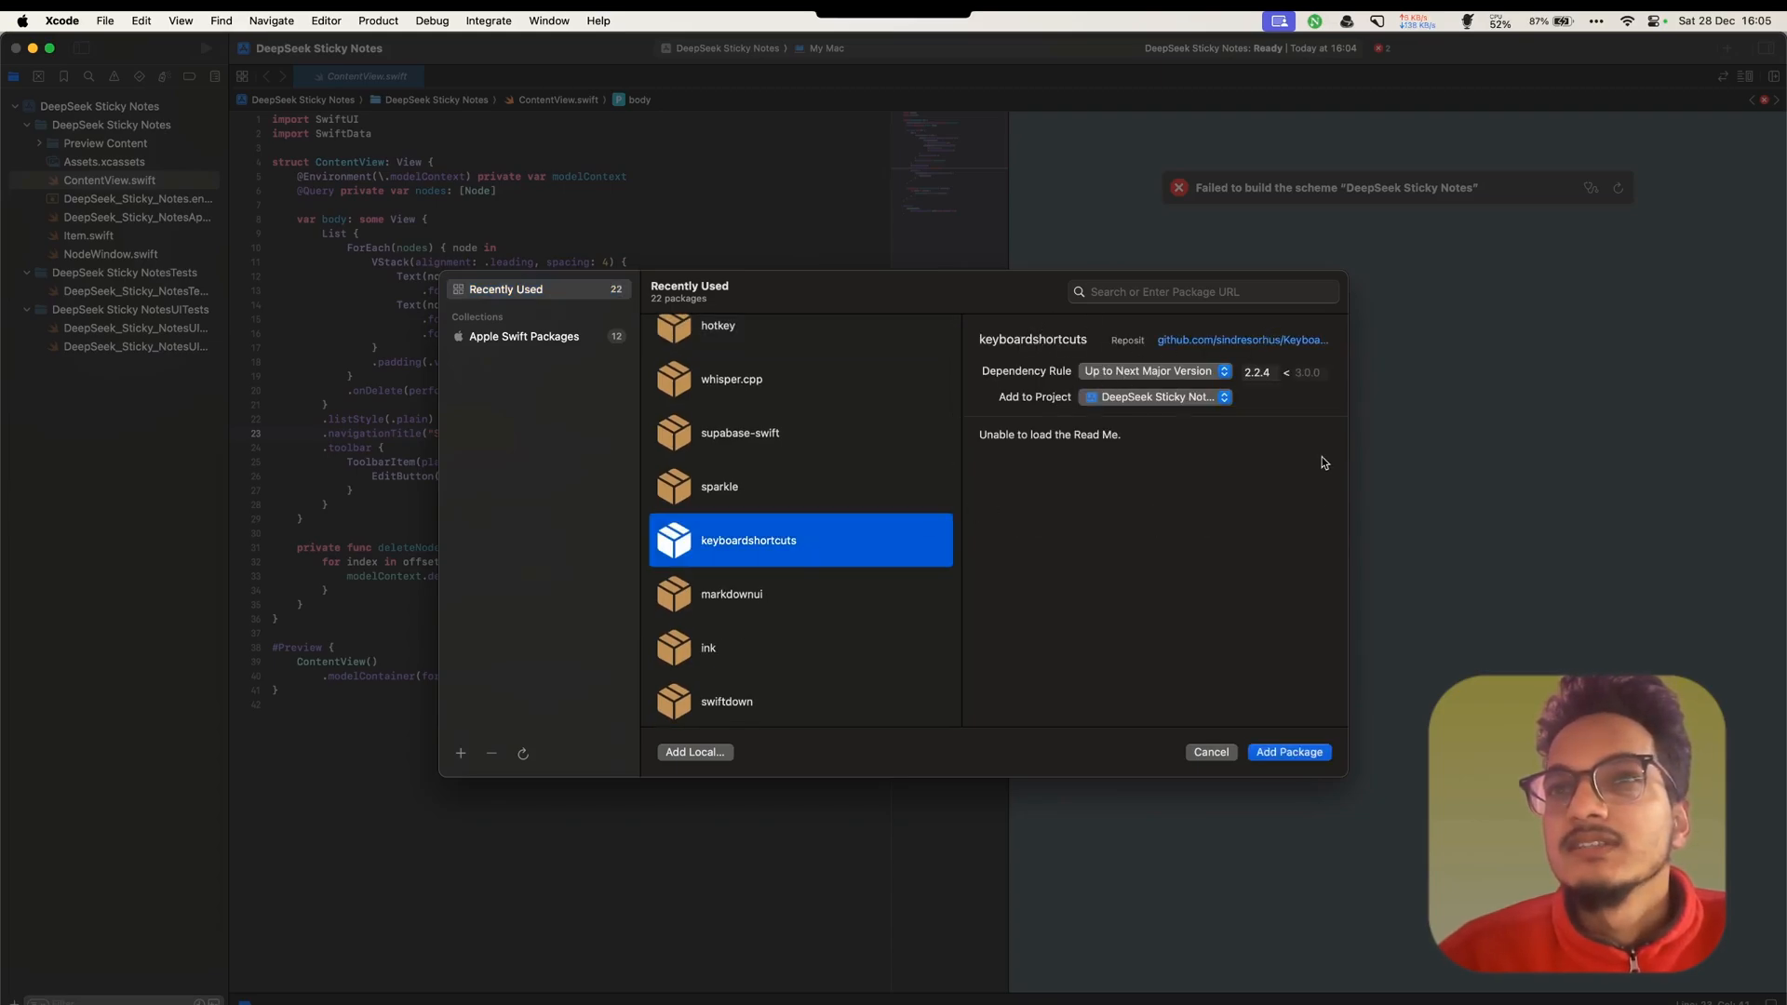
left_click(1289, 751)
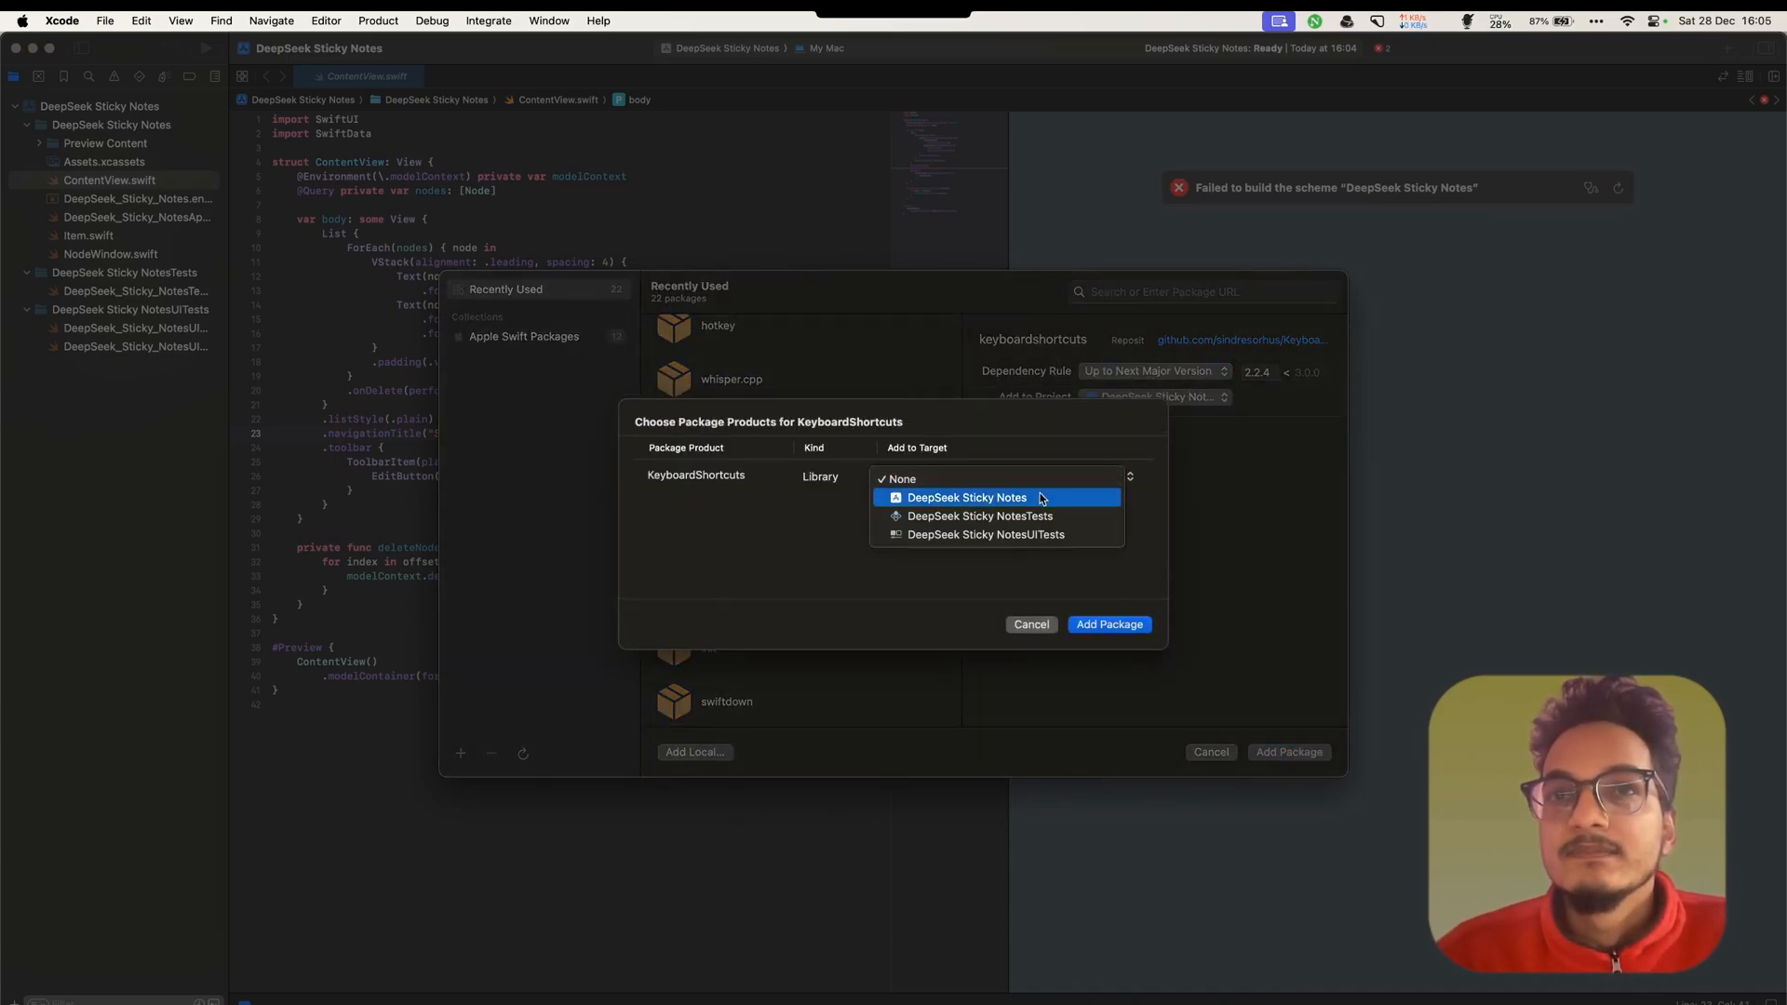
left_click(1107, 624)
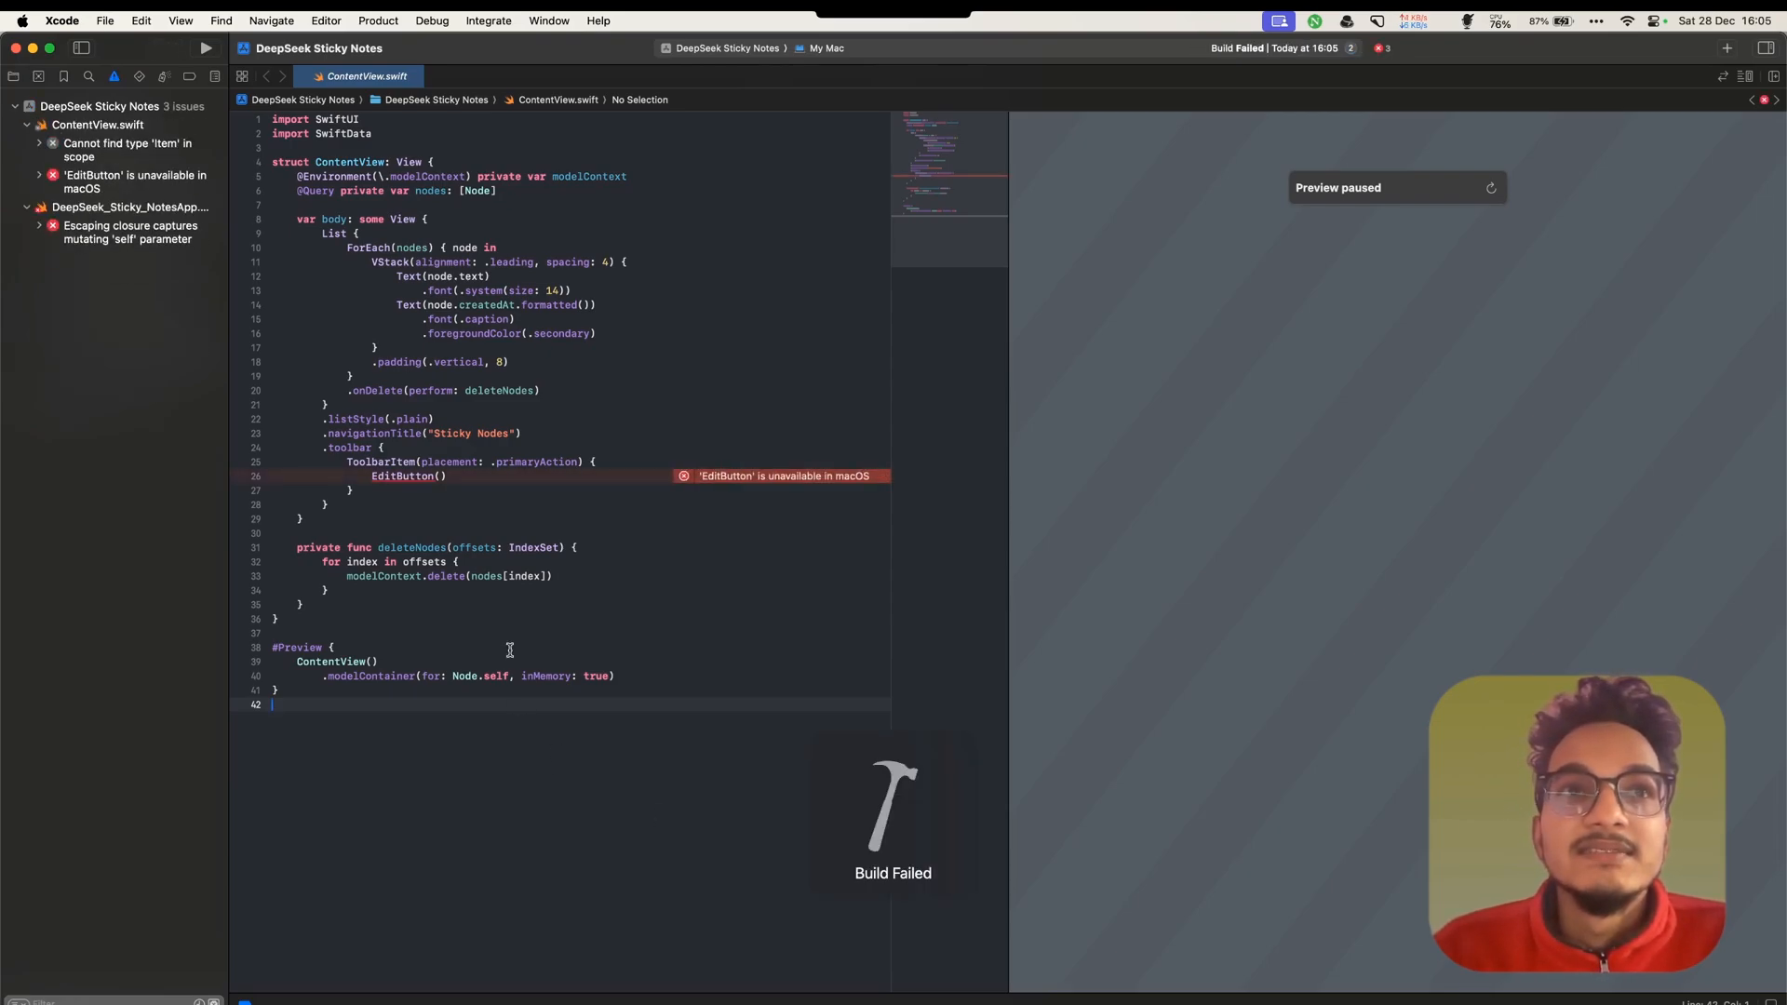
Copy the 'EditButton unavailable in macOS' error, then select the escaping-closure error
left_click(134, 182)
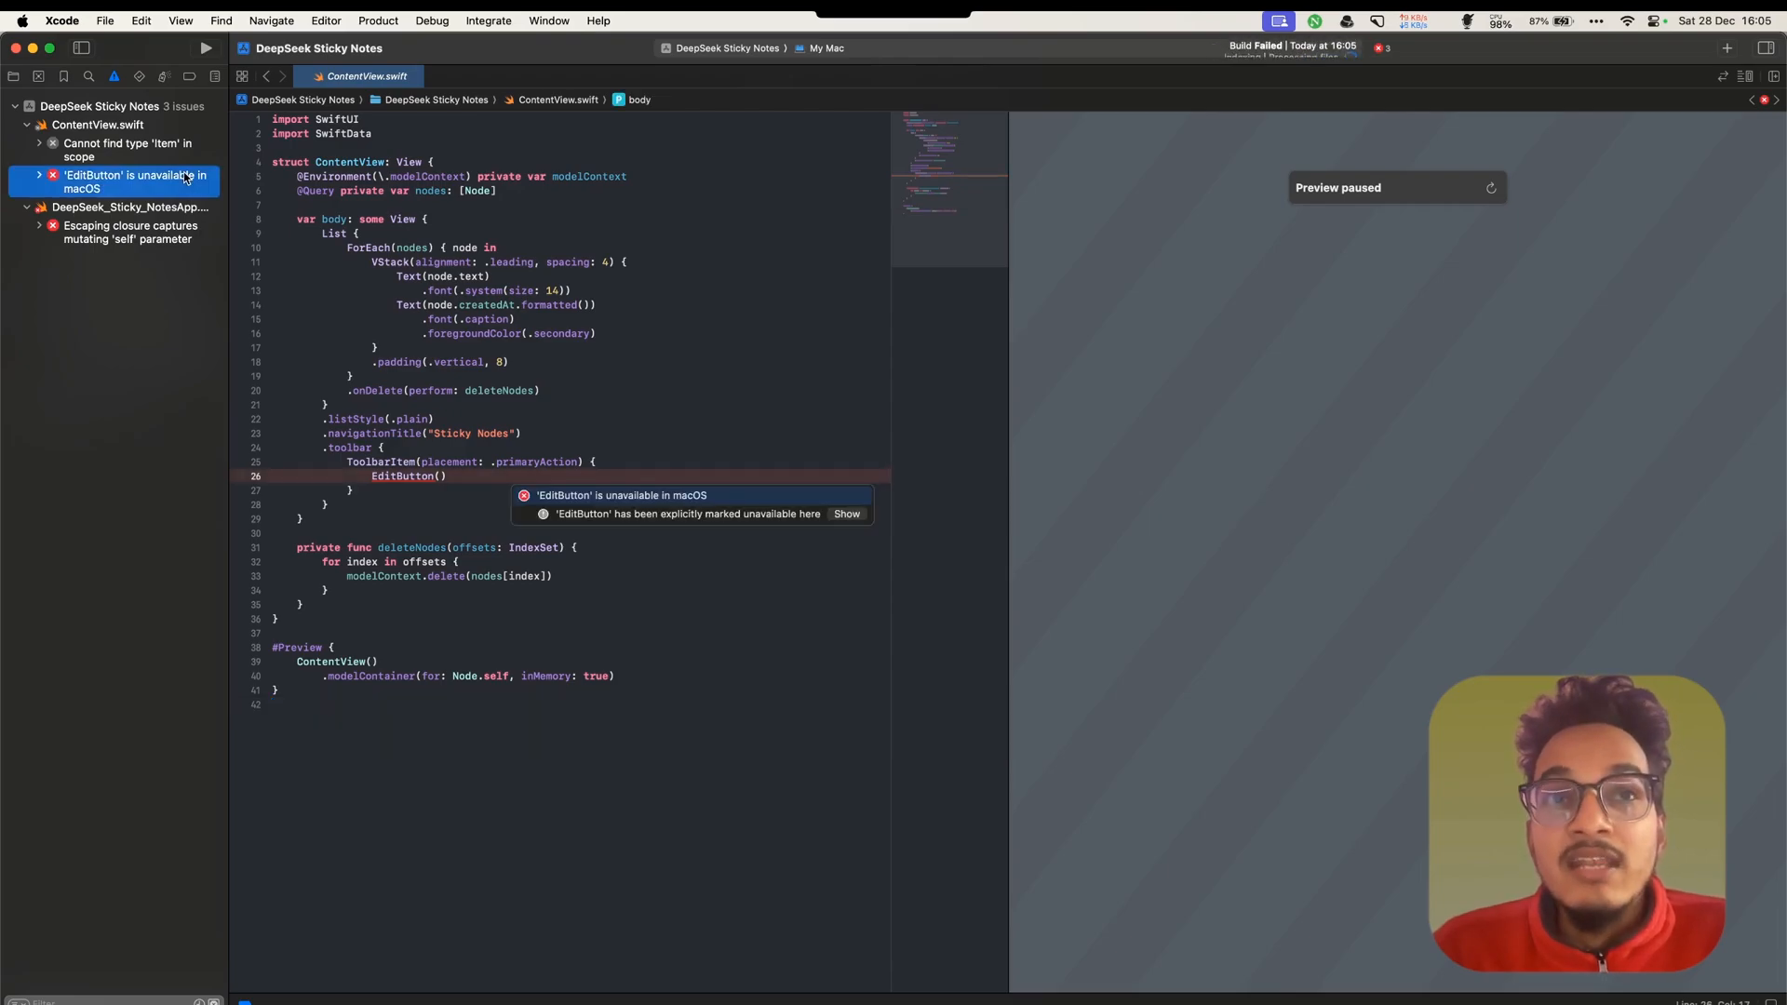
right_click(136, 182)
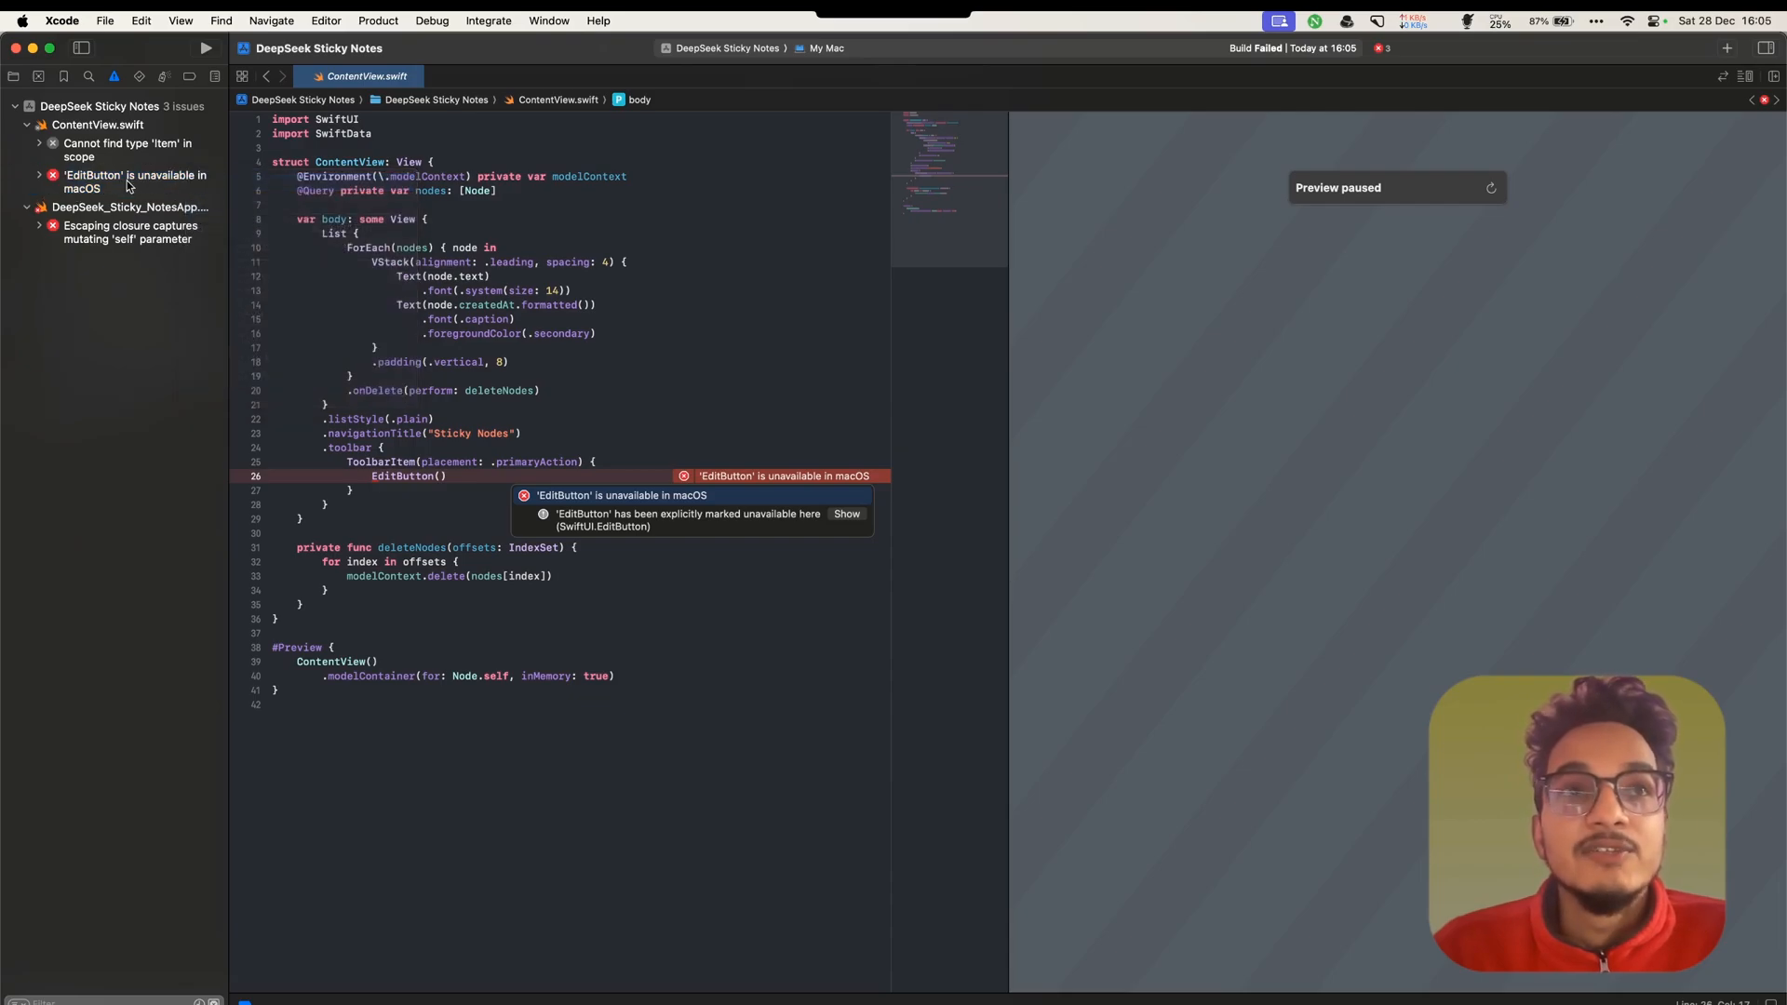
left_click(134, 182)
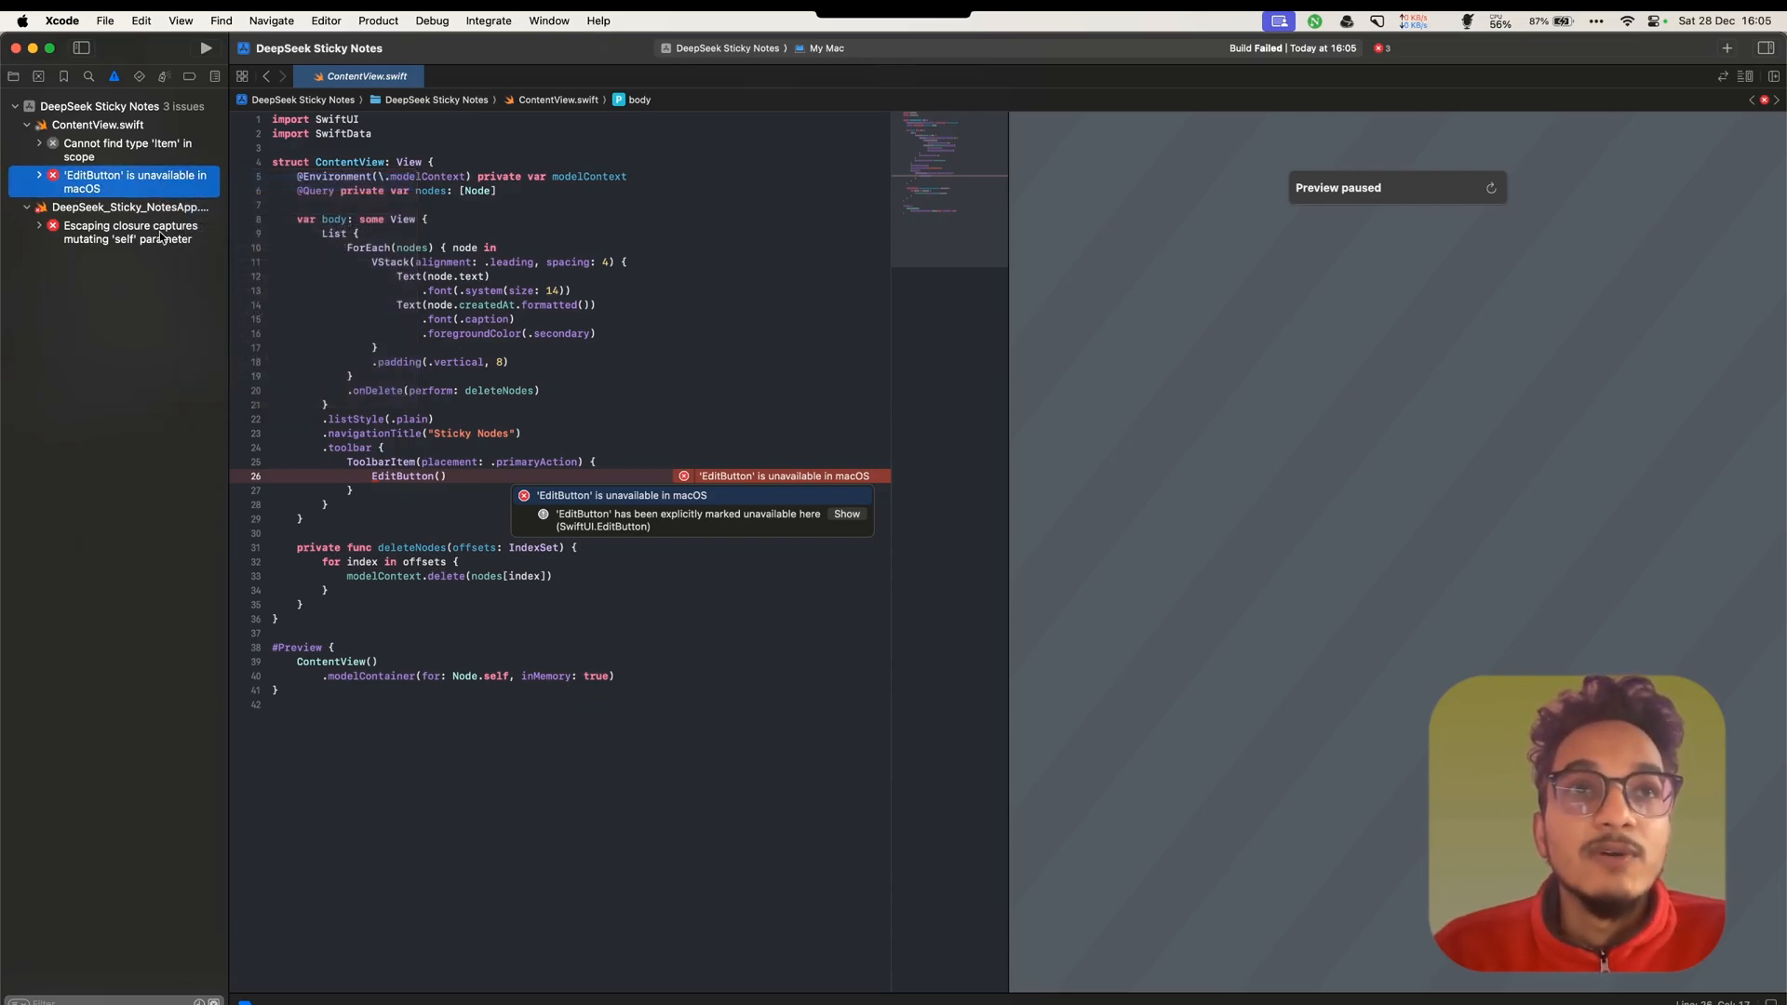
left_click(129, 232)
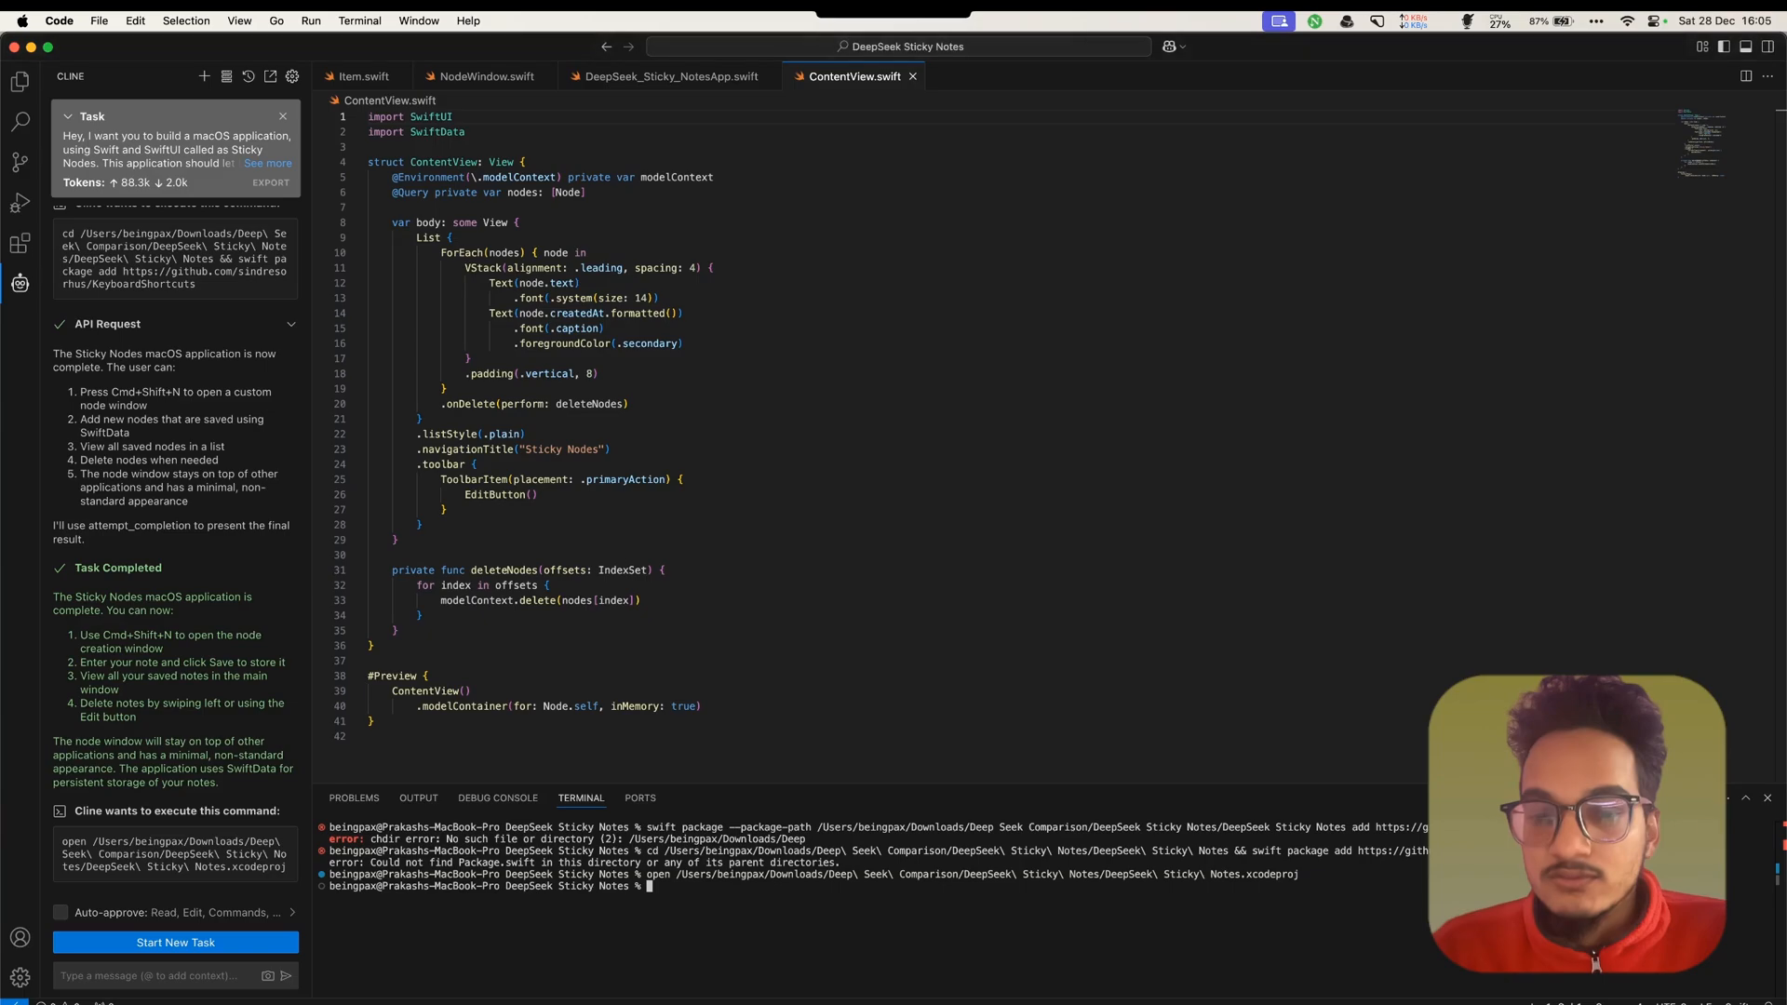
Ask Cline why the errors occur, then accept its Delete button and keyboard shortcut fixes
left_click(171, 975)
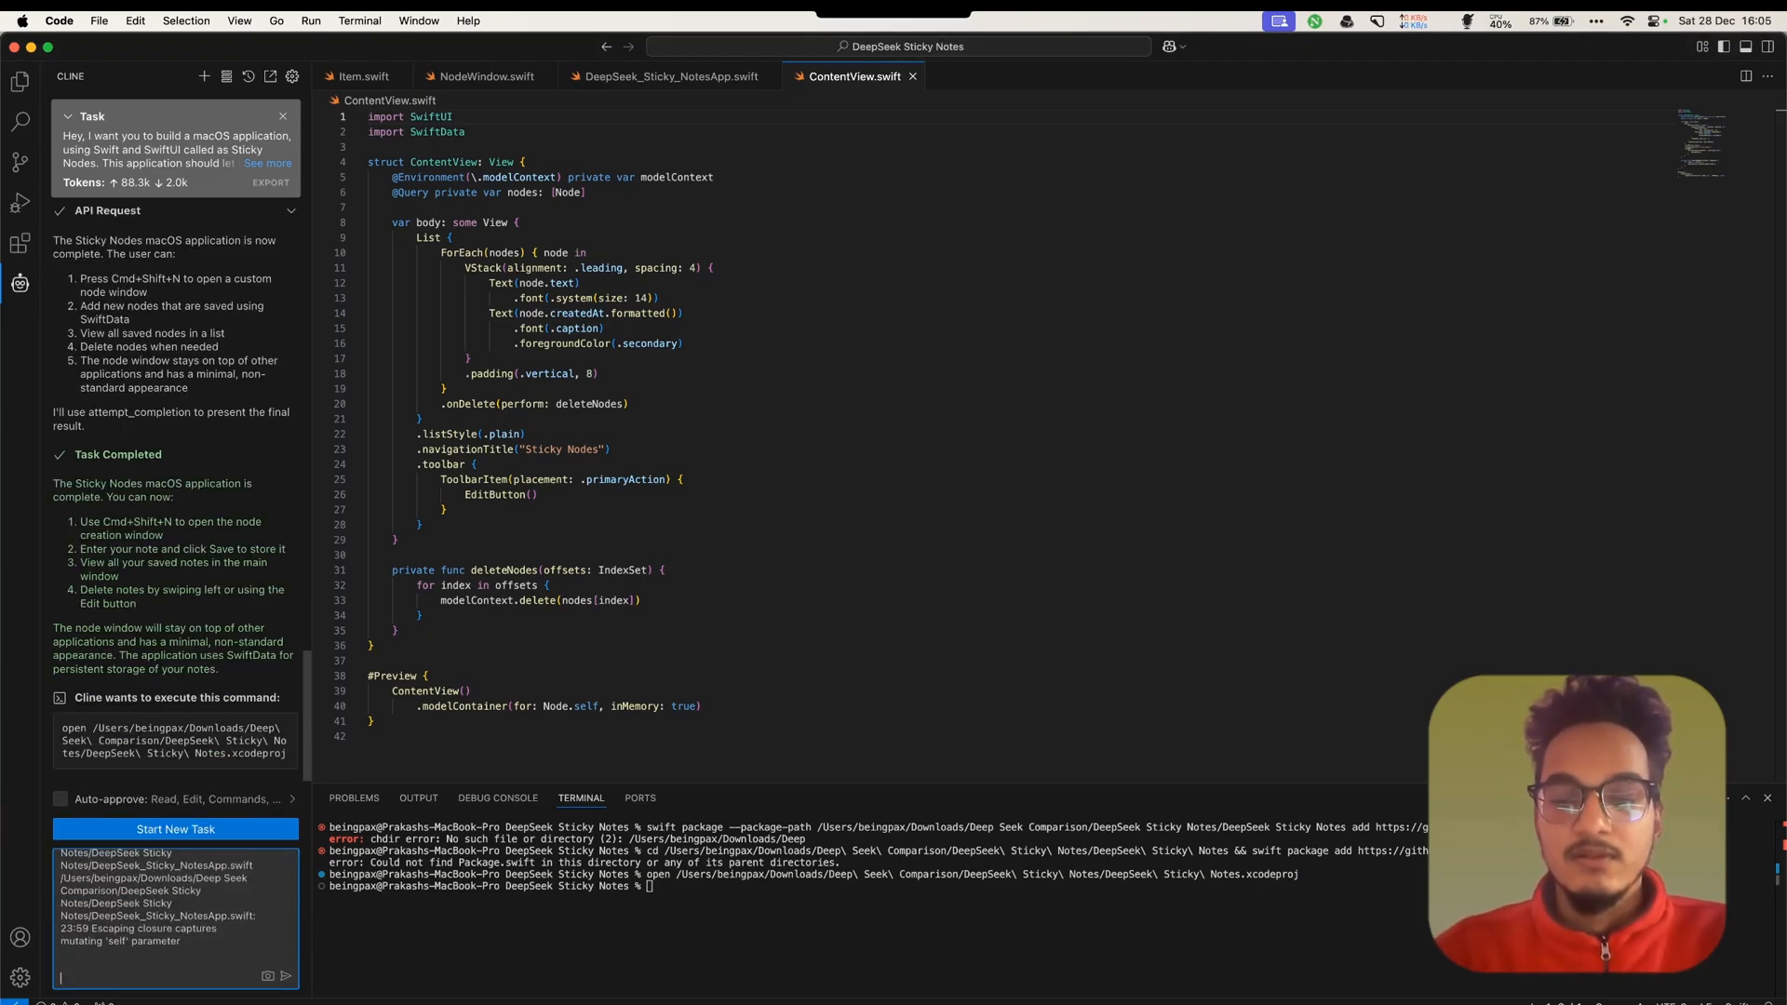
type("Looking at the entire code base geared fully and give me the reason why this error is happening and try to look for a fix and apply the fix. But make sure you do not break the already working code while fixing it")
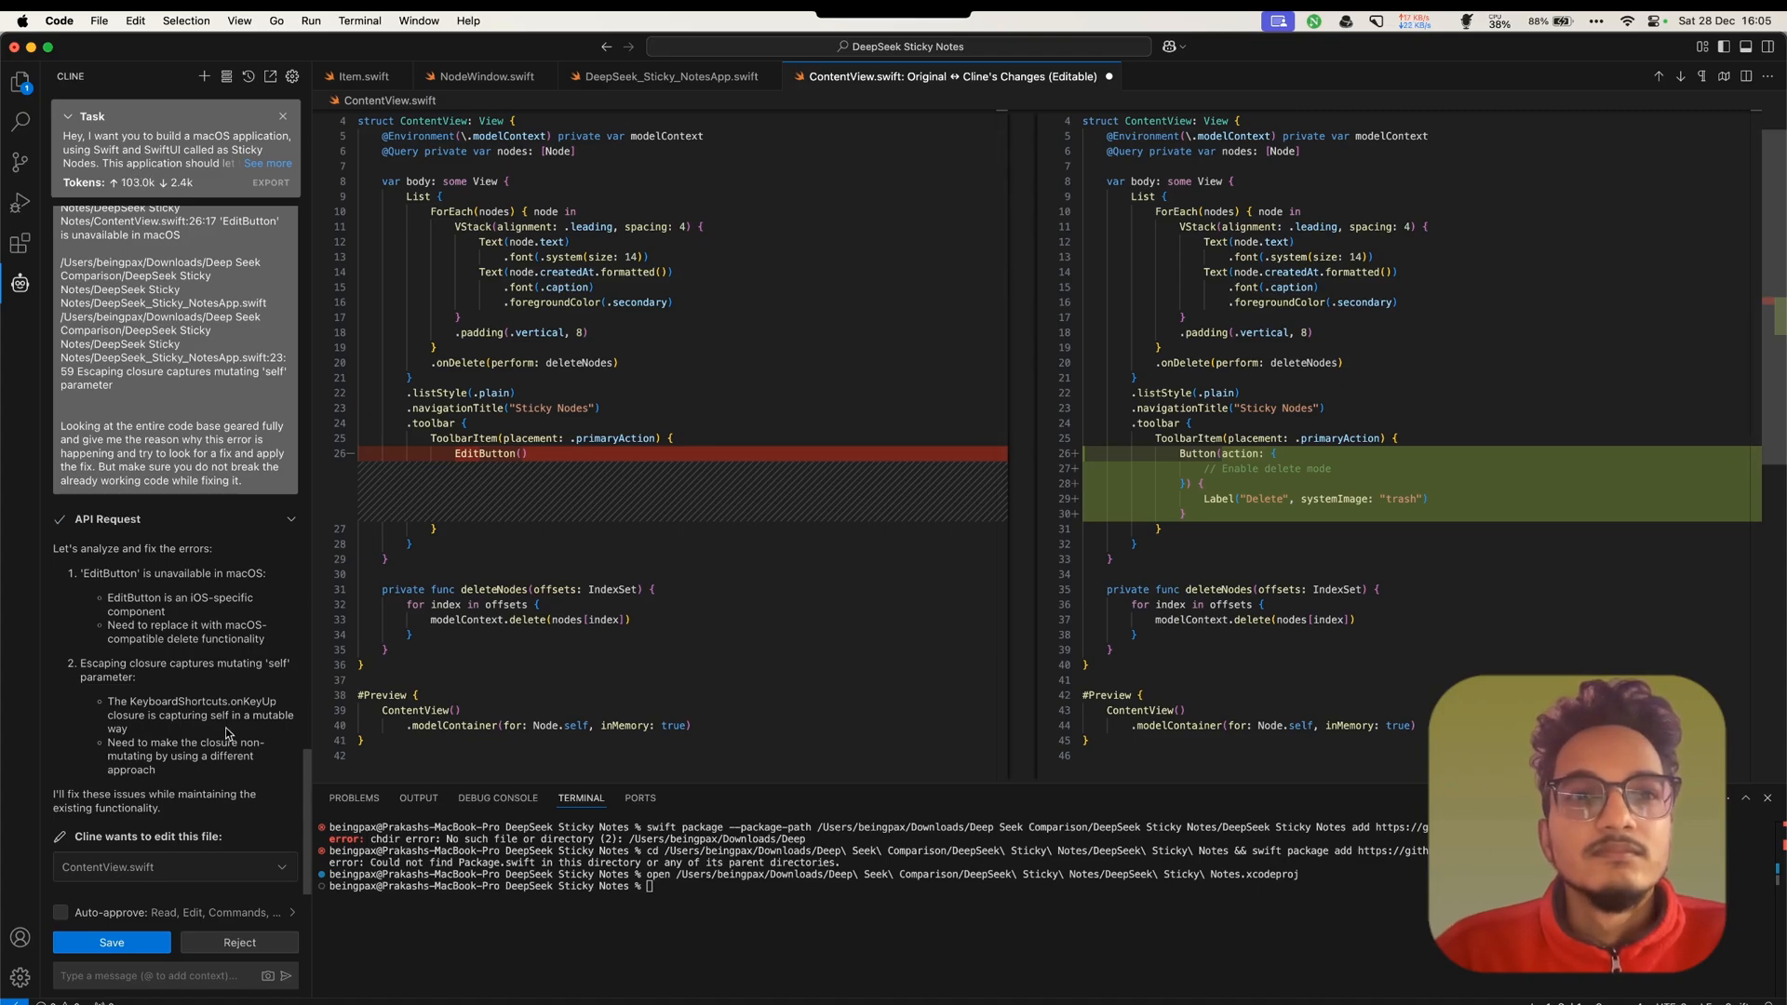
left_click(111, 941)
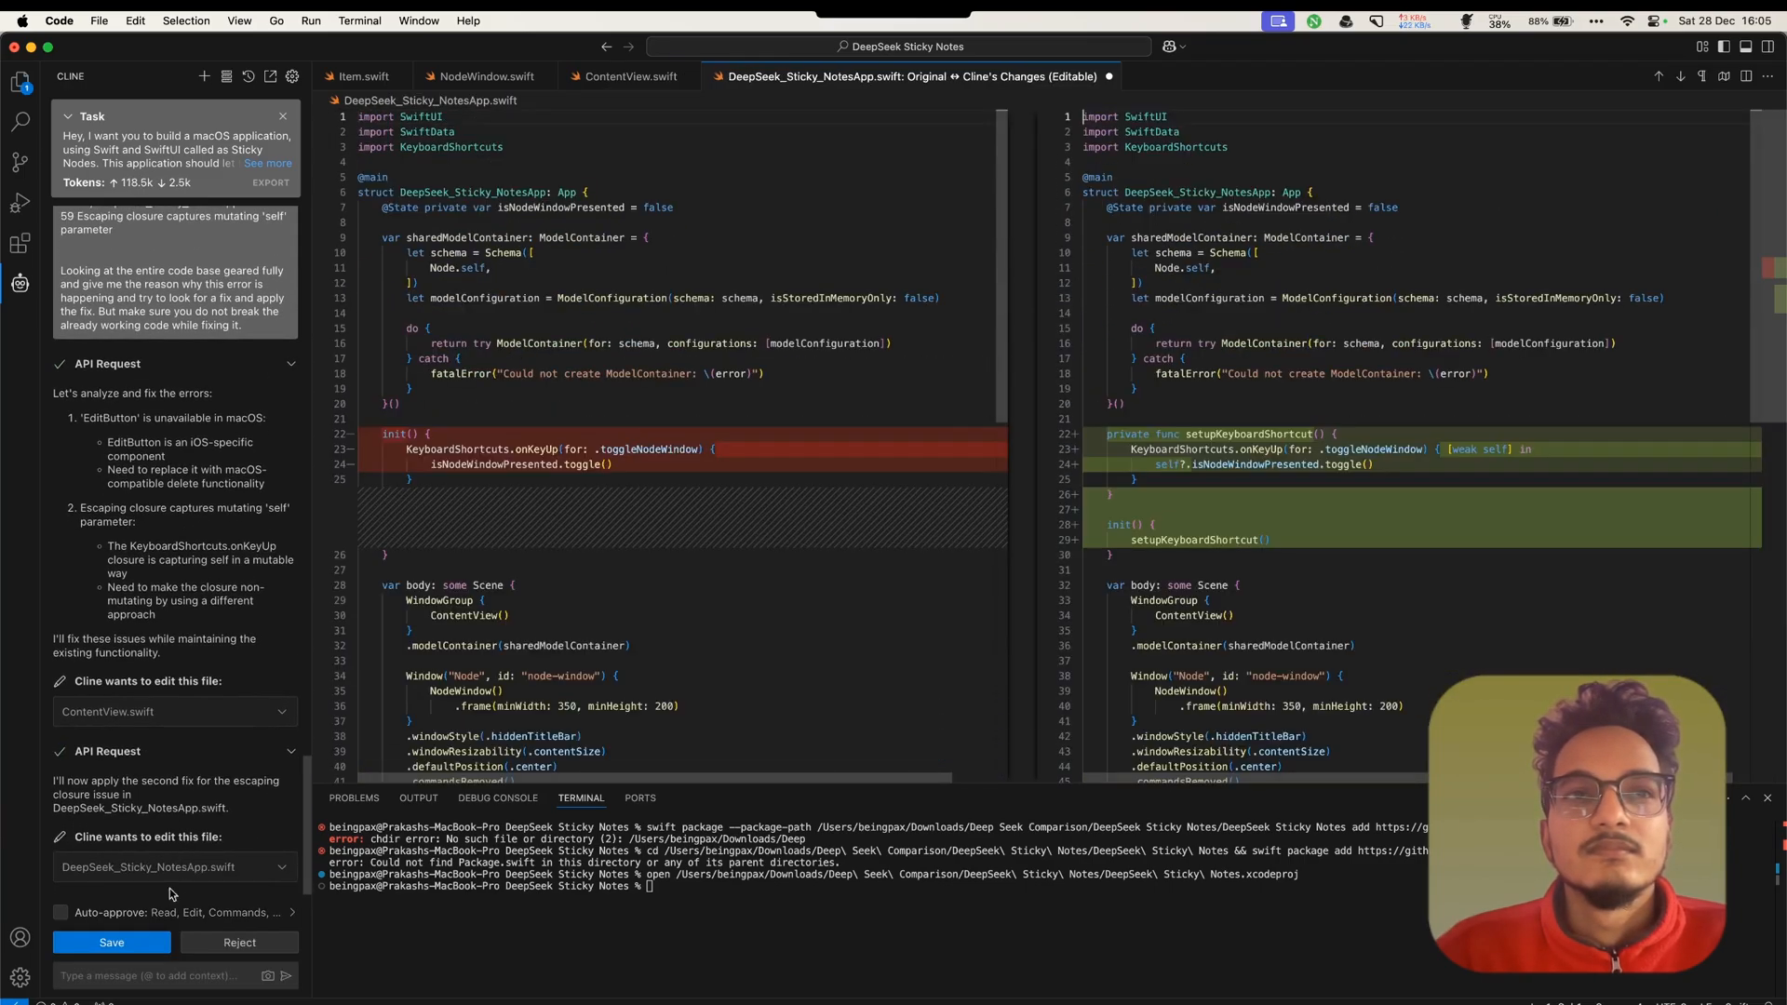
left_click(111, 941)
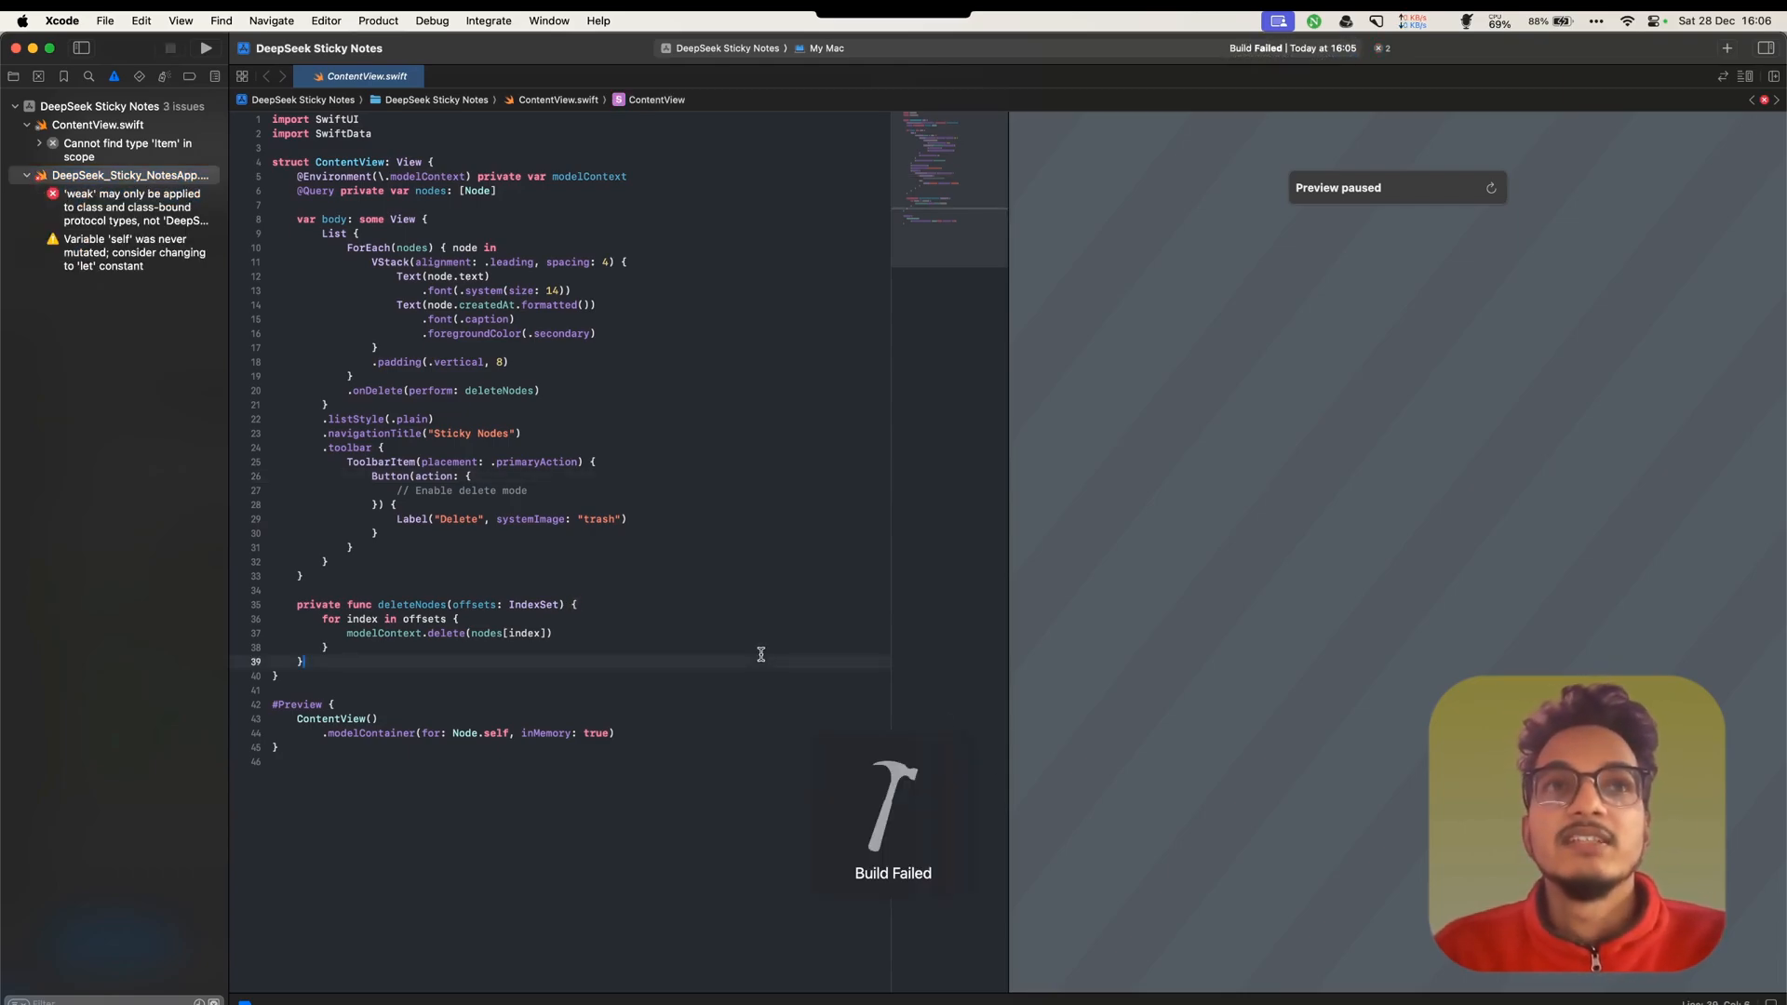
Open the 'weak' error in DeepSeek_Sticky_NotesApp.swift and select its message for copying
left_click(131, 207)
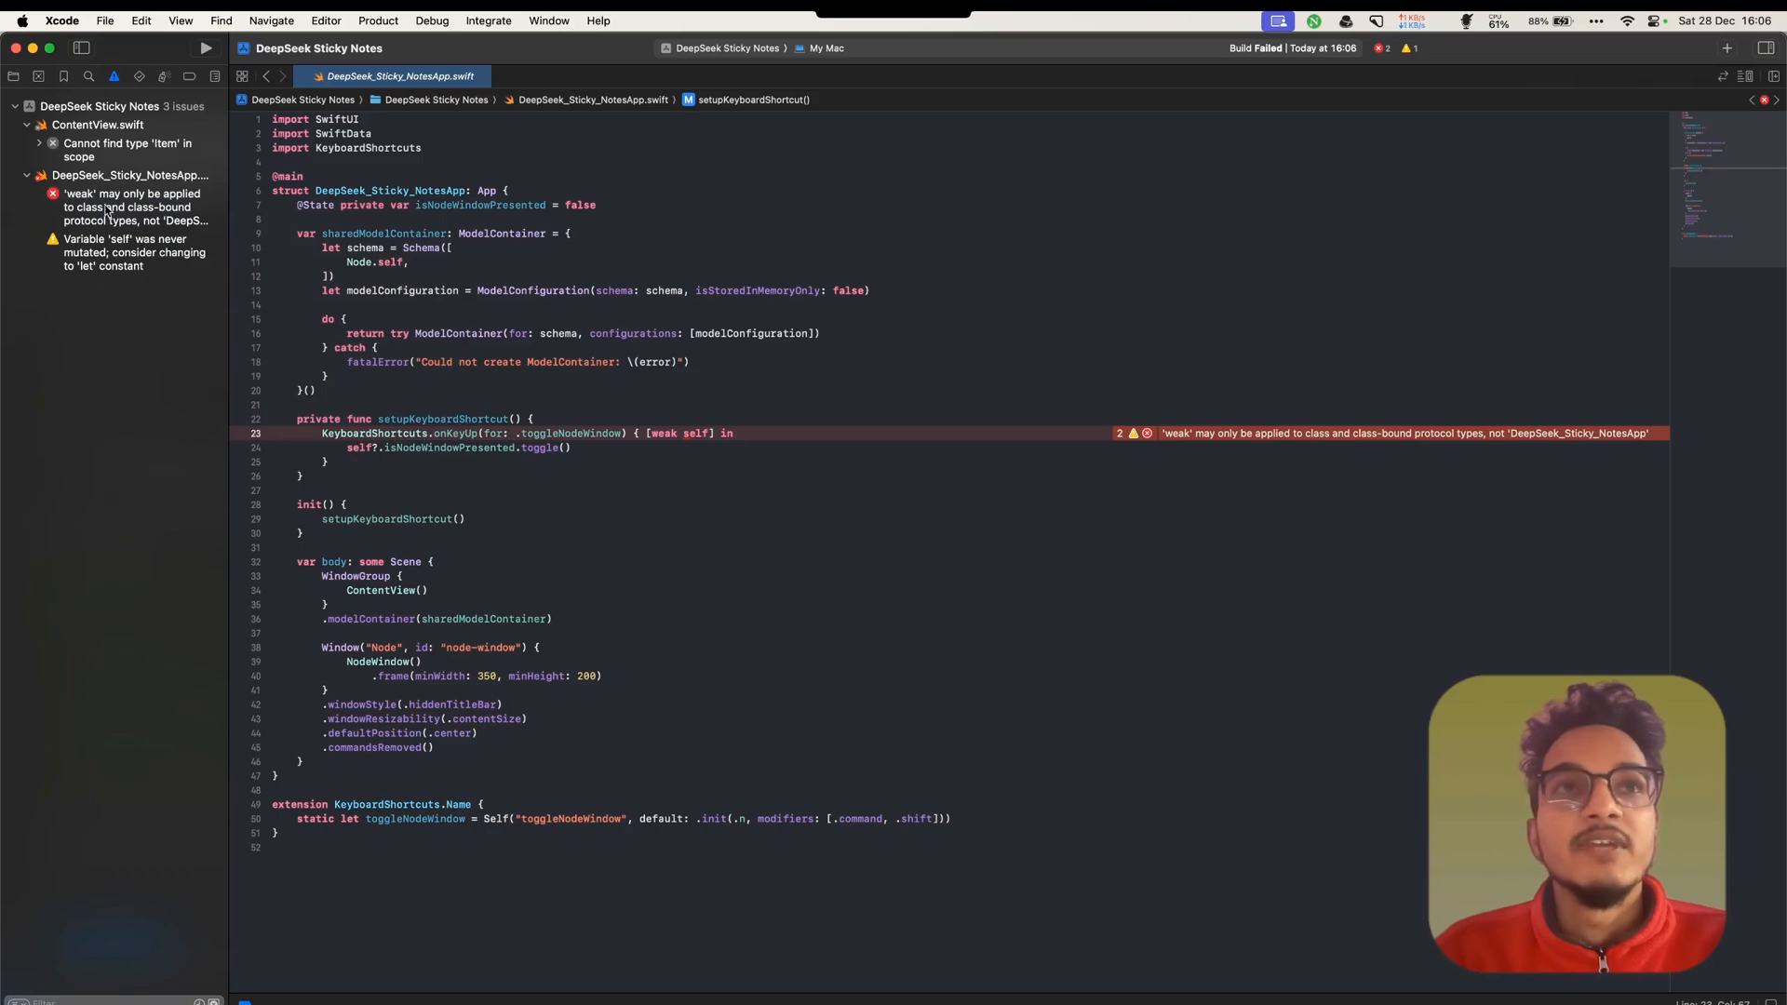
left_click(131, 207)
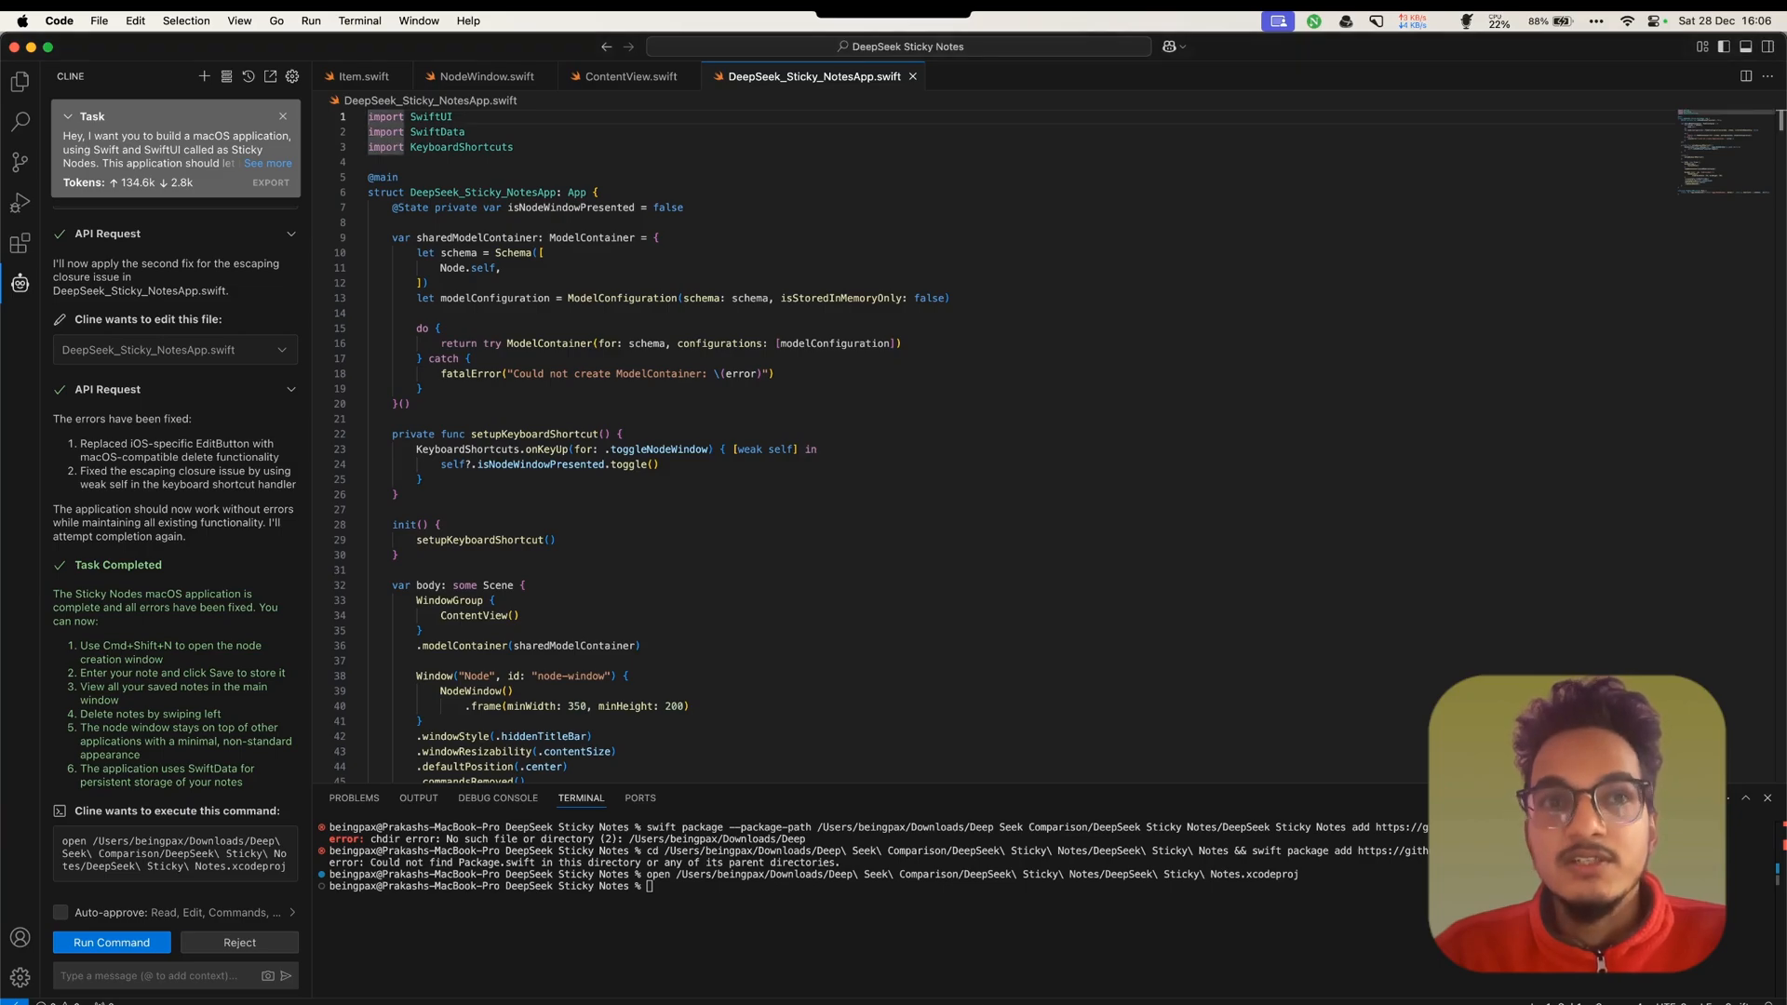
Send Cline the 'weak' error and follow its rewrite of DeepSeek_Sticky_NotesApp.swift
left_click(165, 975)
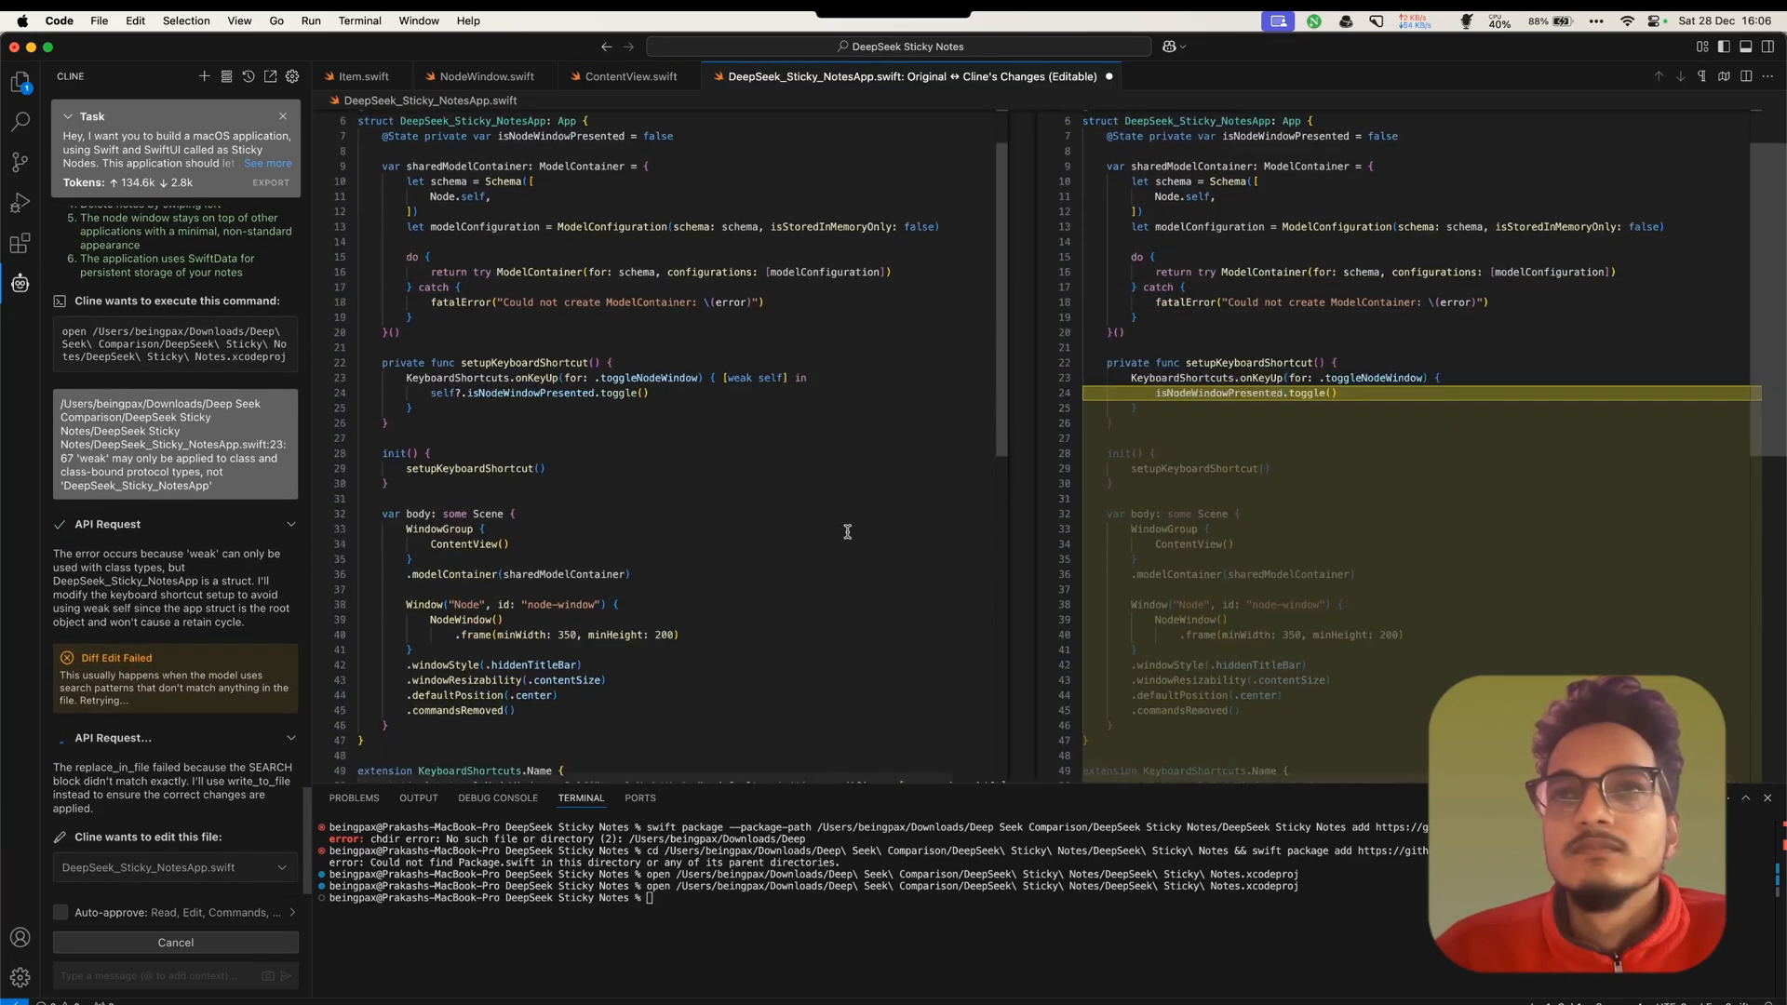
scroll("down", 3)
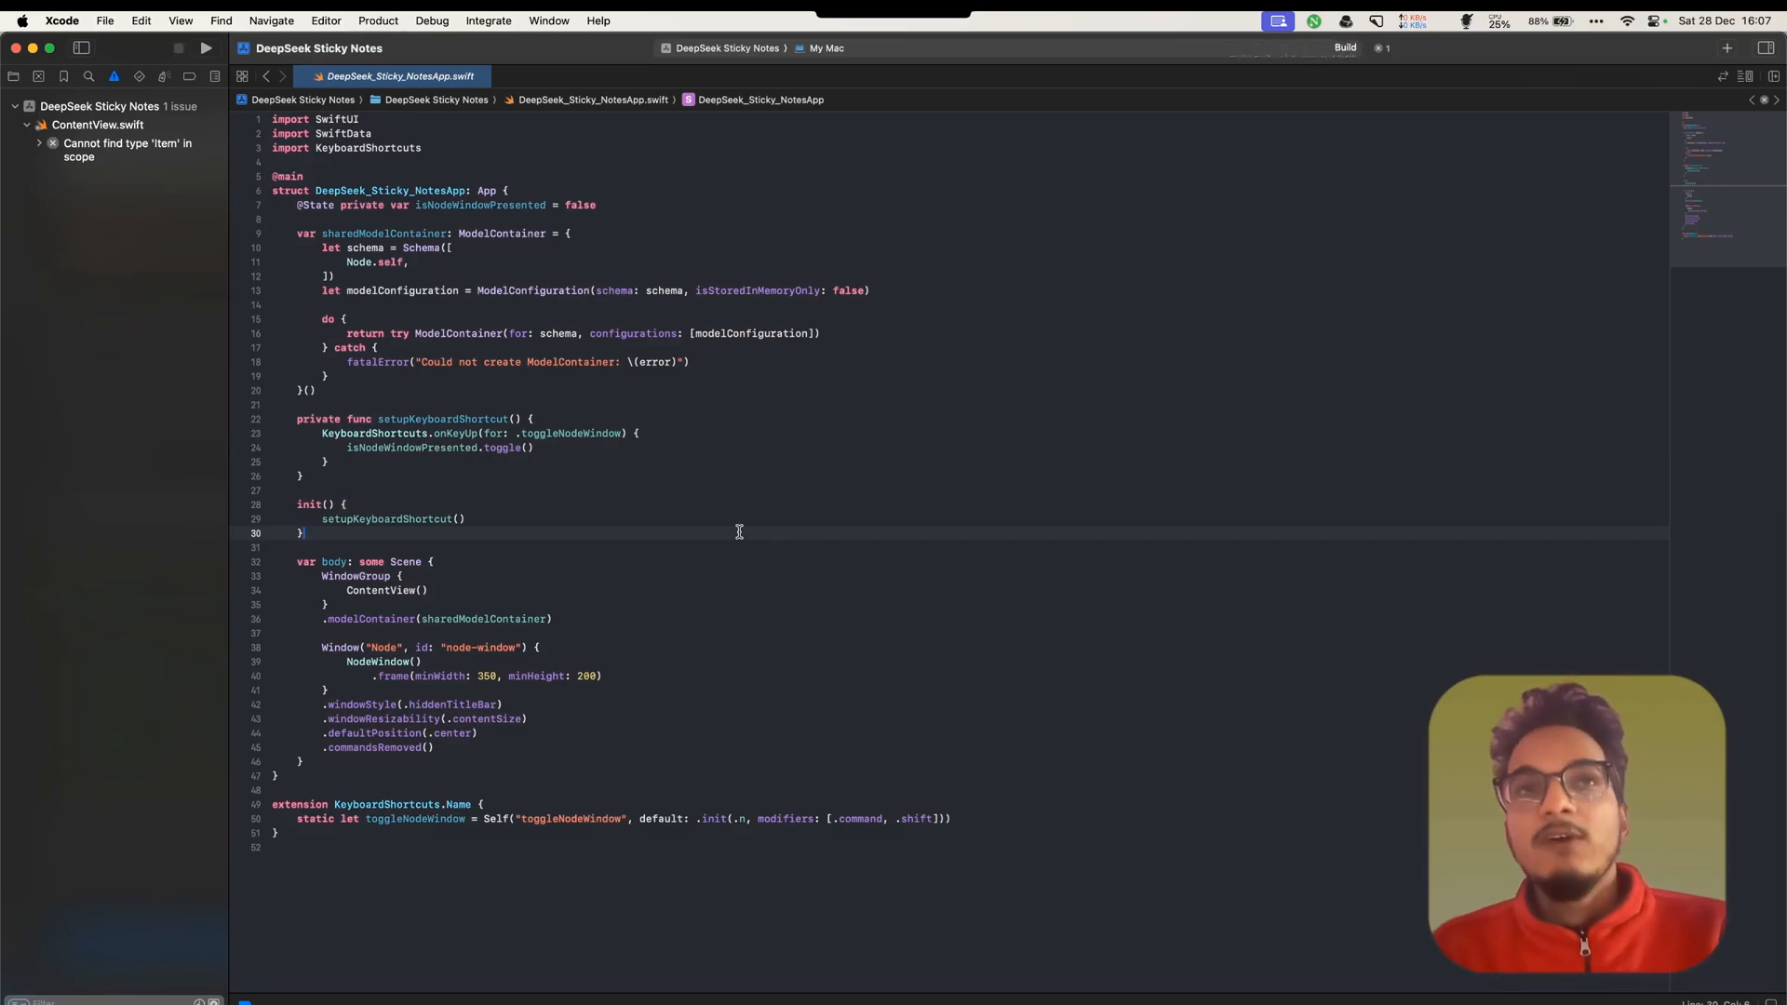
Run the DeepSeek Sticky Notes app so the empty Sticky Nodes window opens
left_click(205, 47)
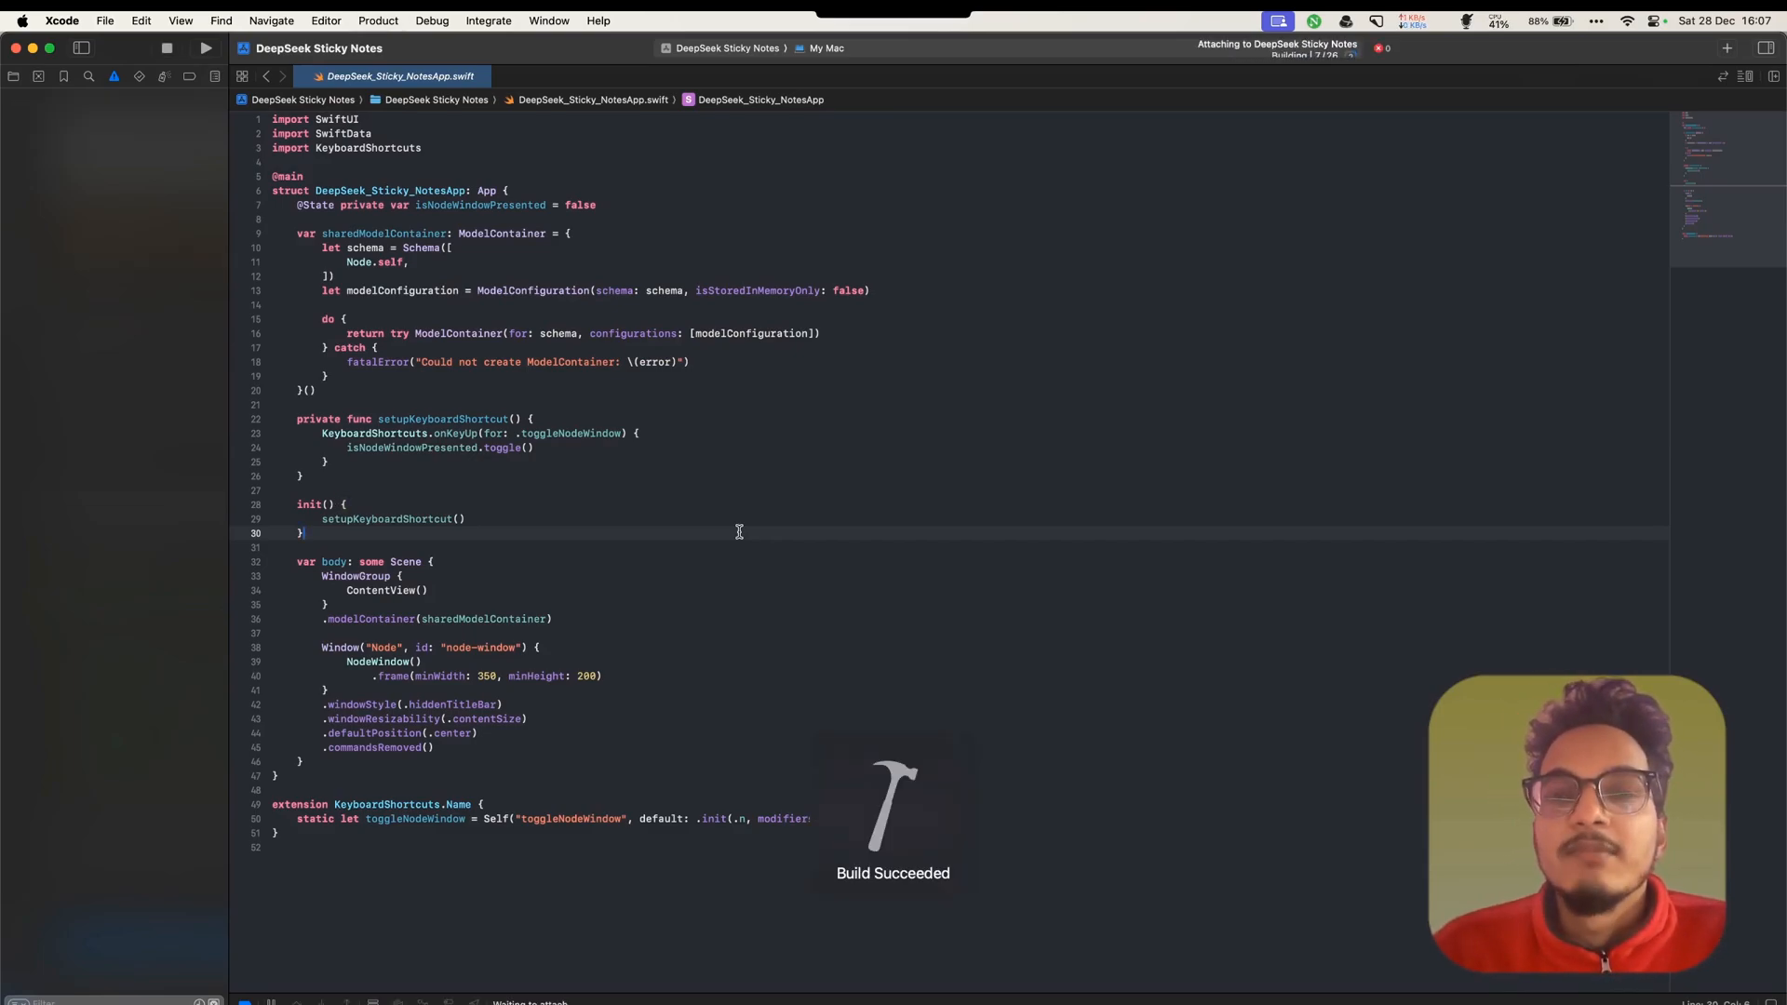
left_click(204, 47)
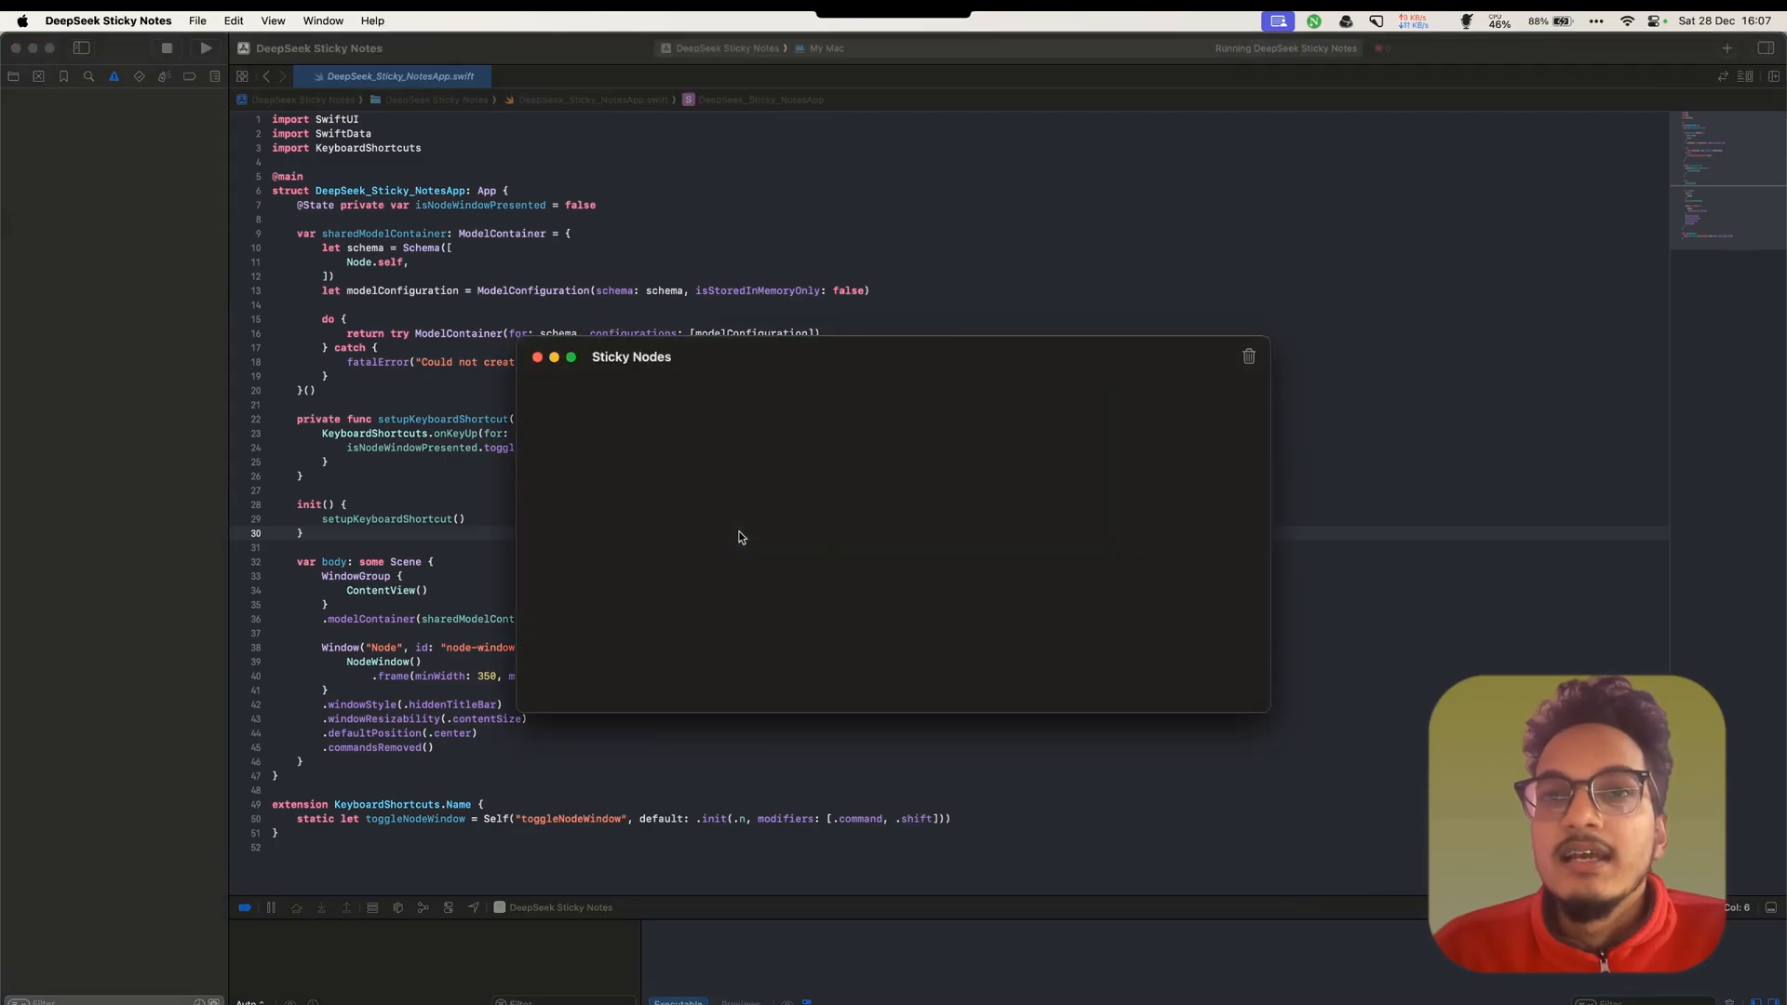
mouse_move(644, 365)
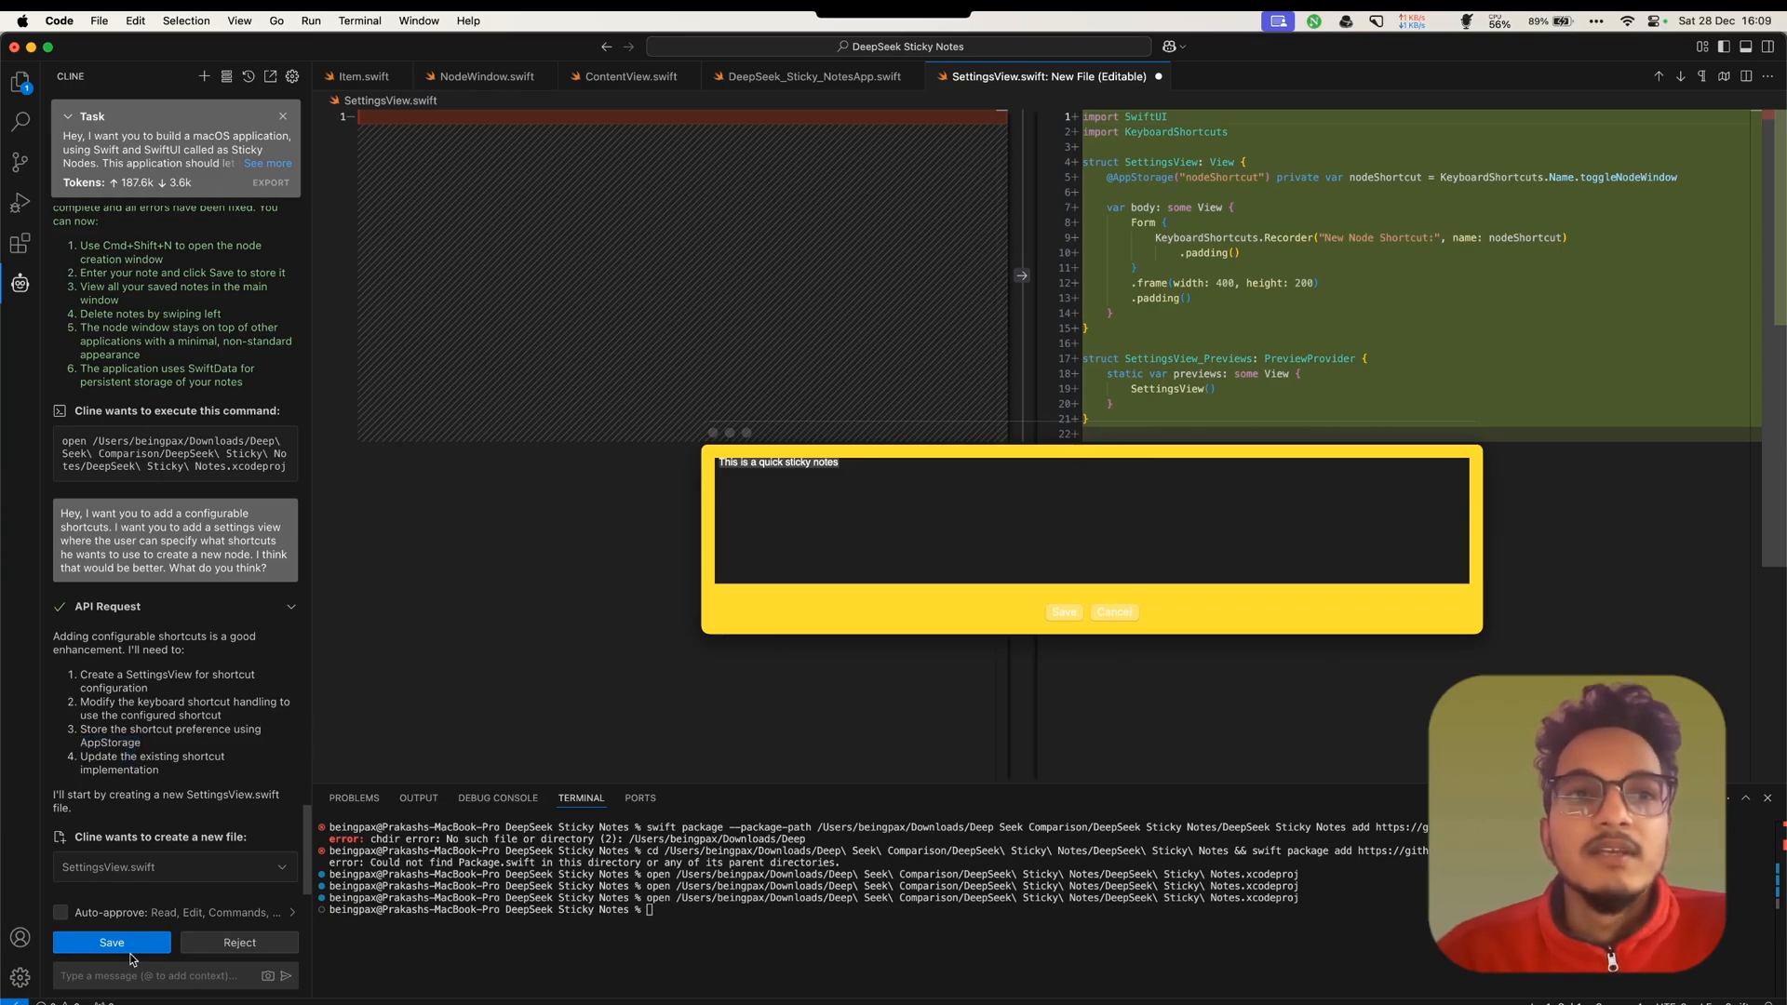
Accept Cline's new SettingsView.swift and its configurable-shortcut edits to DeepSeek_Sticky_NotesApp.swift
left_click(110, 941)
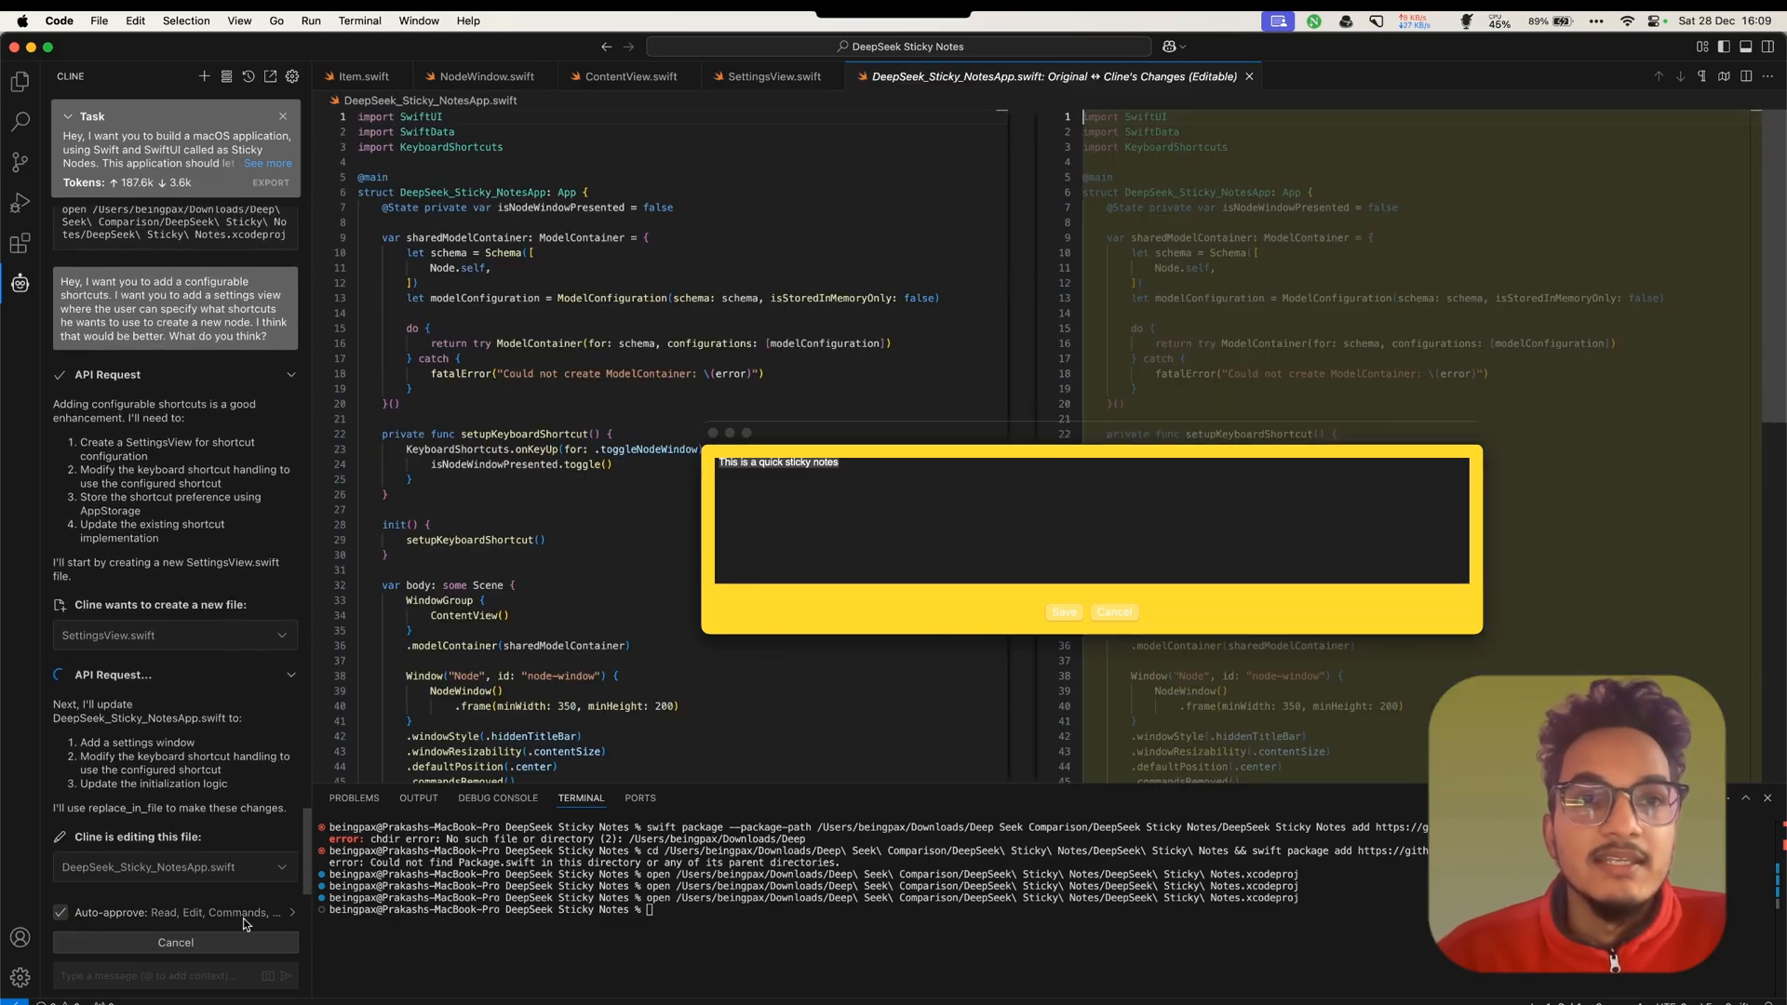
scroll("down", 3)
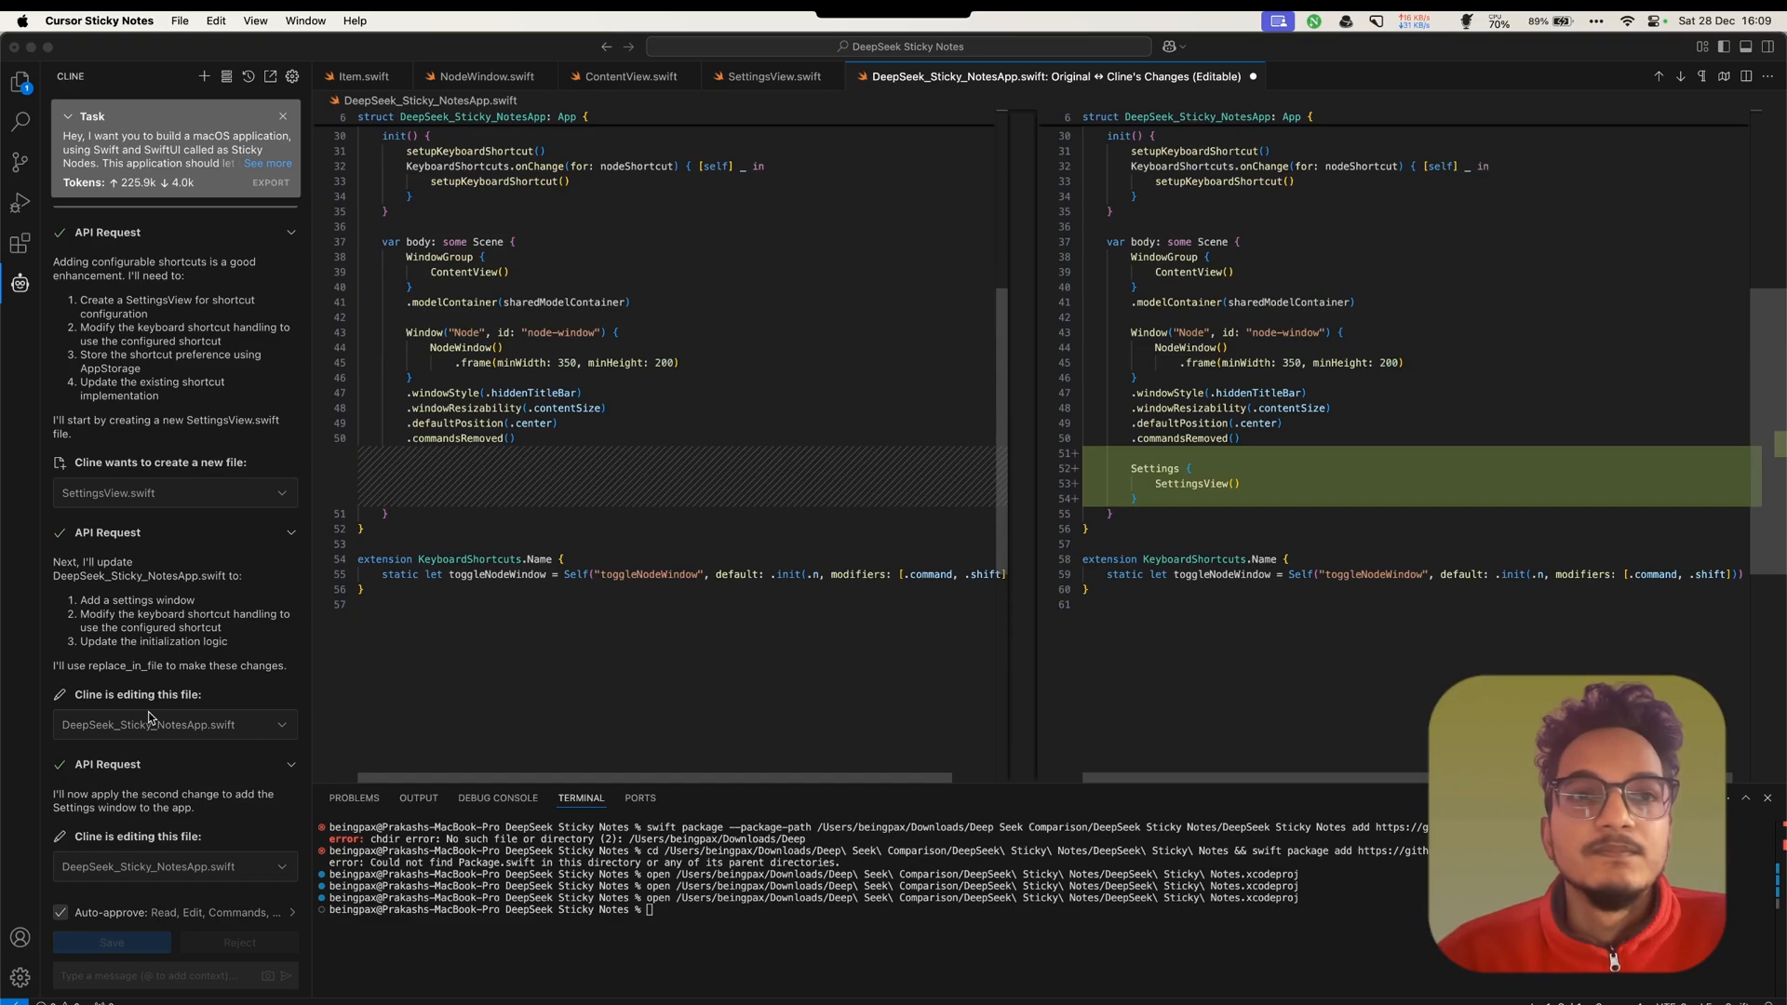
mouse_move(856, 565)
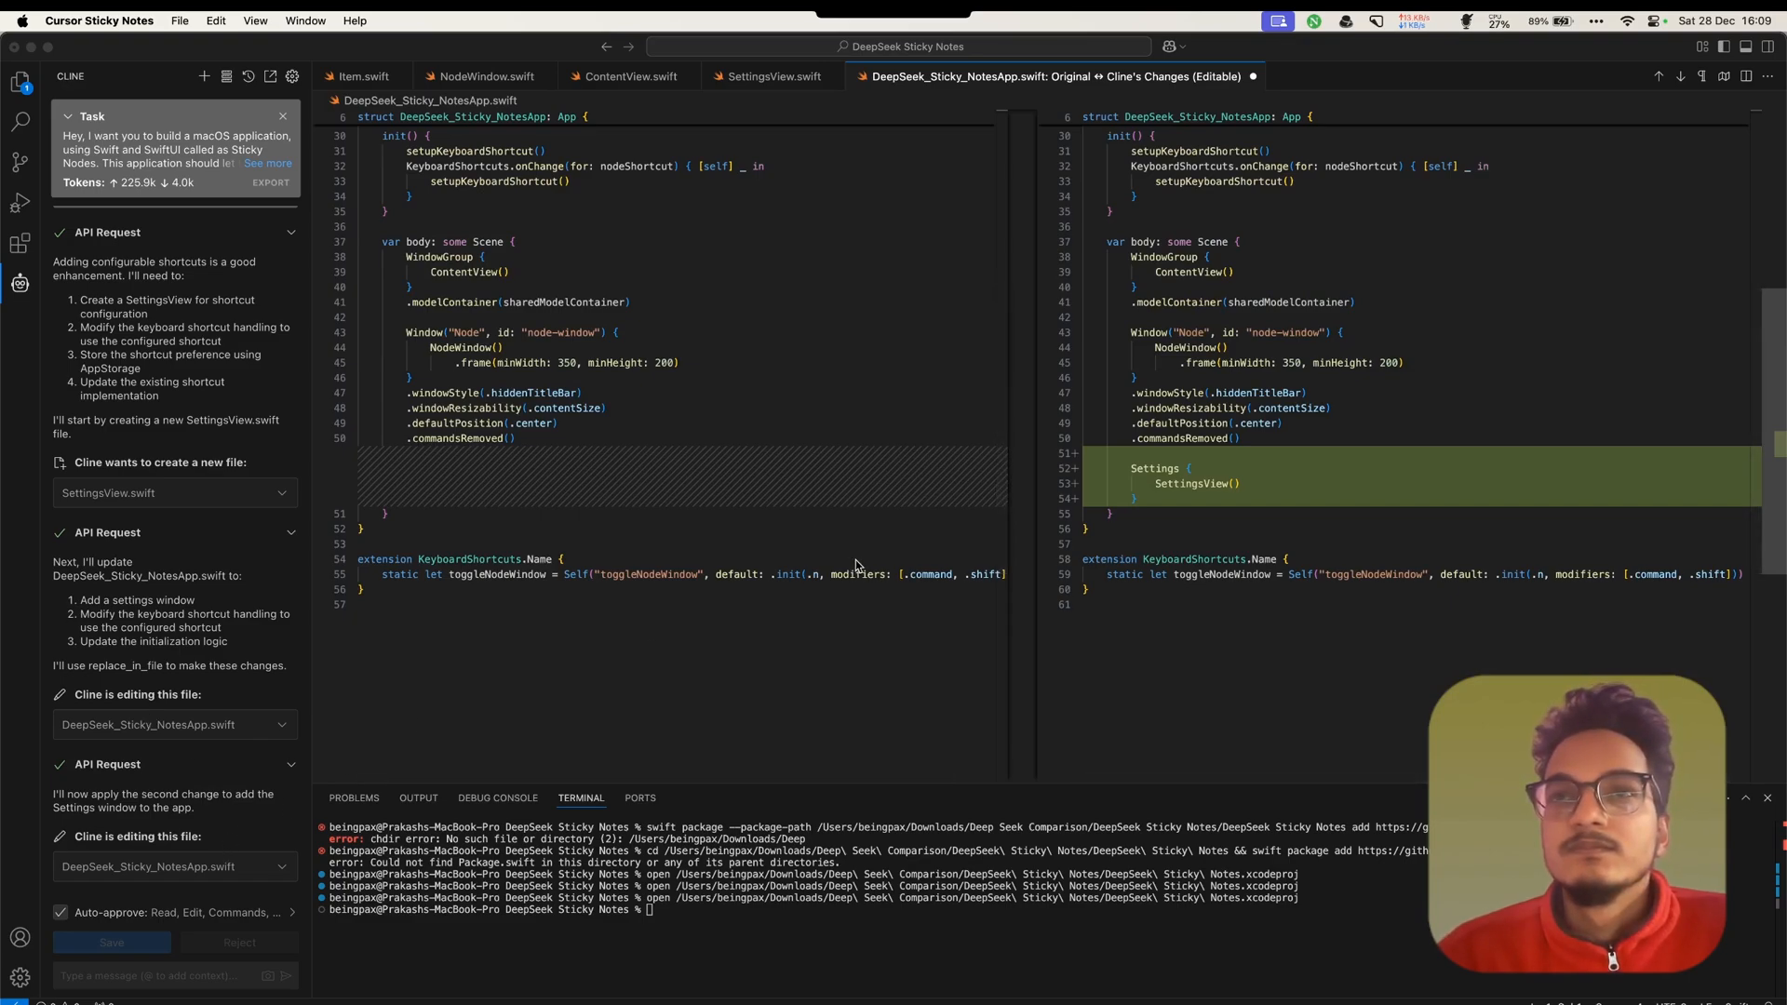
left_click(111, 950)
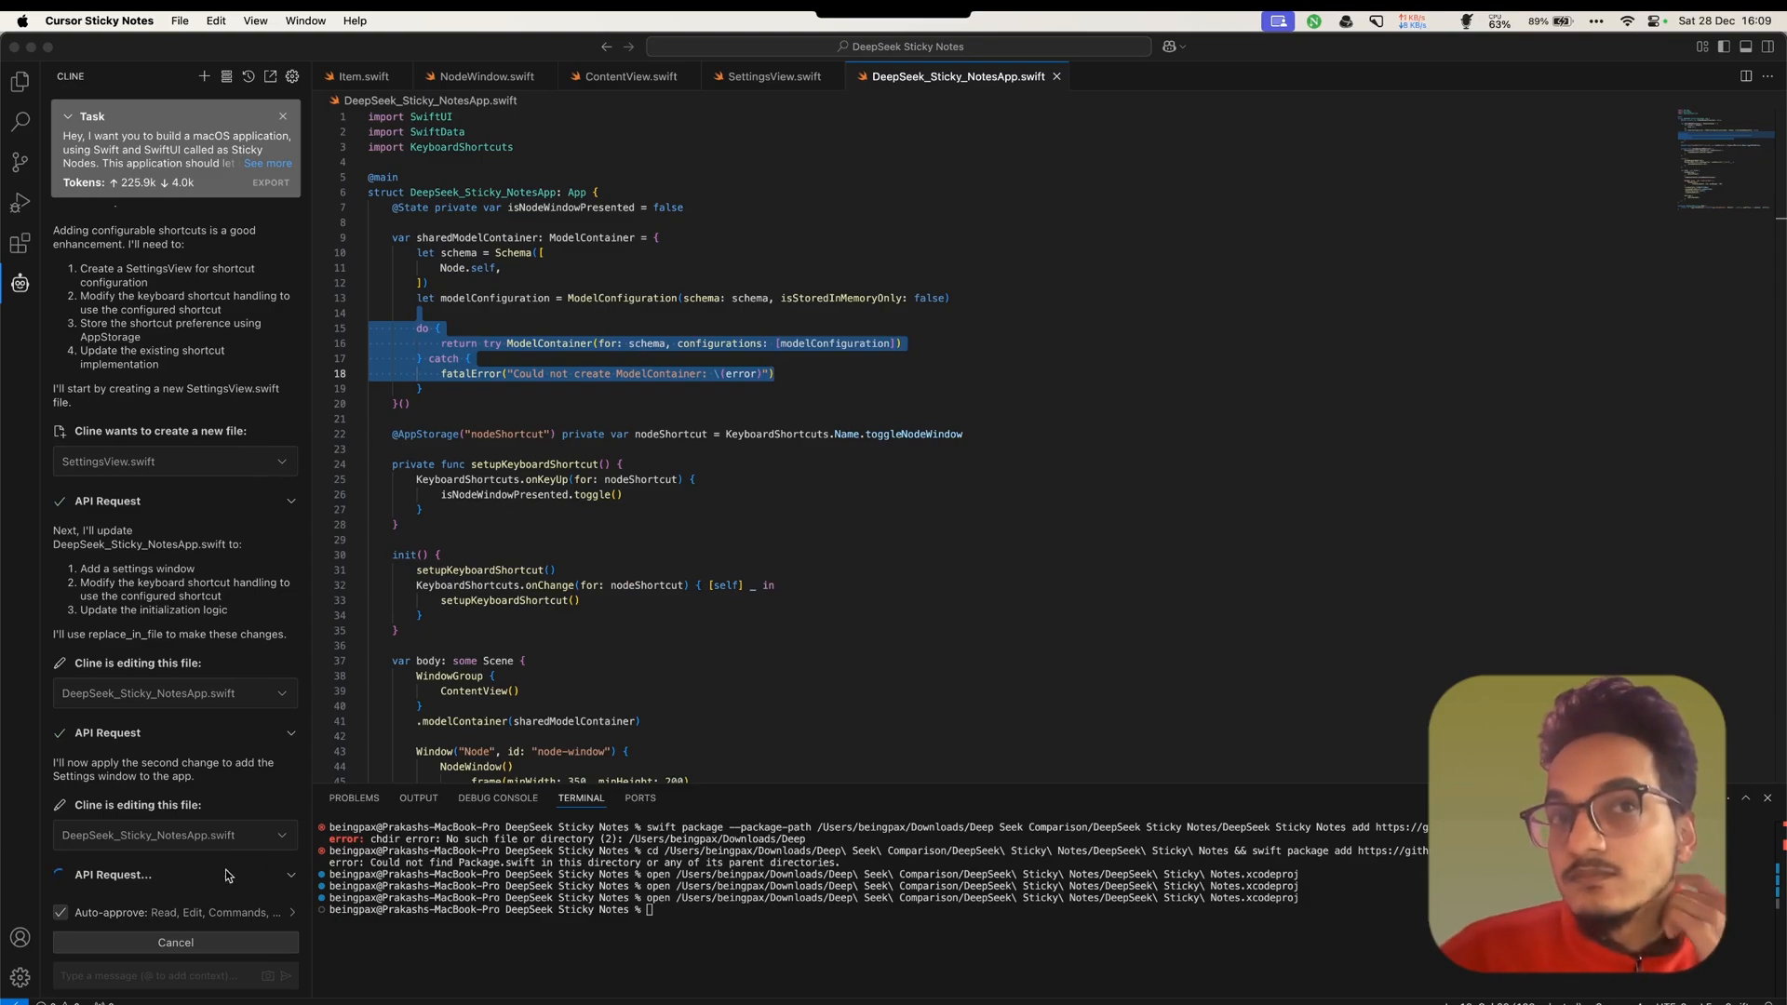
scroll("down", 3)
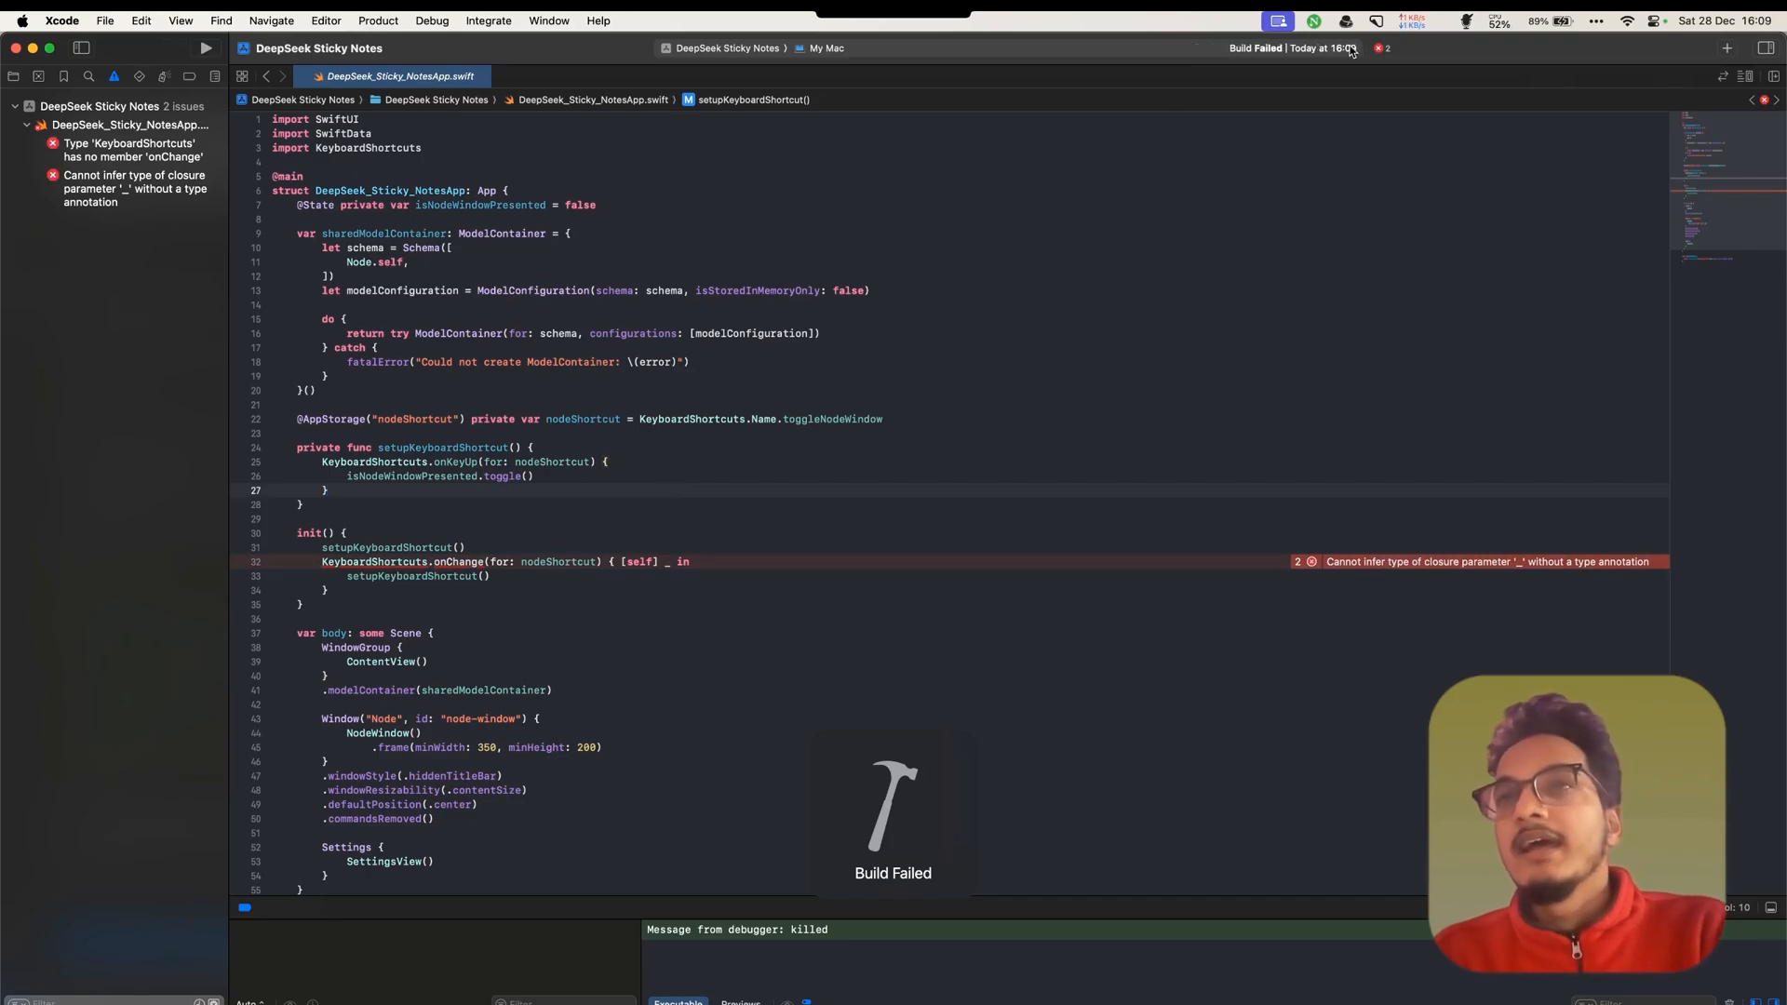
Copy the two line-32 errors: missing 'onChange' member and untyped closure parameter
left_click(131, 149)
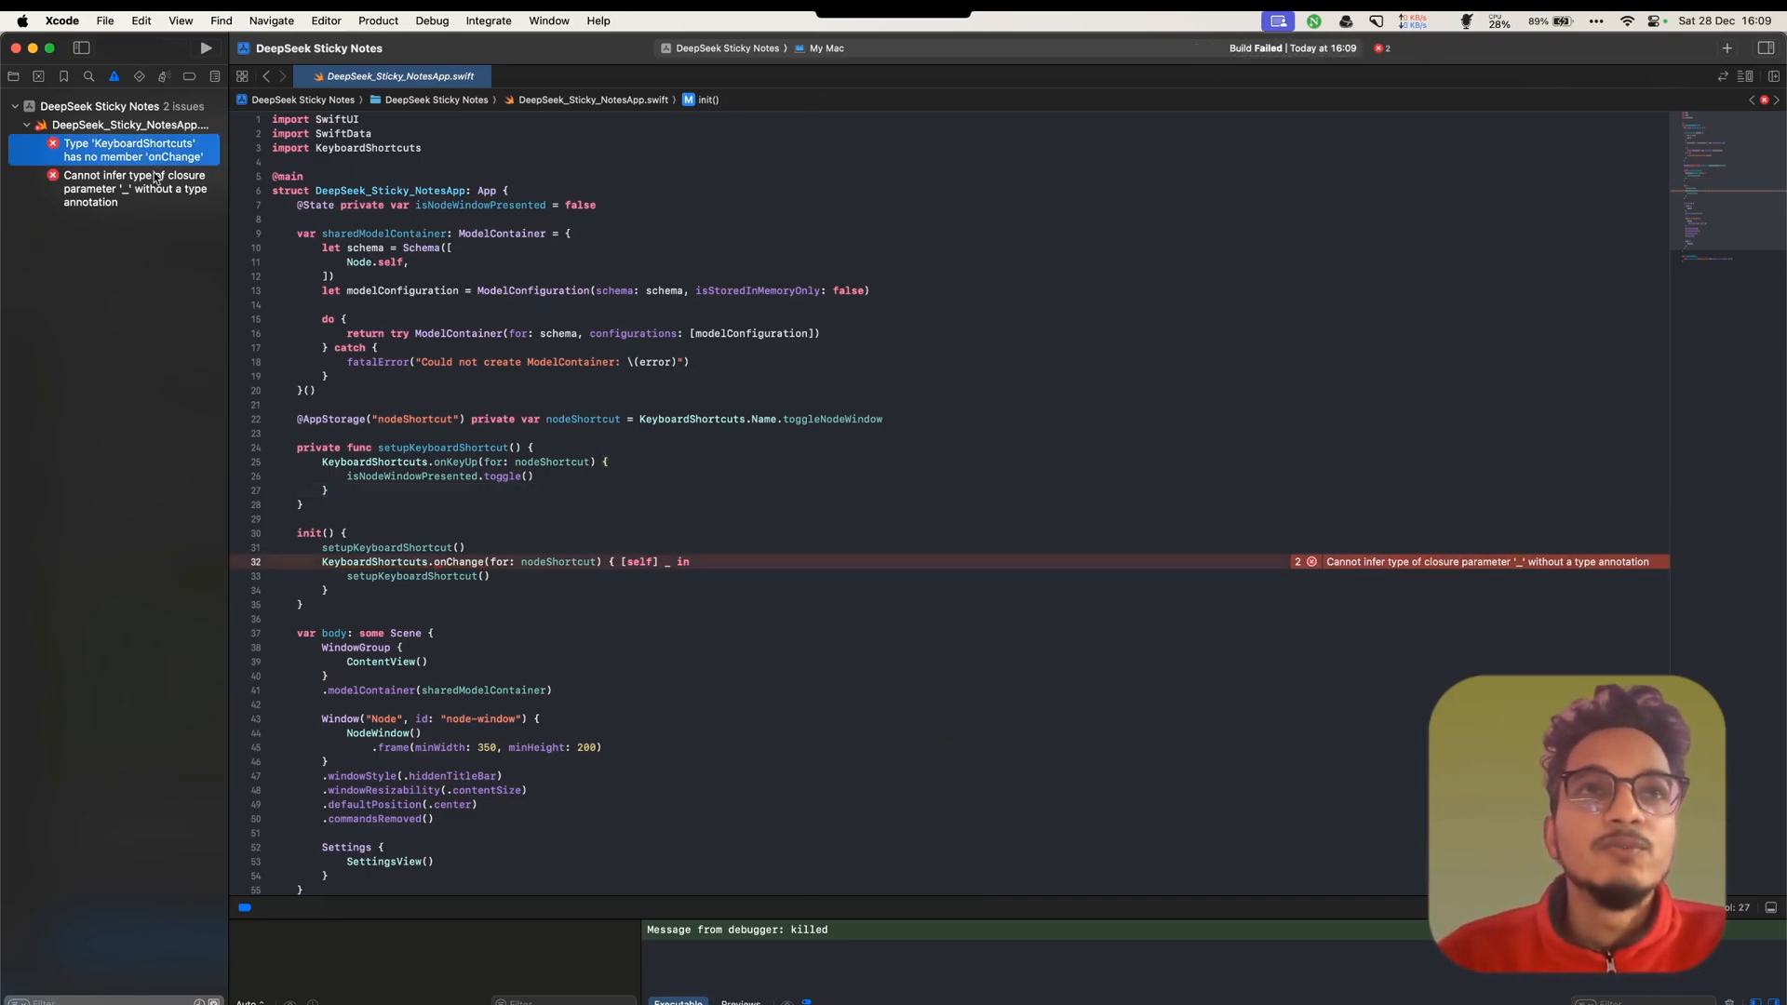
right_click(135, 188)
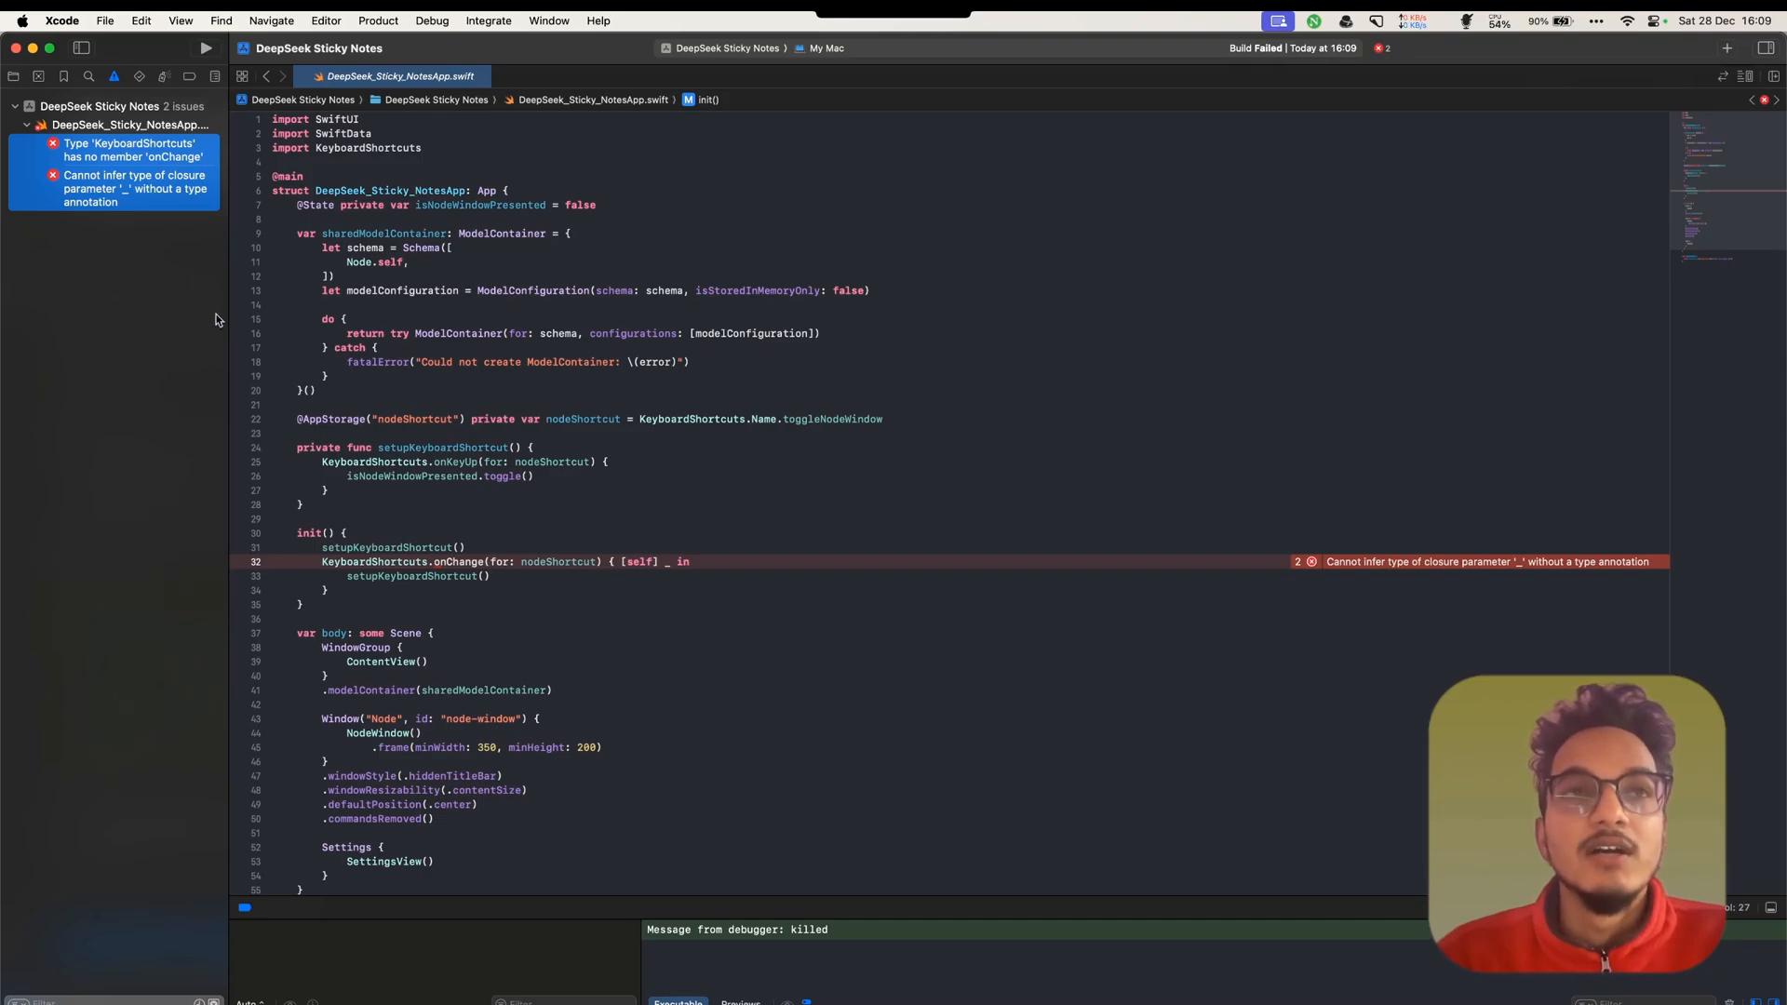
mouse_move(156, 254)
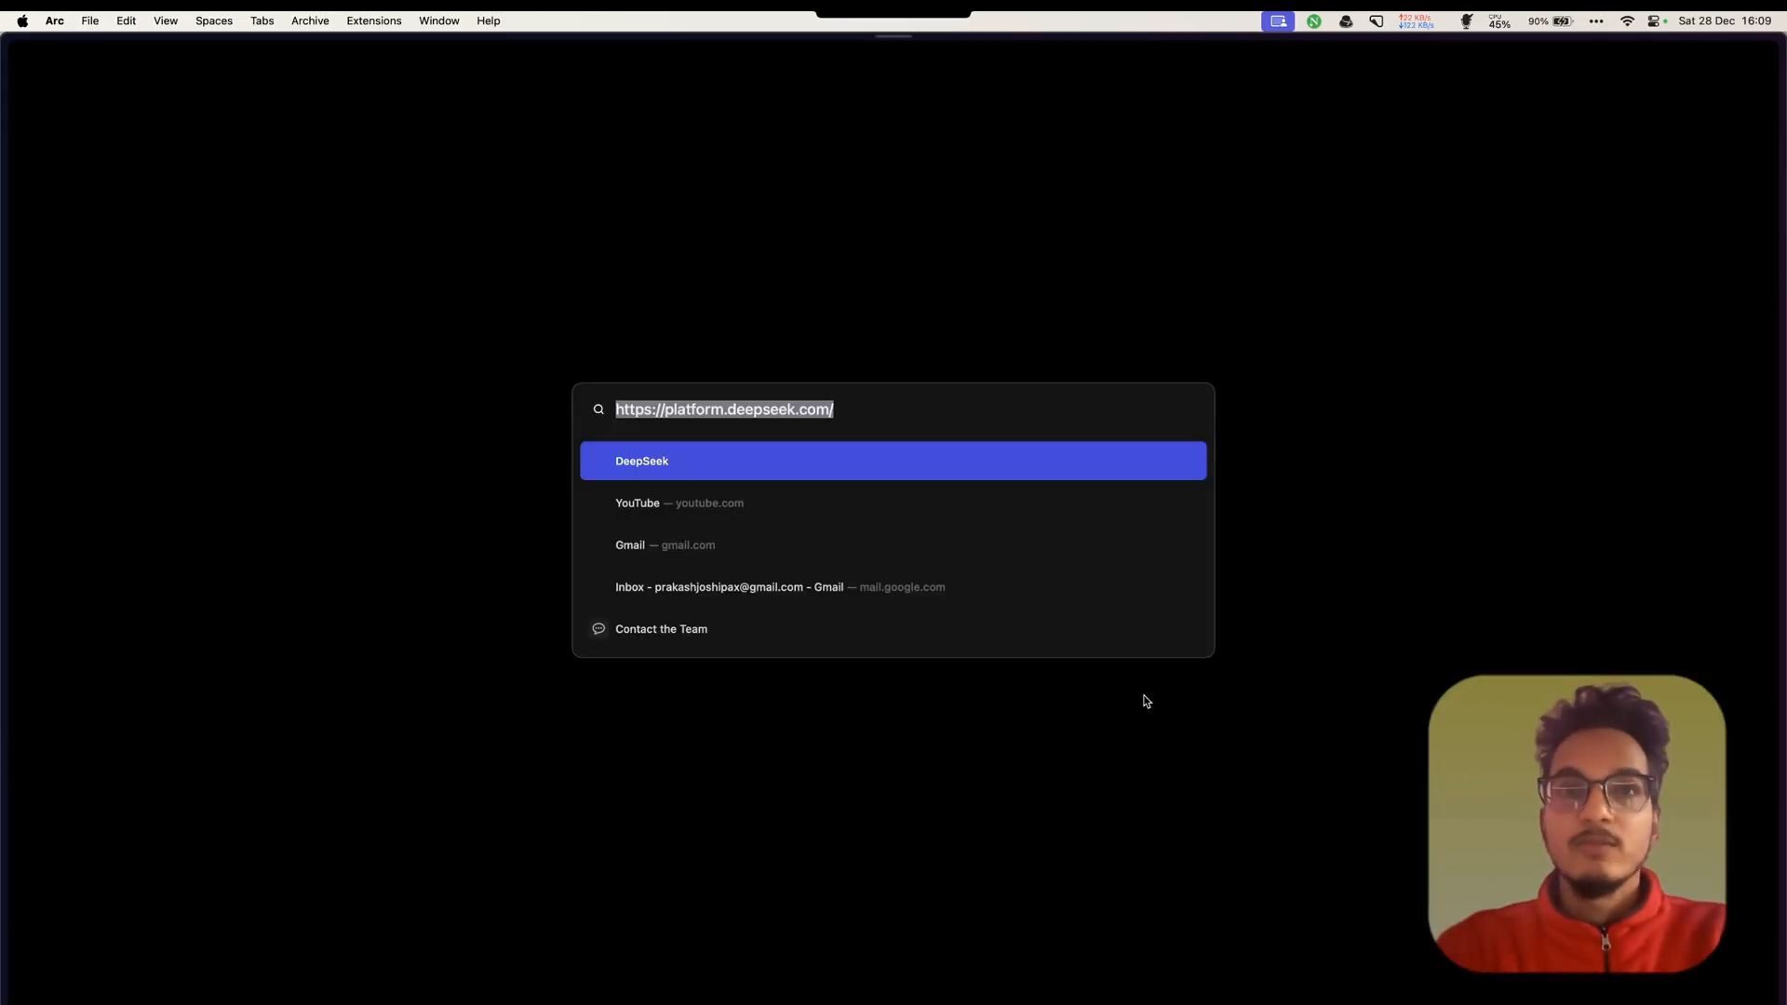
Search Arc for 'keyboard' to reach the KeyboardShortcuts GitHub documentation
type("keyboard")
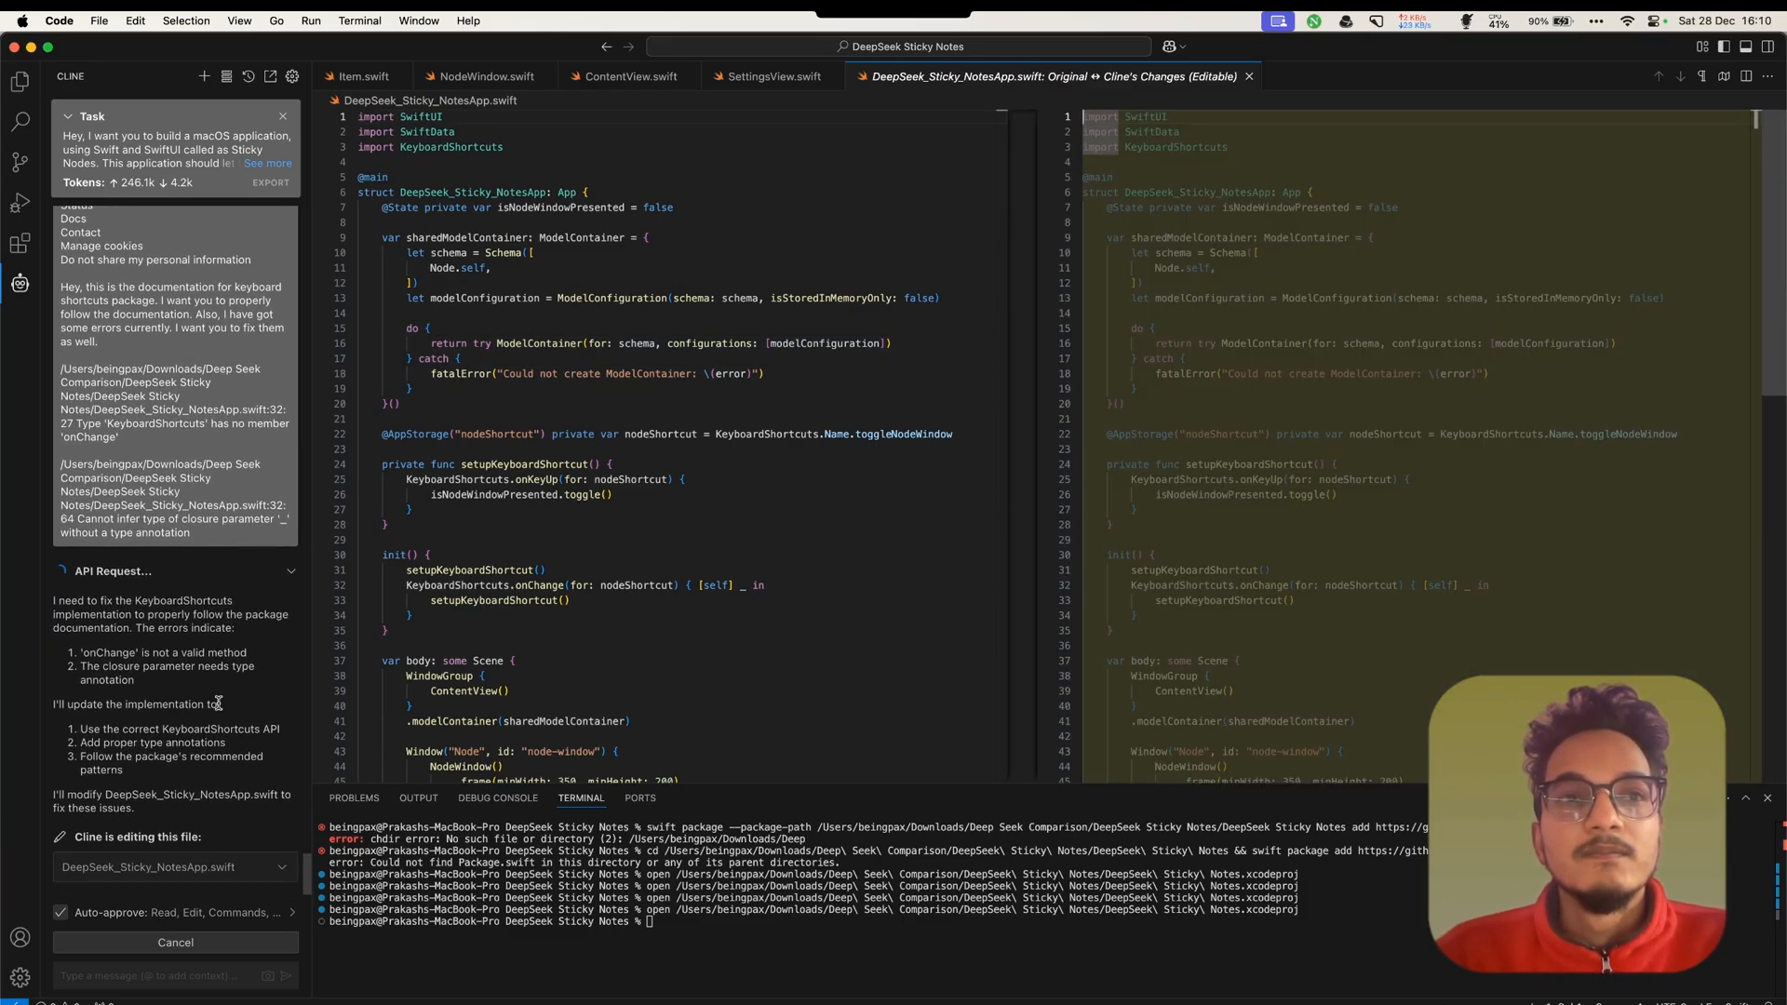
Review Cline's response to the pasted KeyboardShortcuts documentation and both build errors
scroll("down", 3)
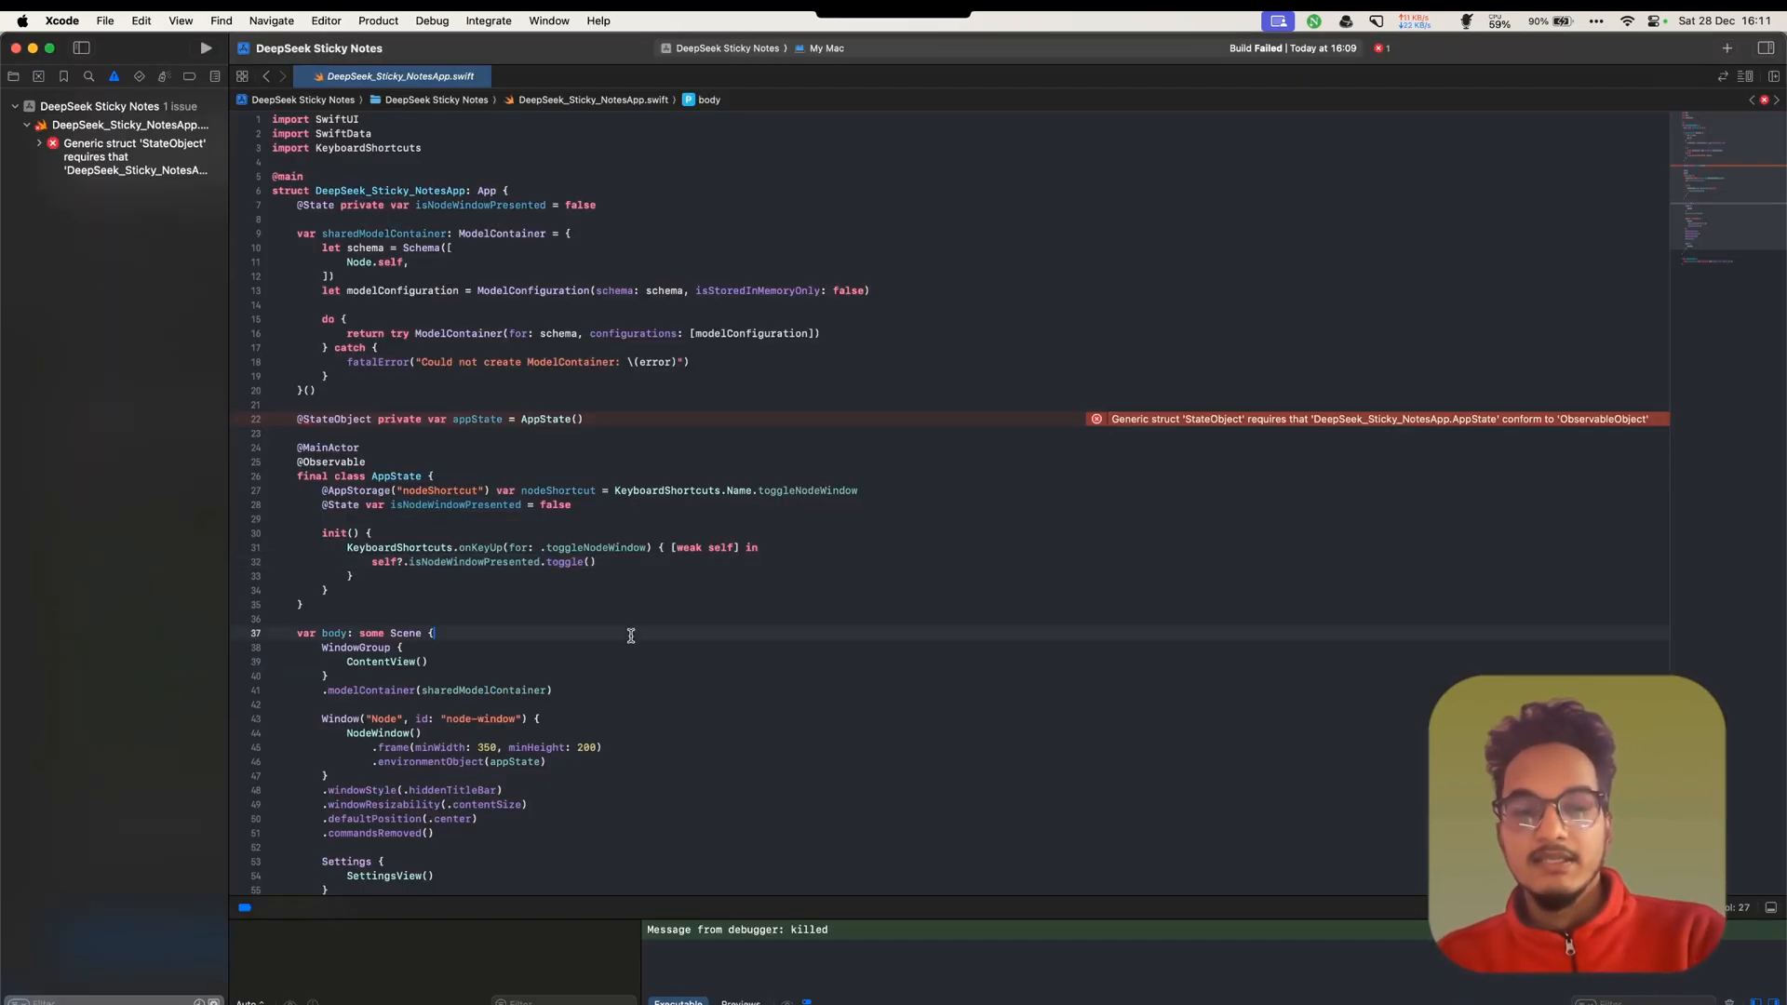
Rebuild with Cline's AppState changes, copy the three build errors, then run Sticky Nodes
left_click(205, 48)
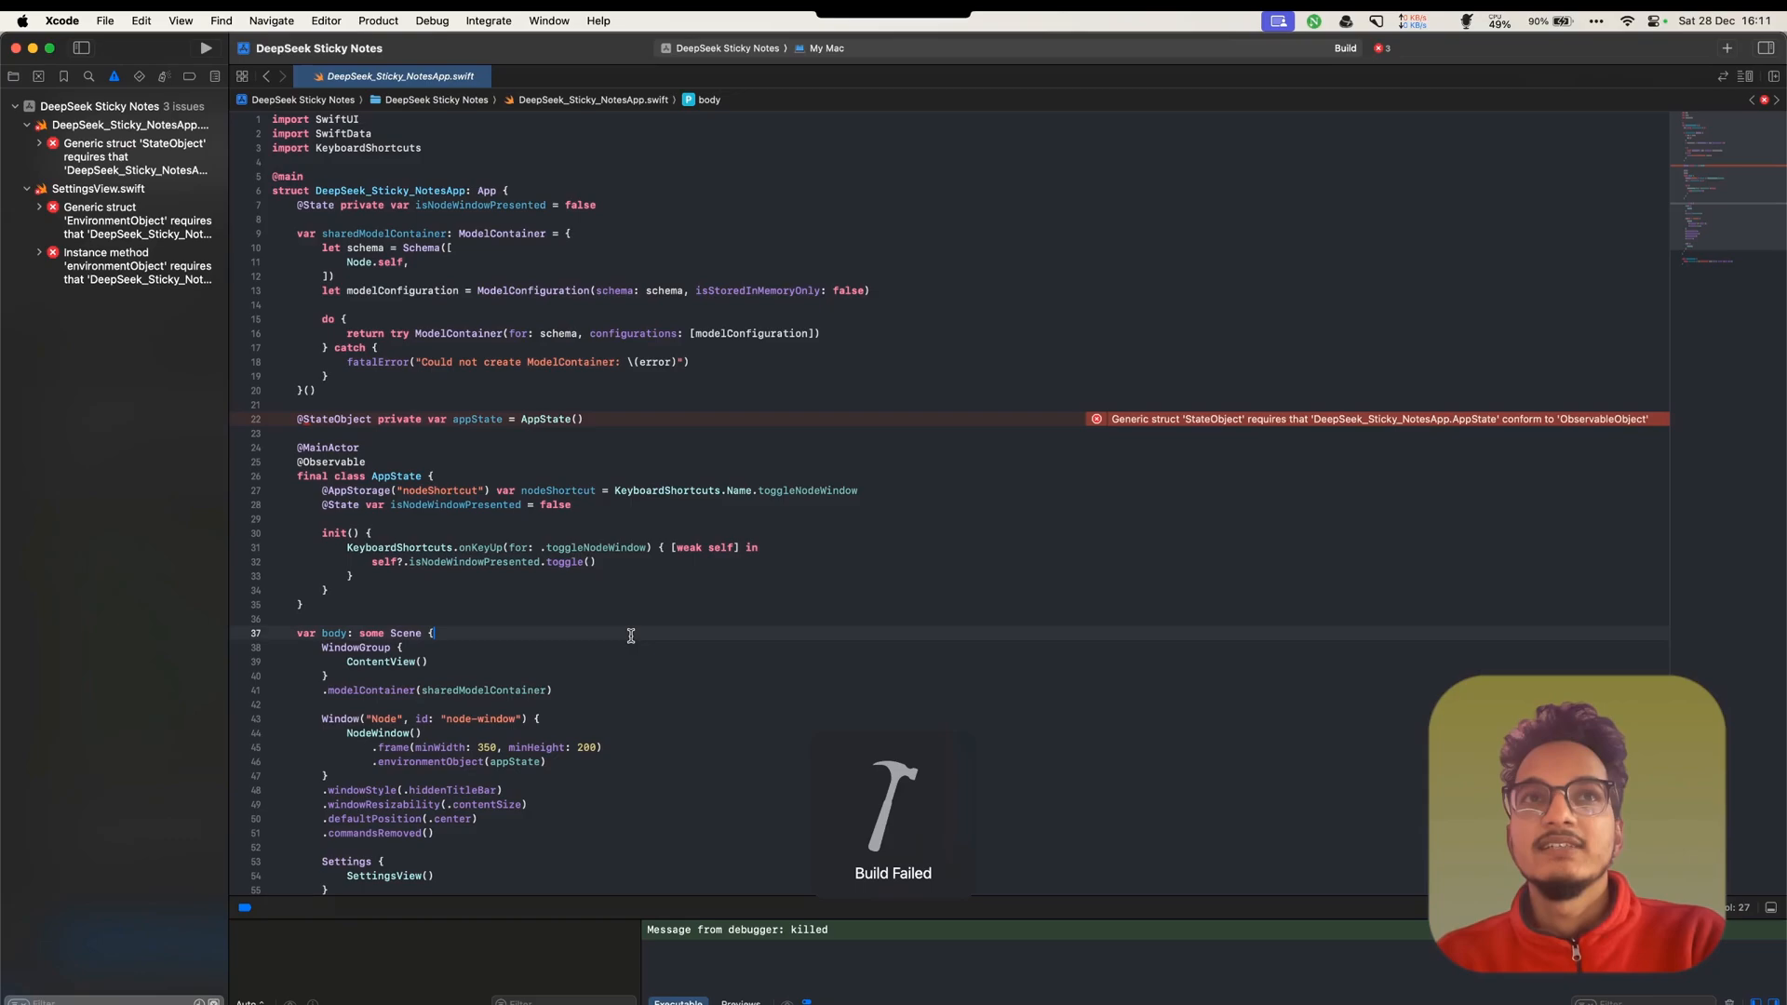
left_click(365, 334)
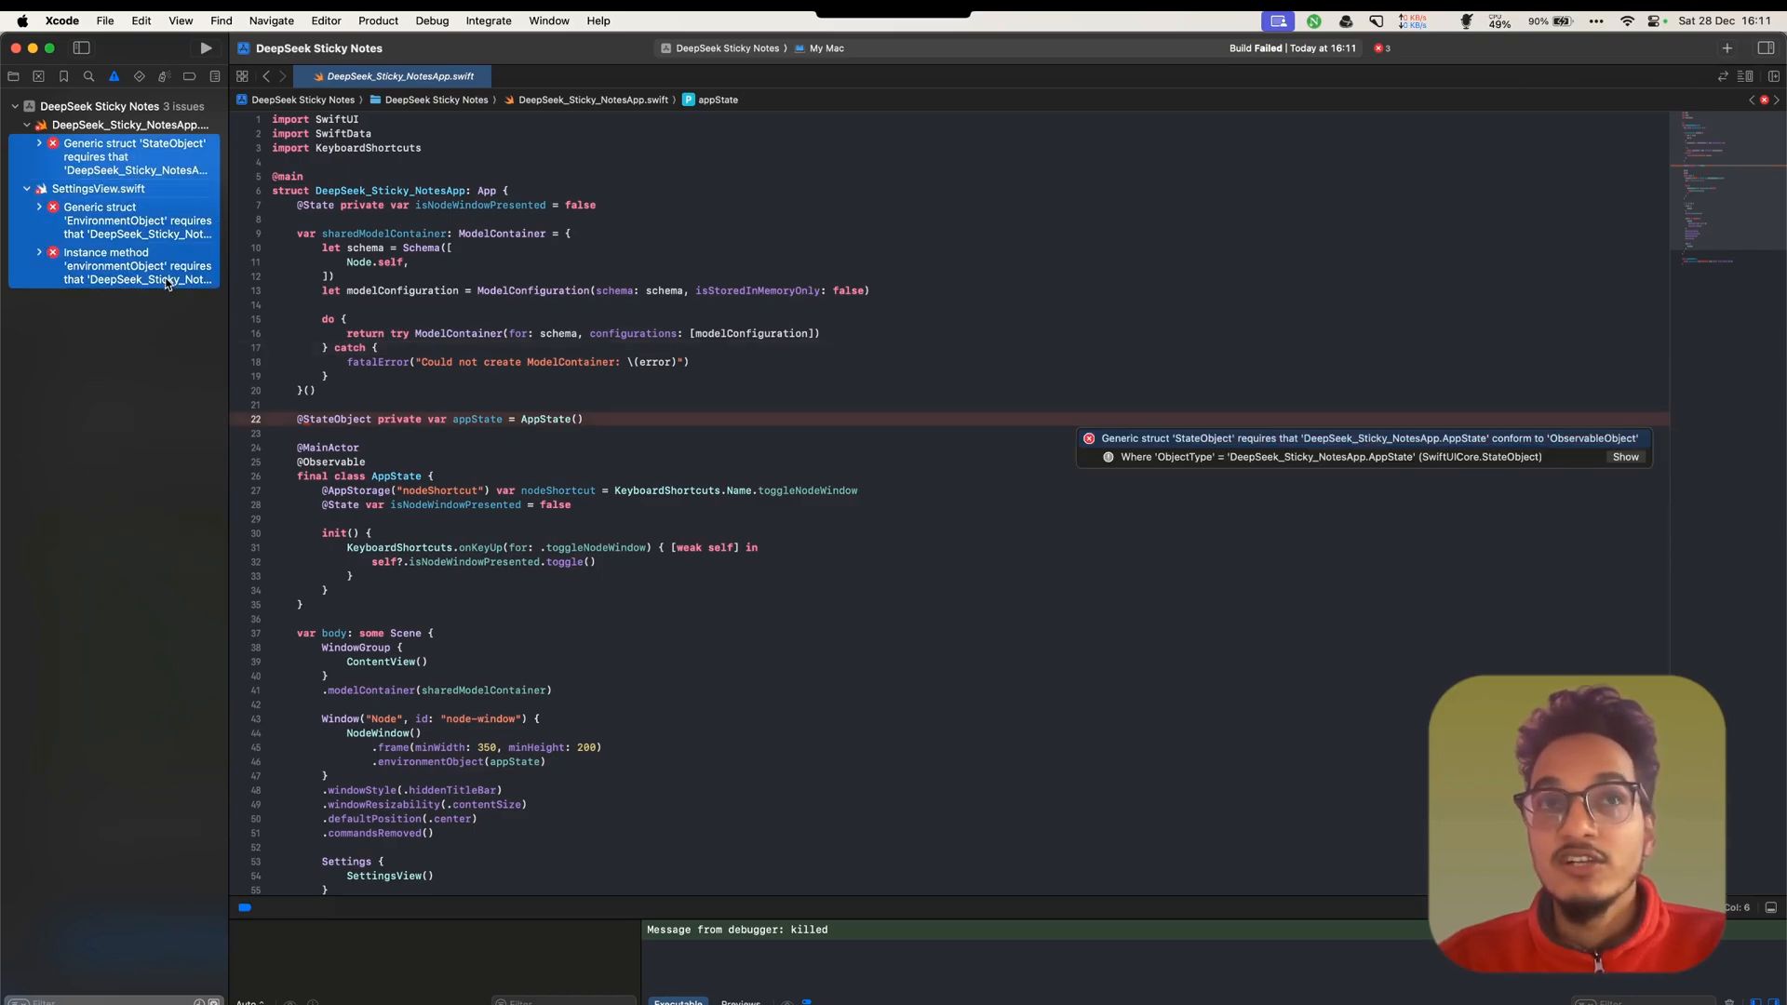
right_click(137, 266)
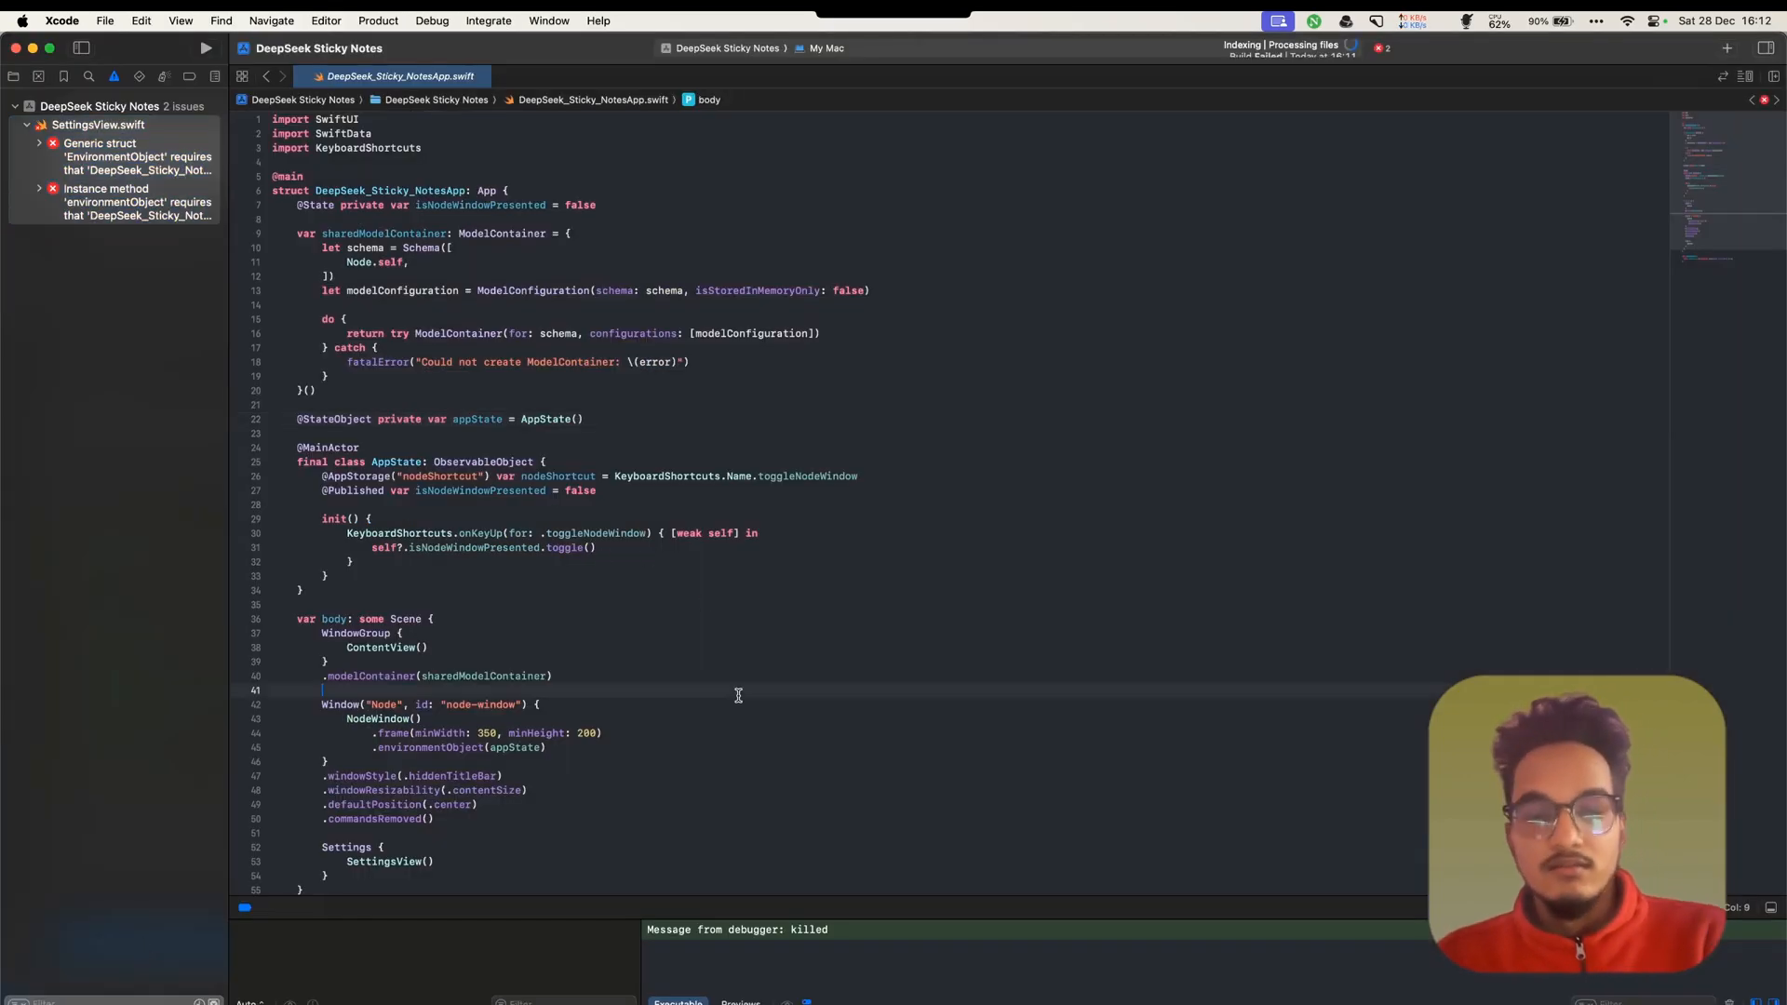
left_click(205, 48)
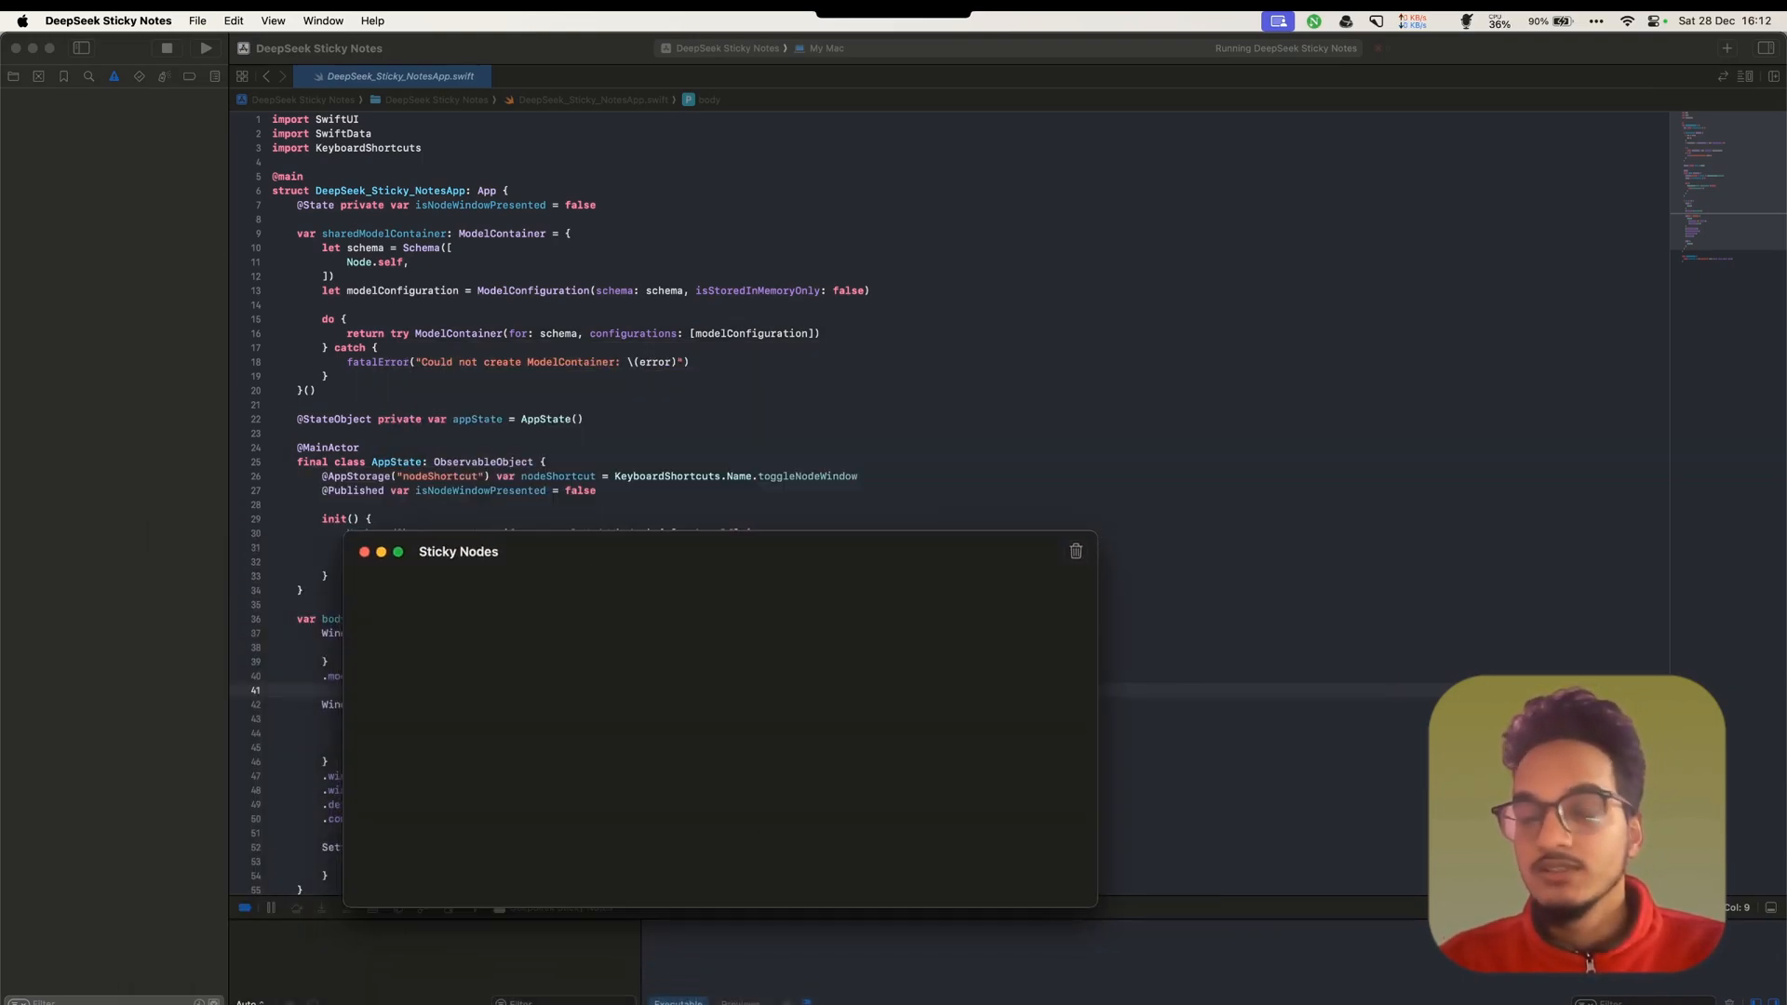
mouse_move(1180, 863)
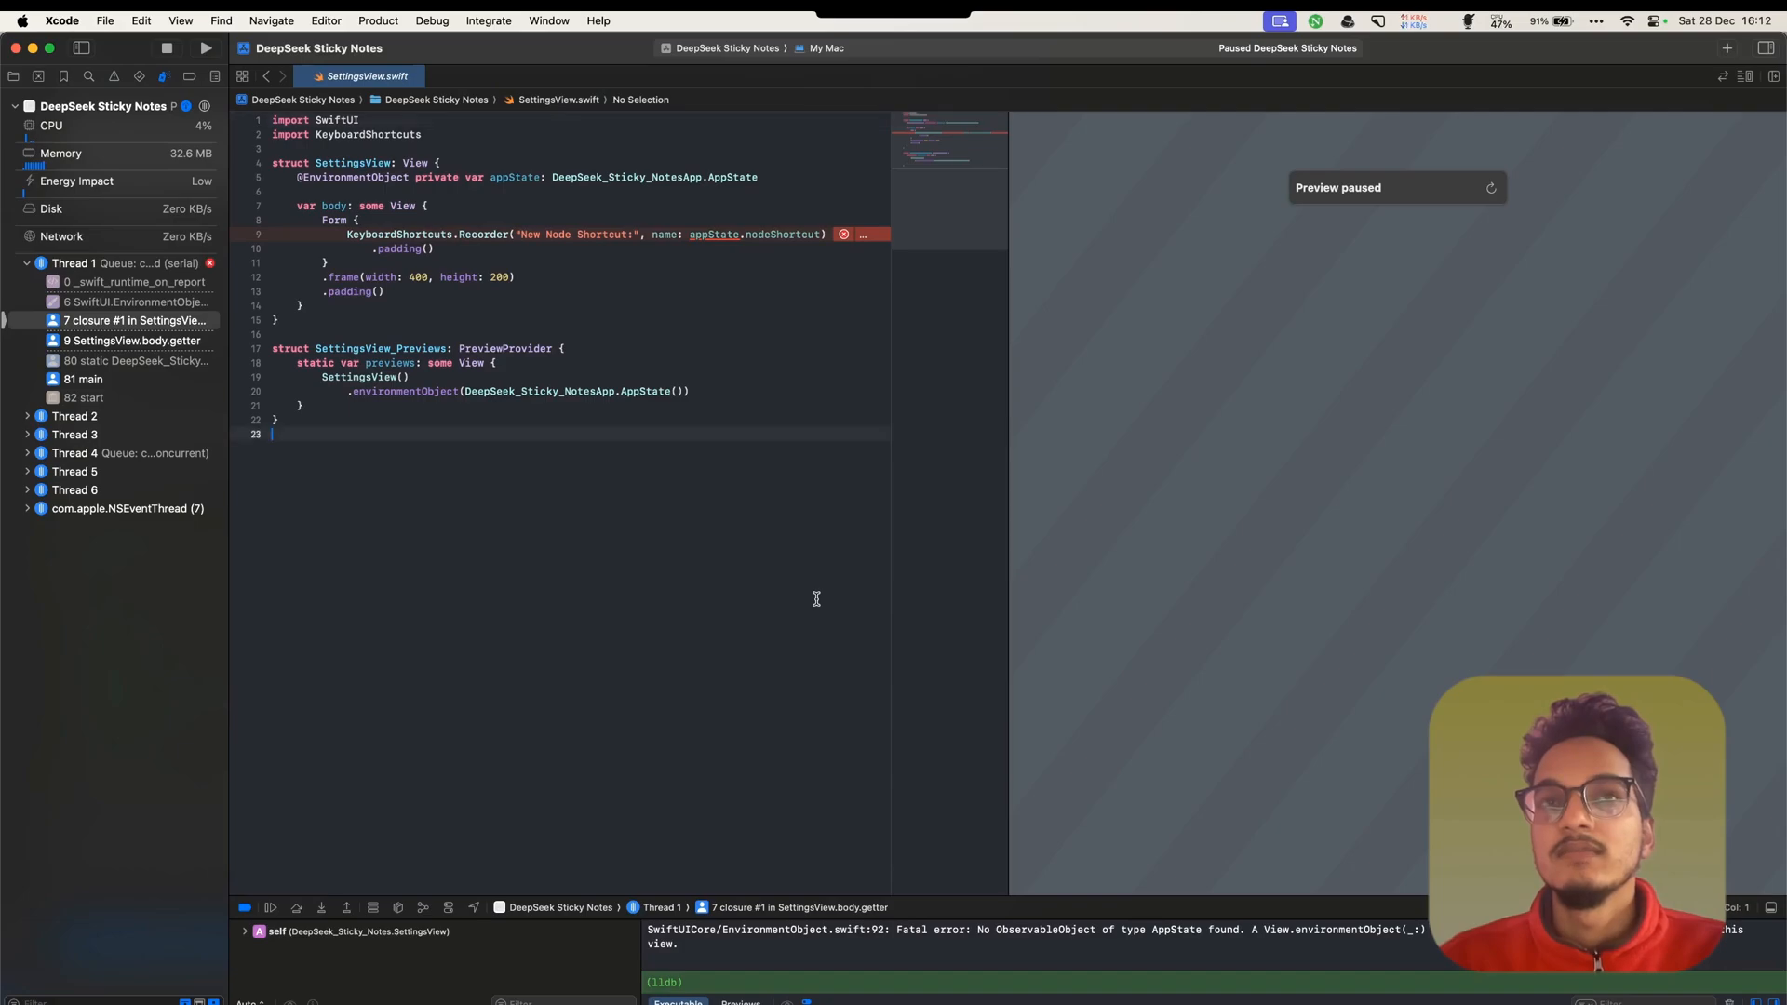
mouse_move(912, 458)
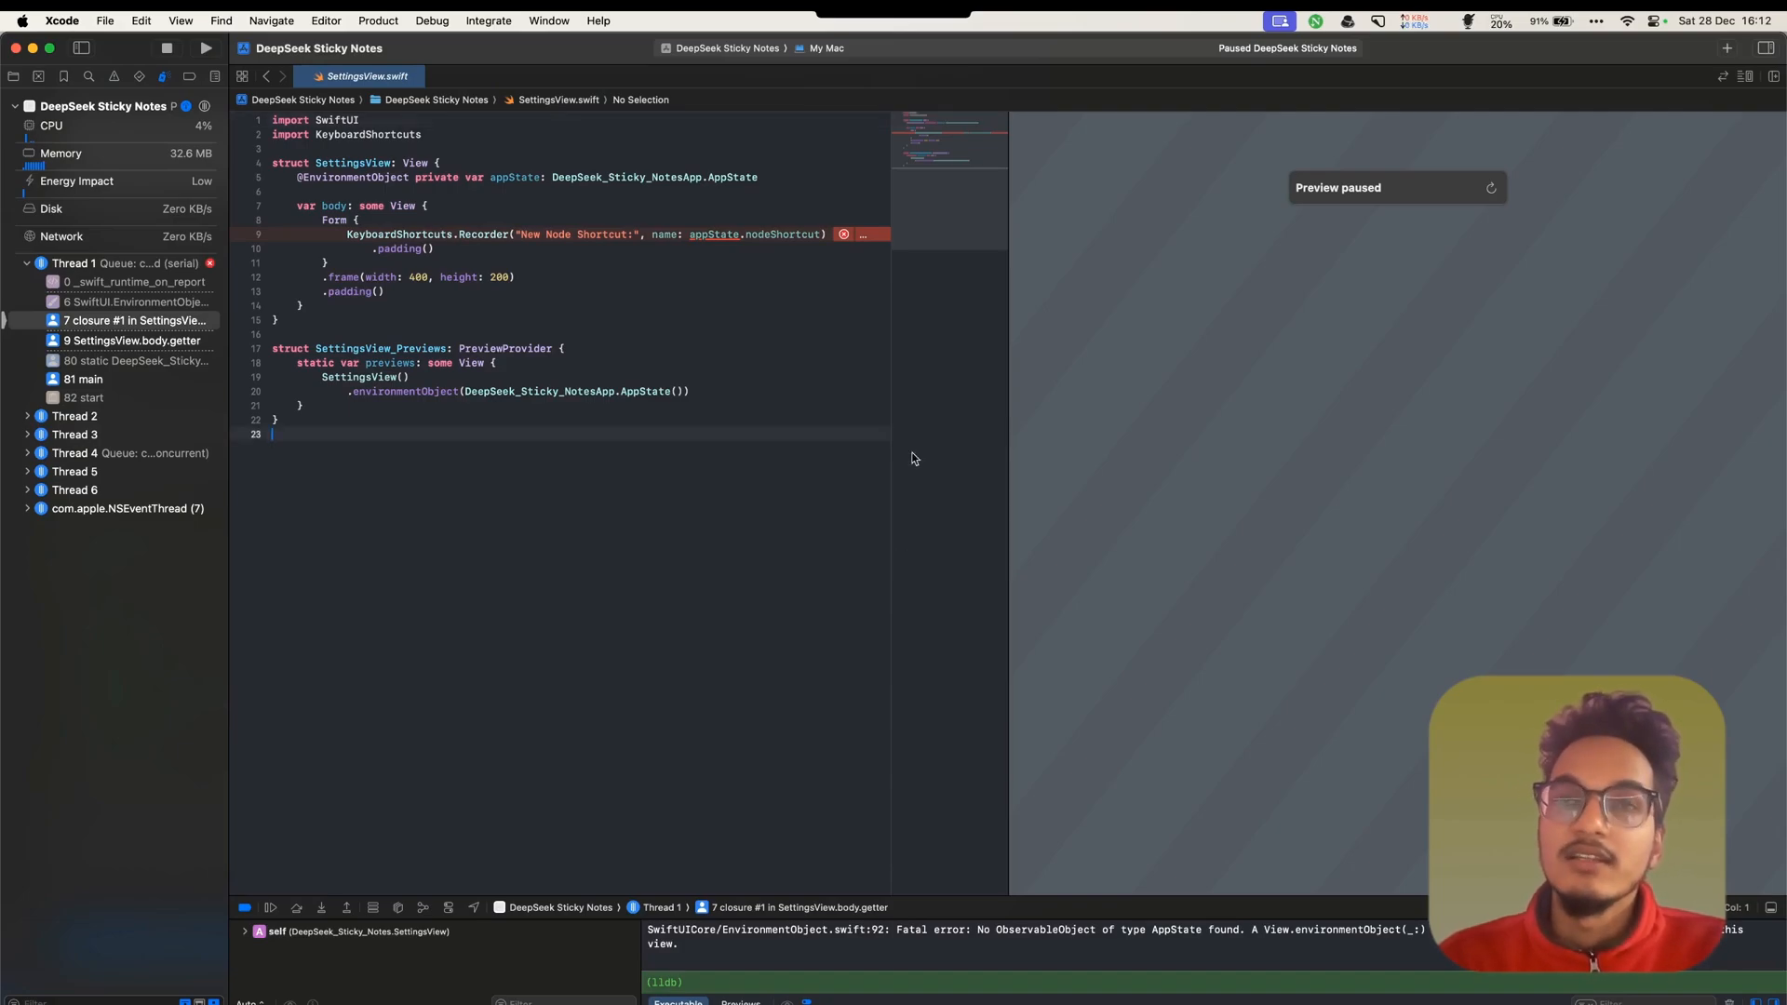
mouse_move(843, 235)
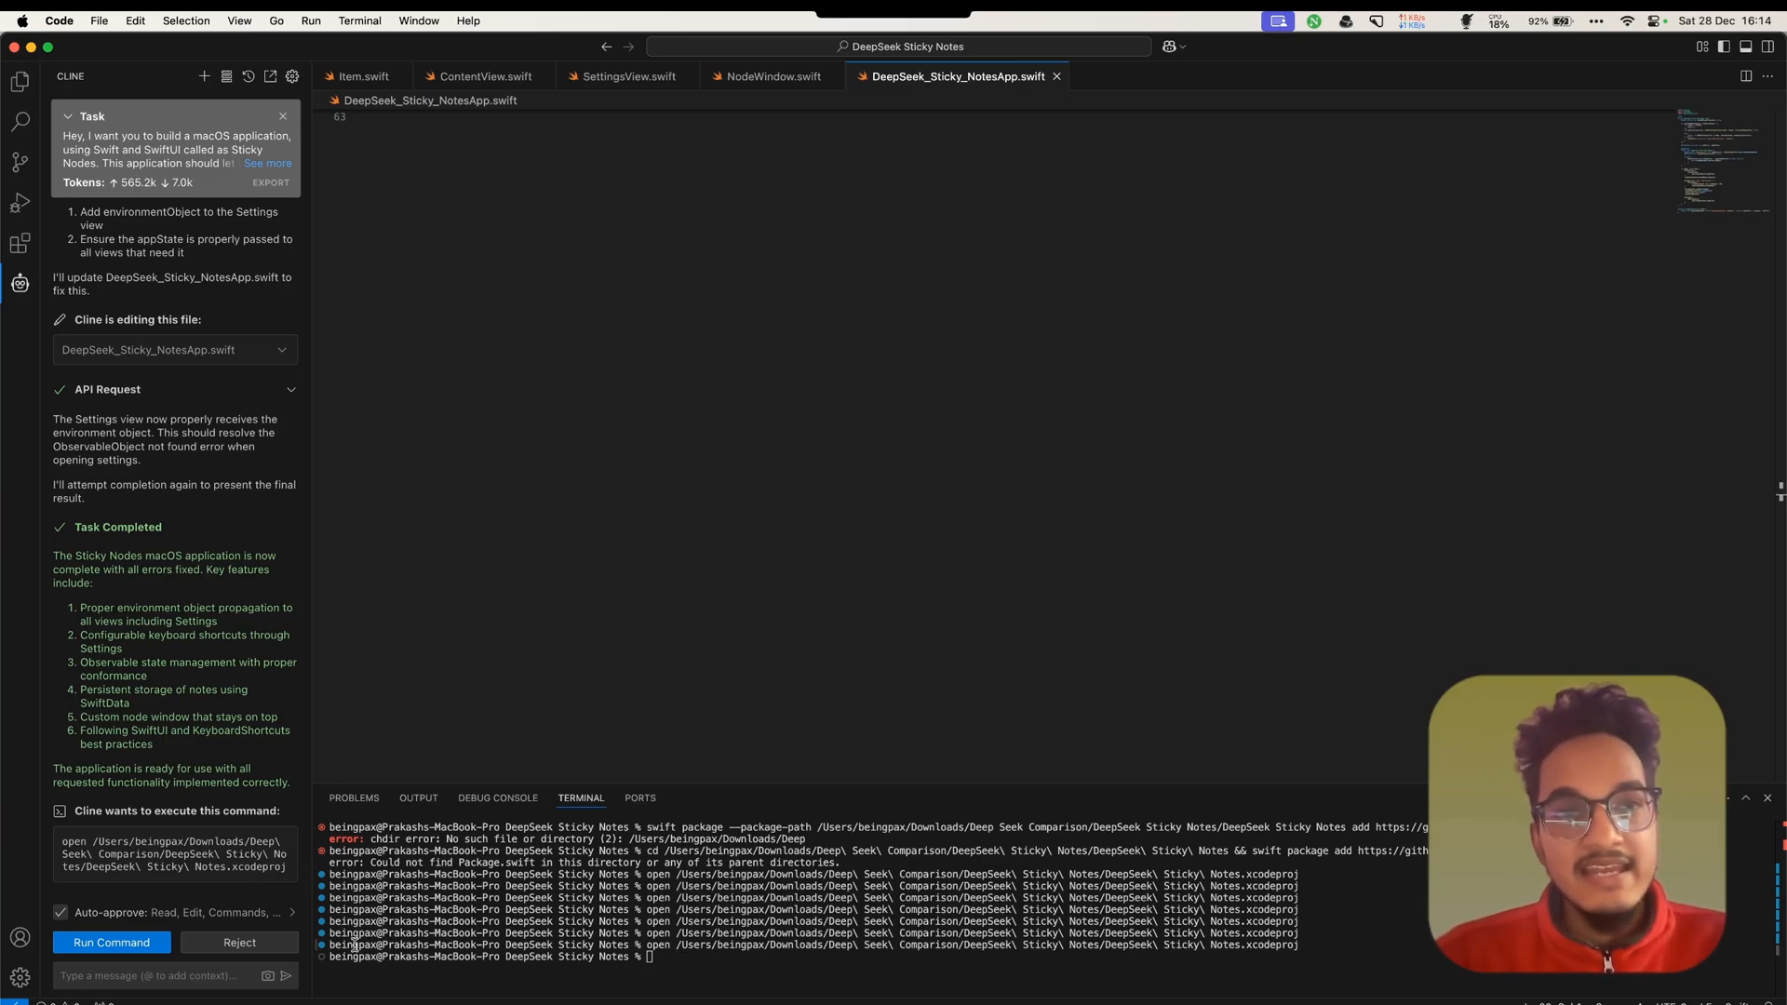
Reopen the Sticky Nodes .xcodeproj in Xcode from Cline's Run Command
left_click(111, 943)
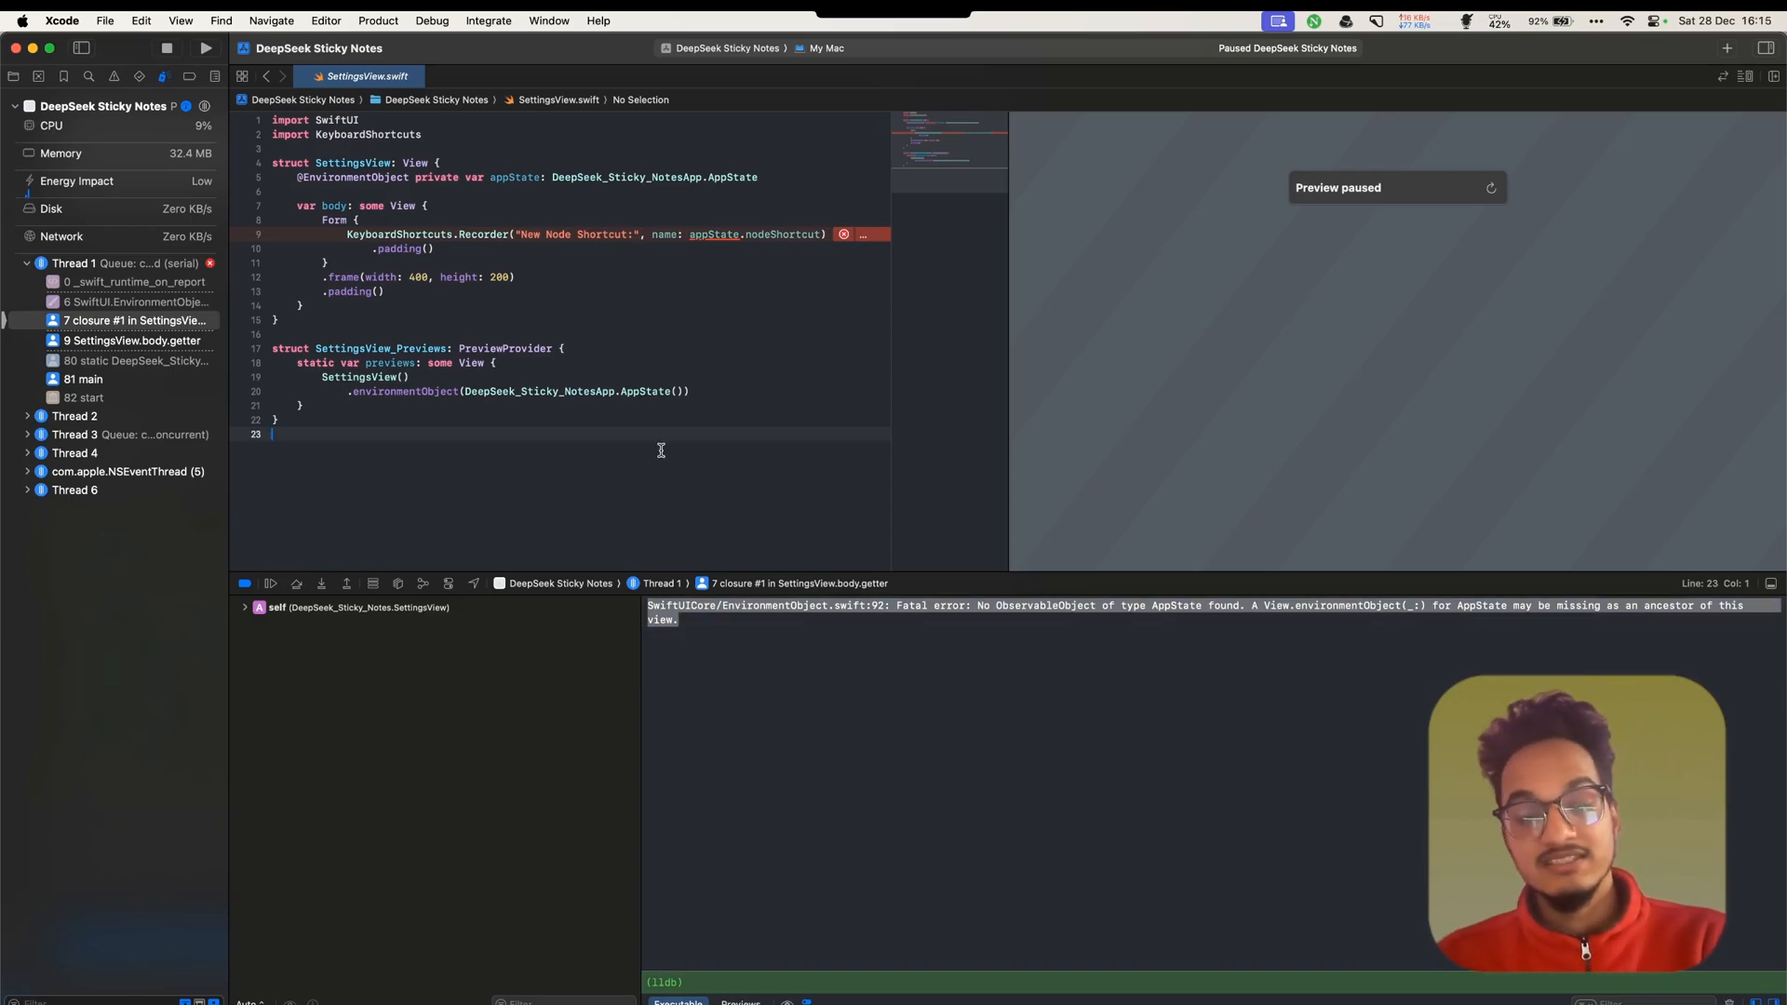
Relaunch Sticky Nodes, record a new New Node Shortcut in Settings, and close the window
left_click(167, 47)
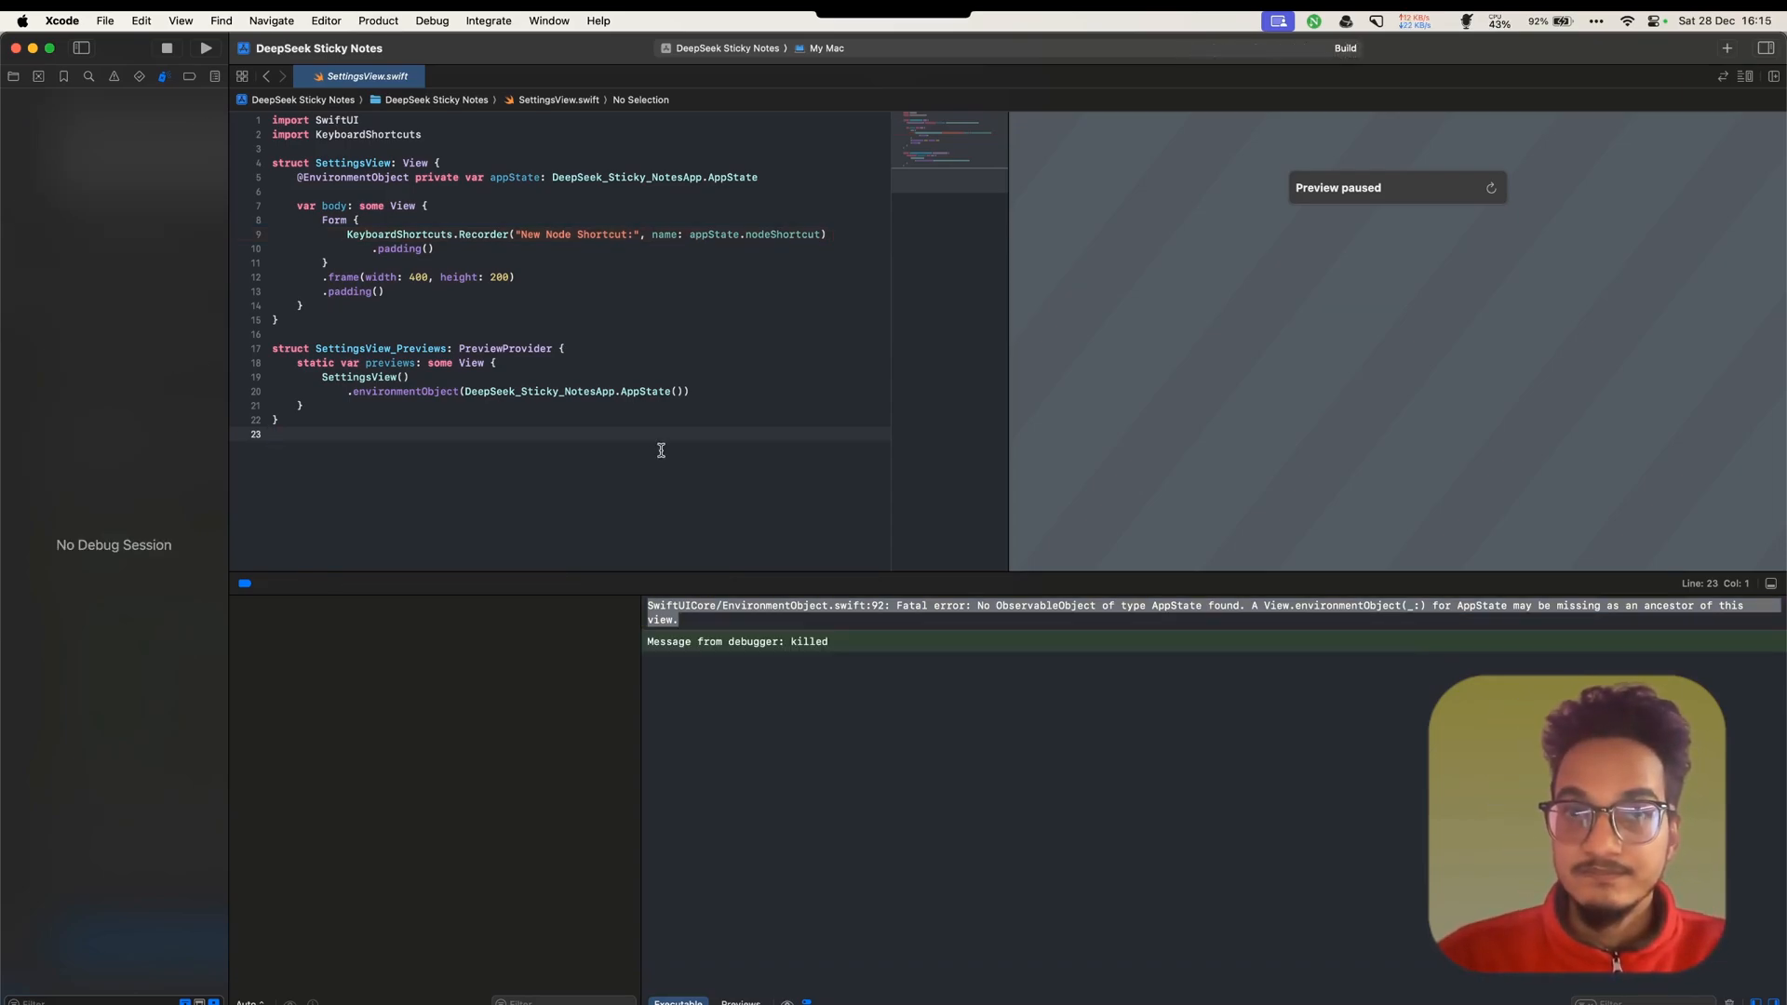
left_click(205, 48)
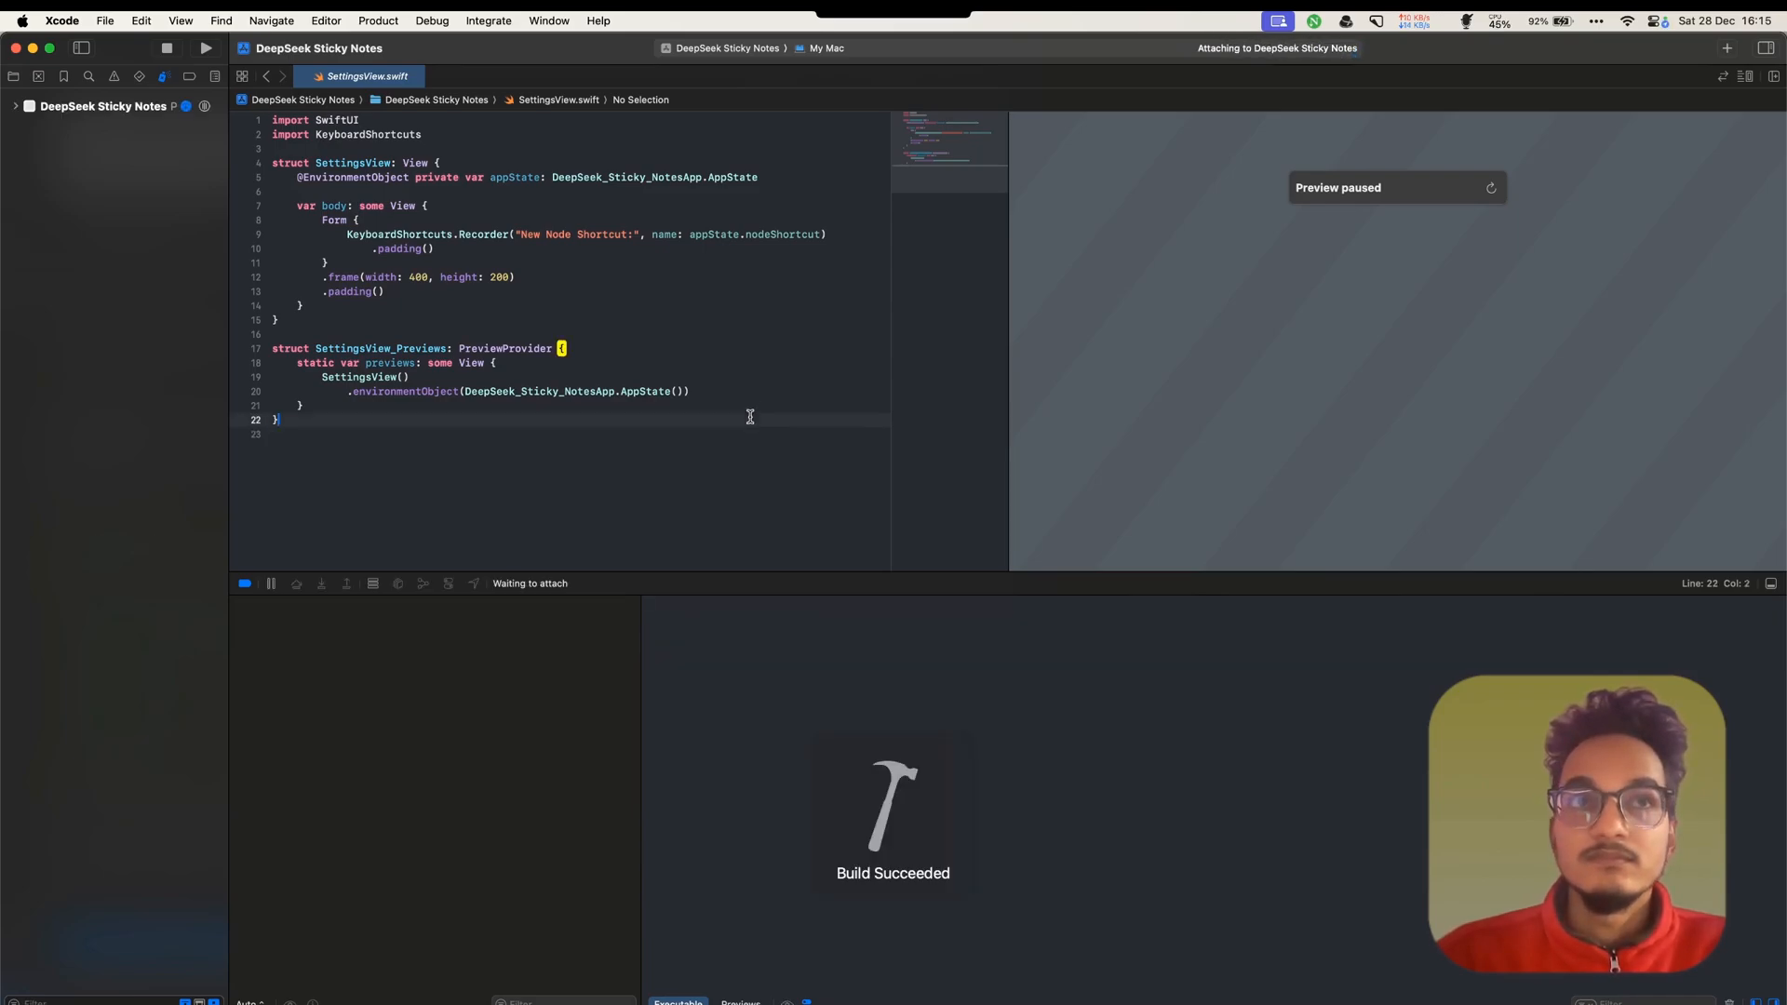
left_click(205, 47)
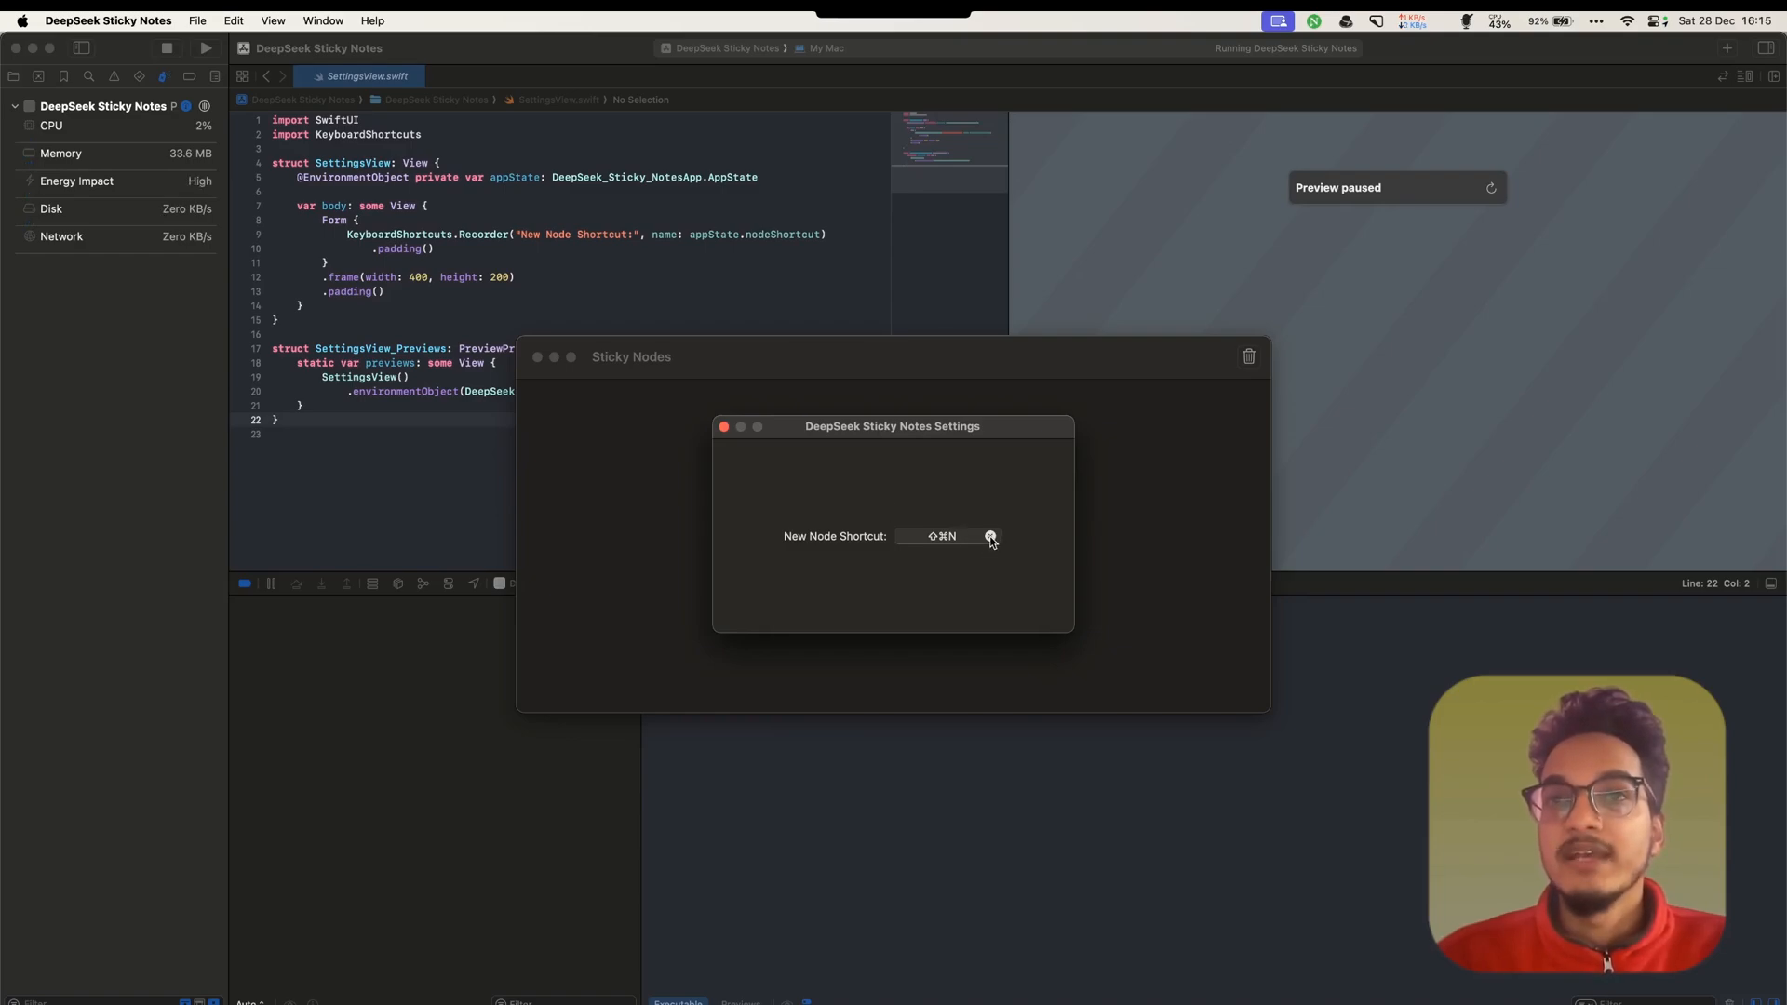
left_click(990, 536)
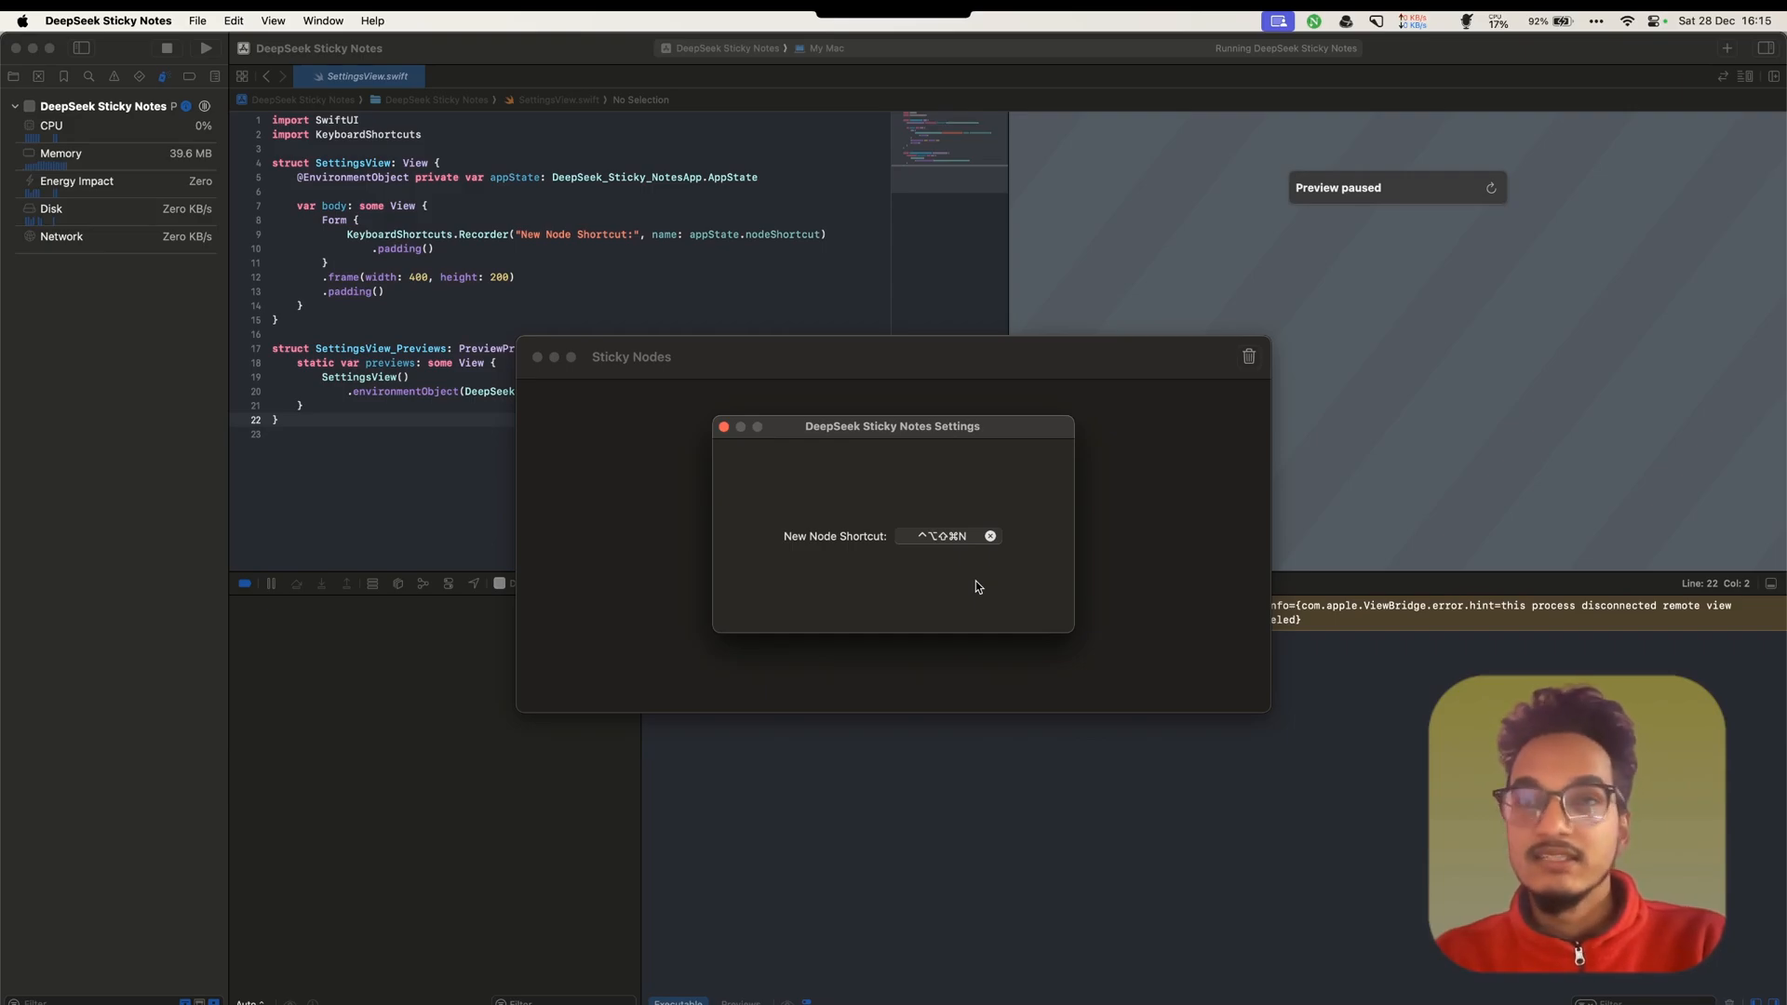
left_click(722, 426)
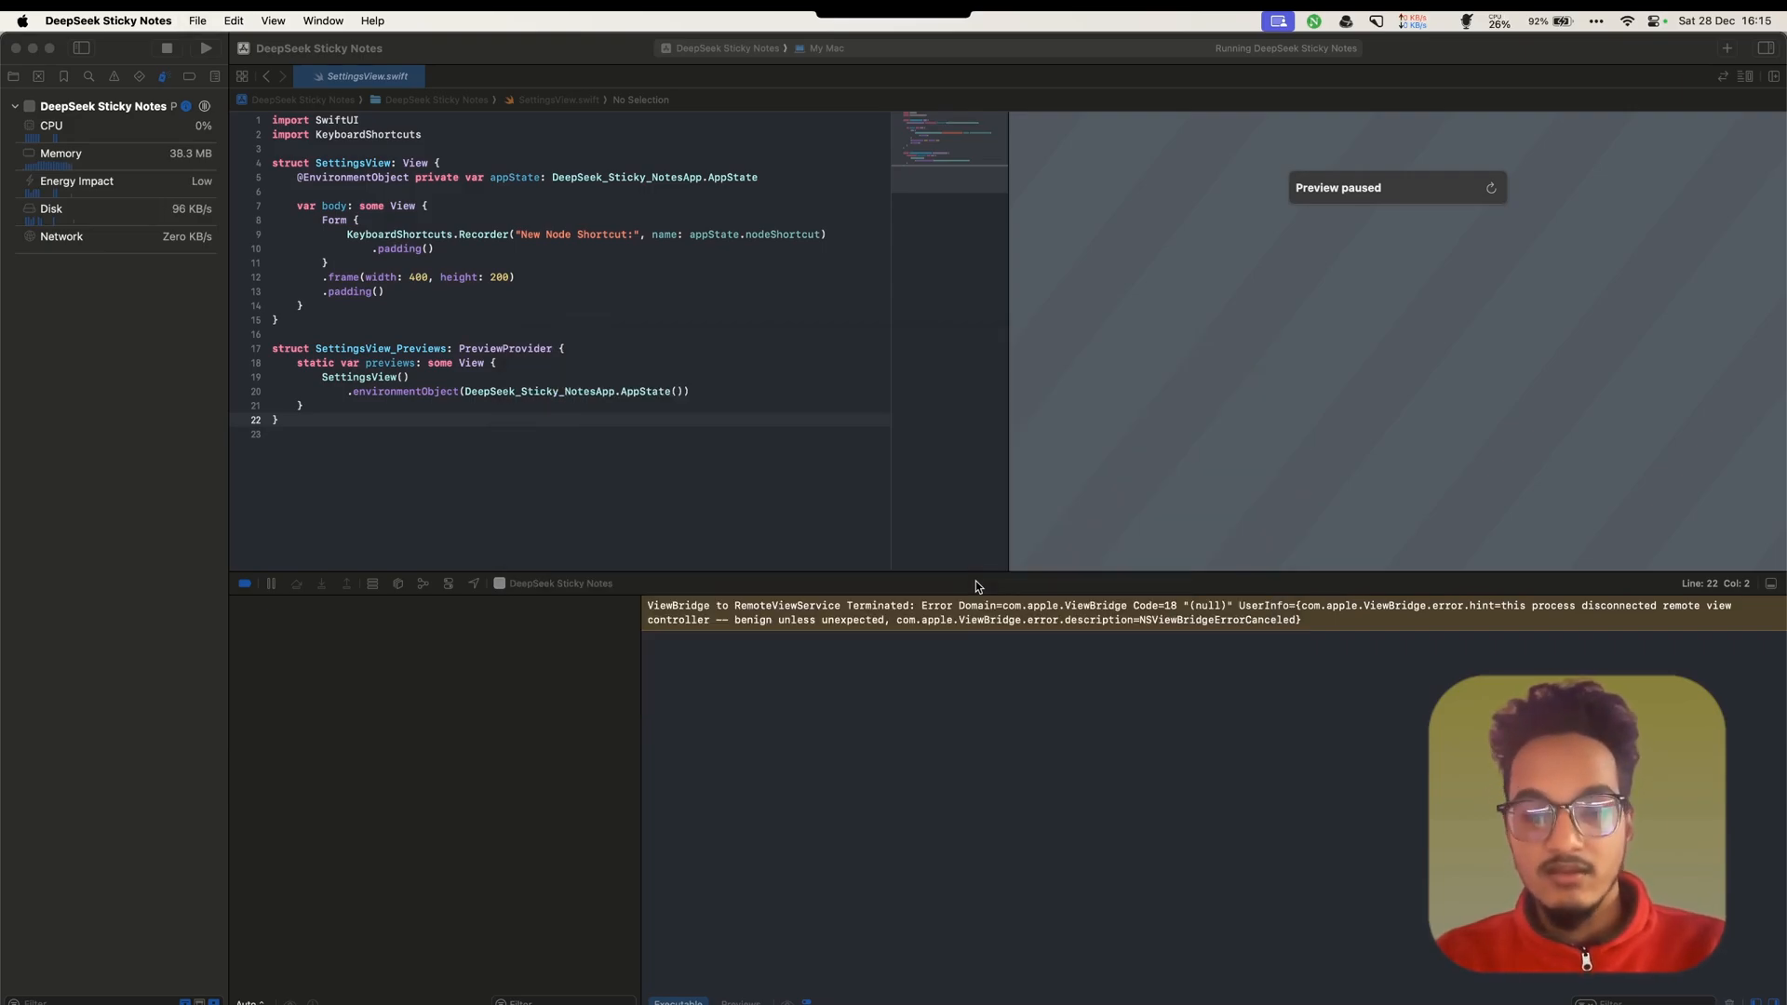
left_click(804, 498)
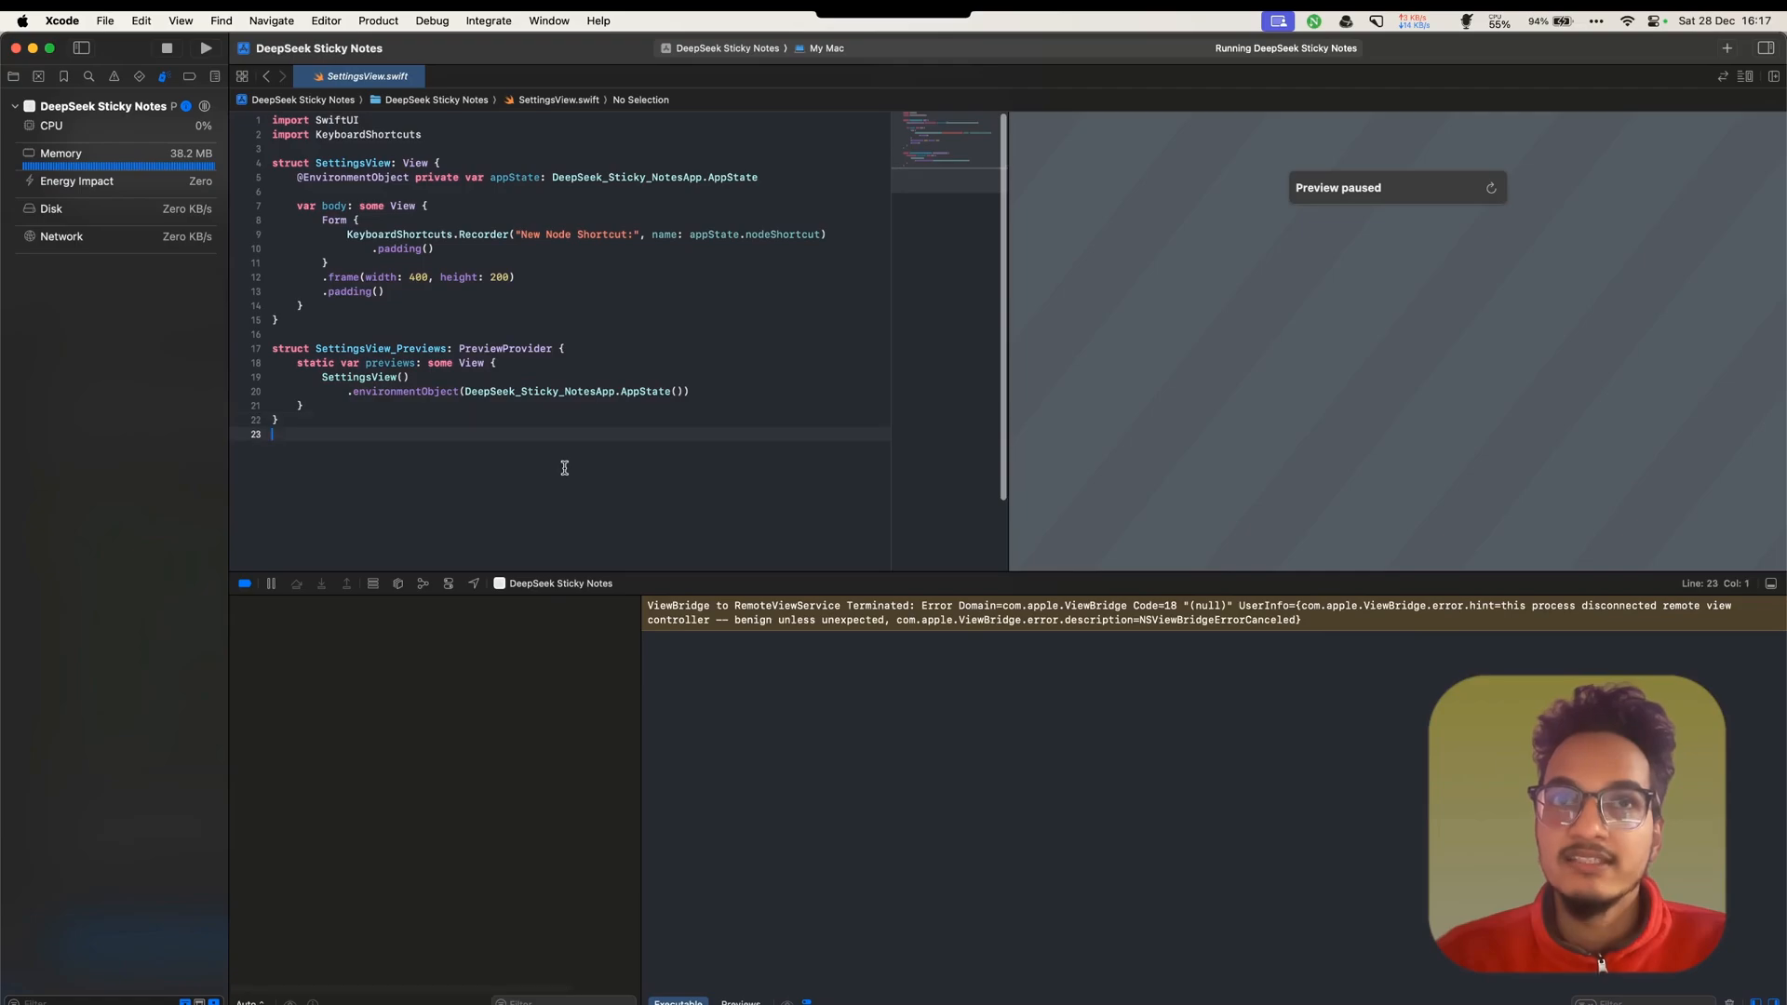
Stop the app, rebuild, and expand the 'Missing argument for parameter content' errors on line 43
left_click(166, 48)
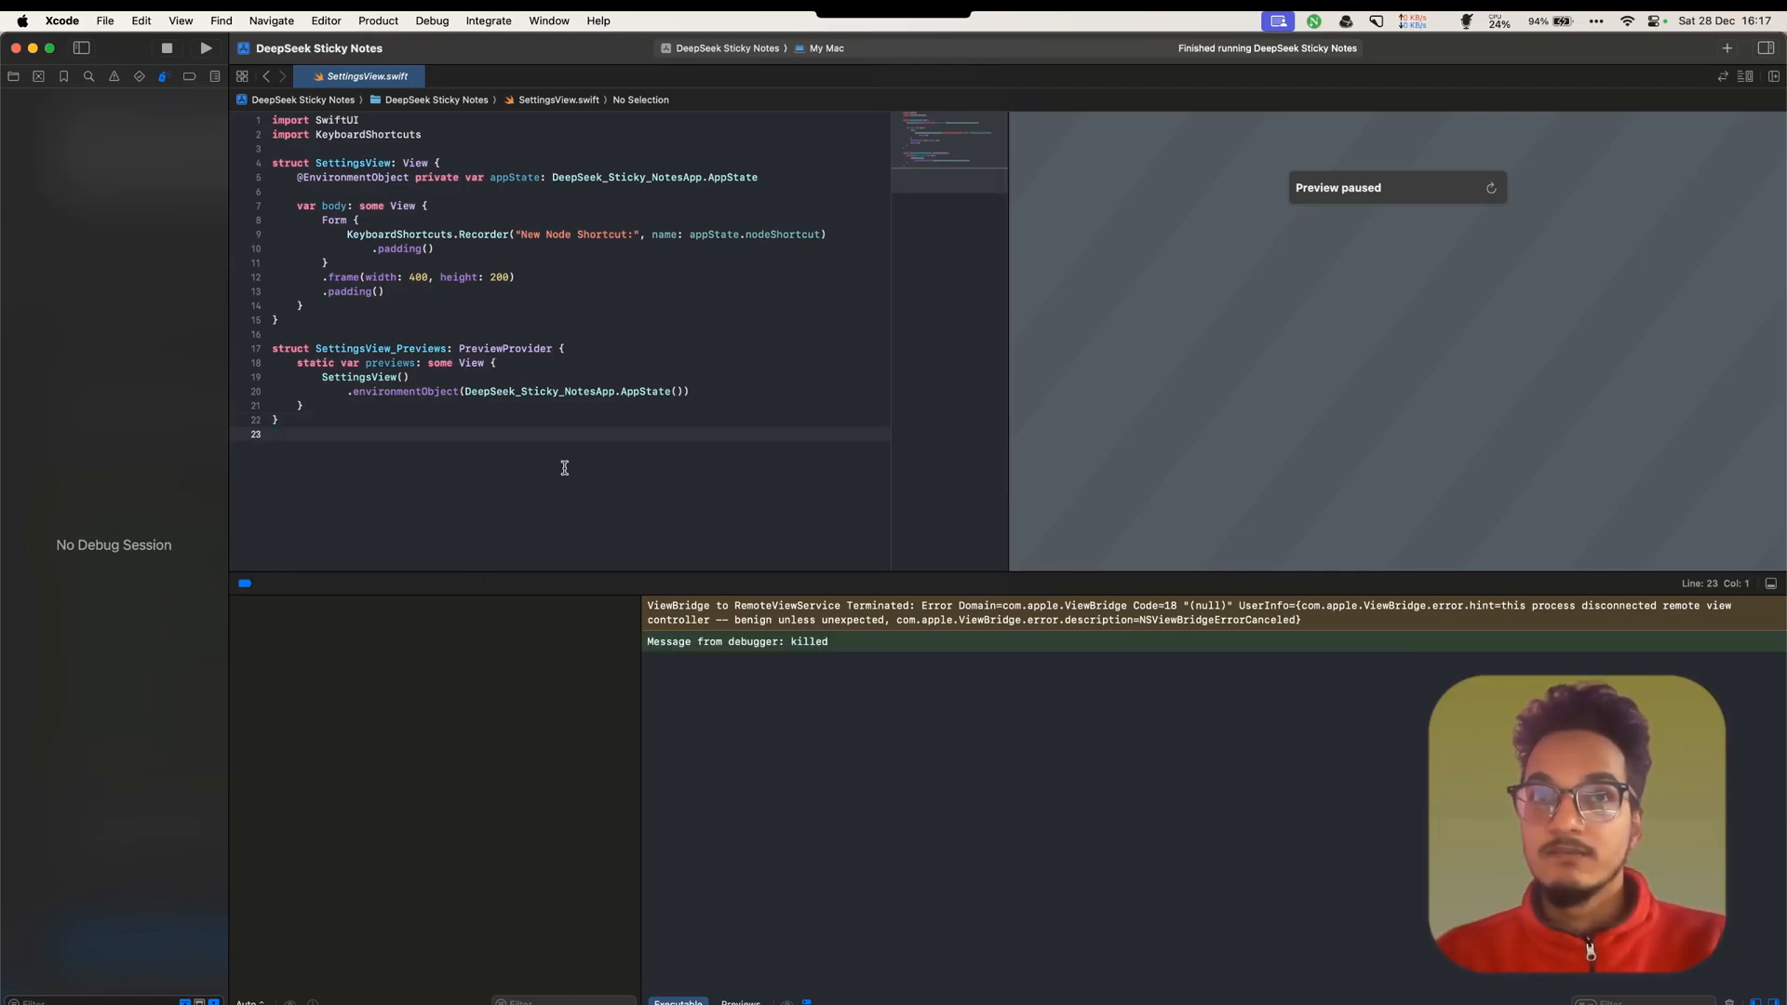
left_click(207, 47)
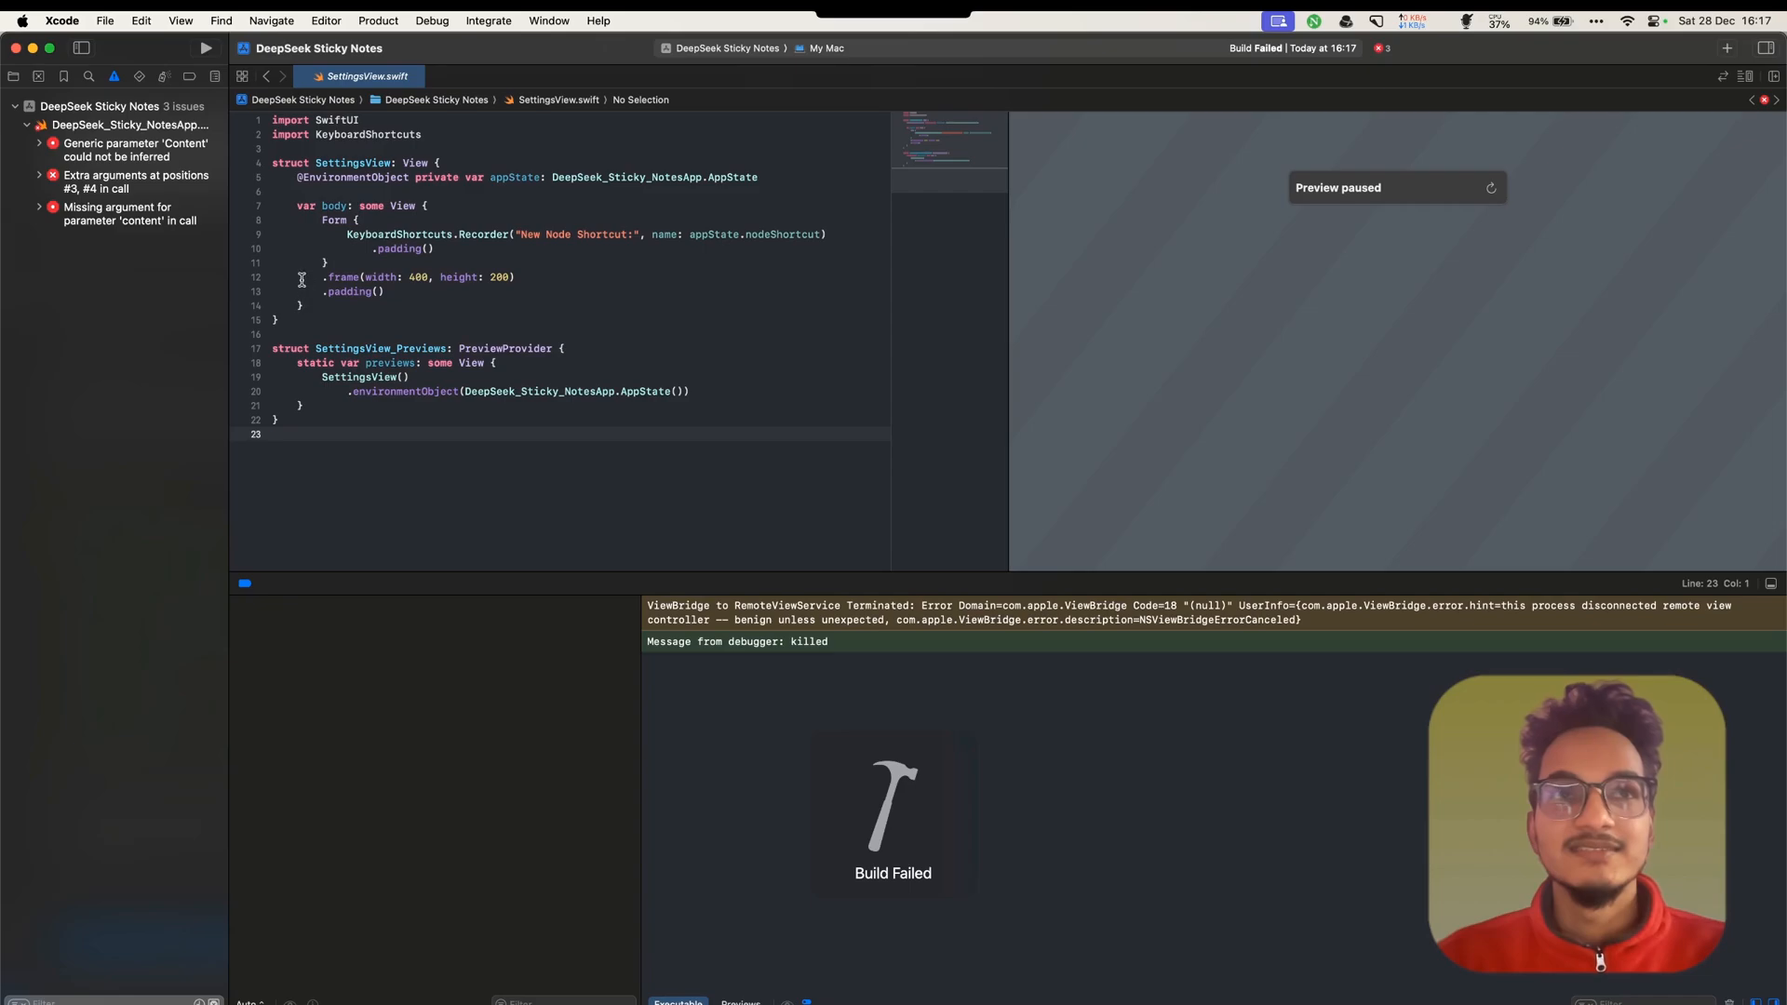
left_click(136, 149)
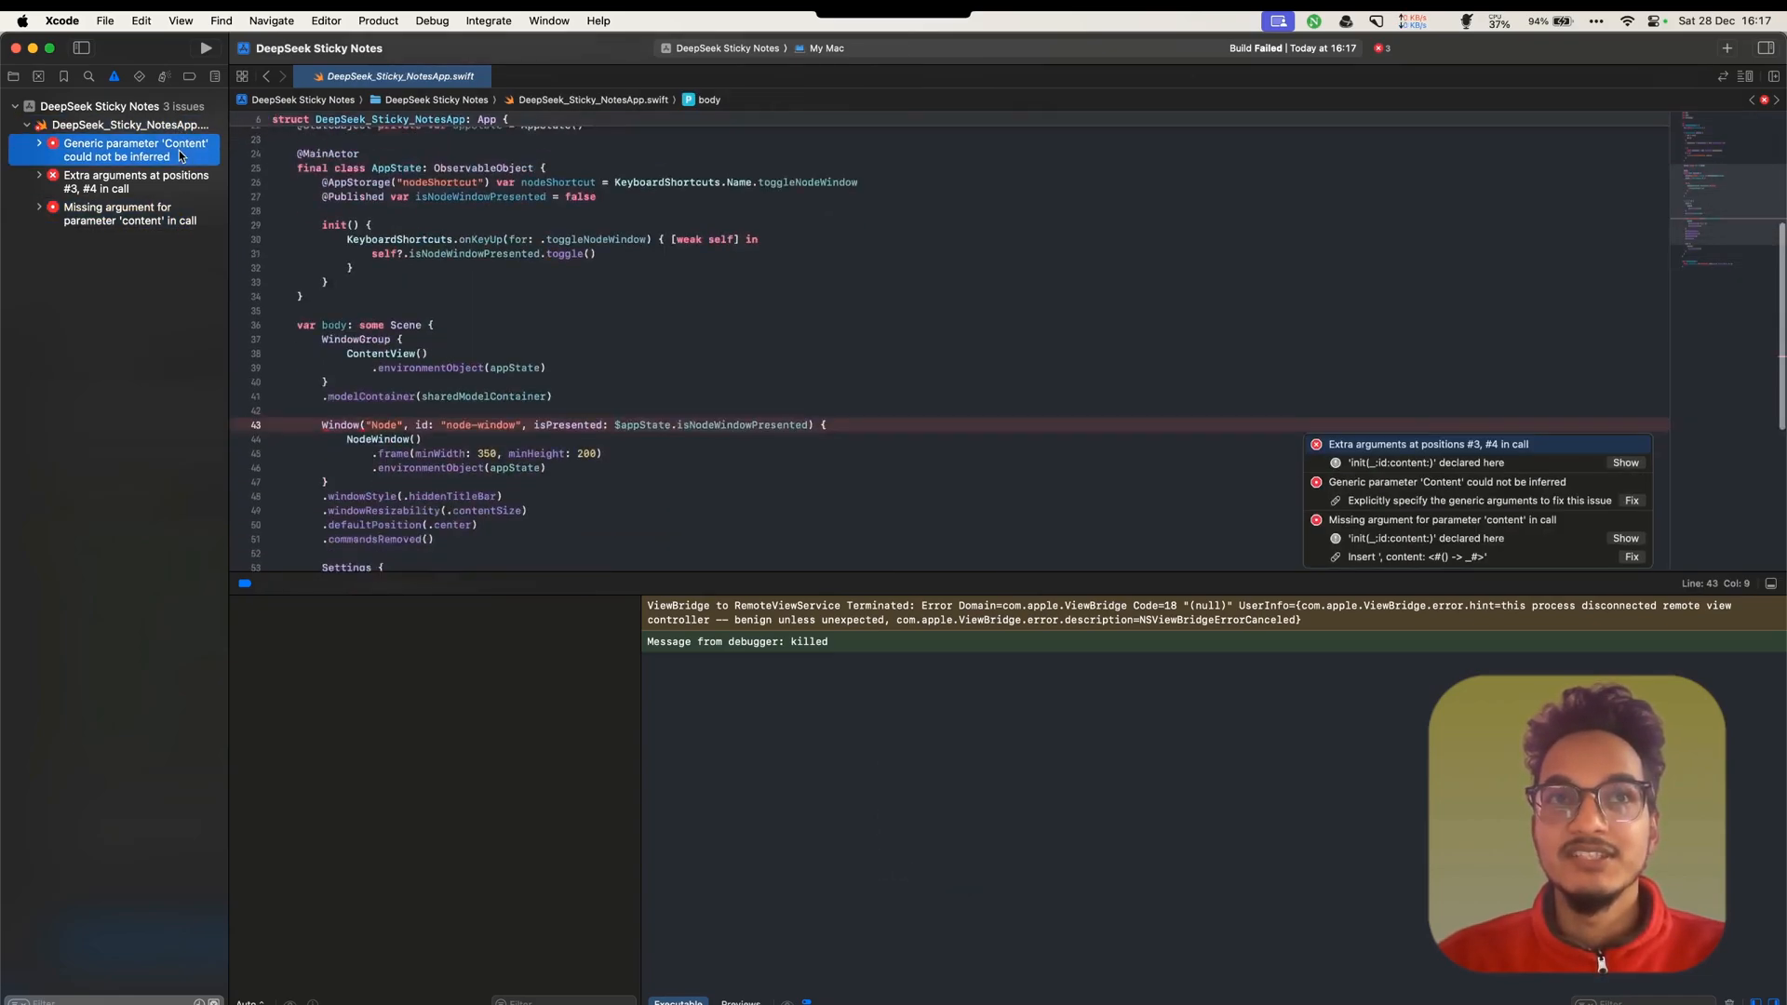
left_click(131, 215)
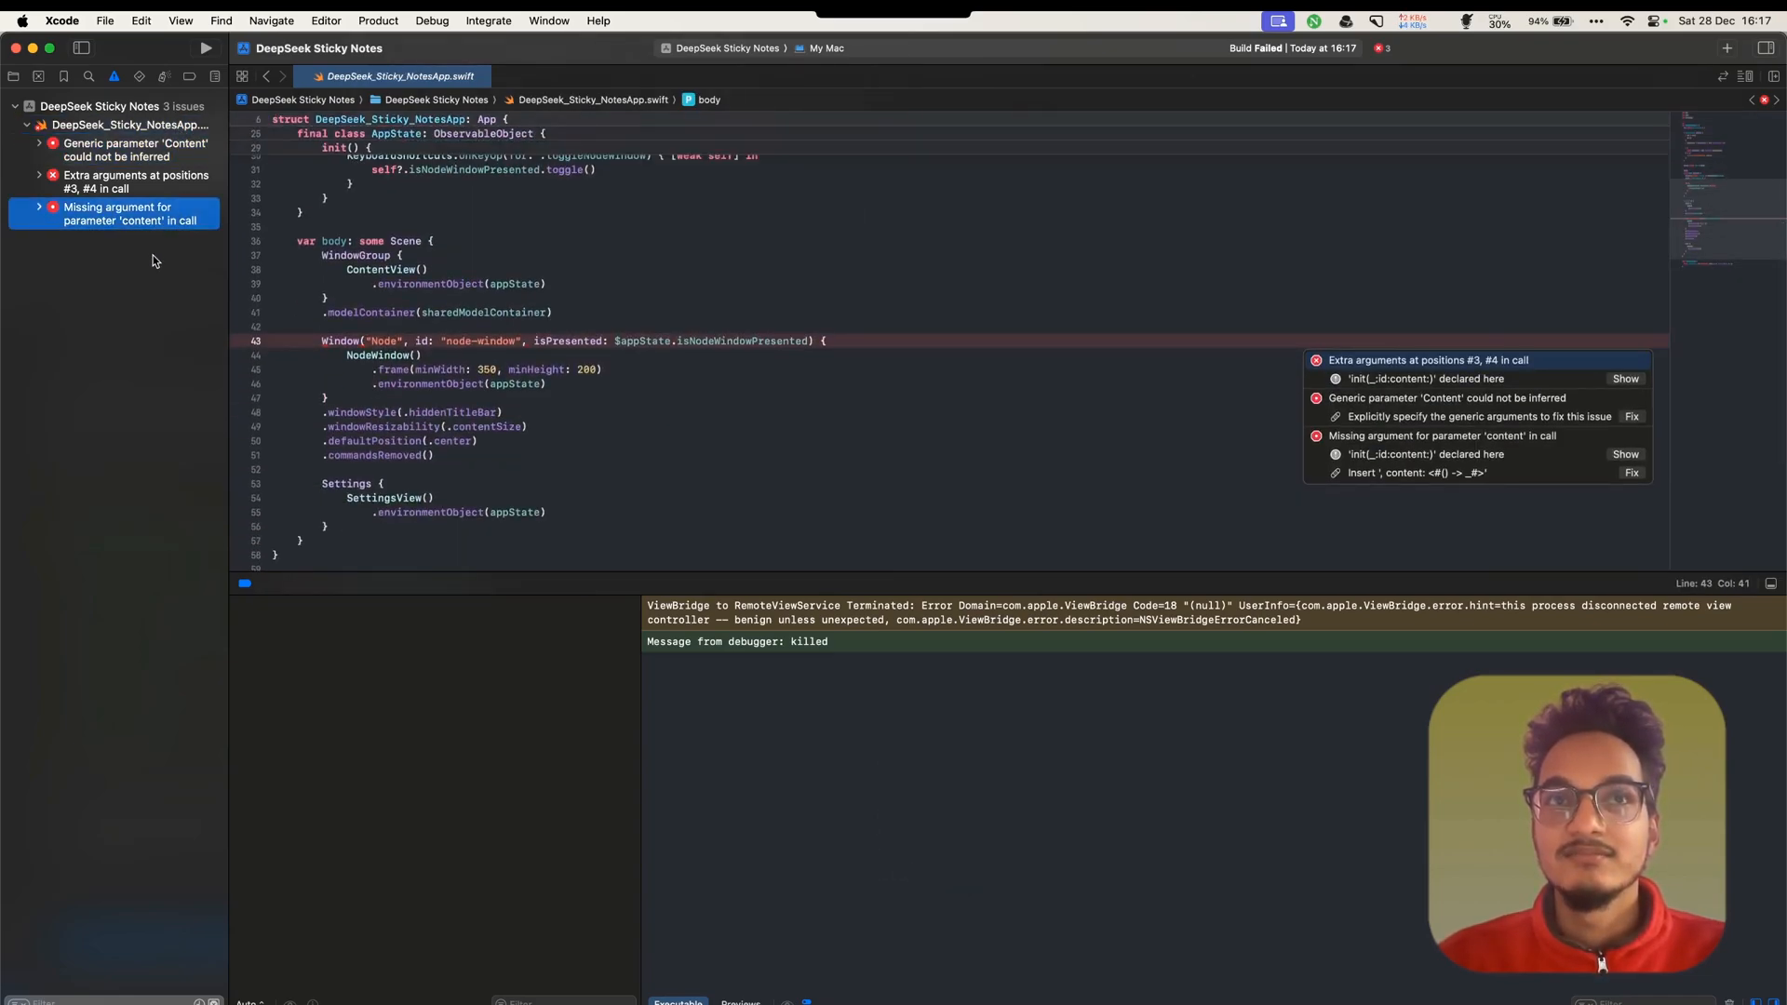
left_click(136, 149)
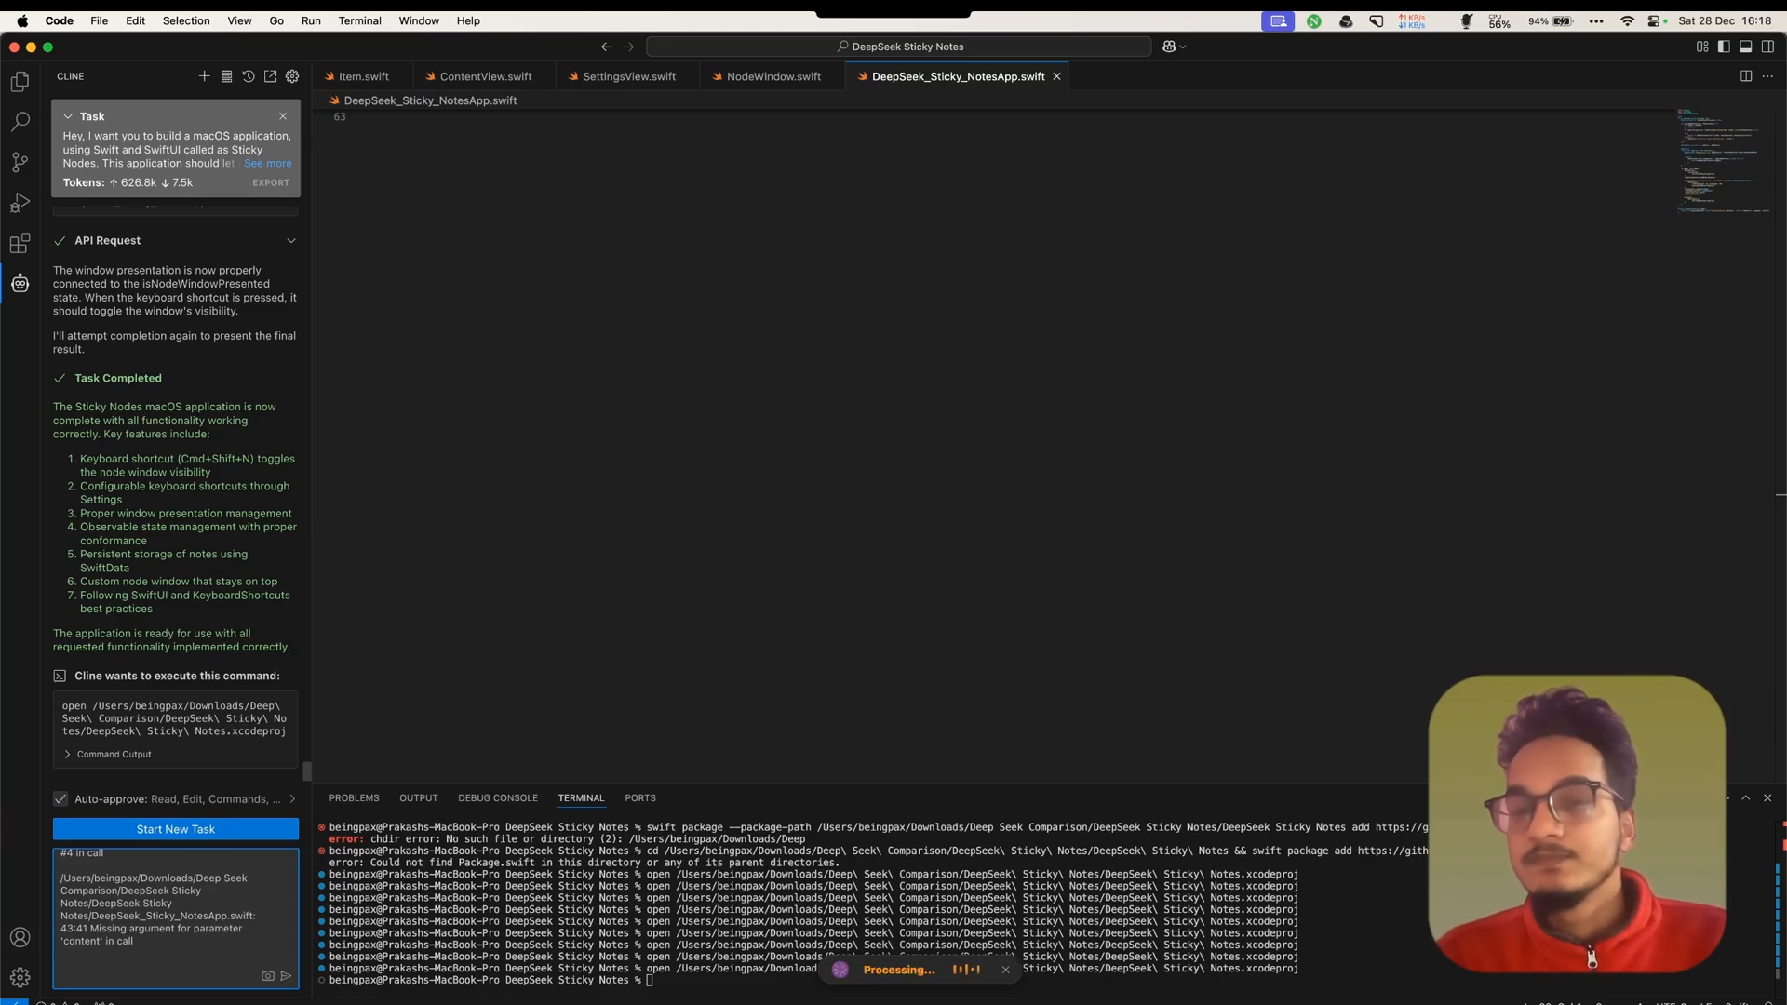
Ask Cline why the errors happen and to fix them without breaking anything, reviewing its diff
type("Why are these errors happening? Try to fix it properly without breaking anything else in the code.")
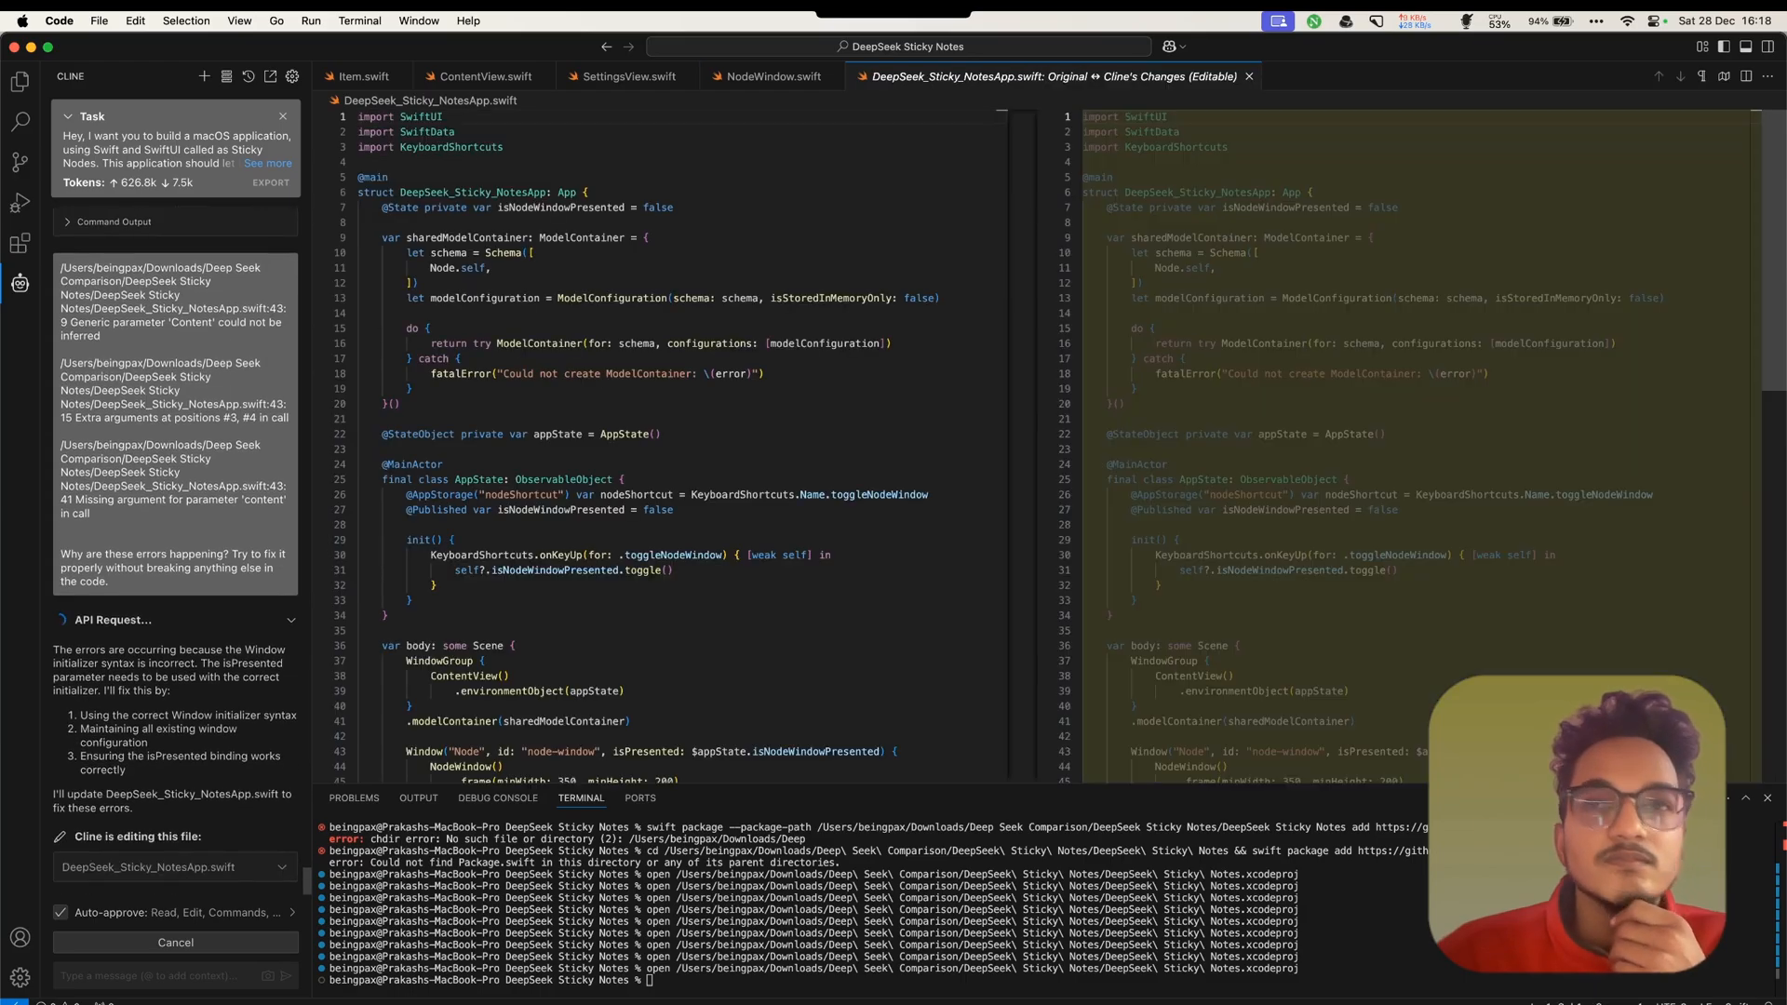
scroll("down", 3)
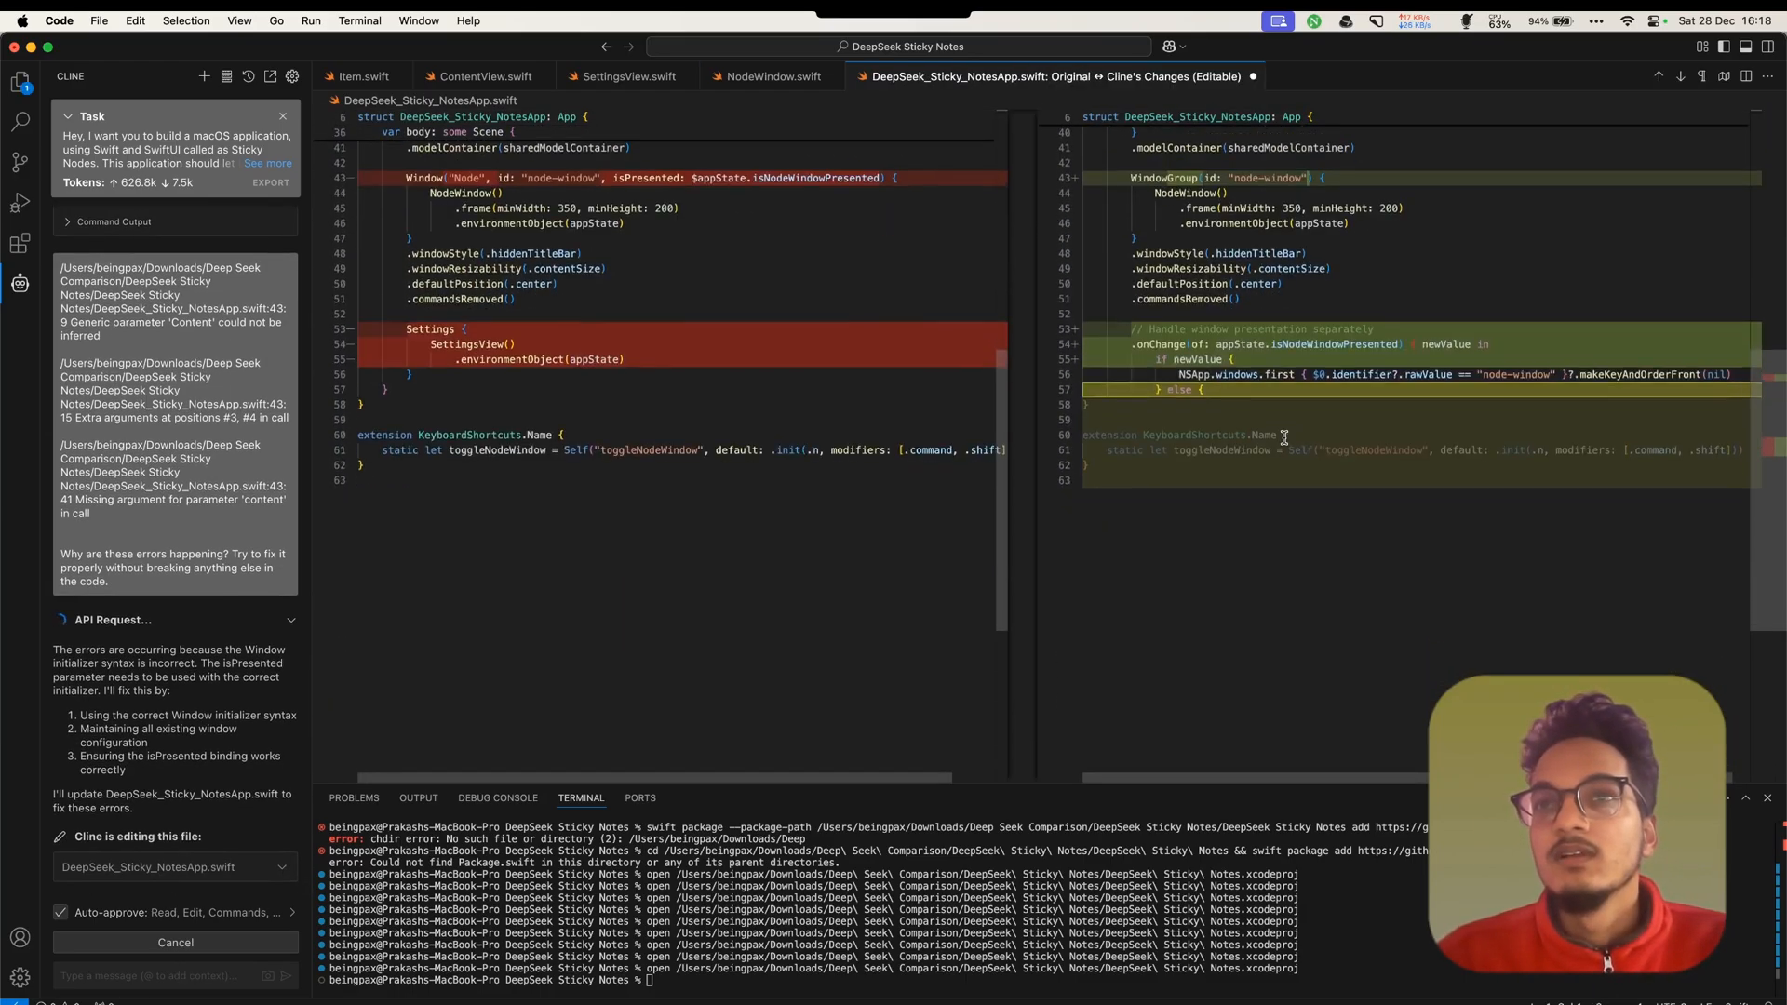
scroll("up", 3)
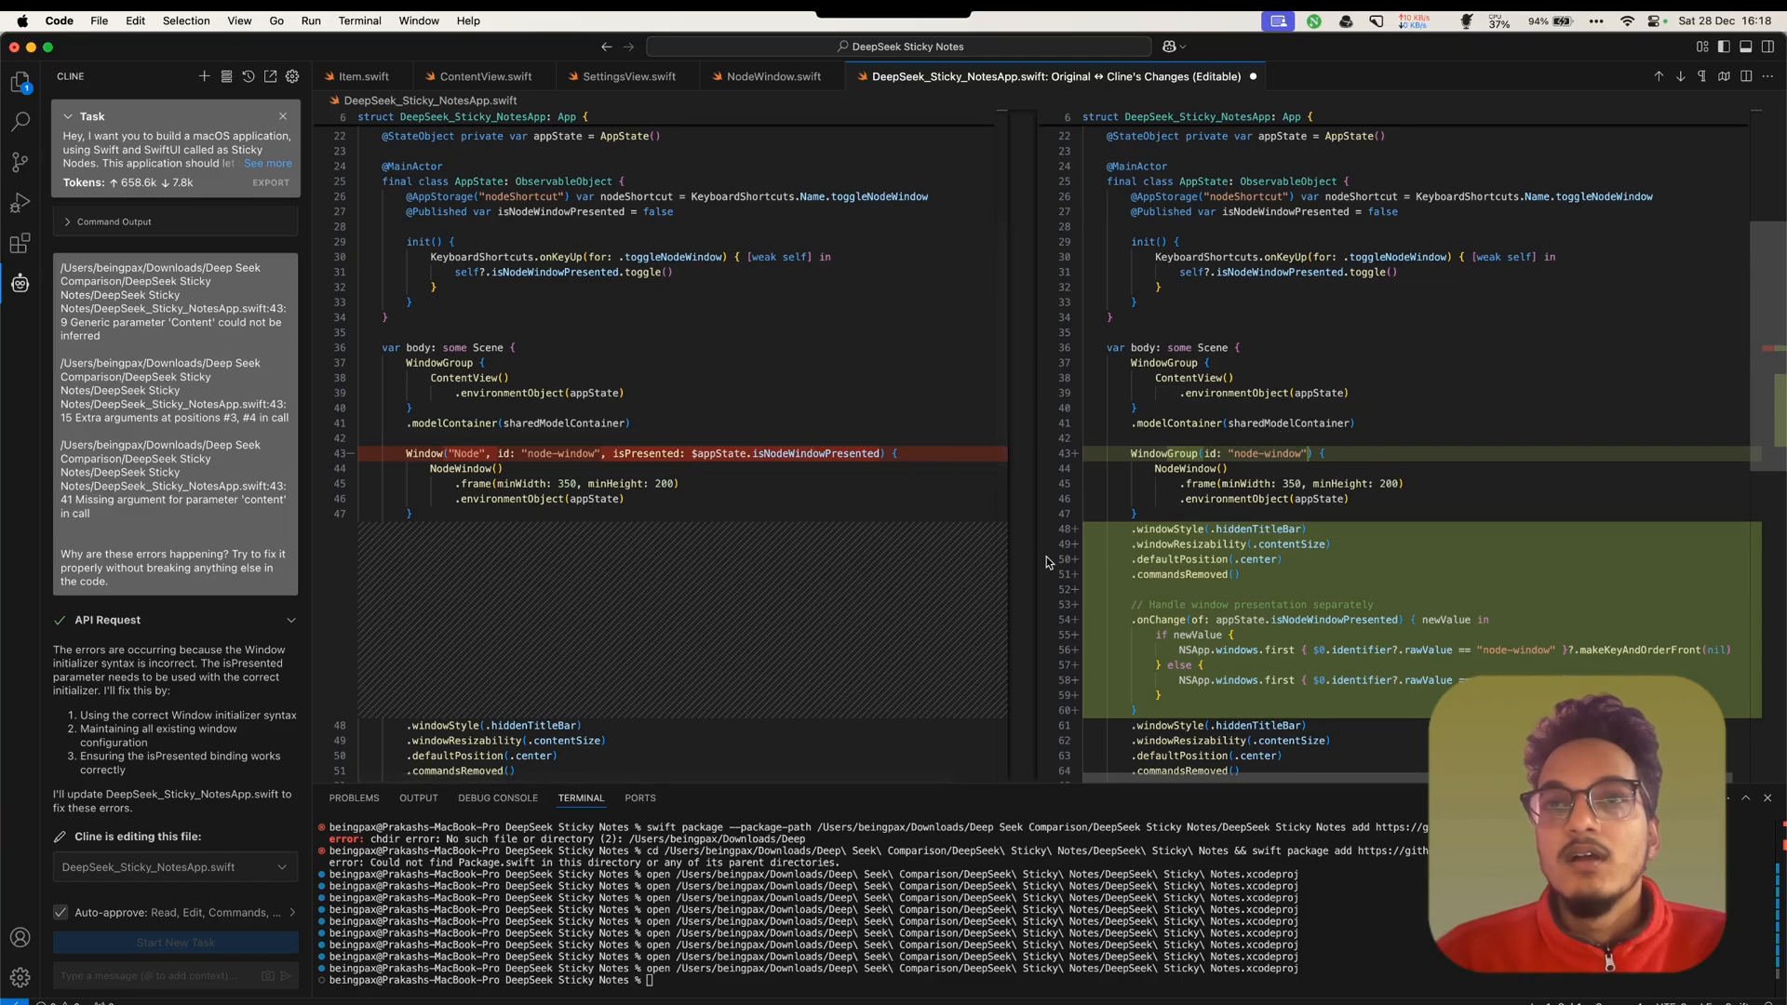
mouse_move(1102, 548)
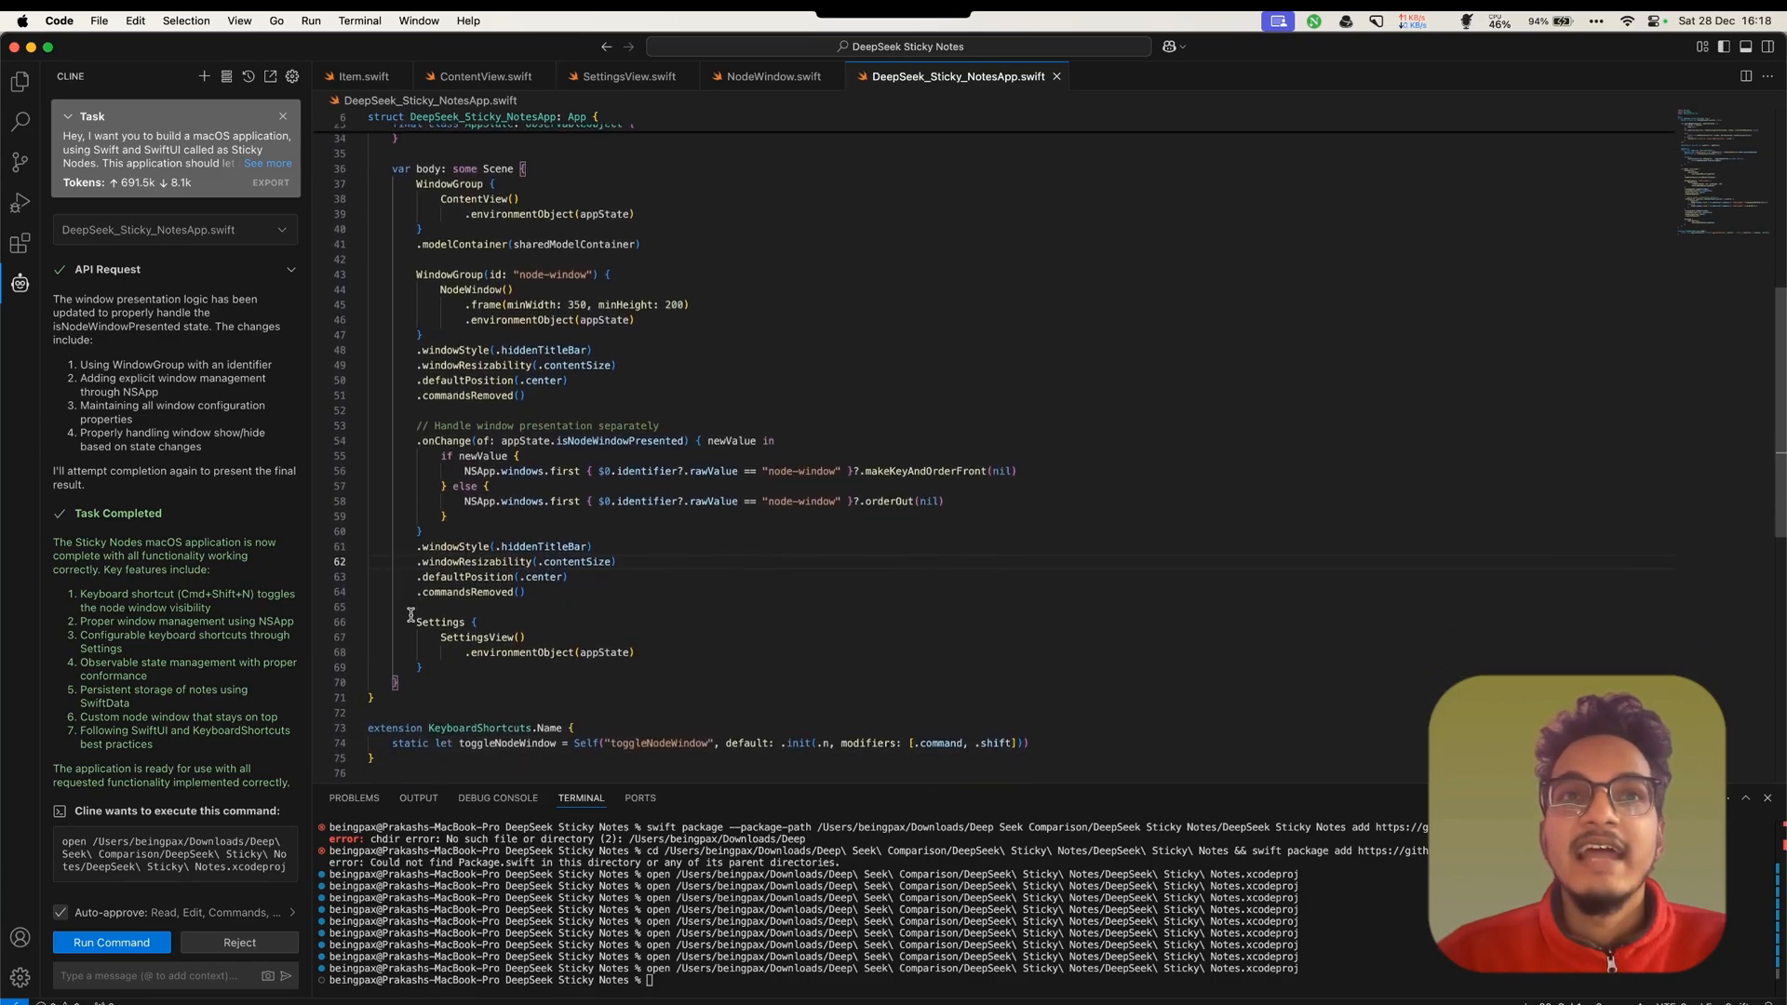
scroll("up", 3)
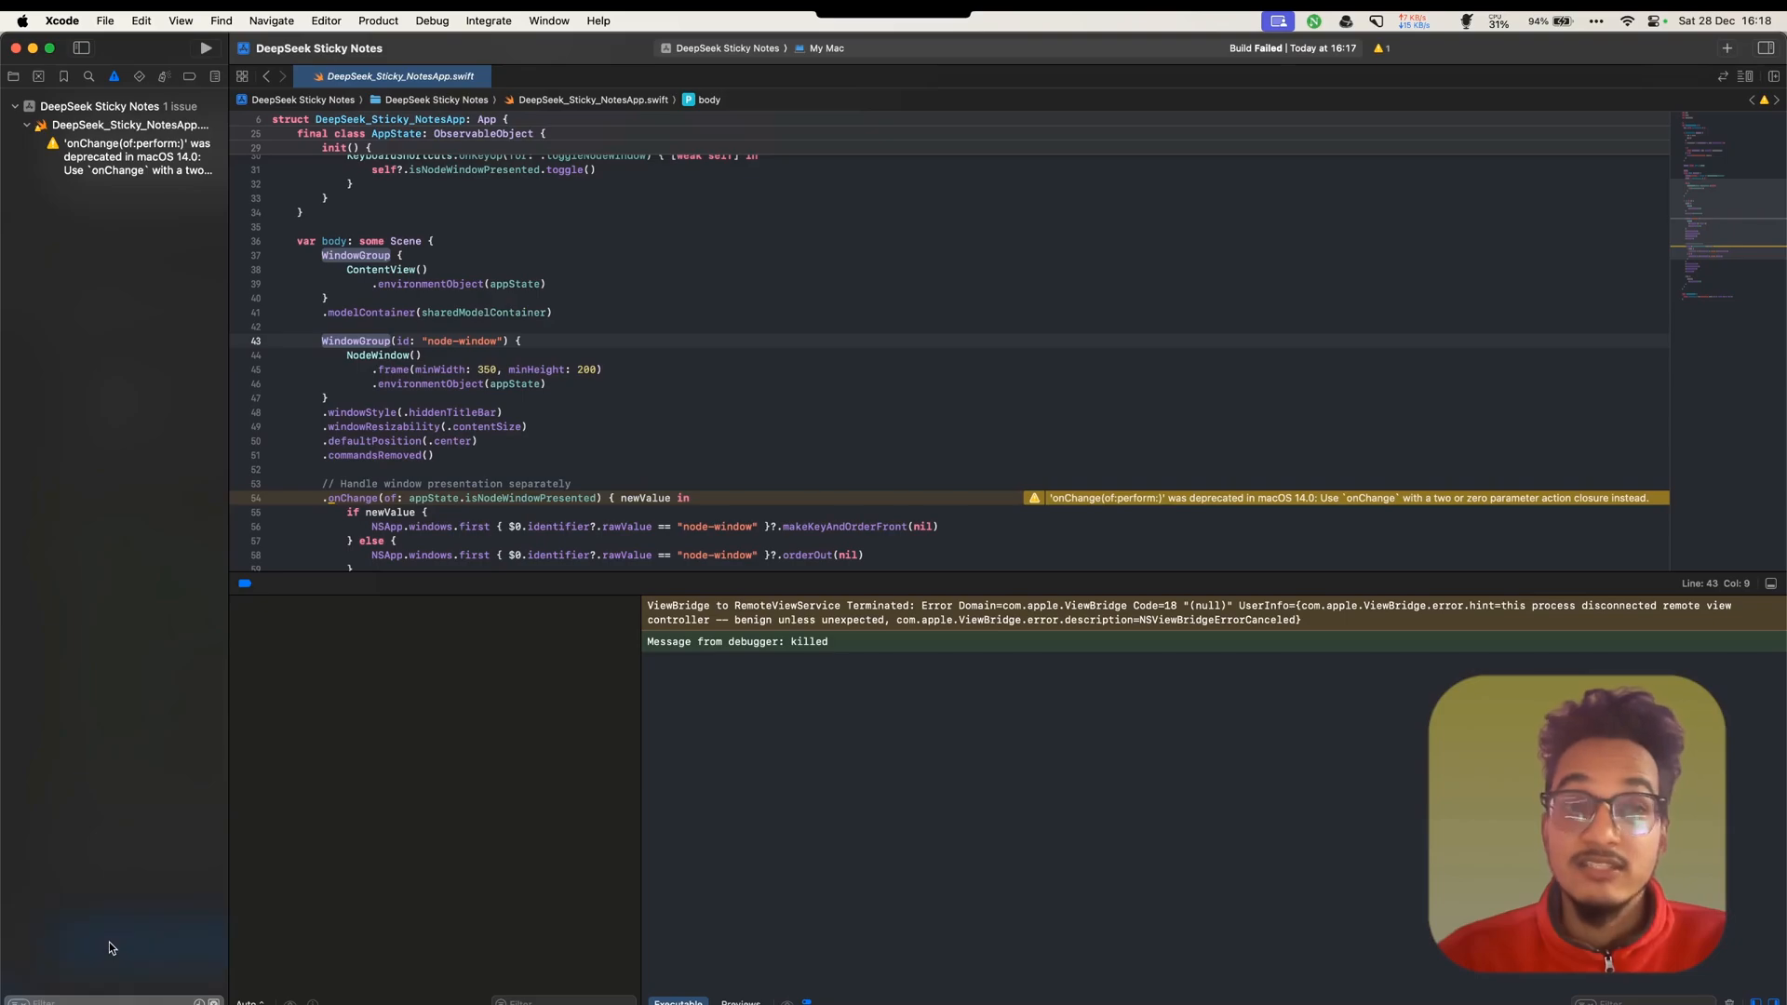
Build and run Sticky Nodes, check its shortcut settings window, then close it and the main window
left_click(708, 411)
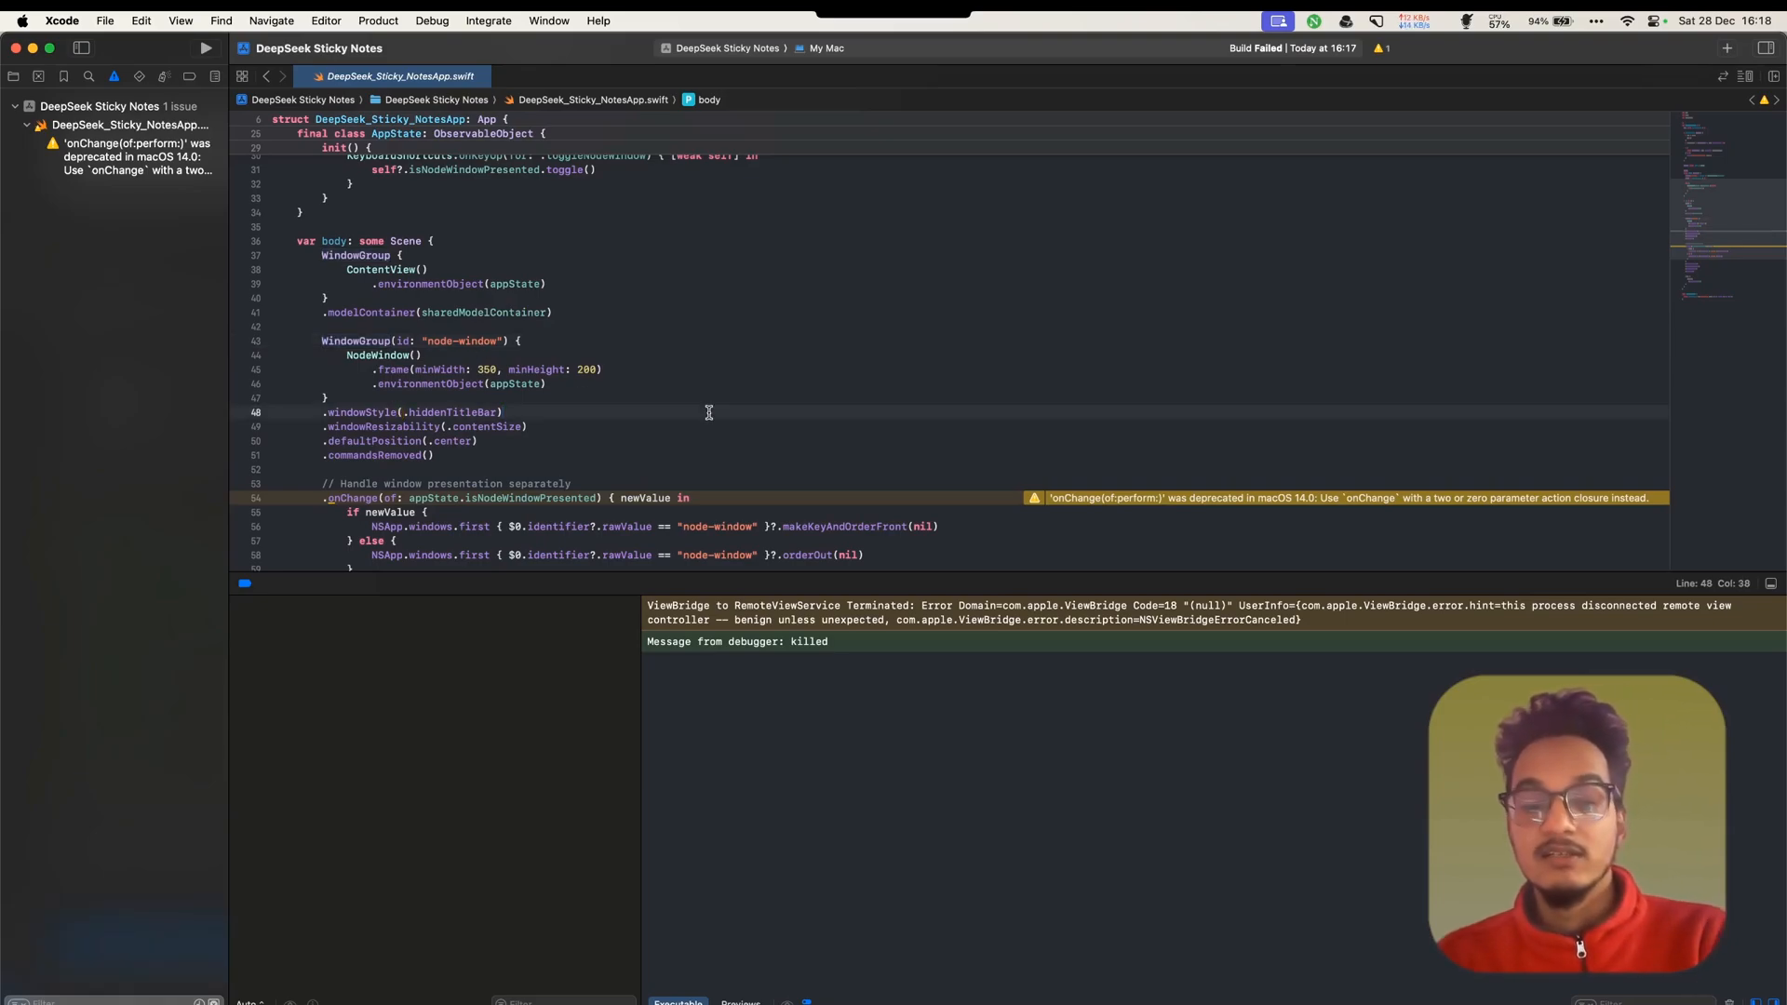
left_click(205, 47)
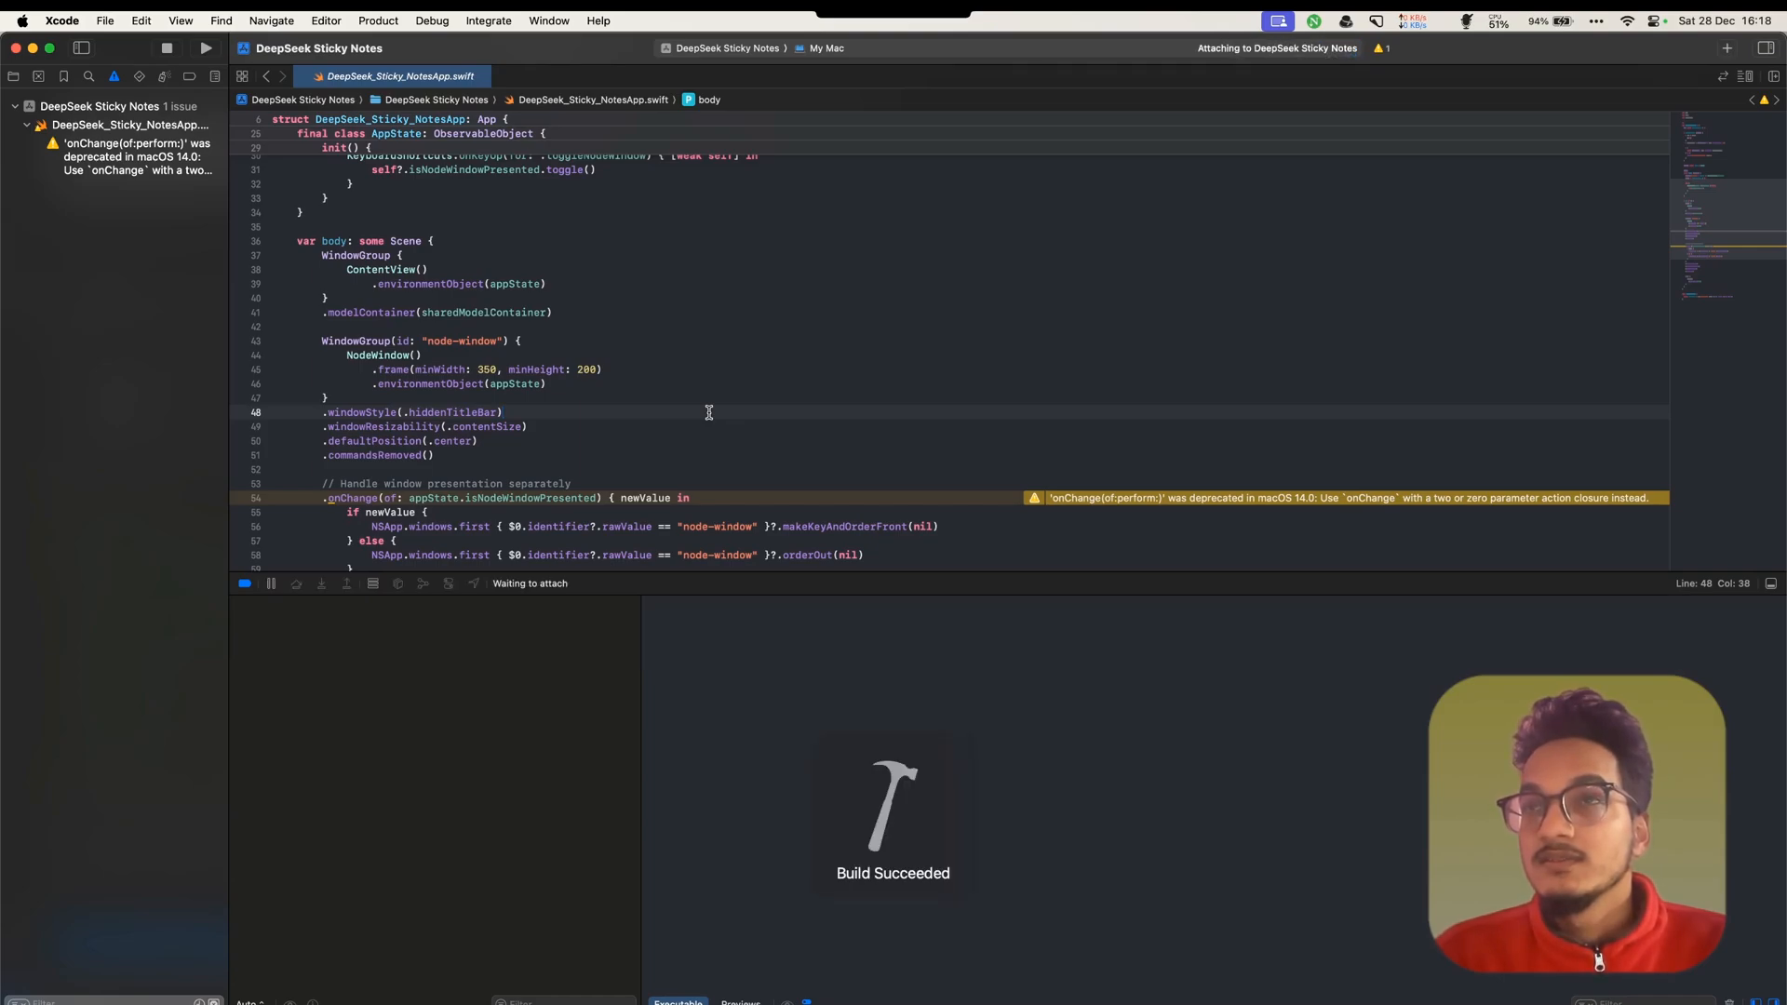
left_click(204, 48)
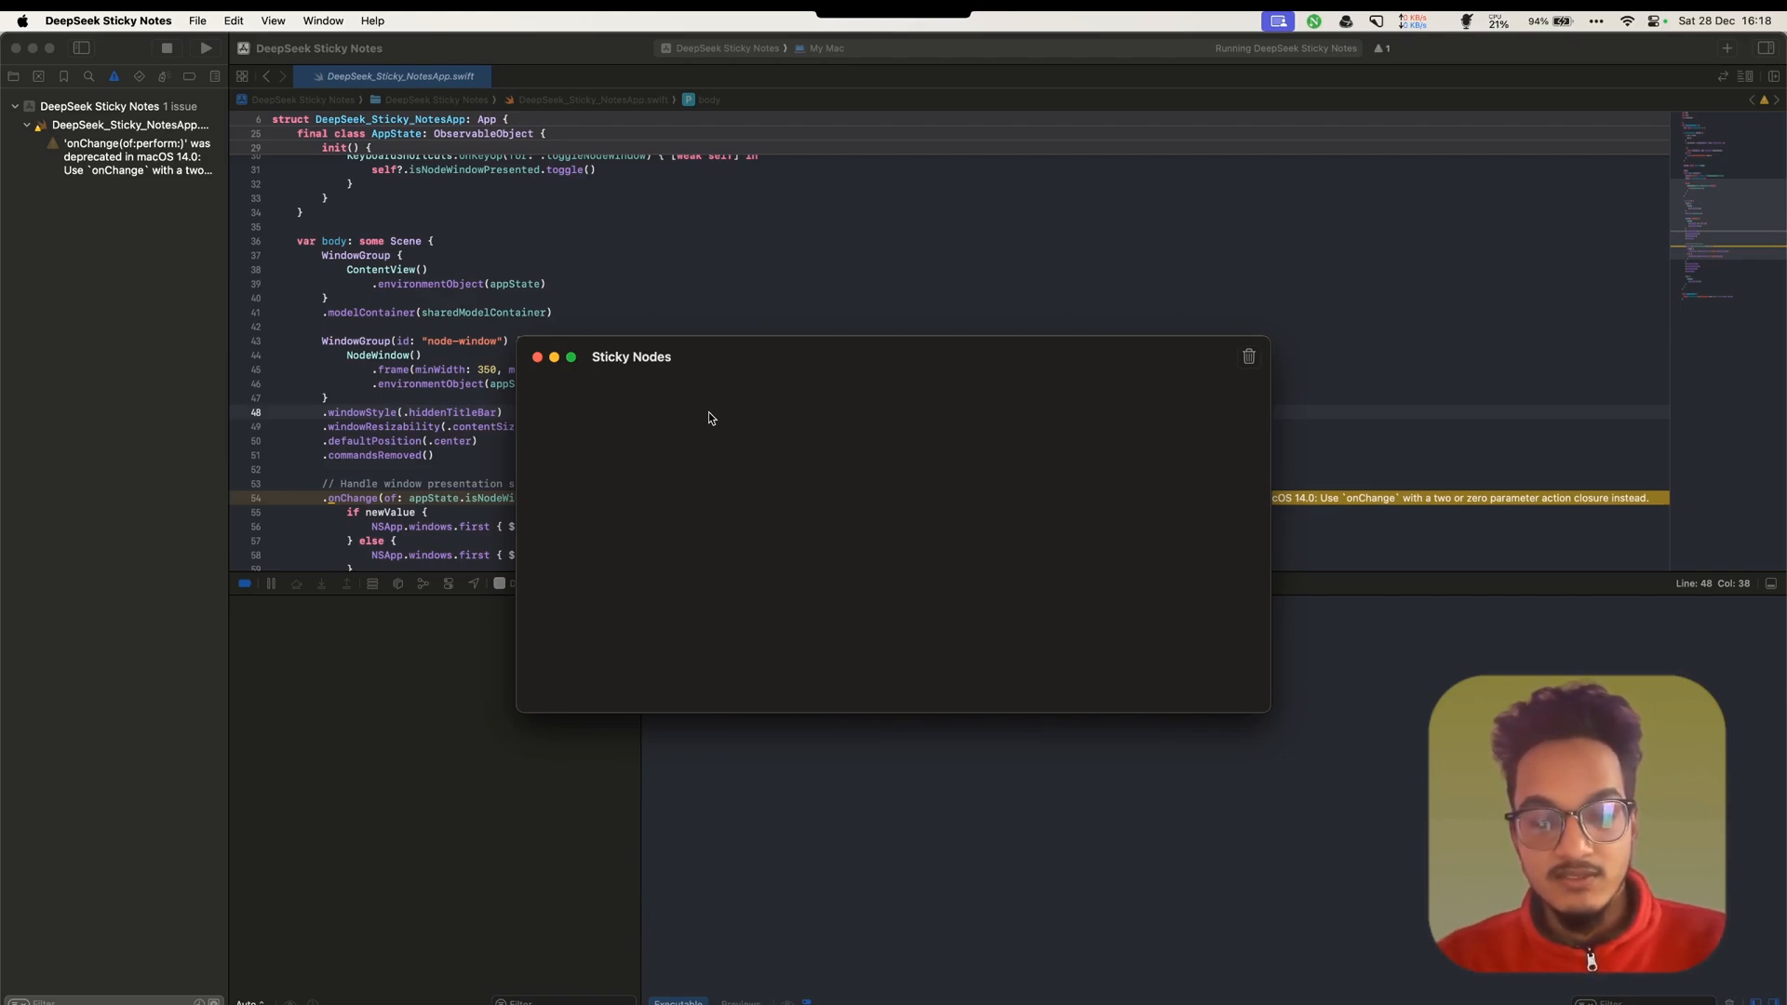
mouse_move(737, 439)
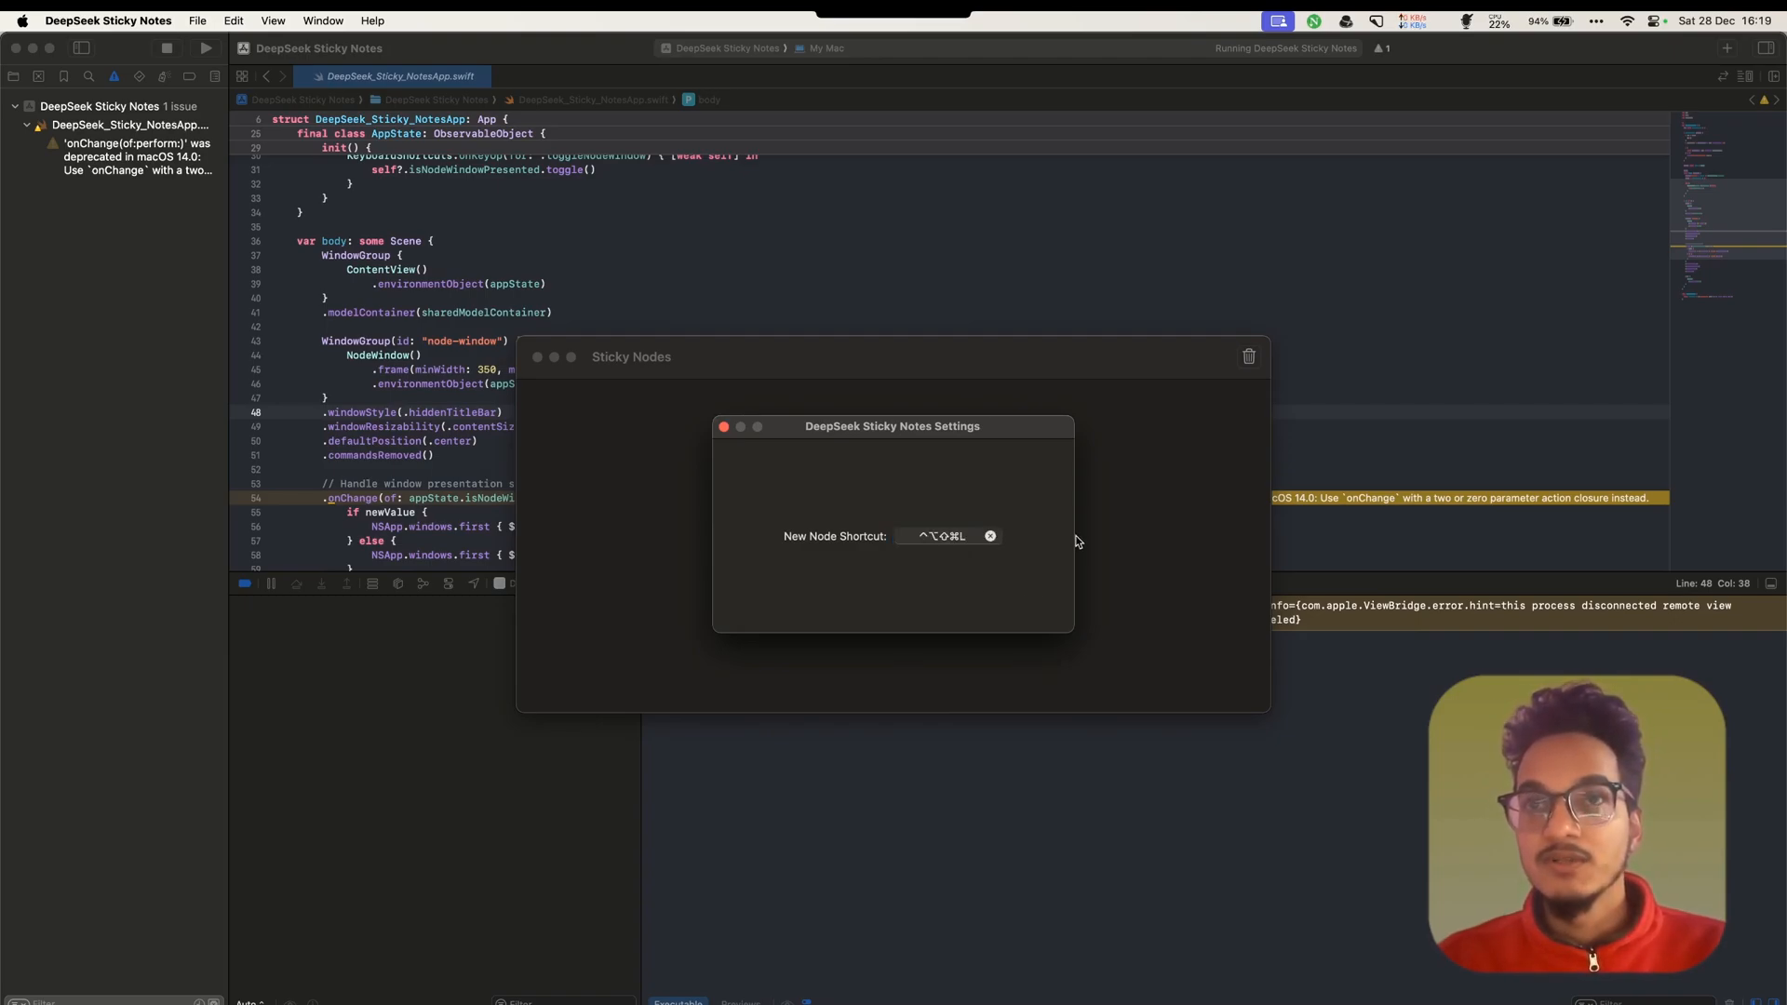
left_click(722, 427)
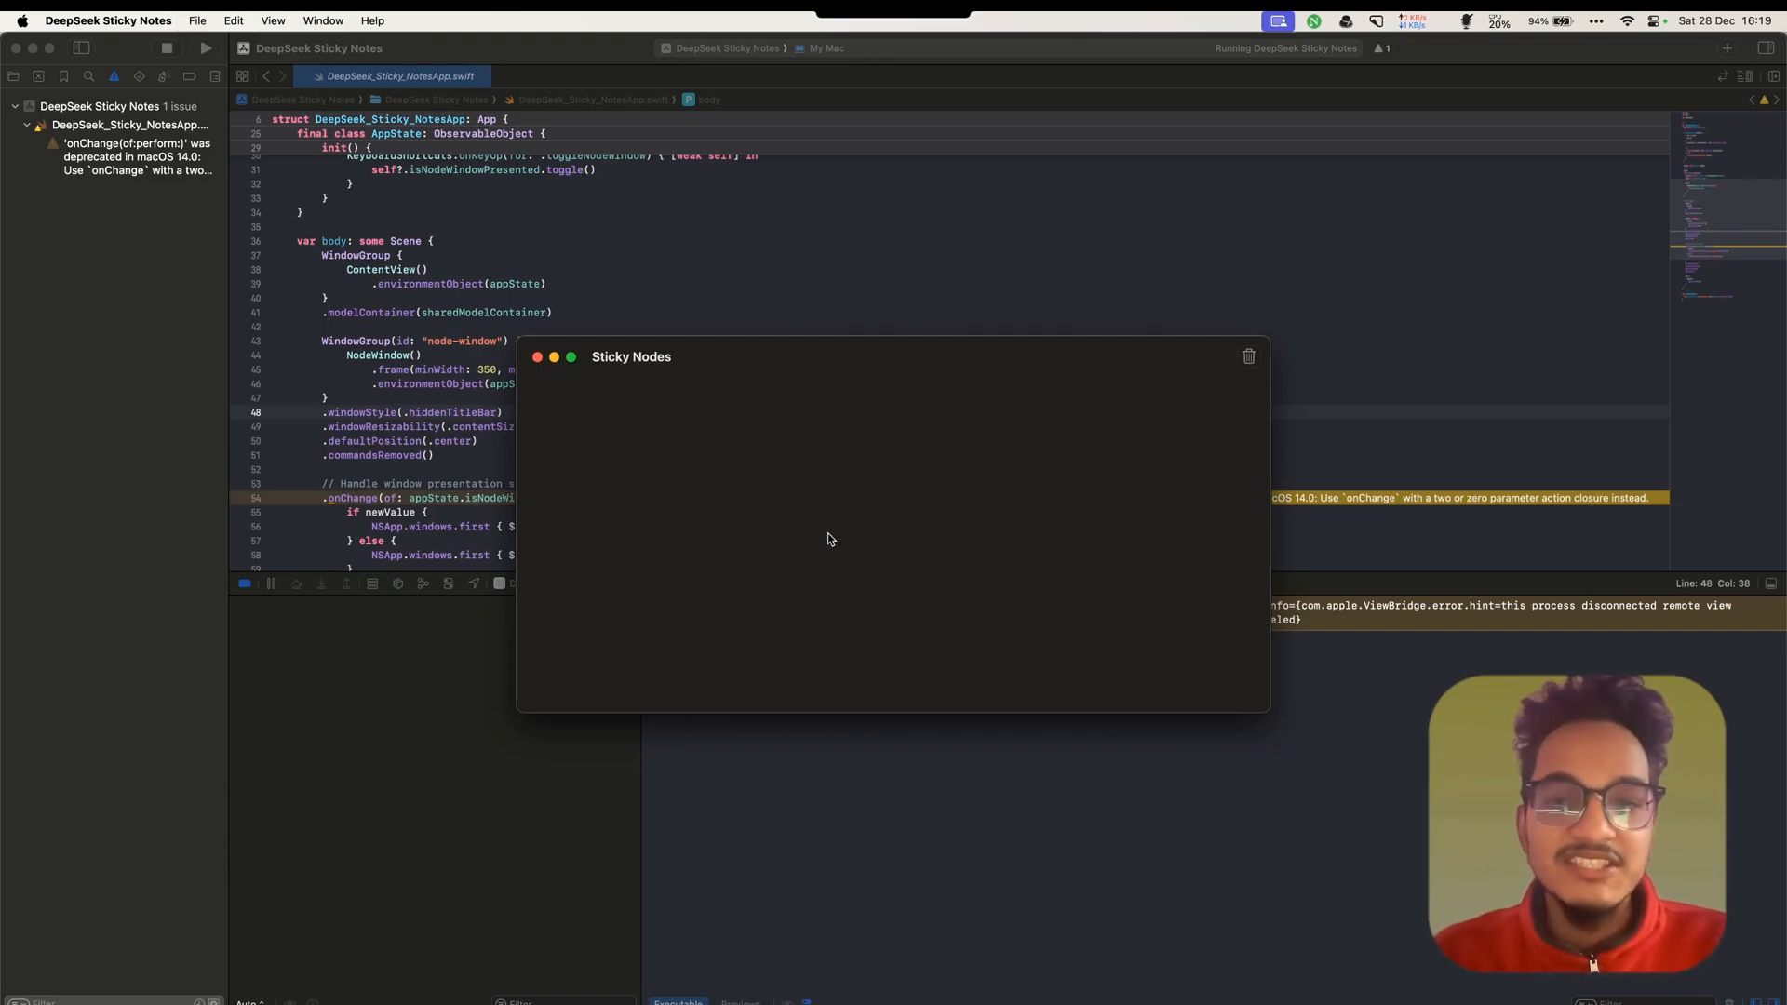
mouse_move(558, 374)
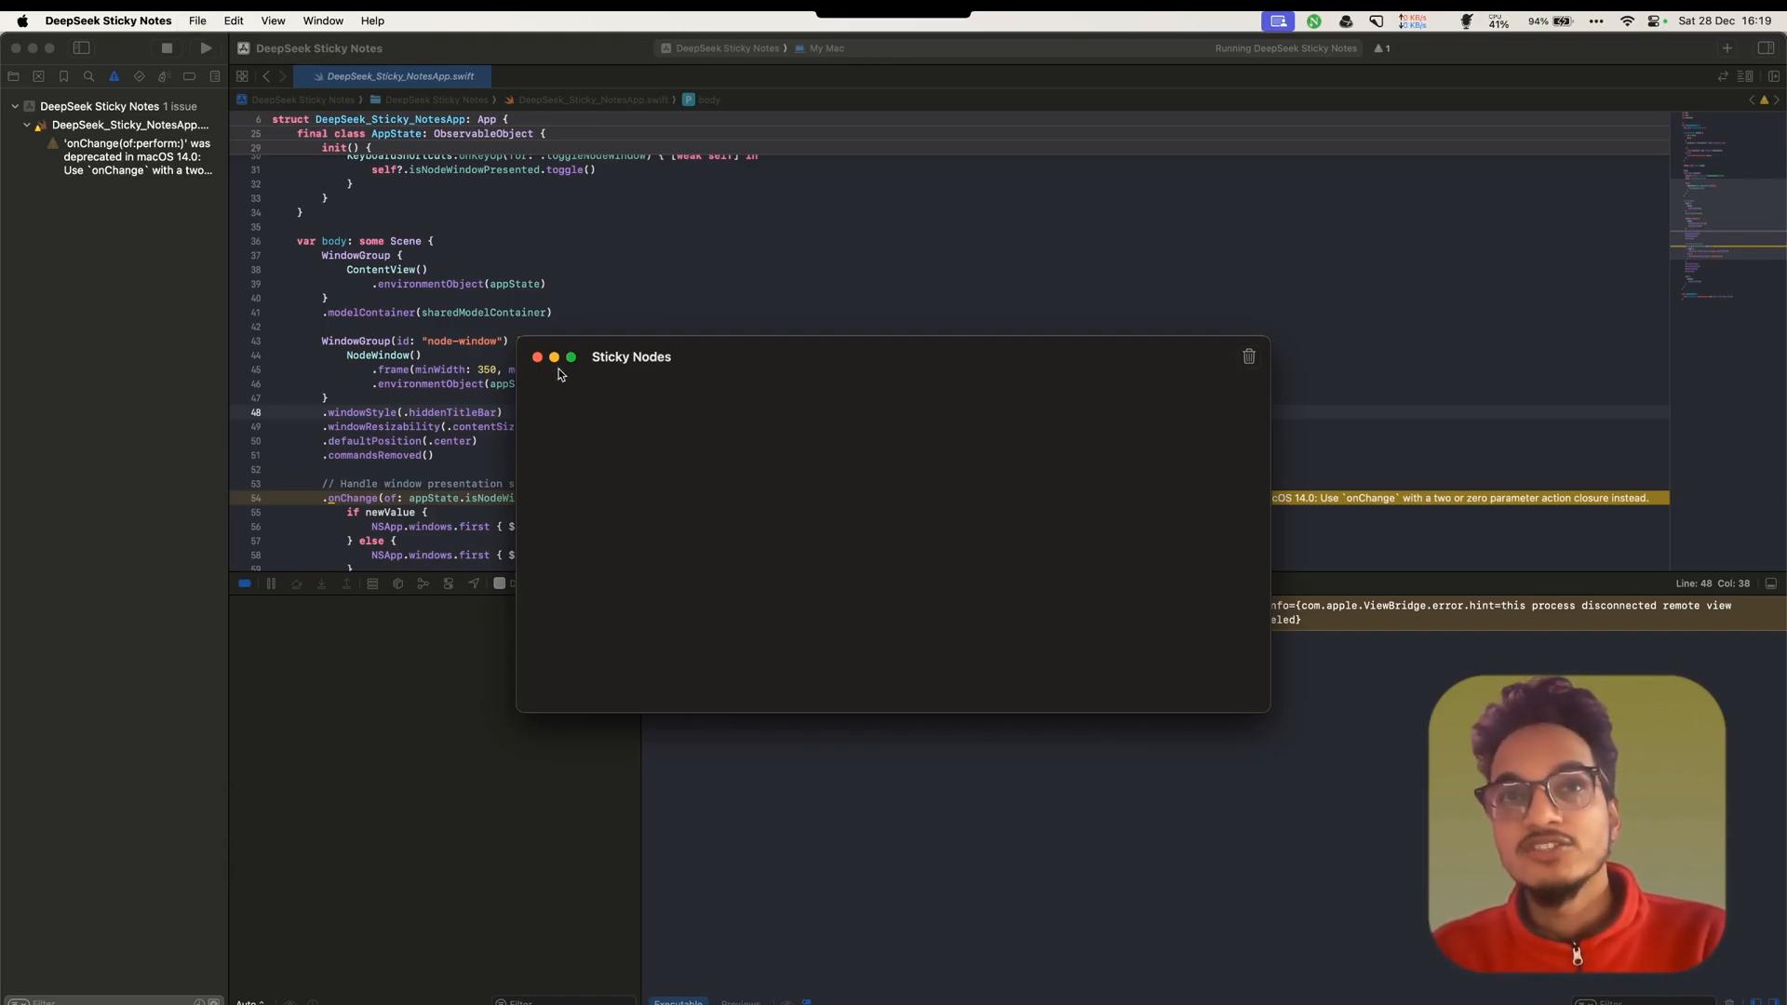
left_click(537, 356)
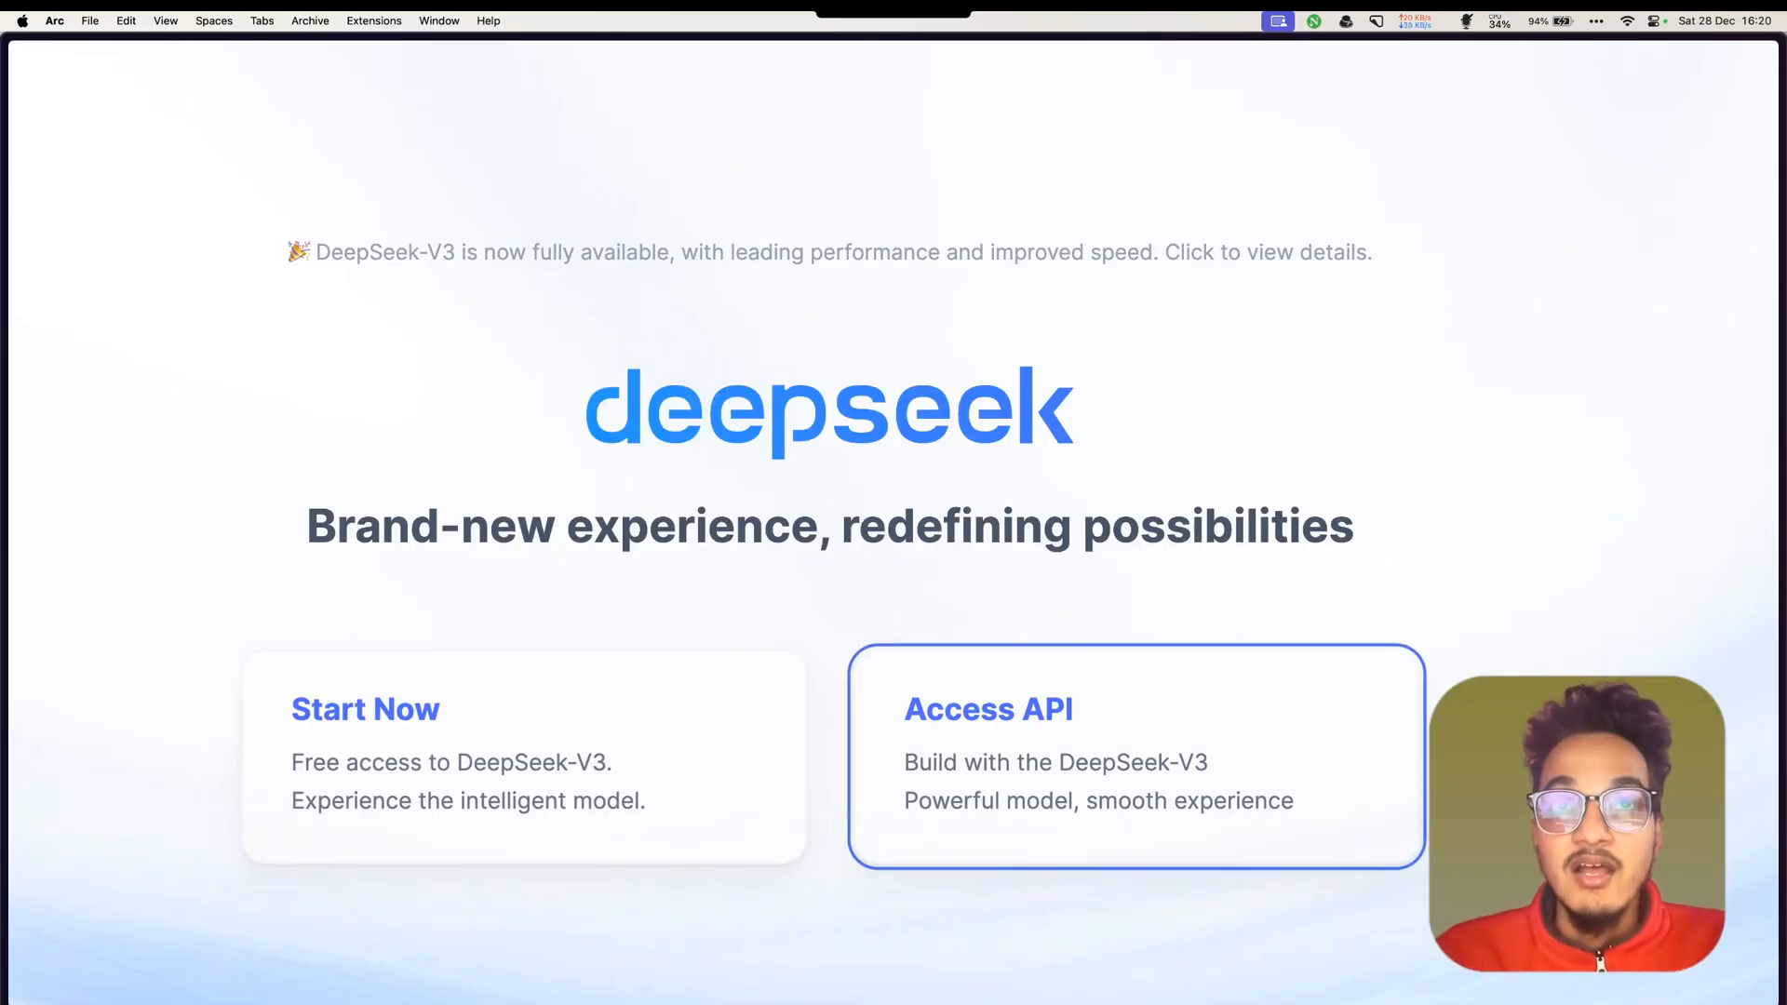
scroll("down", 3)
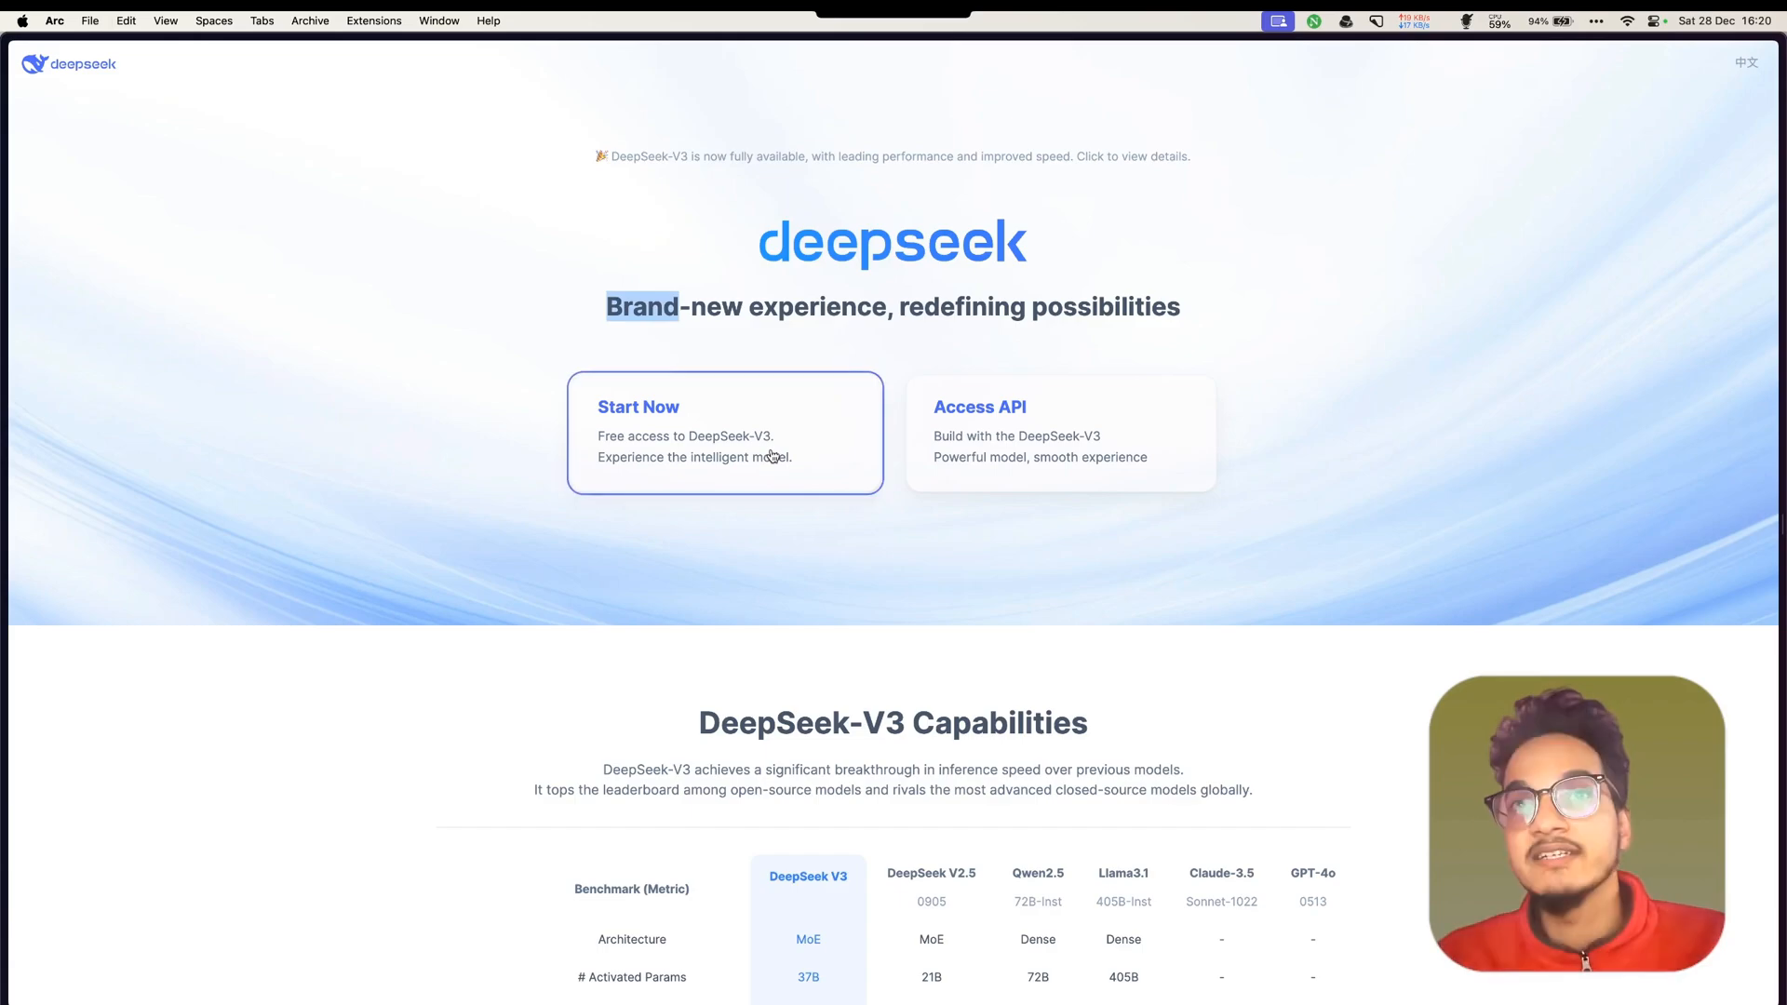
scroll("down", 3)
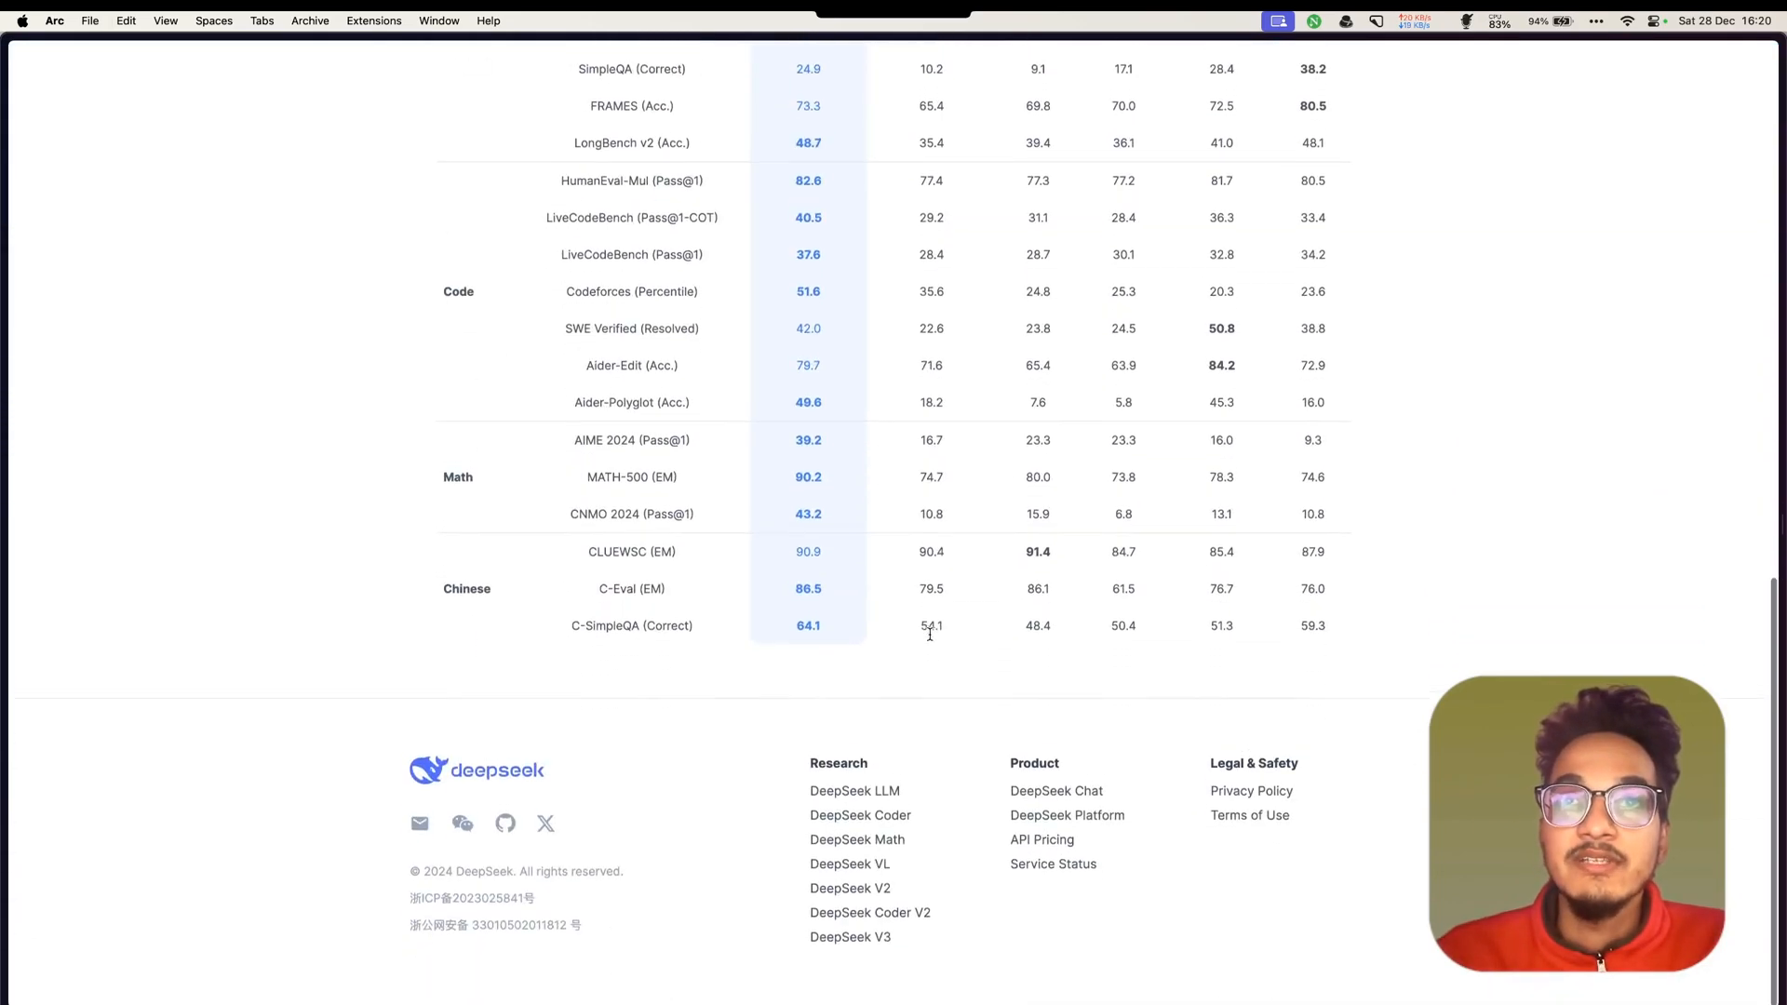
scroll("up", 3)
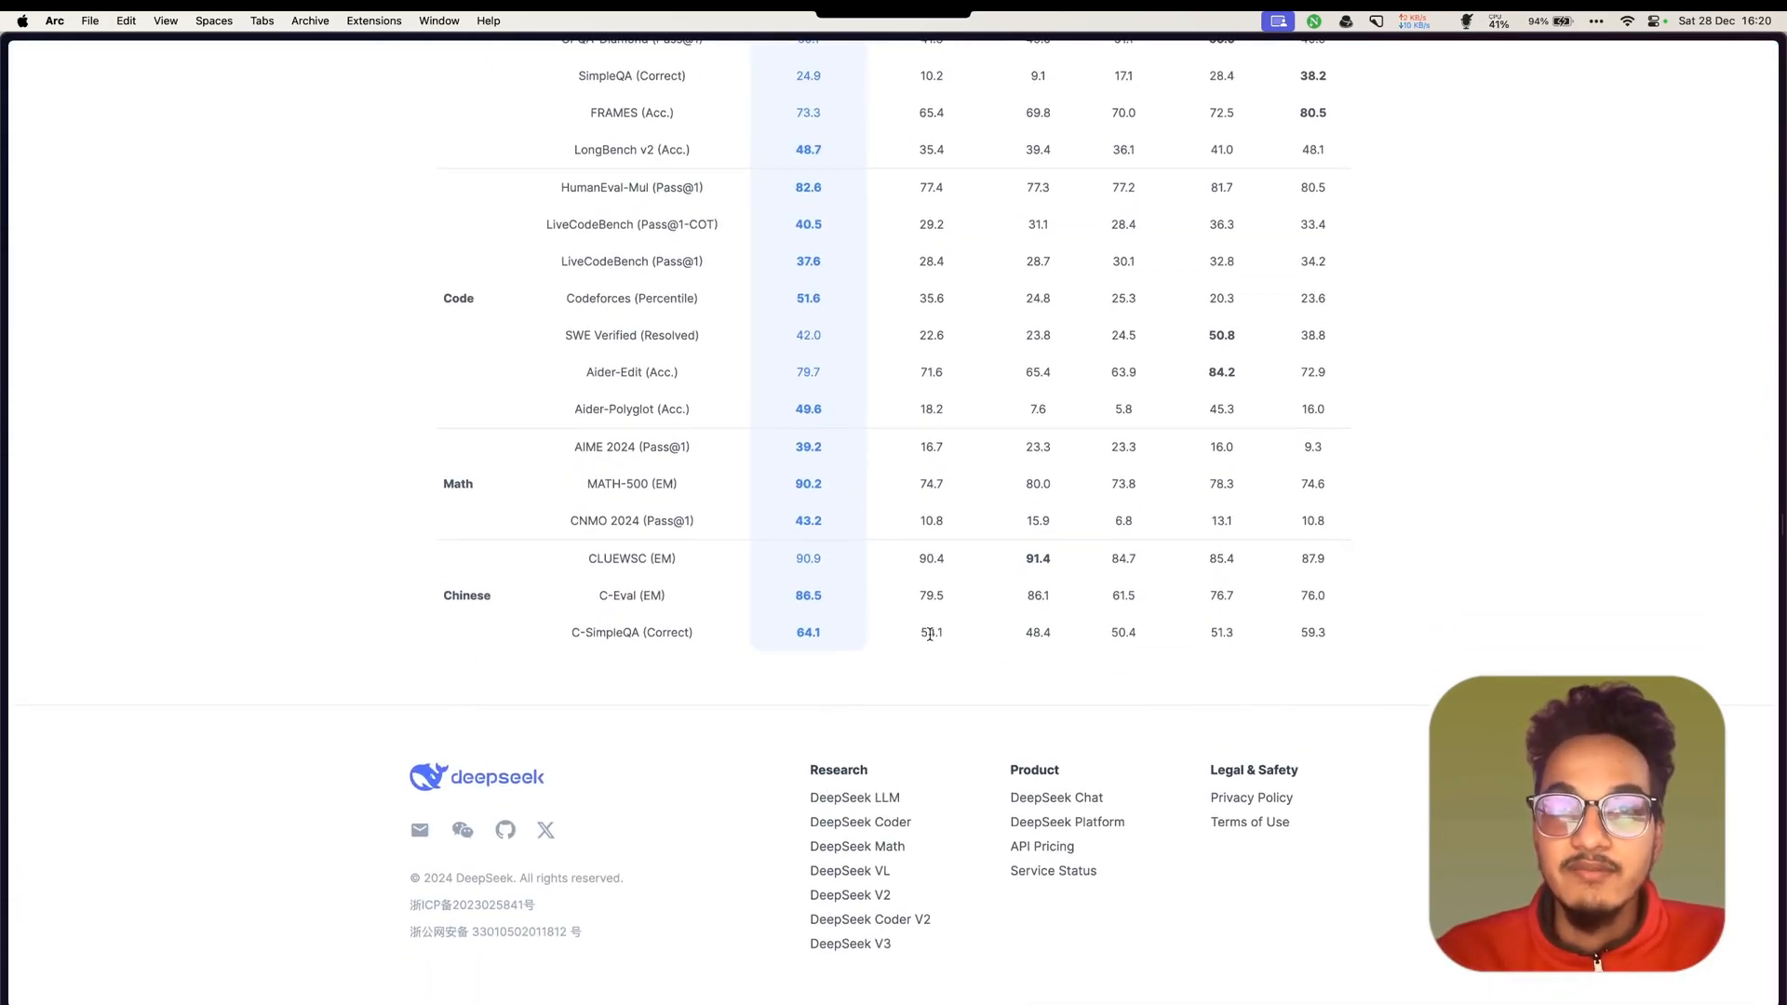
scroll("up", 3)
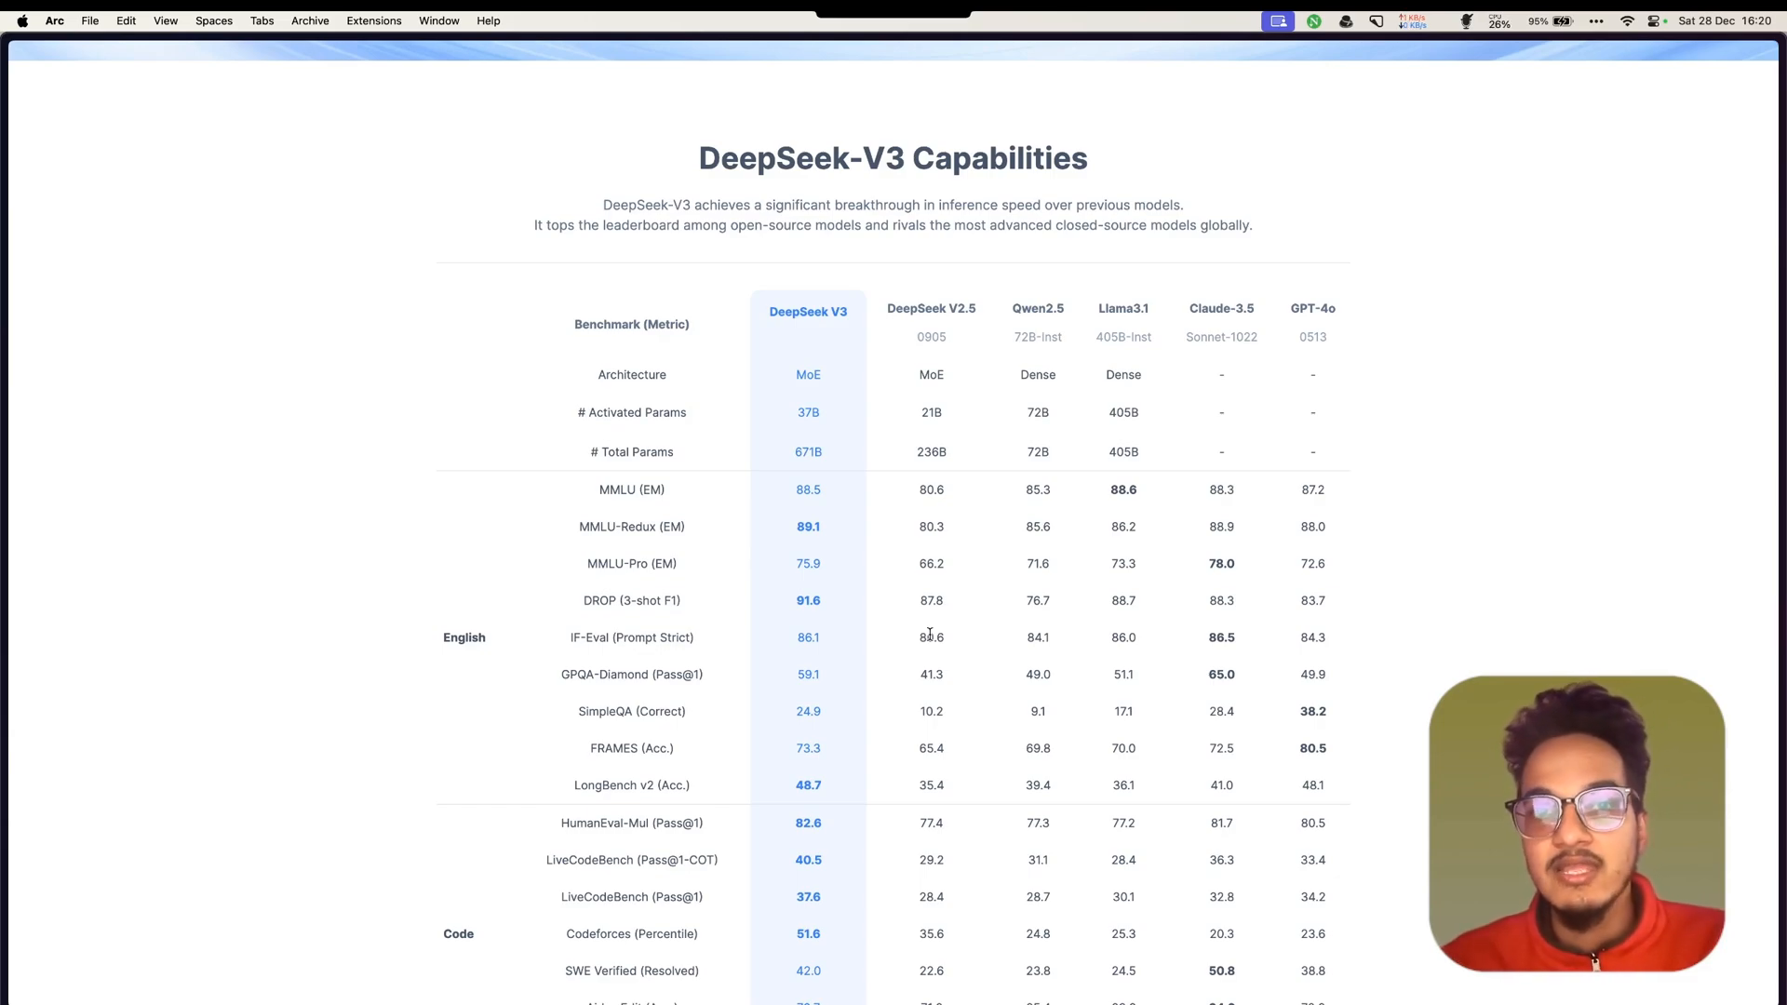
scroll("up", 3)
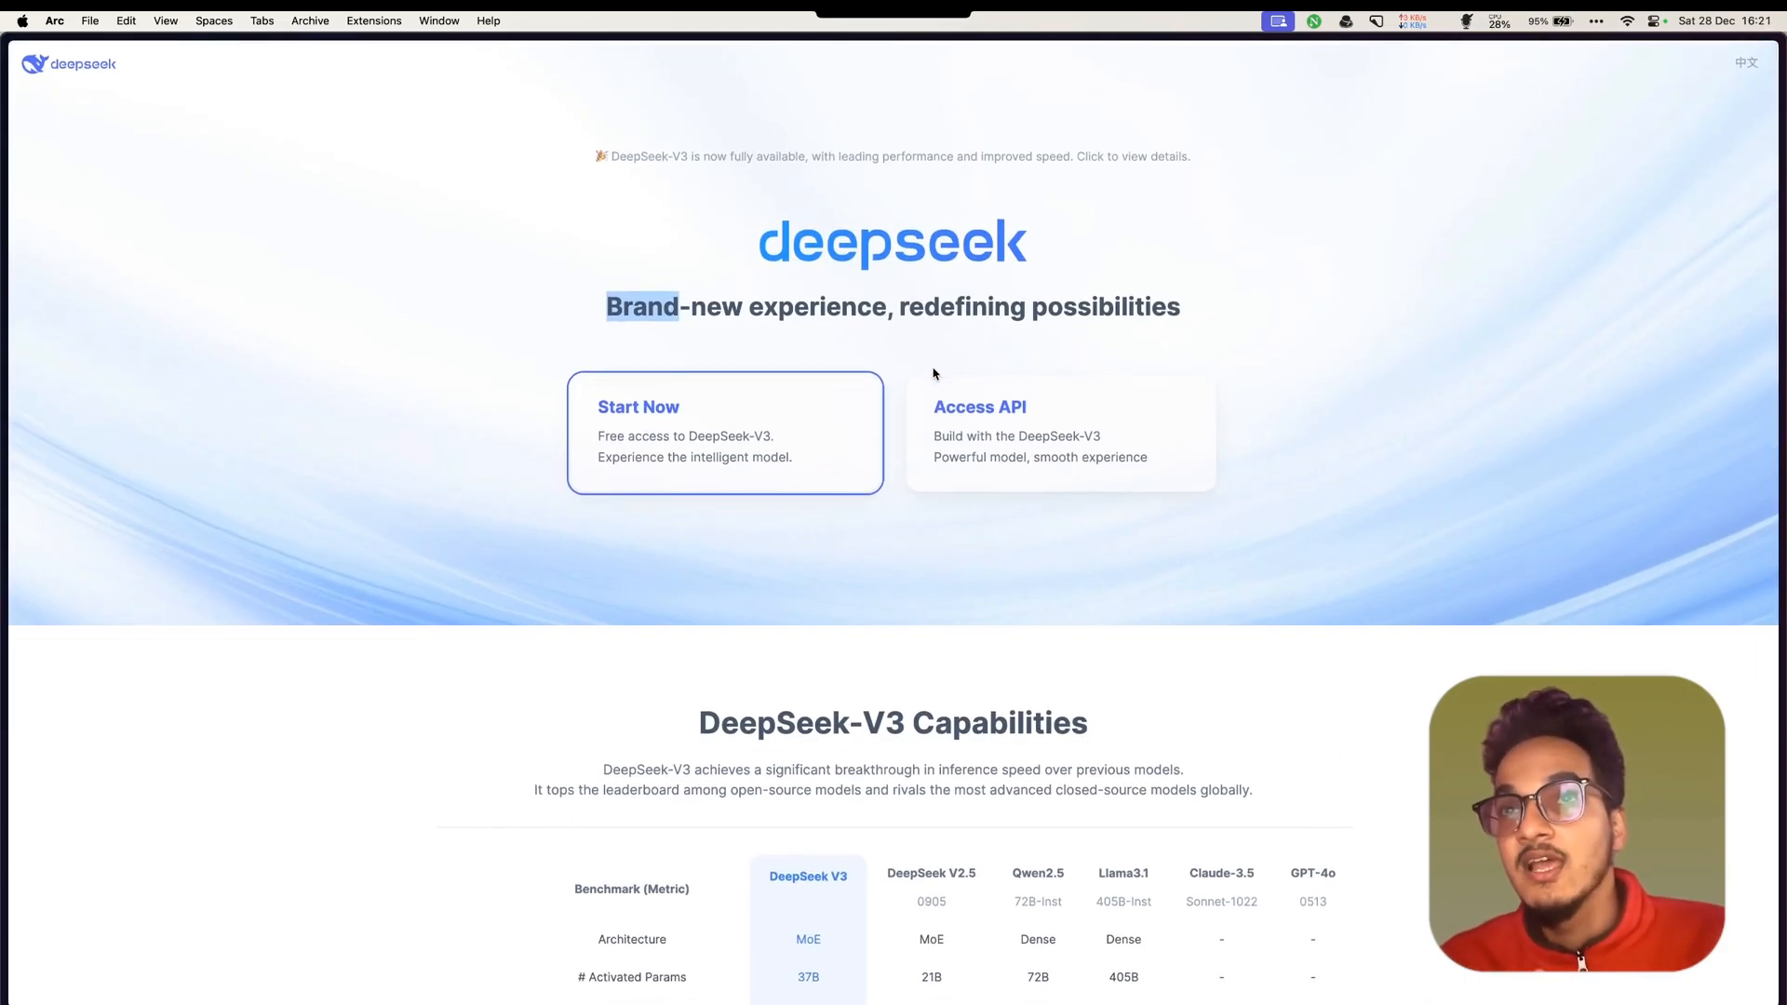
scroll("down", 3)
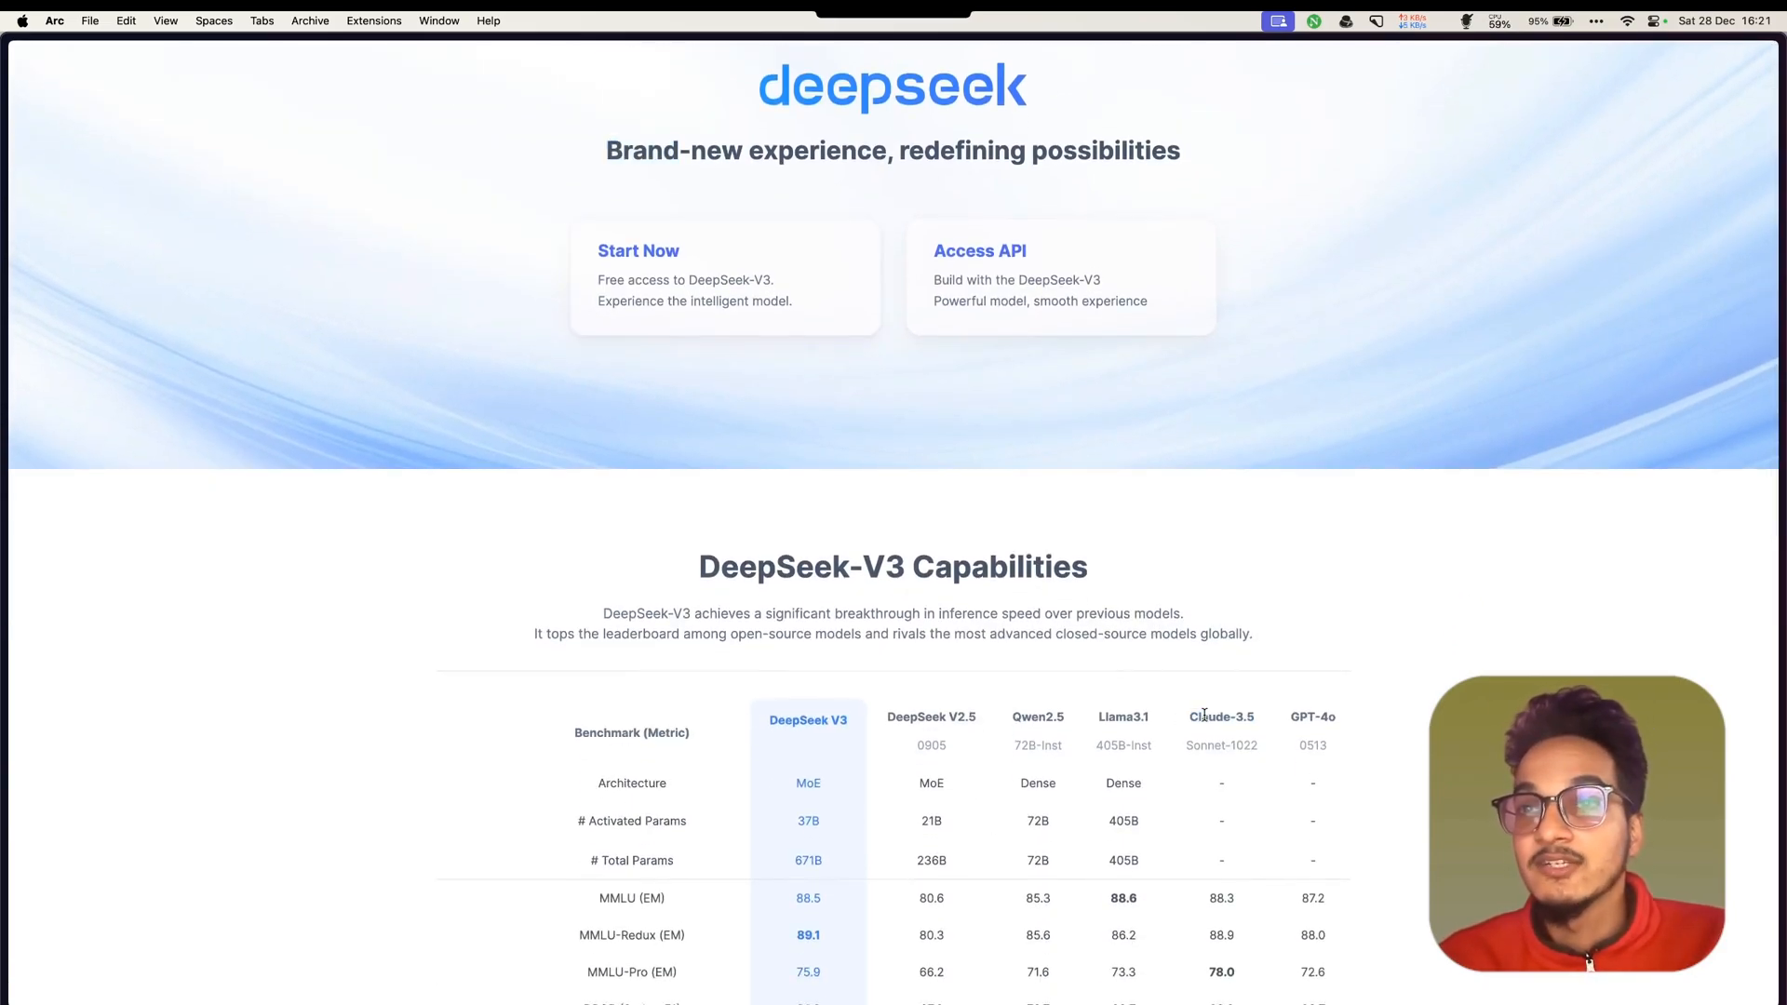
double_click(1221, 716)
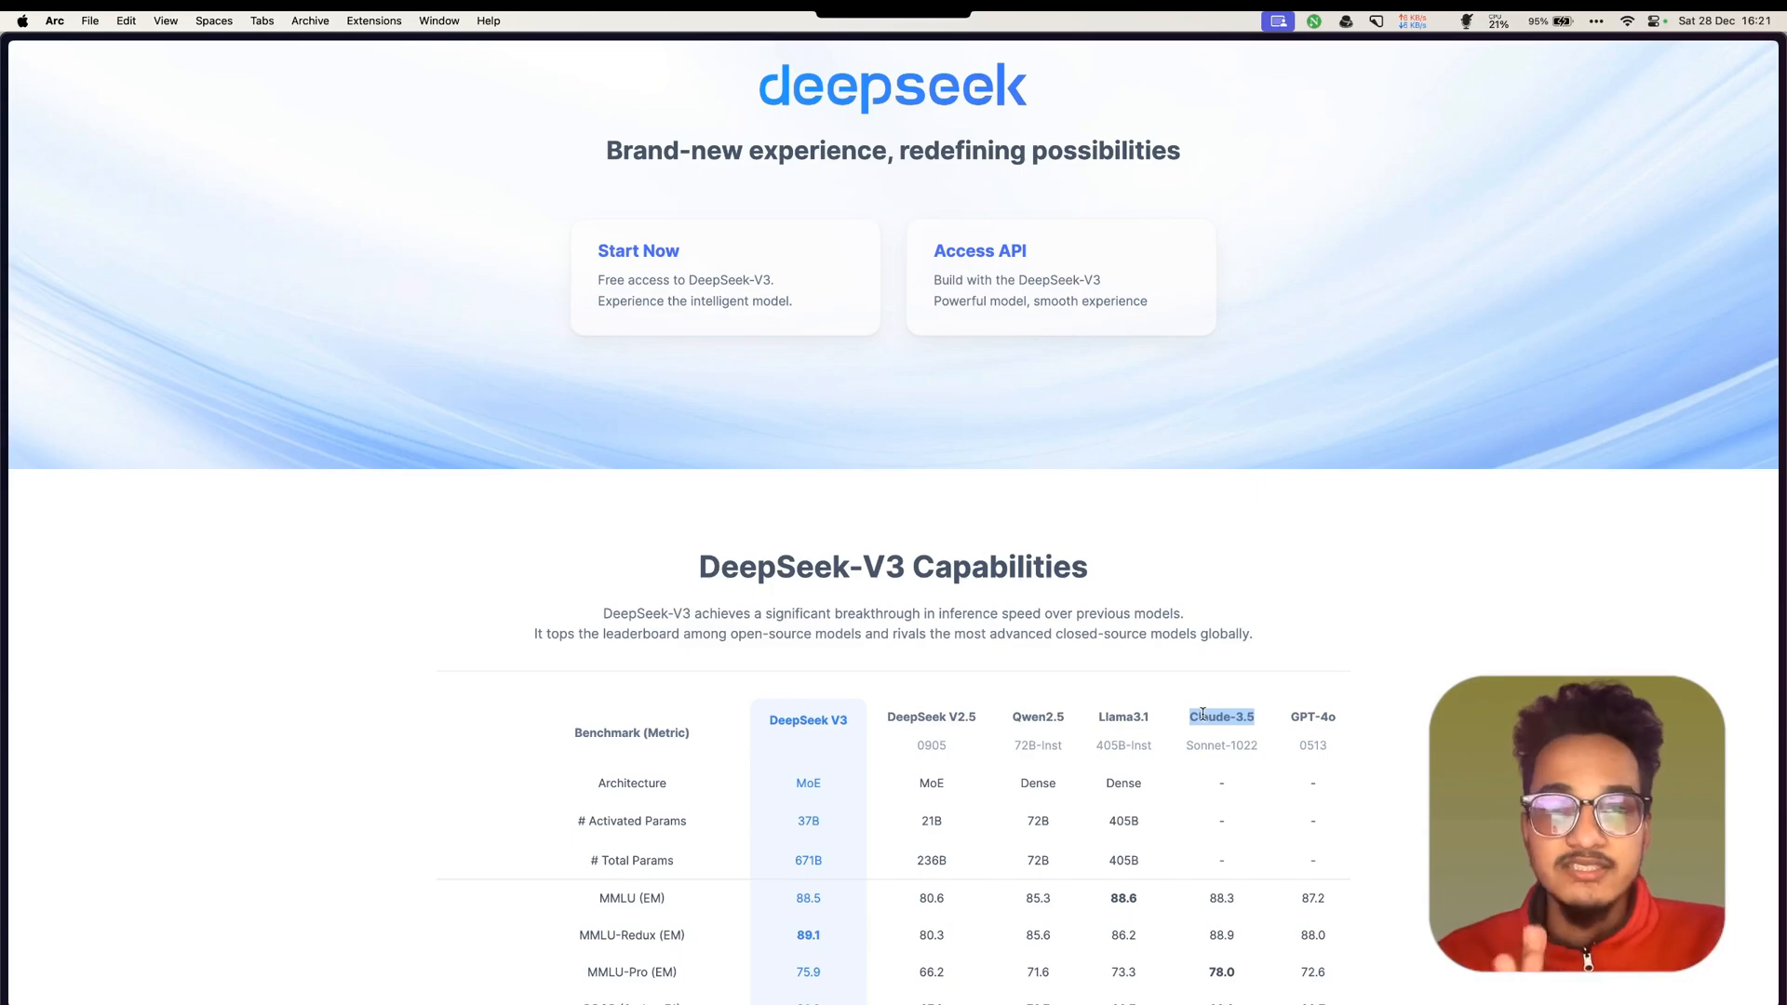
scroll("up", 3)
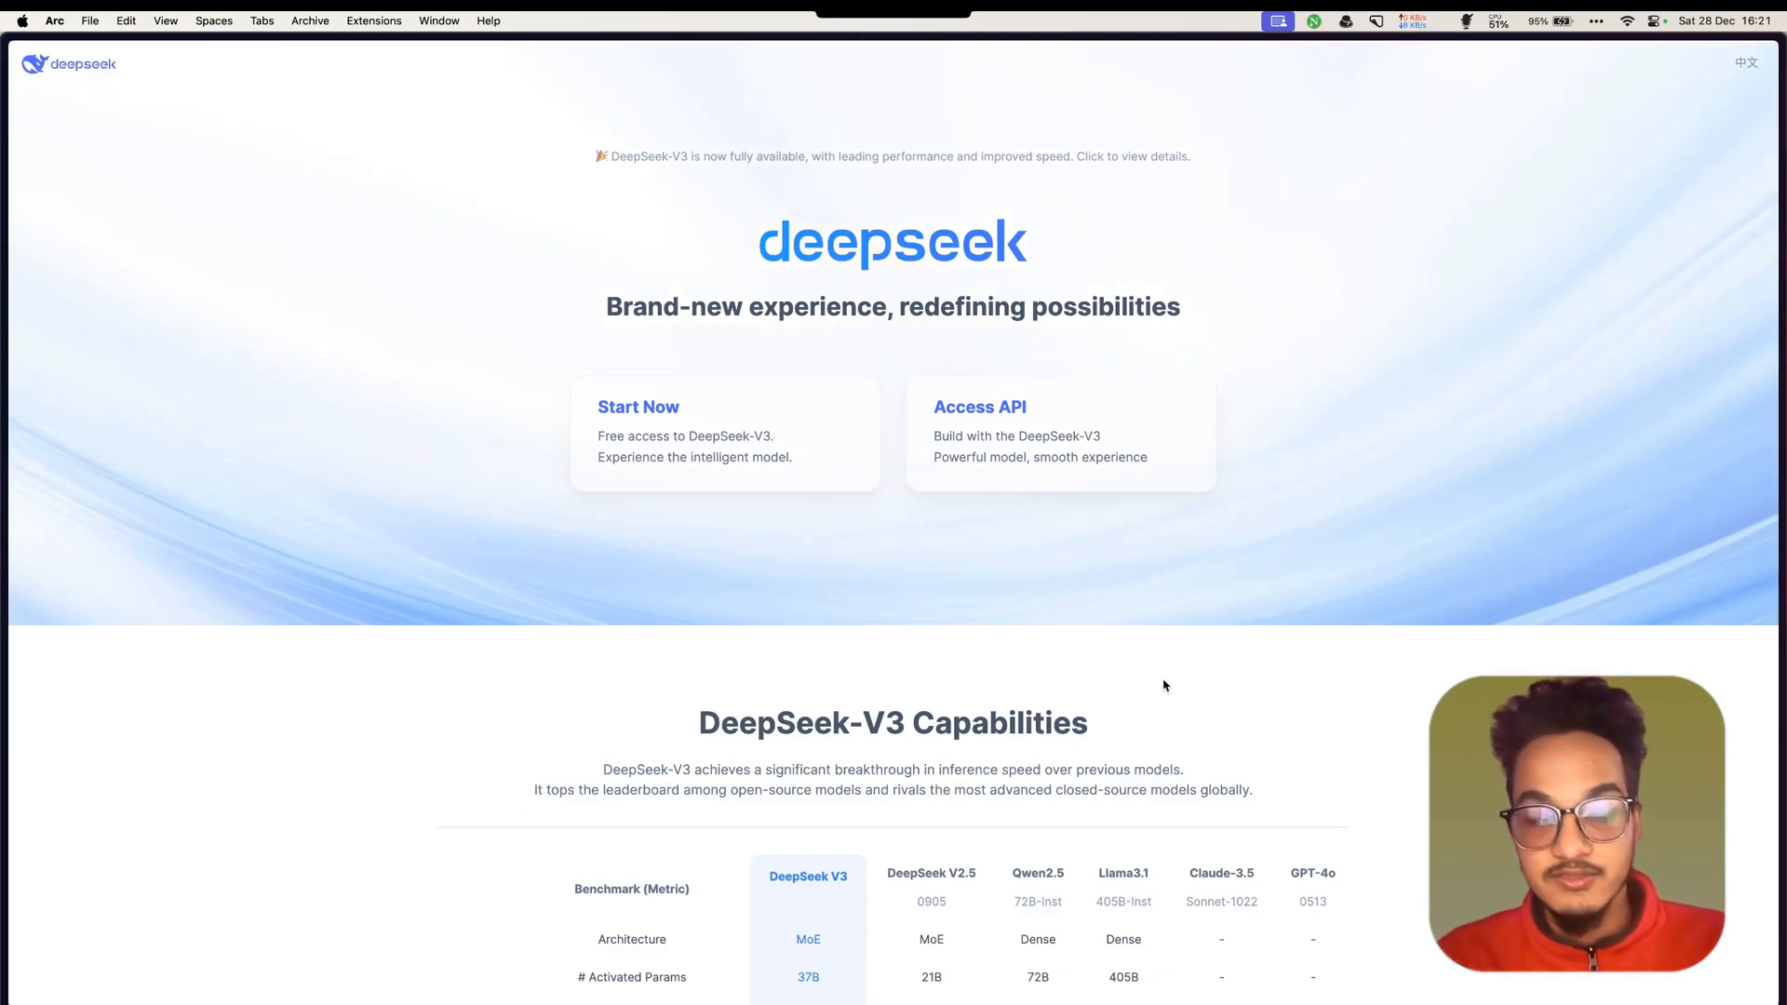
mouse_move(1174, 207)
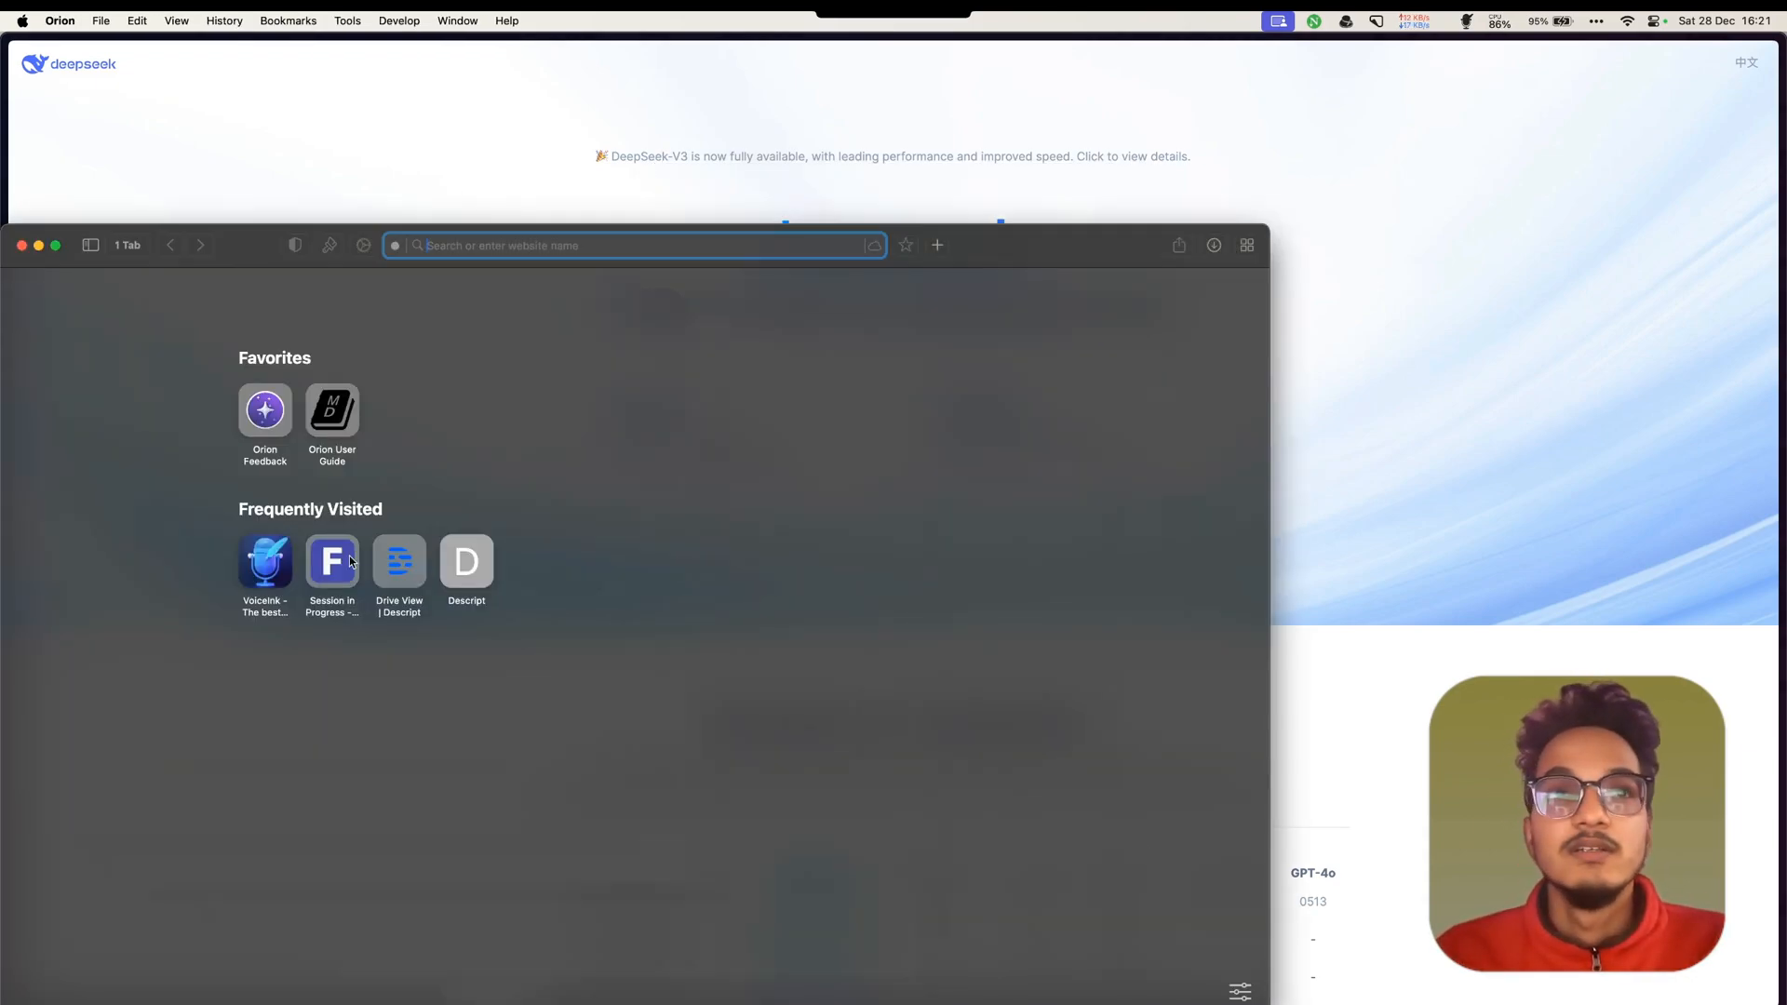
Go to deepseek.com in Orion and move on to the platform's Usage page
type("deepseek.com")
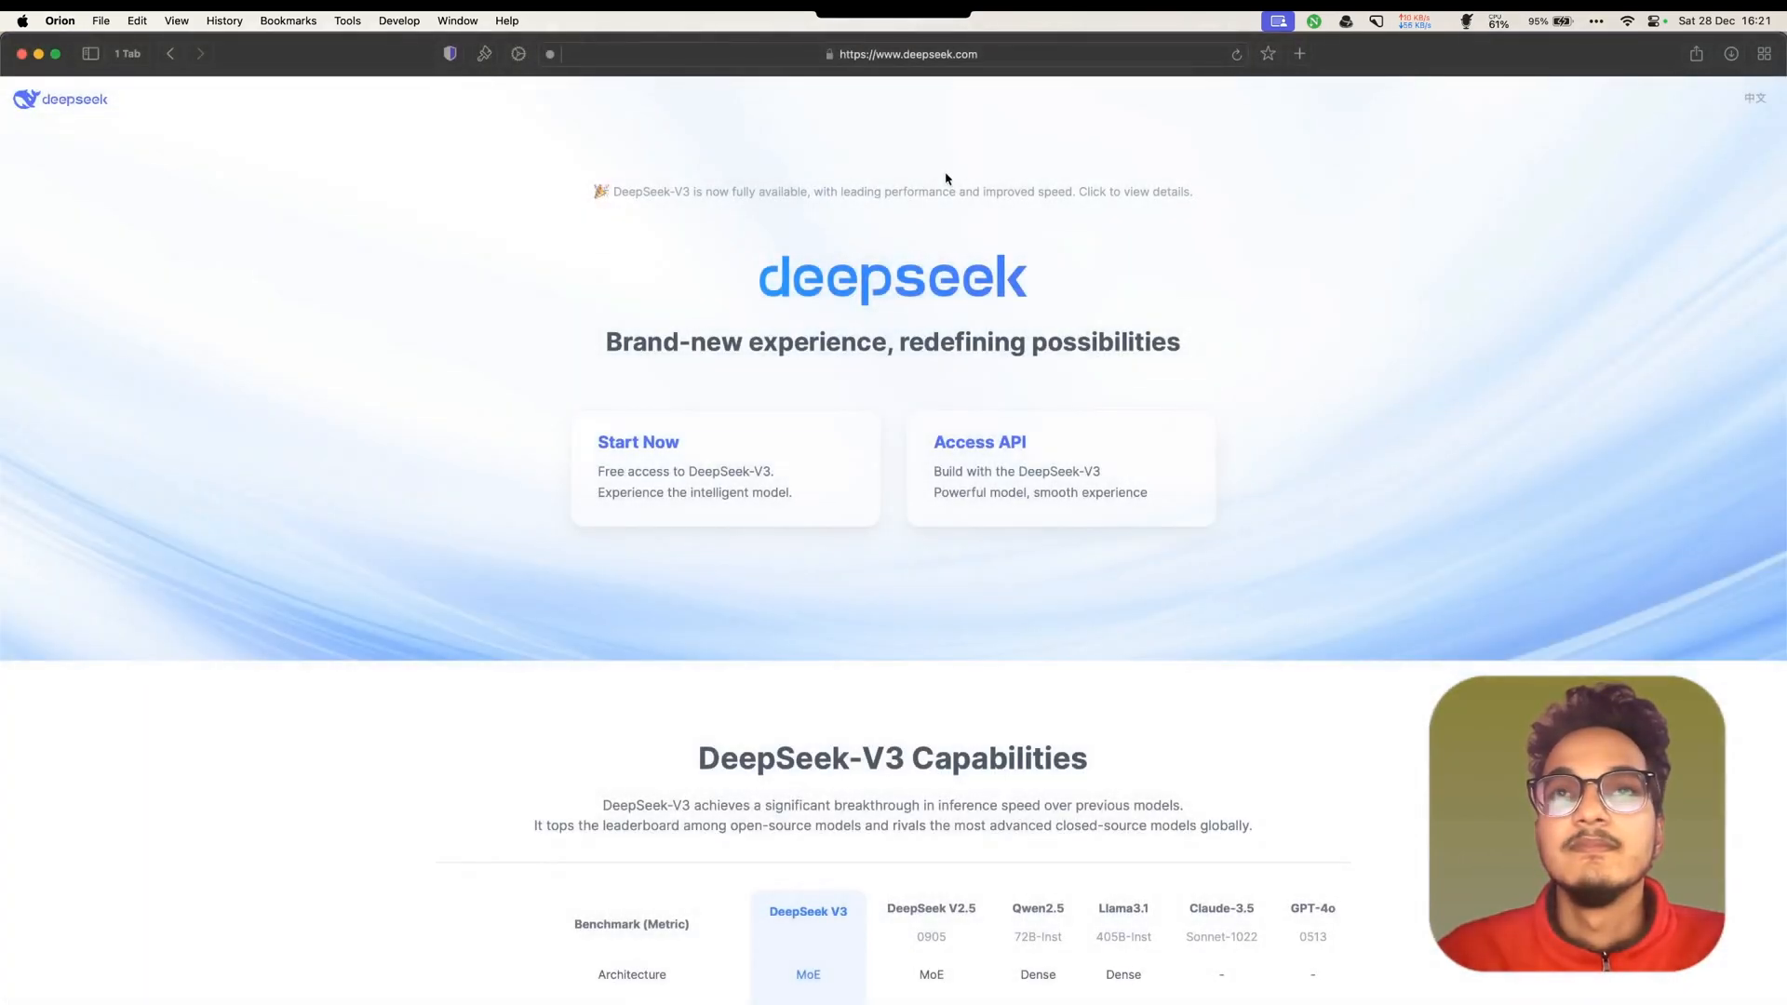
mouse_move(1020, 743)
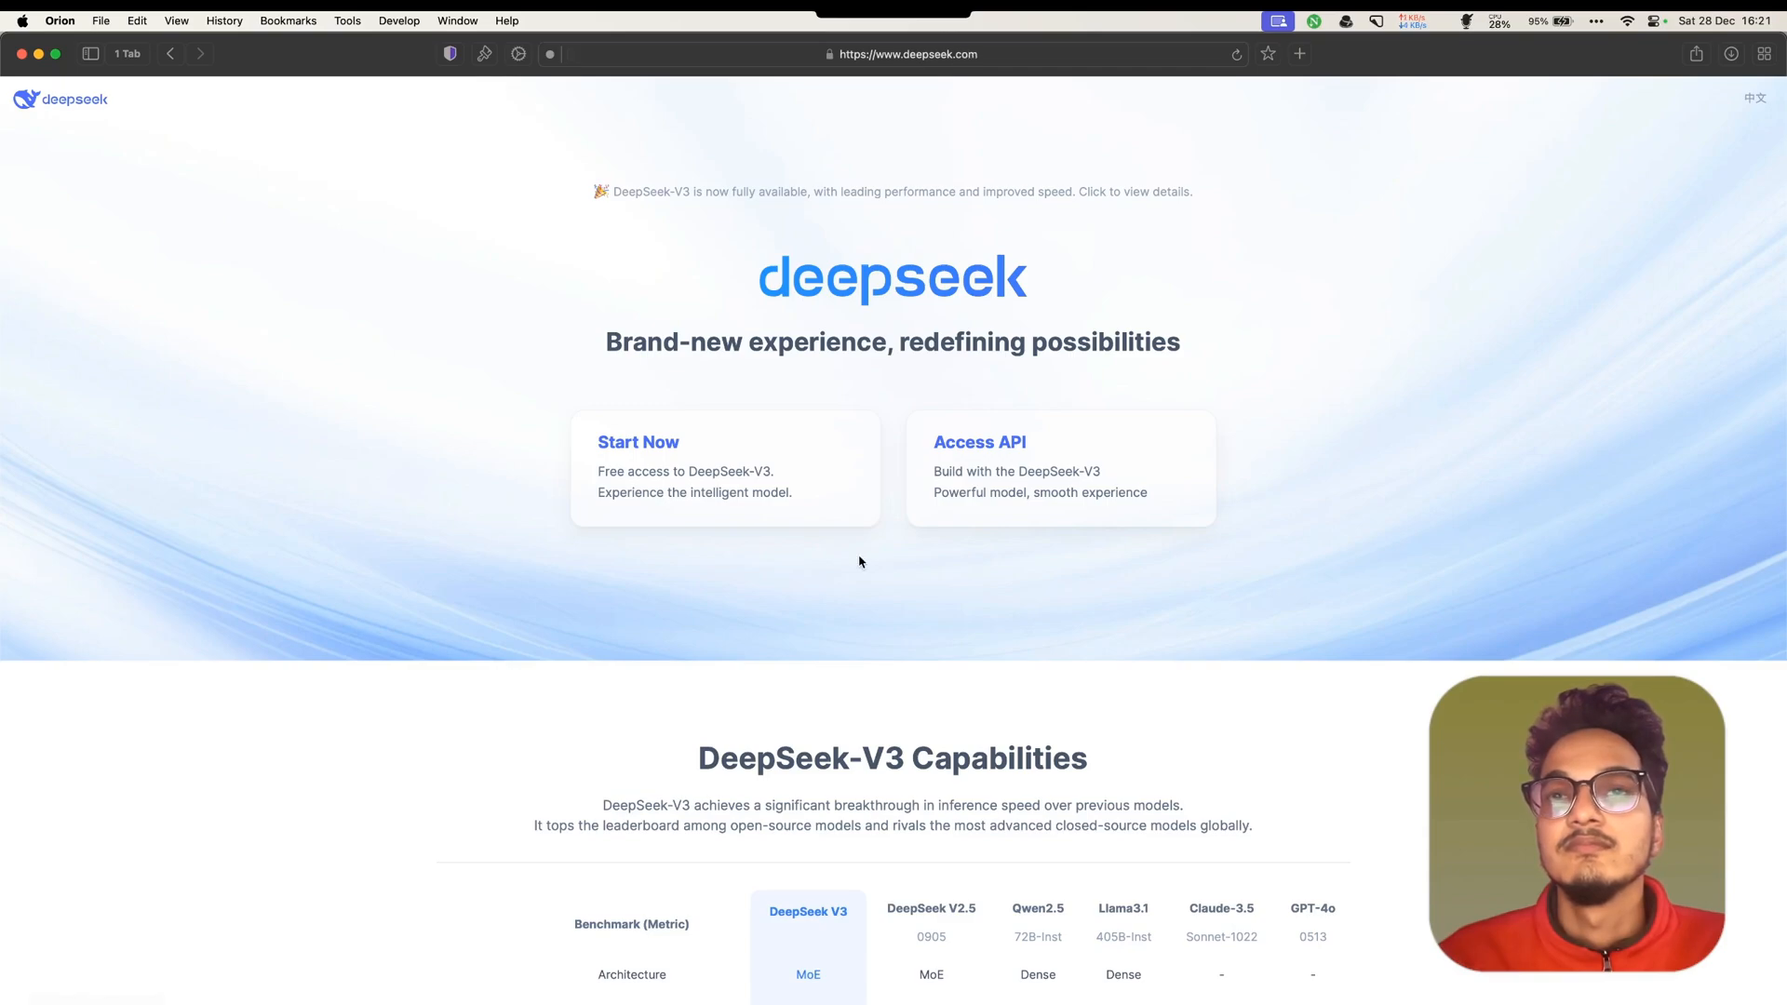
scroll("down", 3)
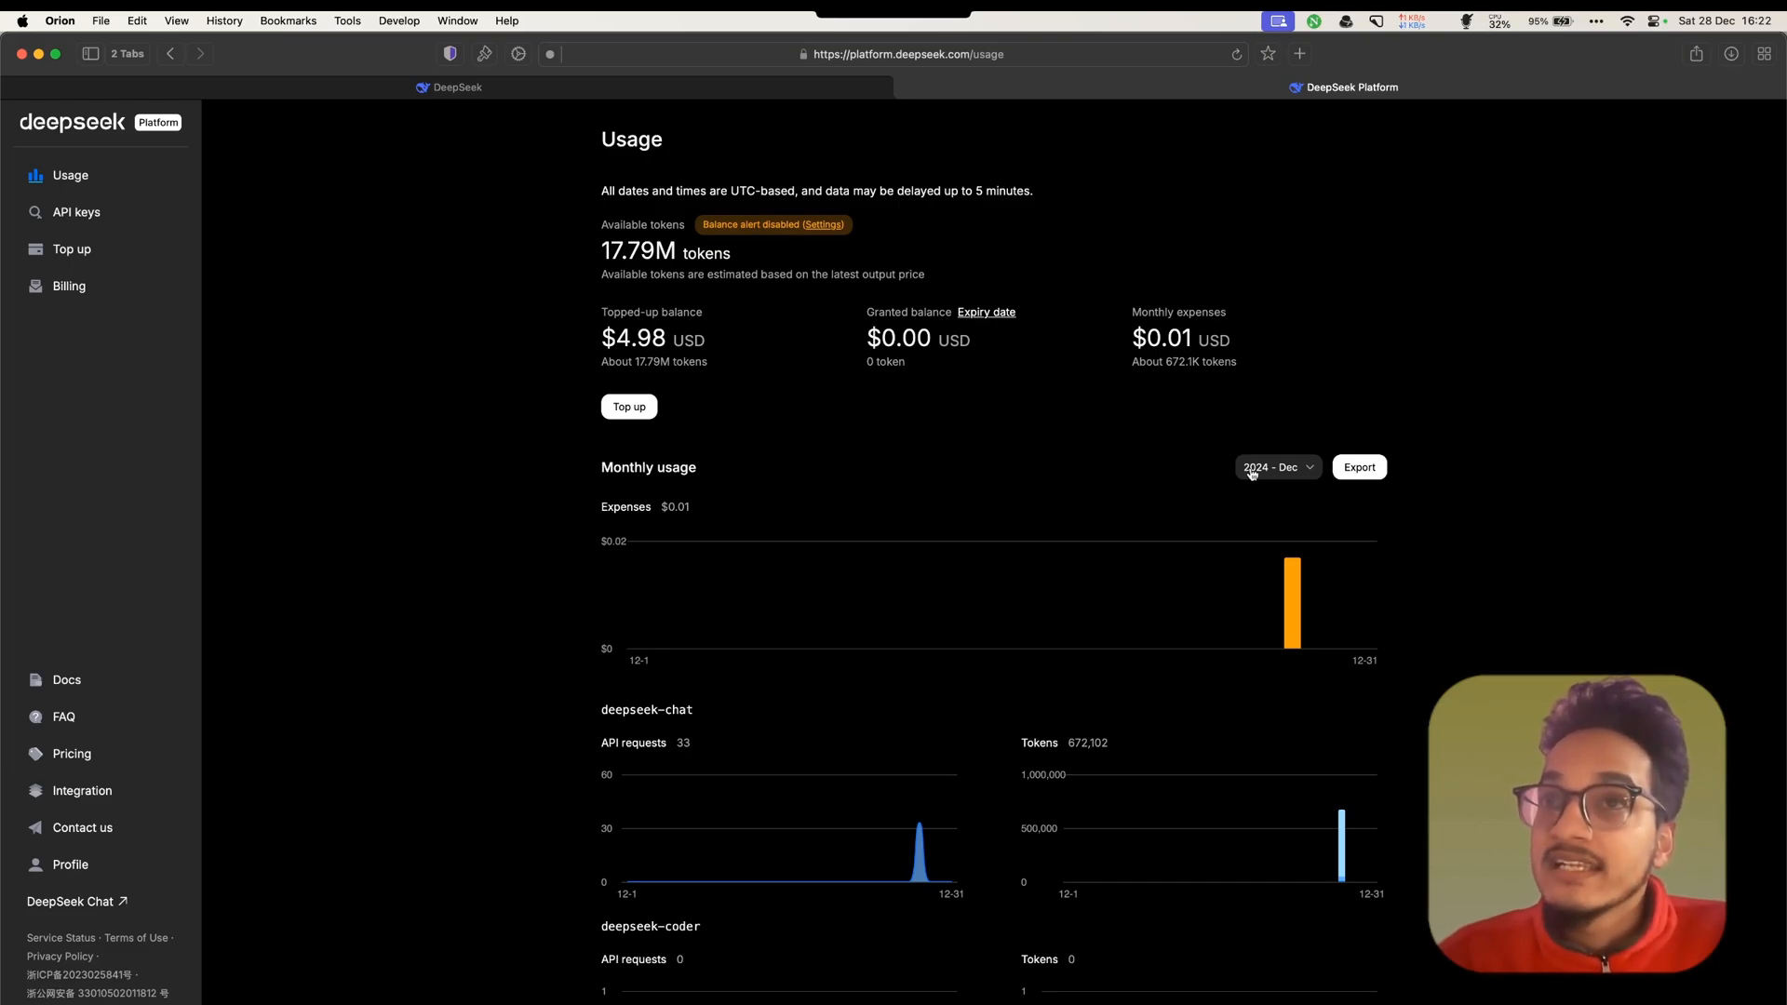
mouse_move(1106, 349)
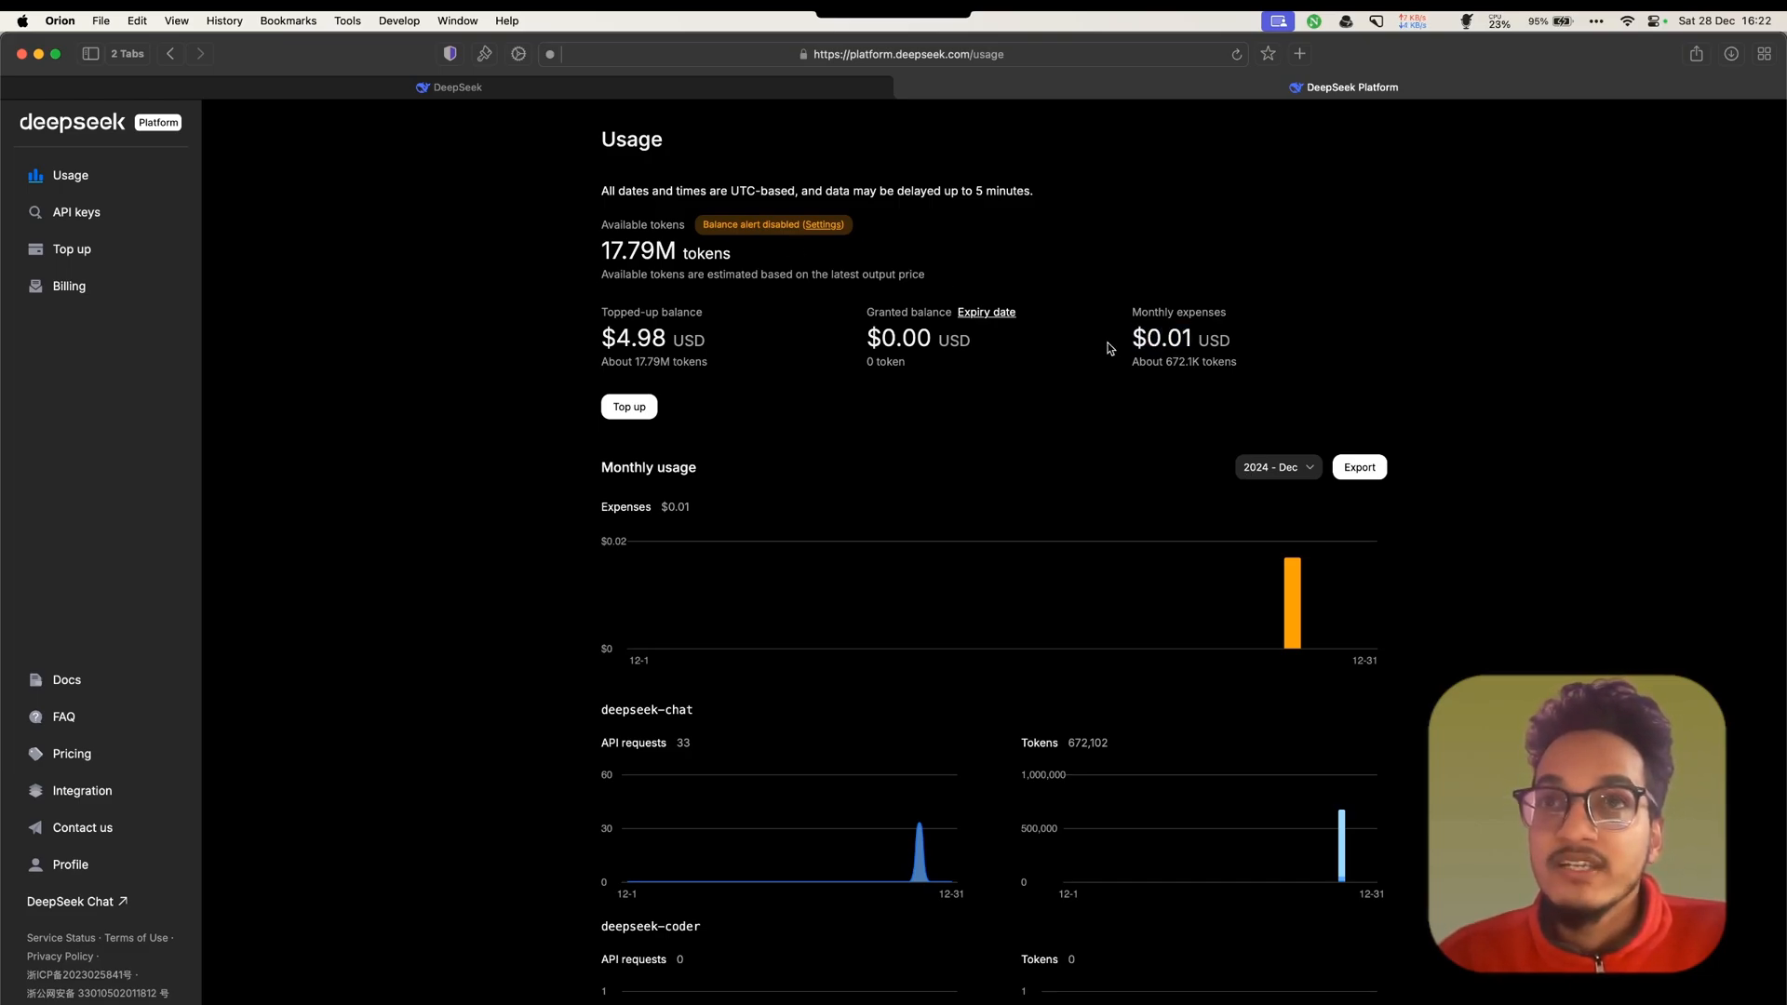